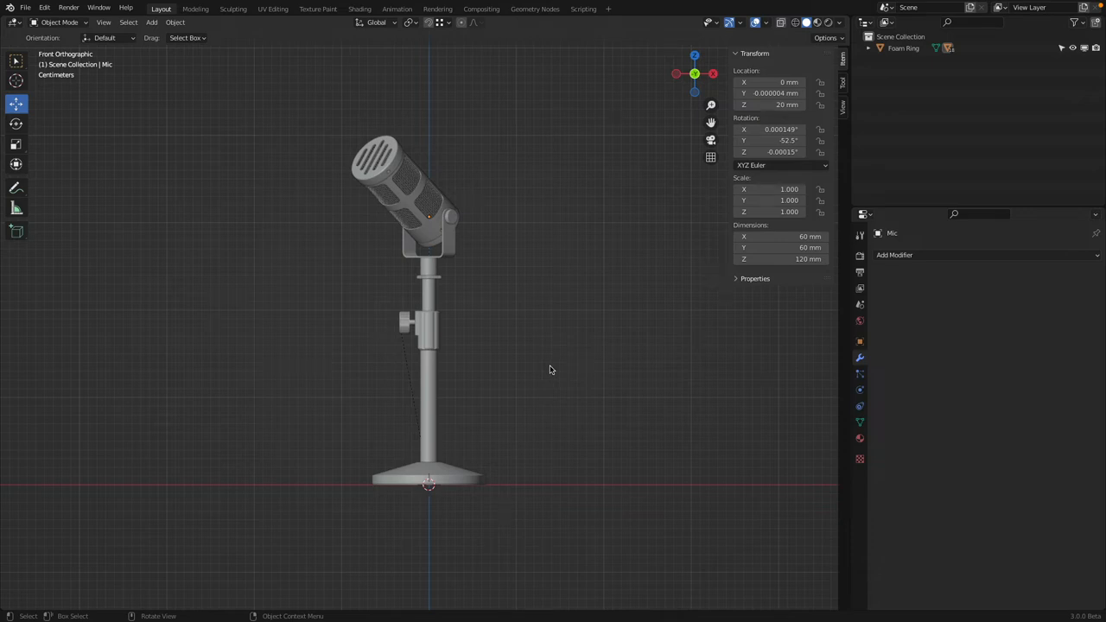
pyautogui.moveTo(459, 351)
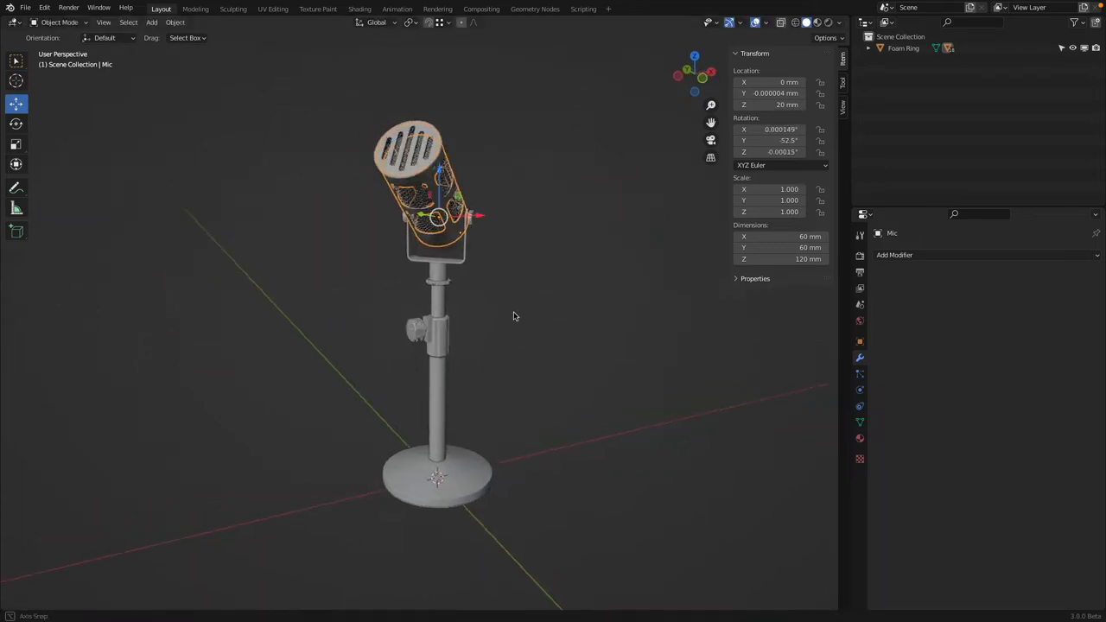
# Return to front view, deselect the mic head, and add a Timeline area below the viewport
pyautogui.press('1')
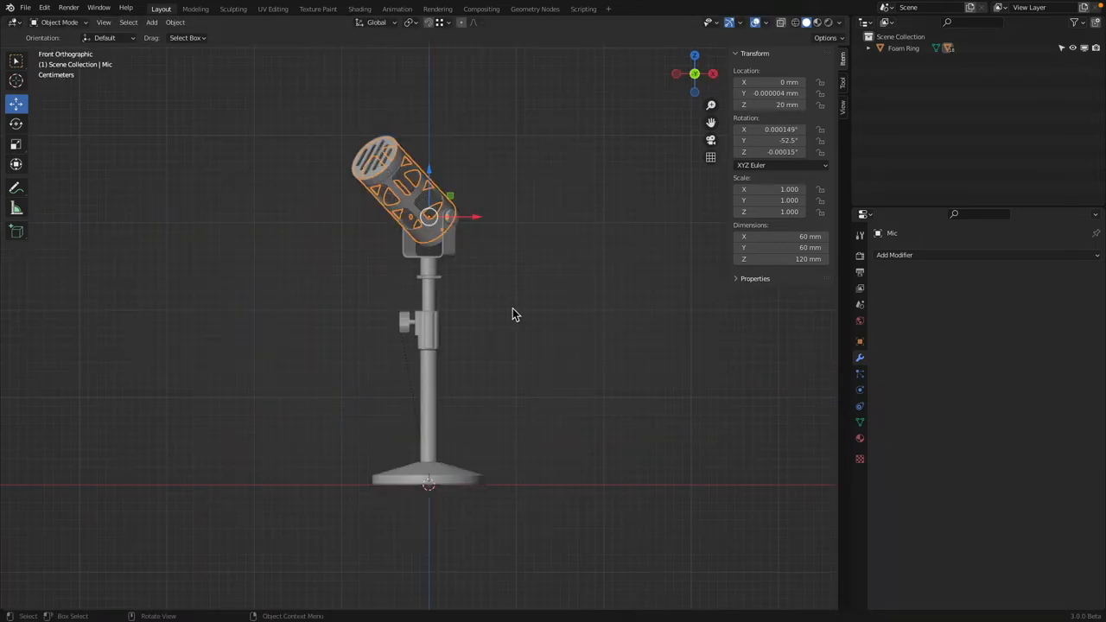
pyautogui.click(626, 369)
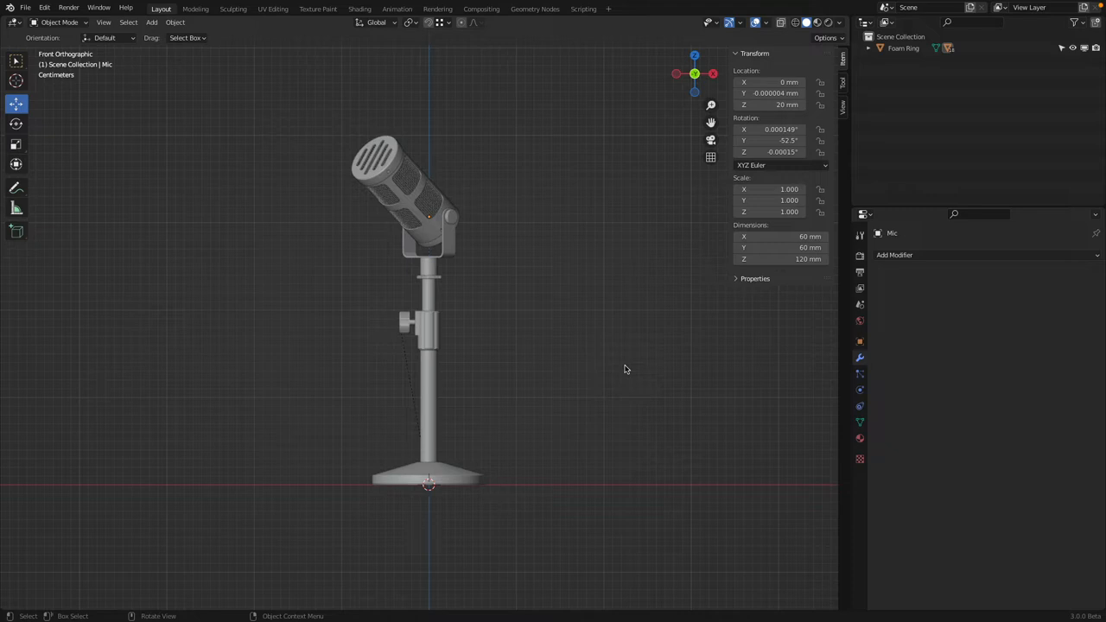
pyautogui.moveTo(642, 50)
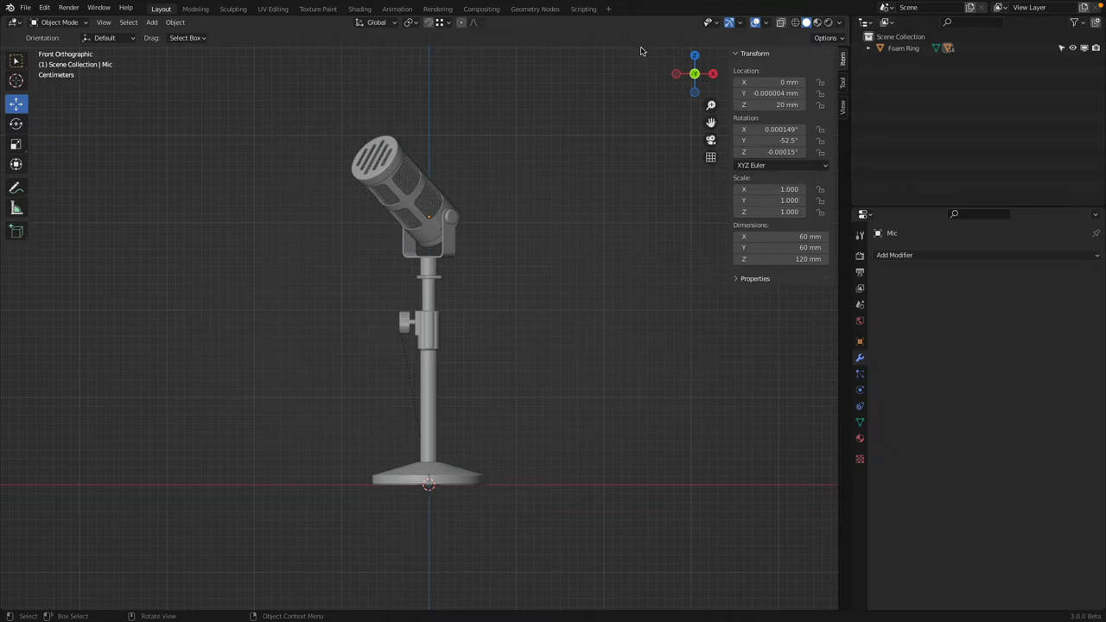
pyautogui.moveTo(602, 121)
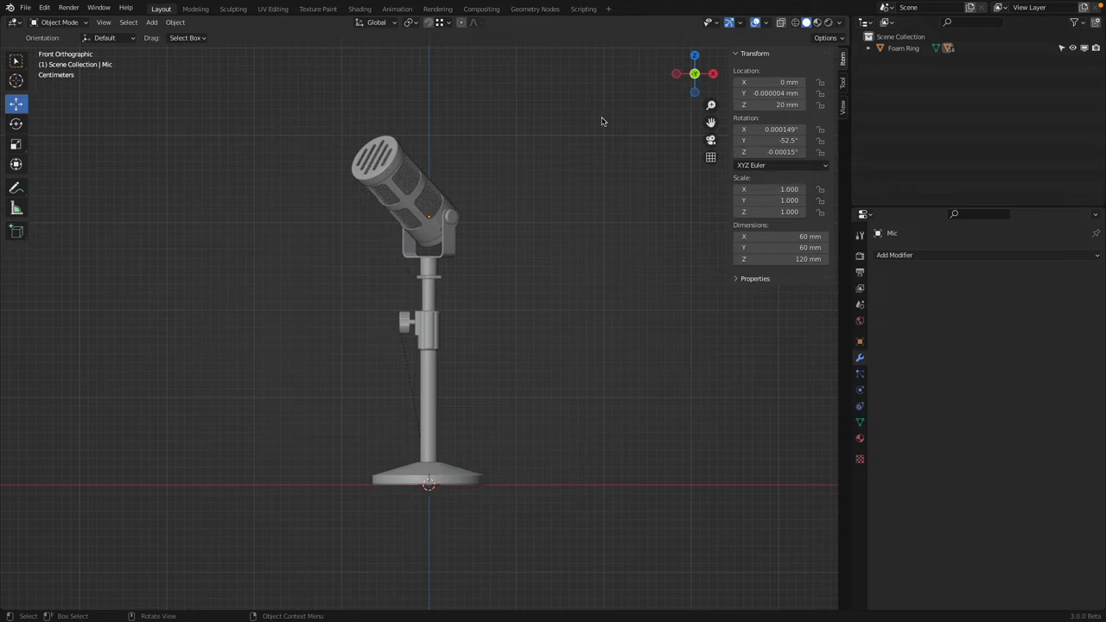
pyautogui.moveTo(641, 29)
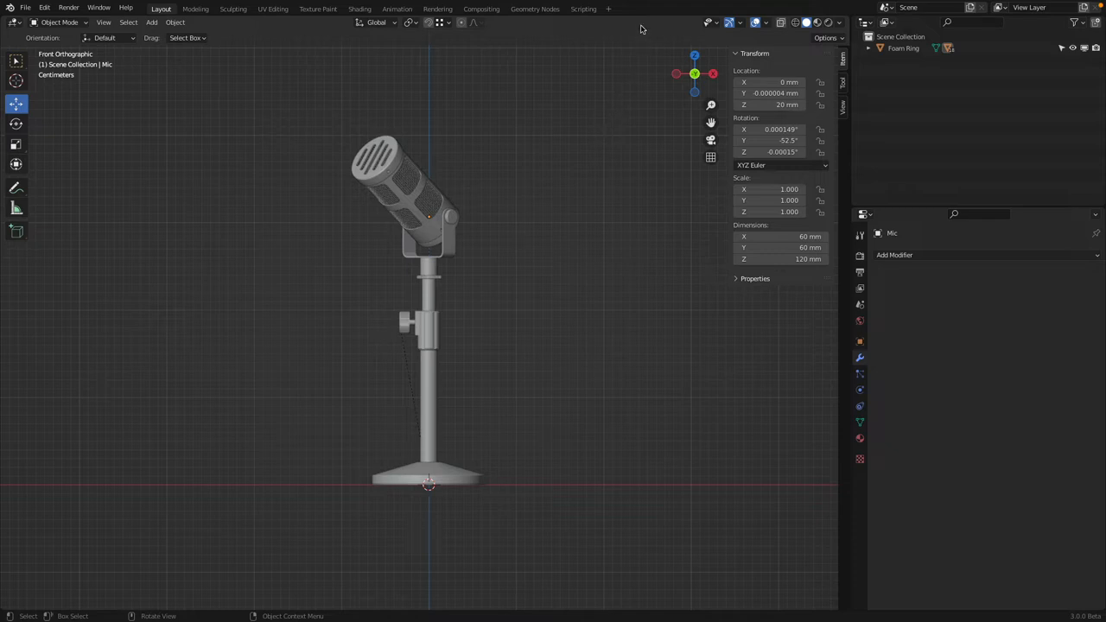
pyautogui.rightClick(641, 28)
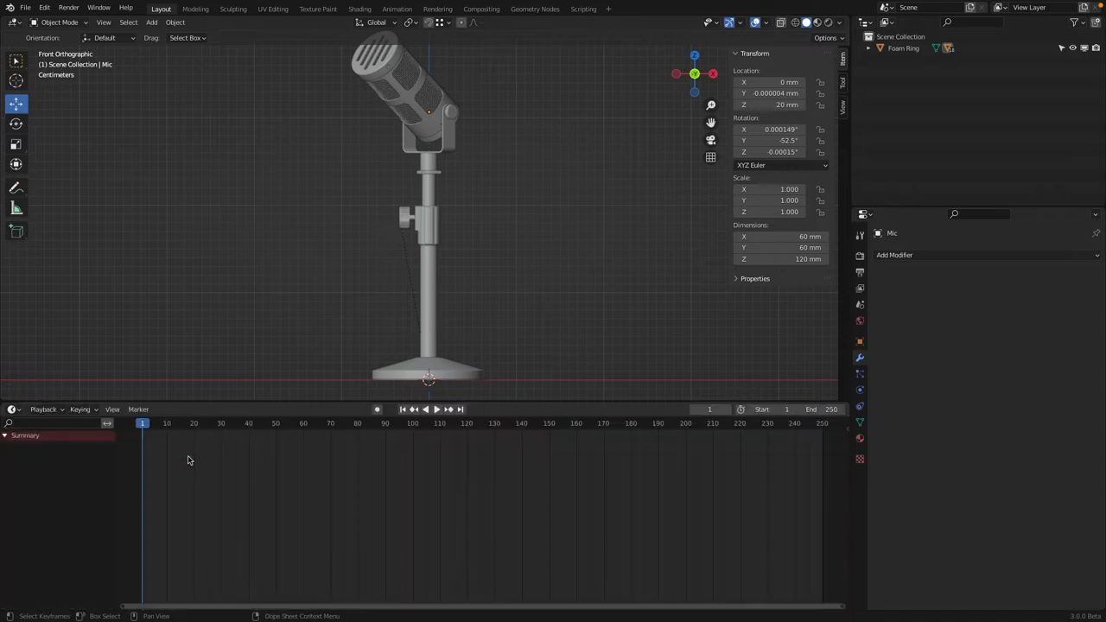
# Play and stop the timeline at frame 0, then orbit the new upper-right 3D view
pyautogui.click(425, 408)
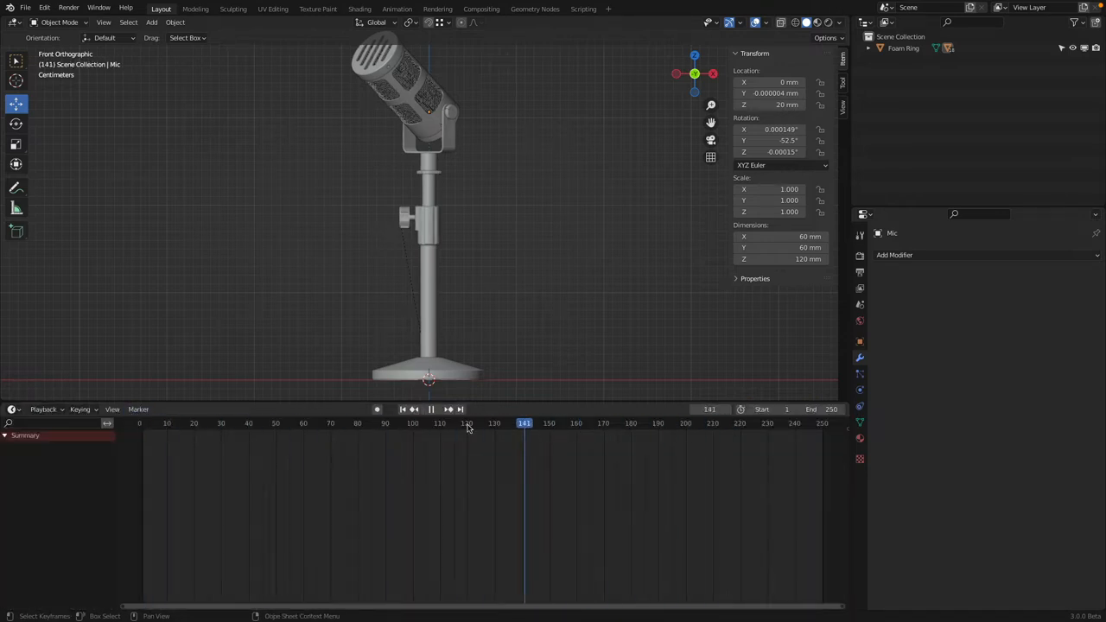
pyautogui.click(401, 410)
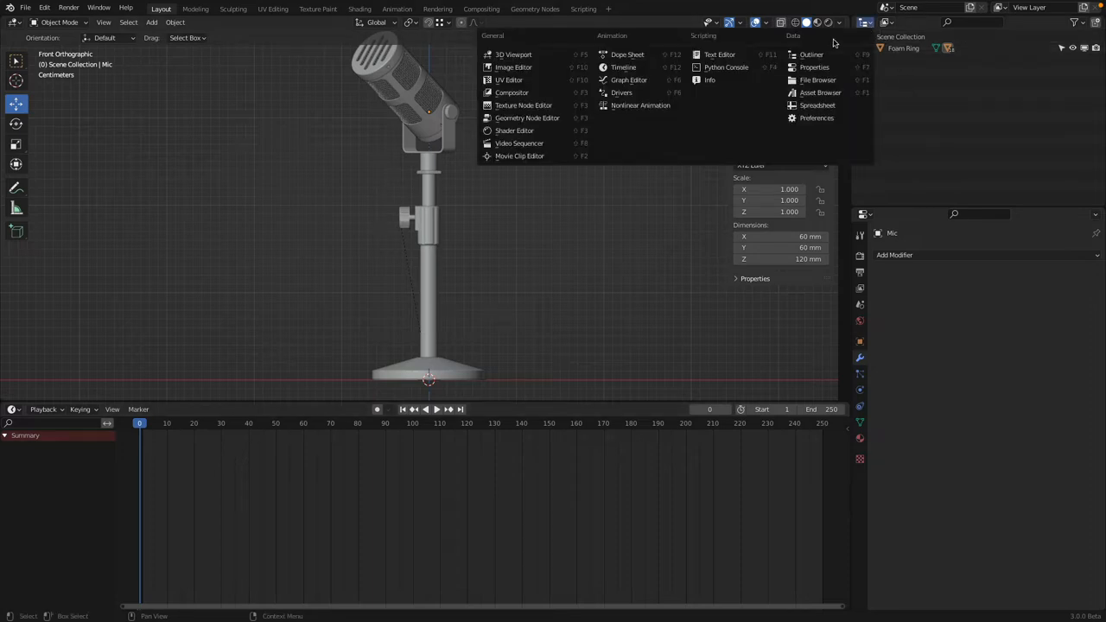
pyautogui.moveTo(514, 54)
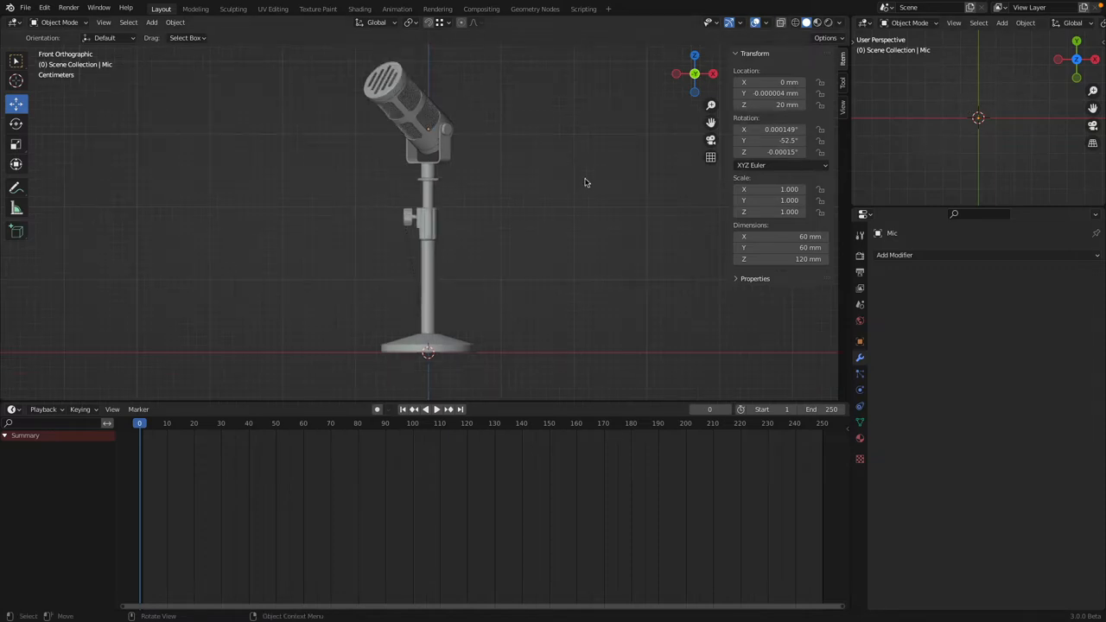
pyautogui.moveTo(585, 181); pyautogui.dragTo(475, 206)
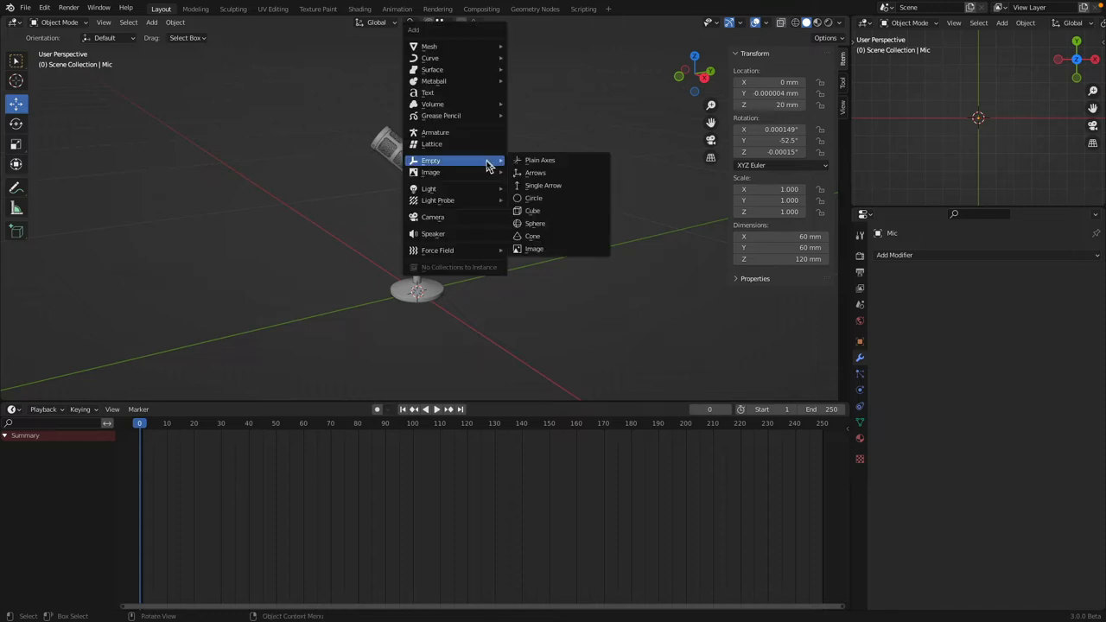
# Add a camera facing the mic, give it a 70 mm lens, and view through it top-right
pyautogui.click(433, 216)
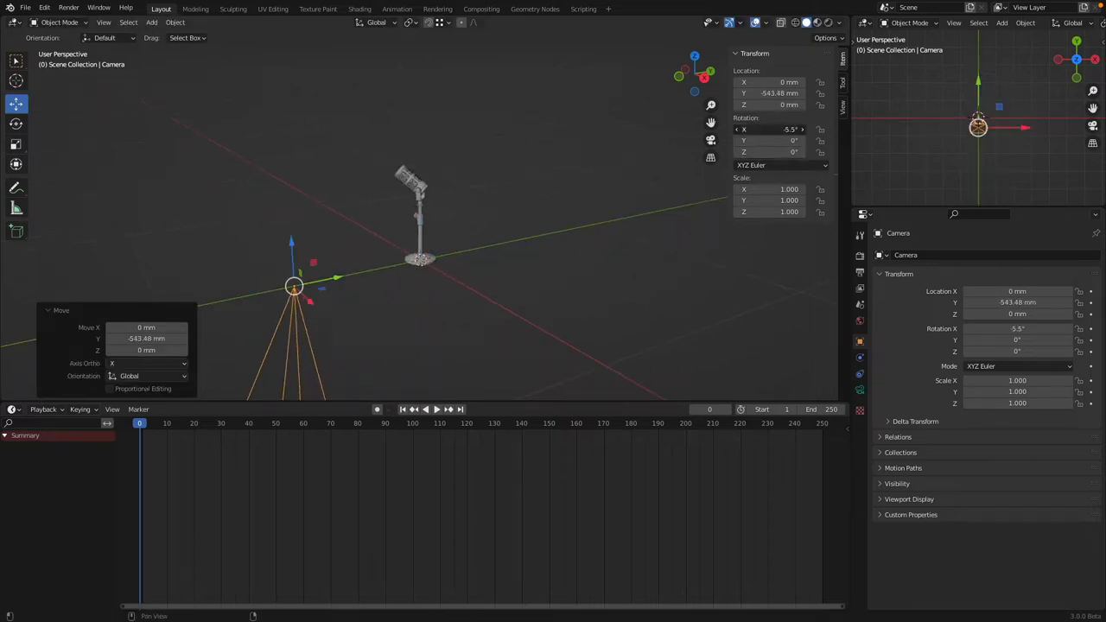
pyautogui.click(769, 129)
pyautogui.write('90')
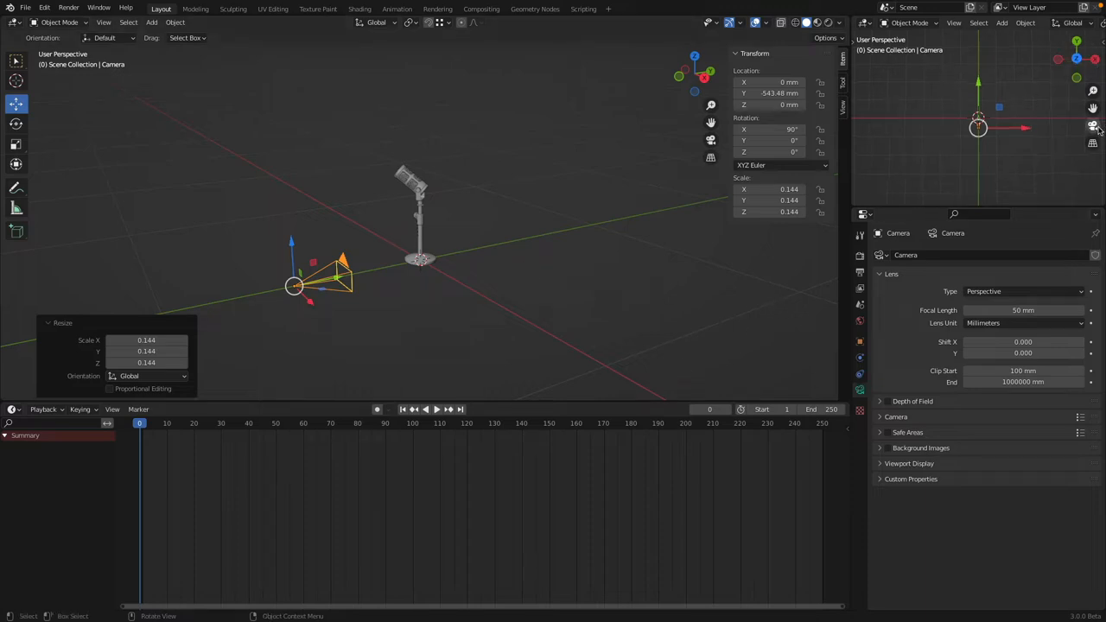
pyautogui.click(1092, 127)
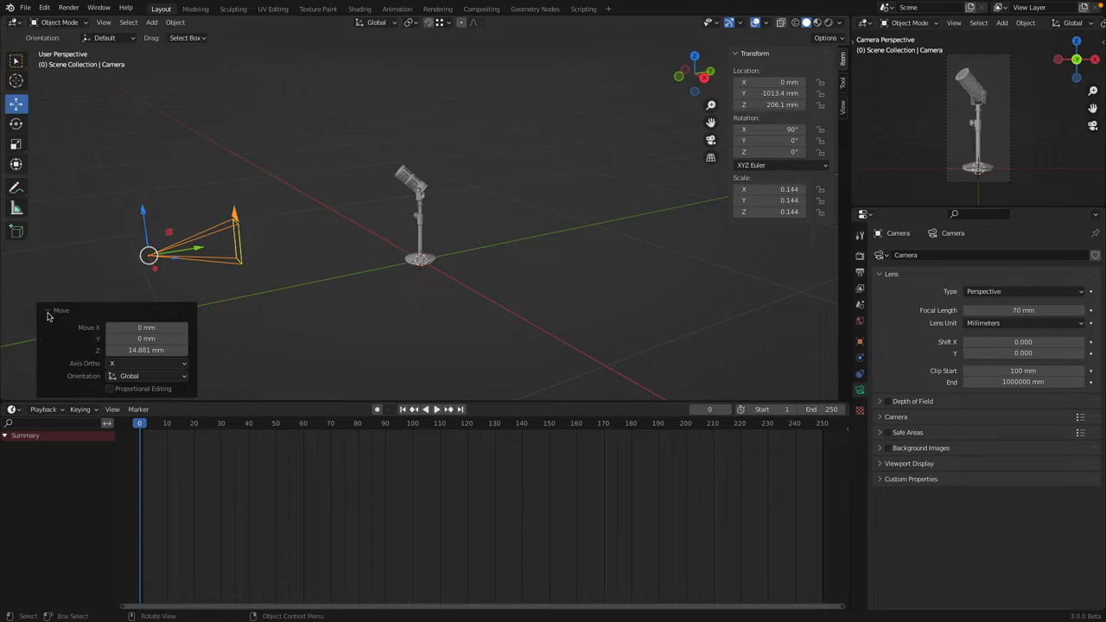
pyautogui.click(61, 310)
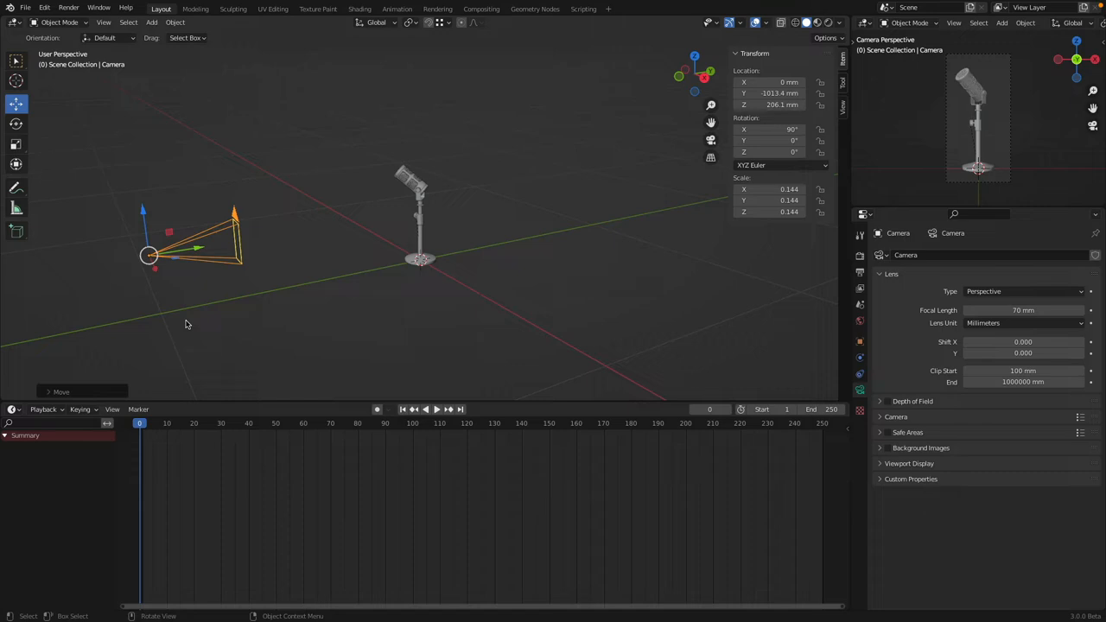
pyautogui.moveTo(189, 326)
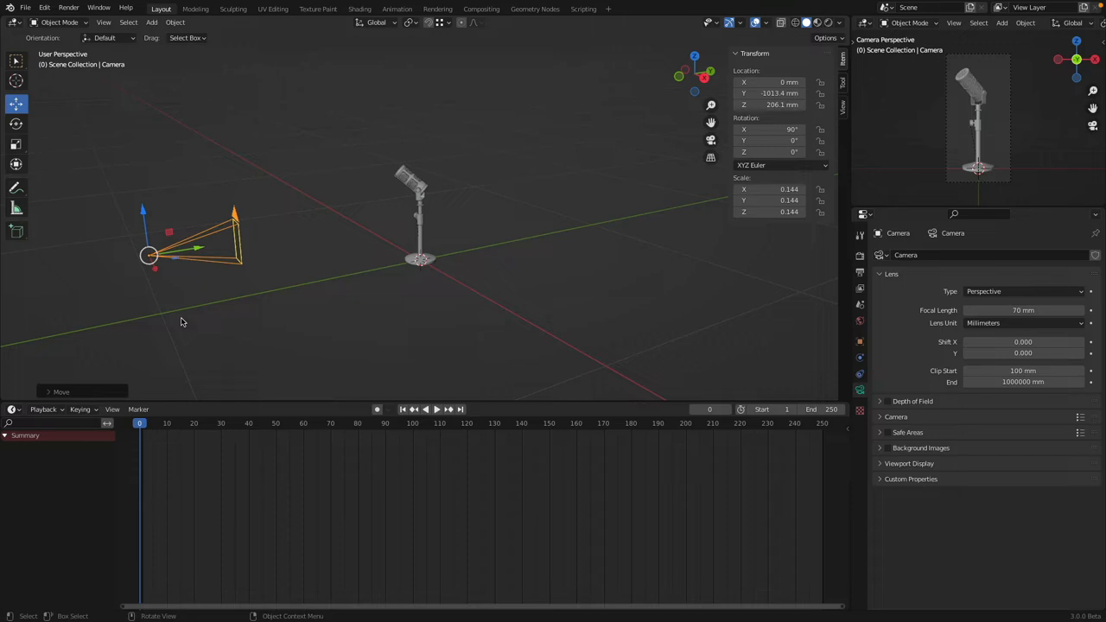
pyautogui.press('KP_7')
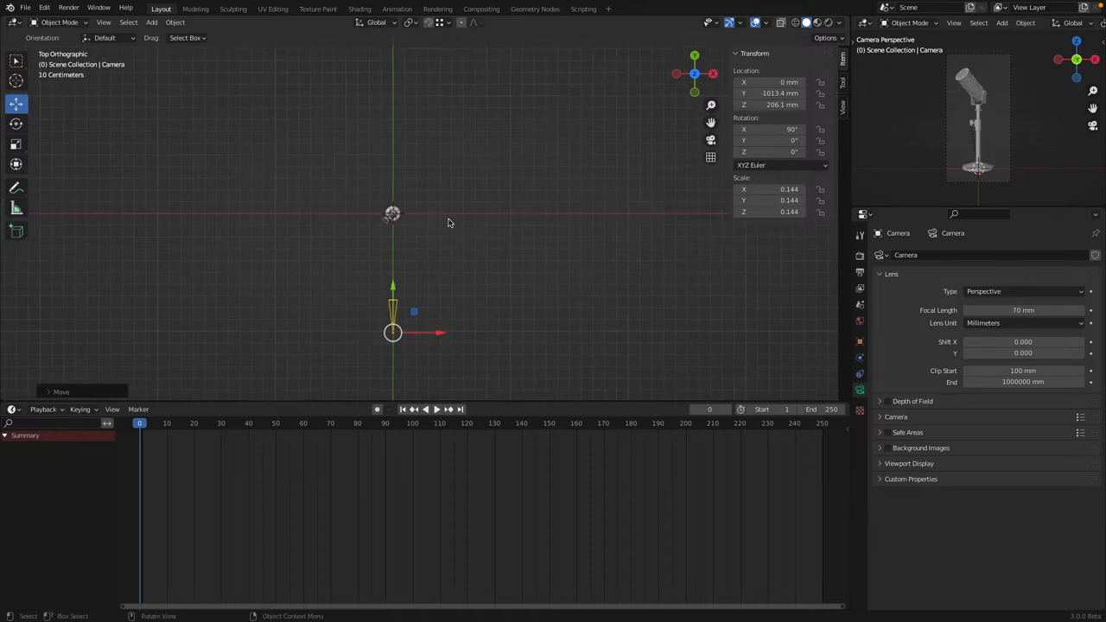
pyautogui.moveTo(402, 243)
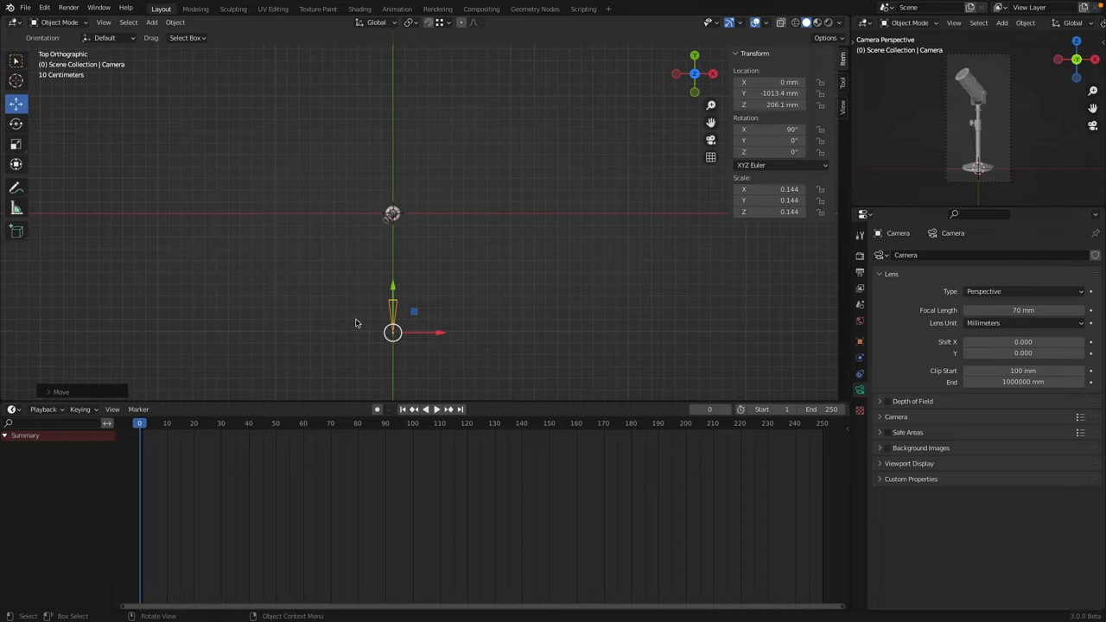
pyautogui.moveTo(390, 210)
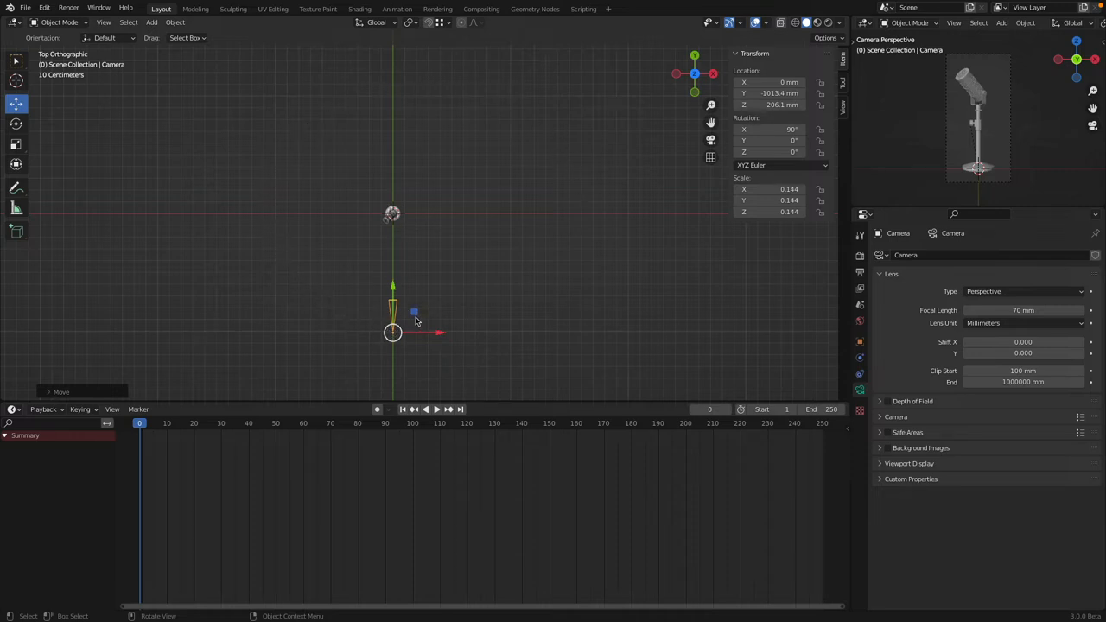
pyautogui.moveTo(393, 333)
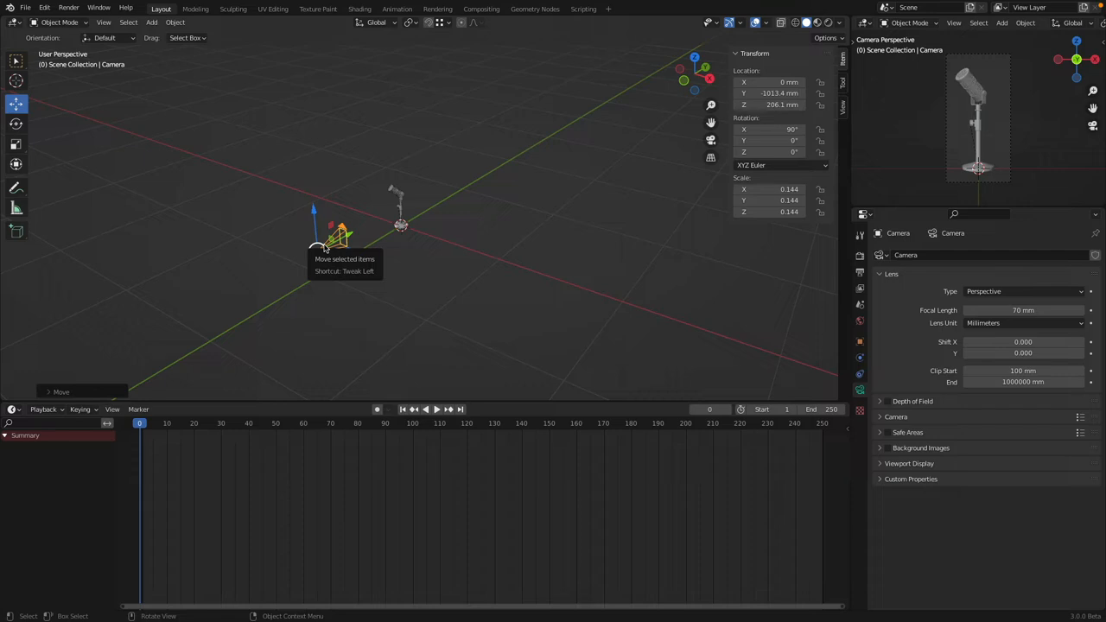
pyautogui.moveTo(326, 251)
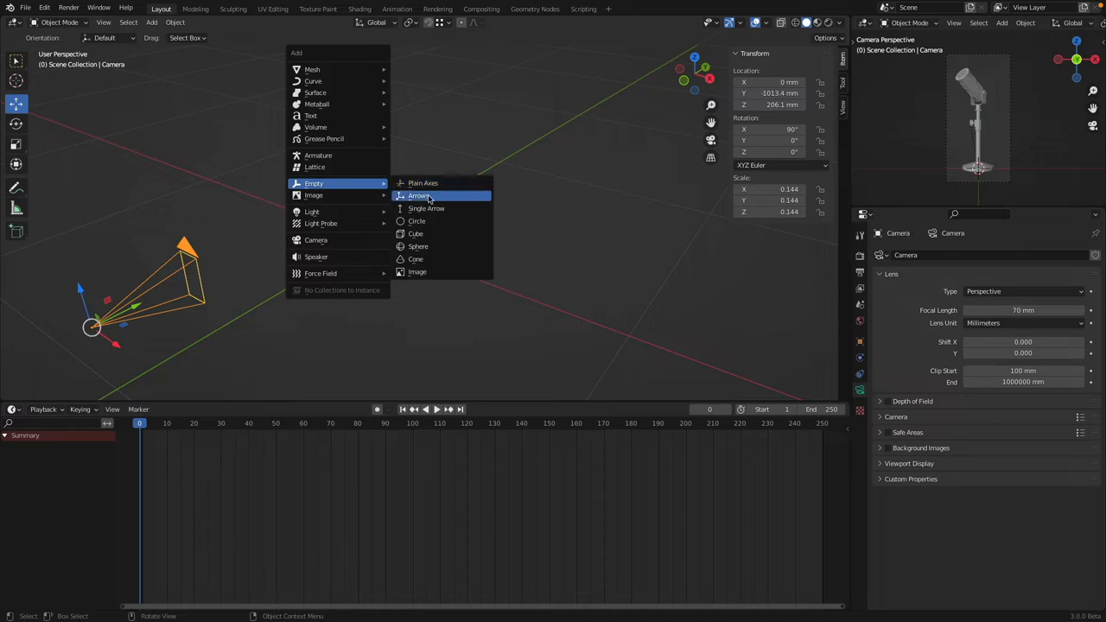
pyautogui.moveTo(418, 195)
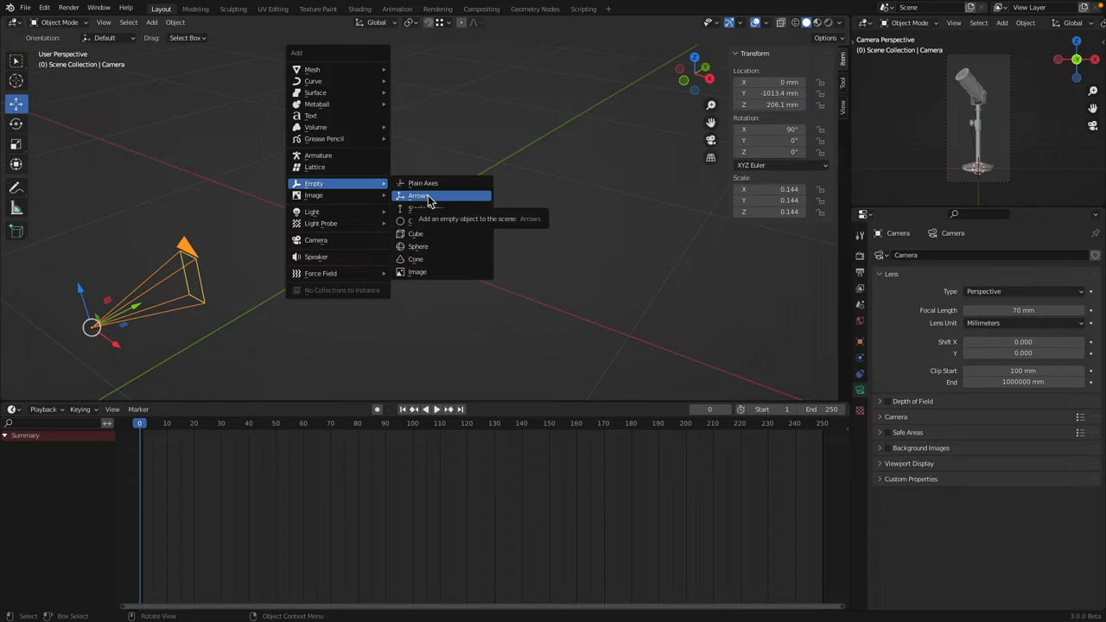
# Add an arrows empty at the mic base, display it as a 100 mm Sphere, and select the camera
pyautogui.click(418, 195)
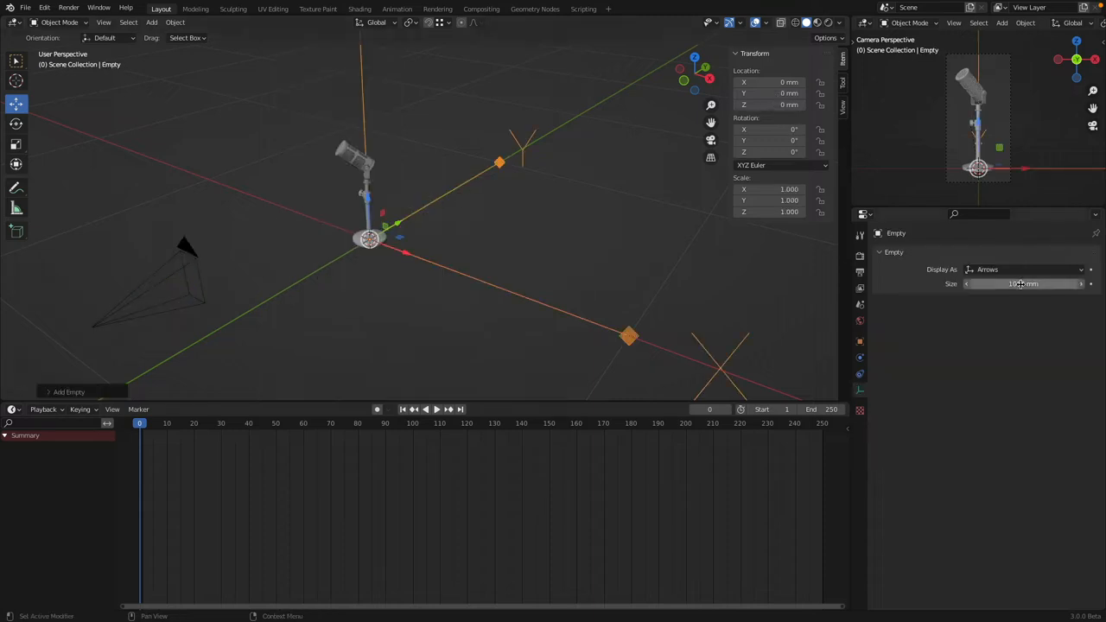
pyautogui.click(1022, 284)
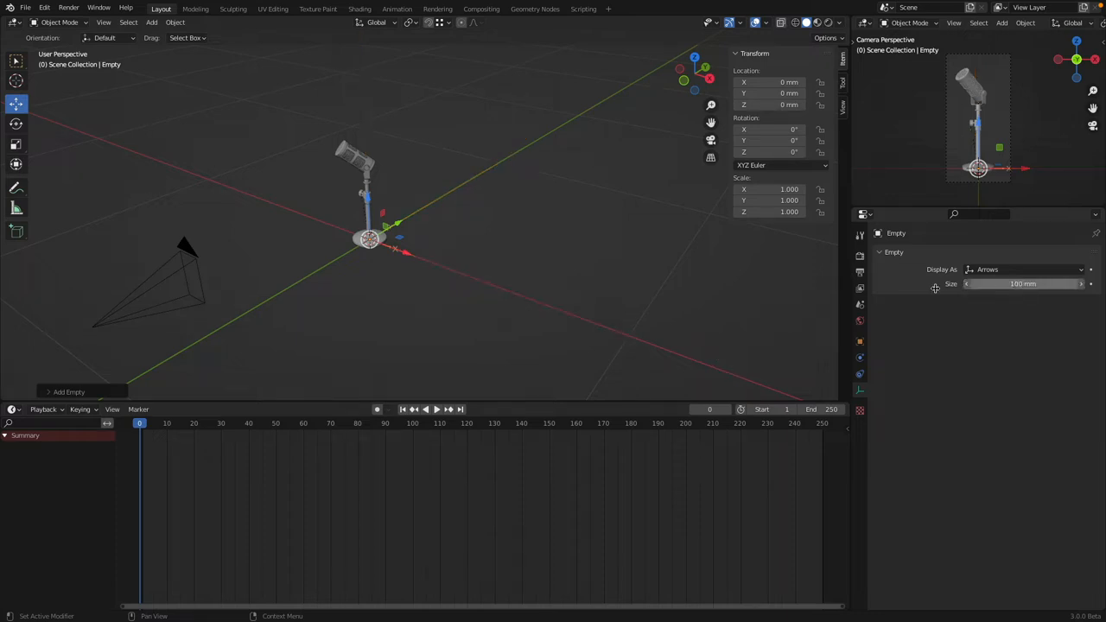
pyautogui.click(1024, 268)
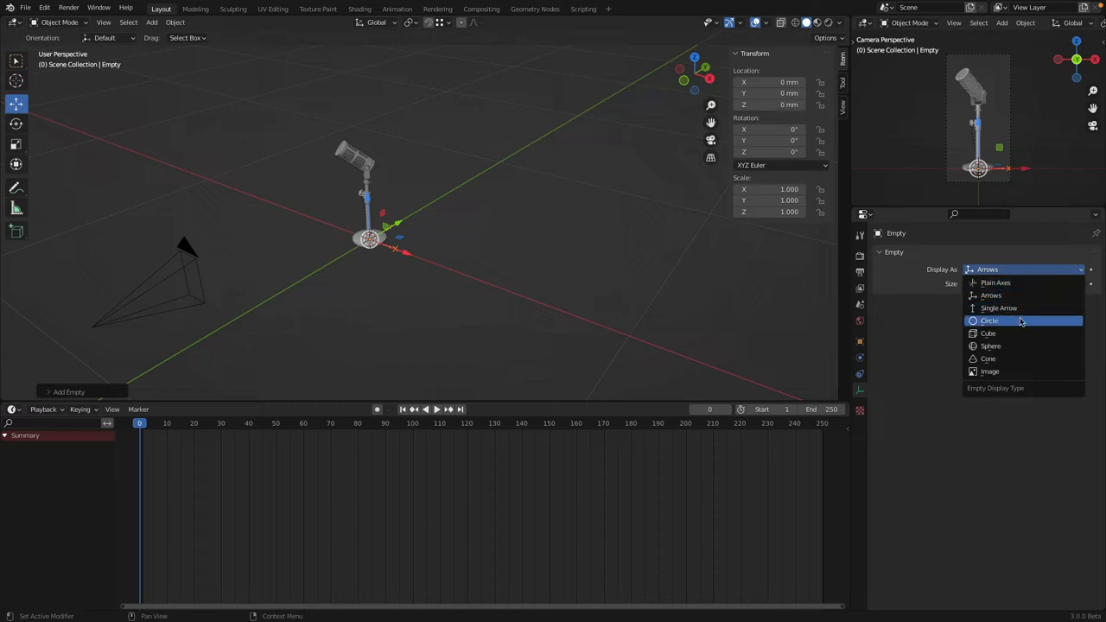
pyautogui.click(989, 321)
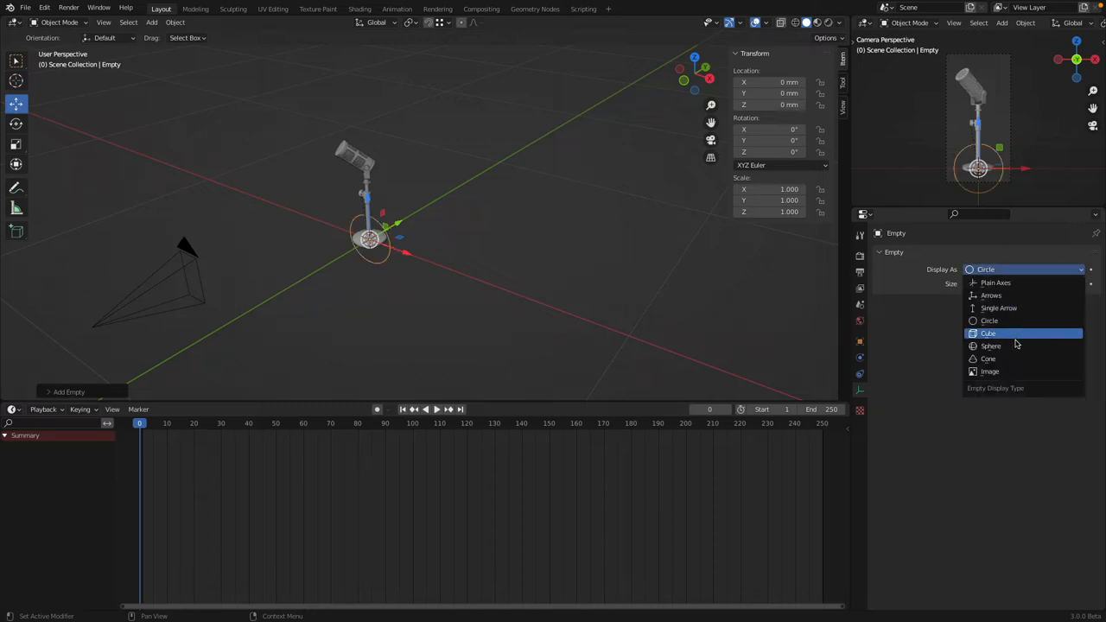
pyautogui.click(991, 346)
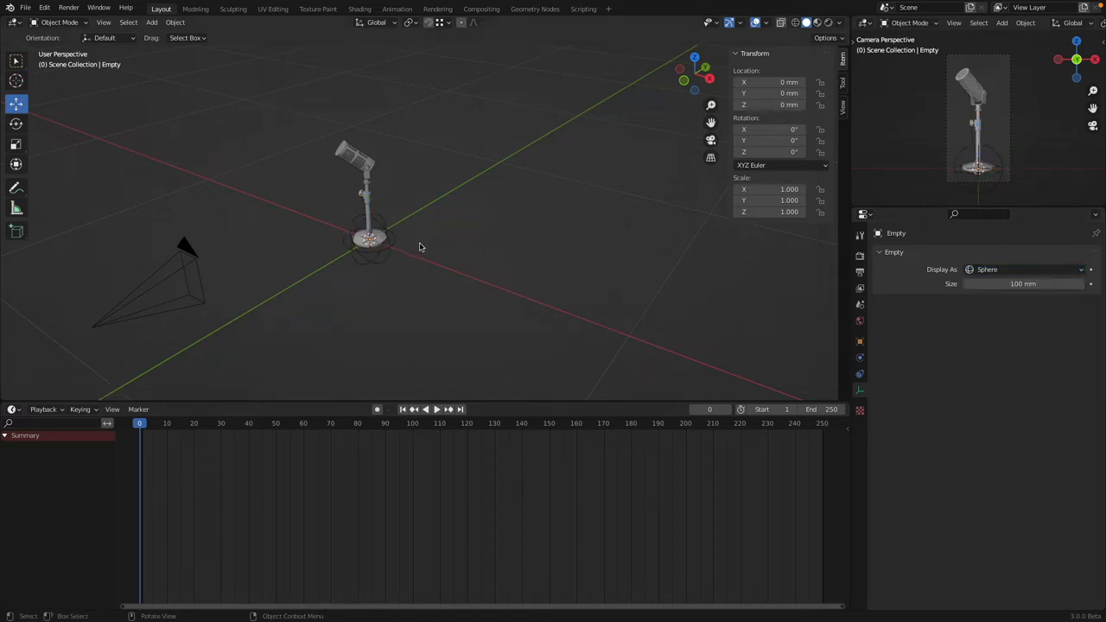
pyautogui.click(369, 239)
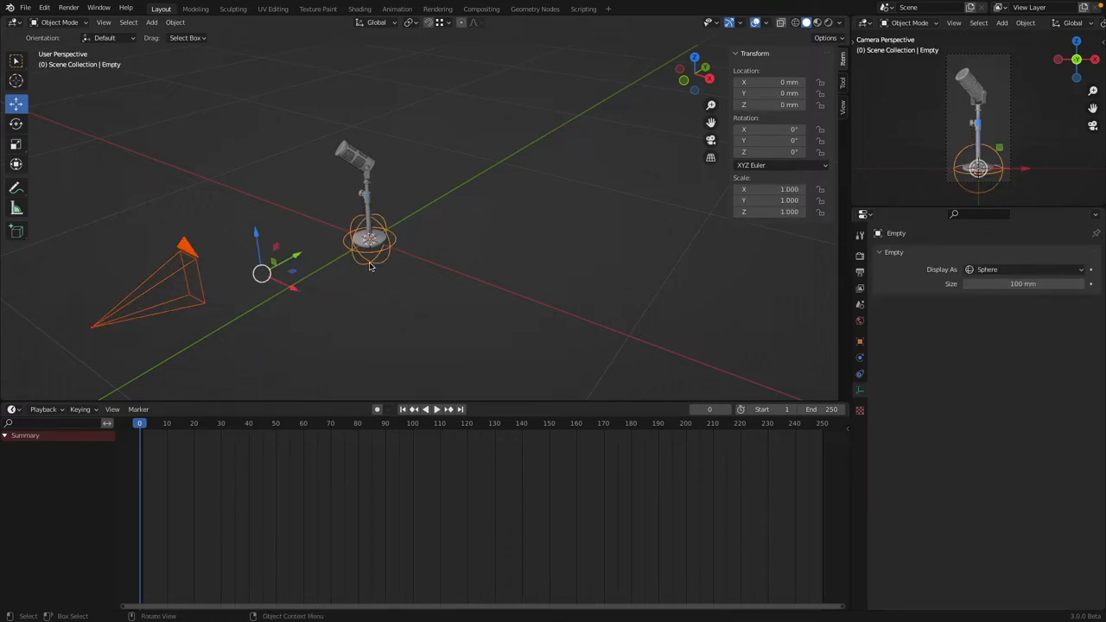
# Parent the camera to the sphere empty, zoom in on the stand, and lock the empty's X rotation
pyautogui.click(176, 23)
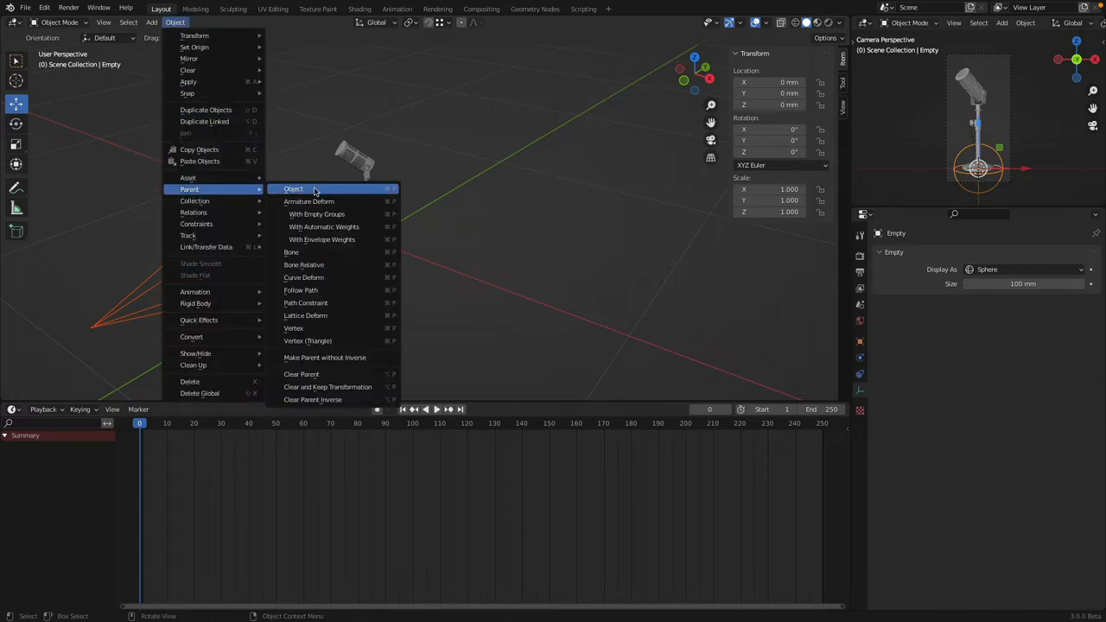
pyautogui.click(293, 188)
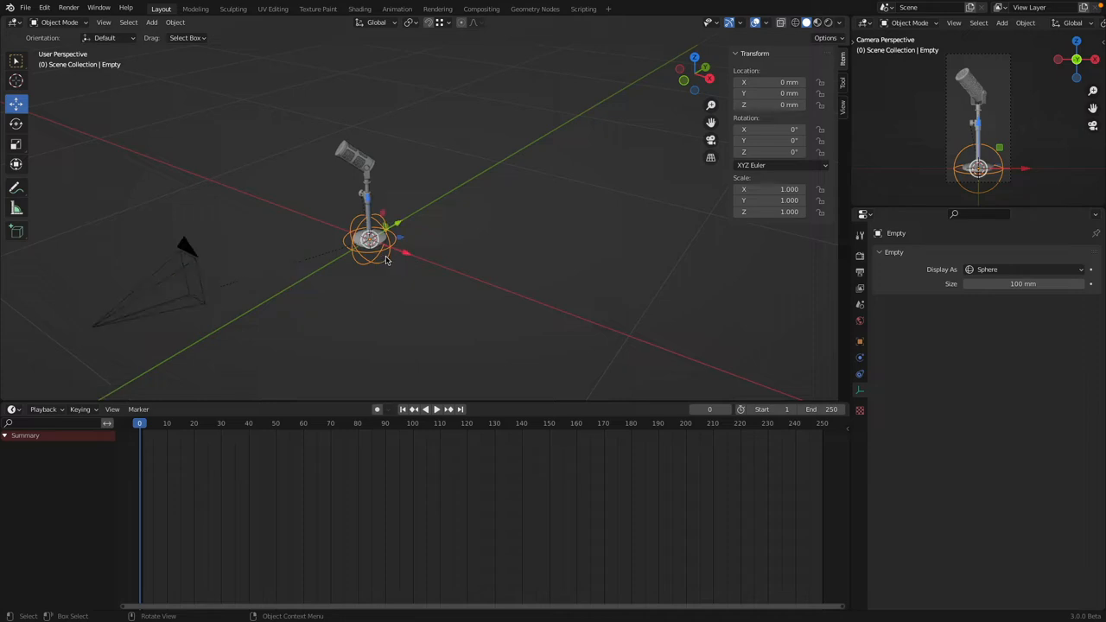
pyautogui.moveTo(385, 255); pyautogui.dragTo(363, 229)
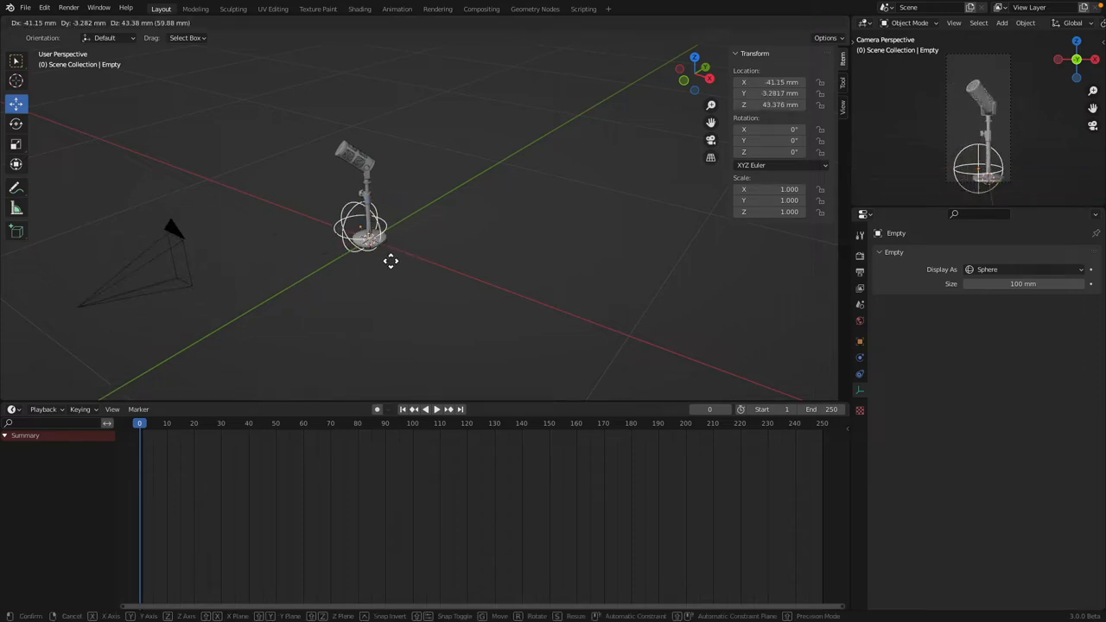
pyautogui.moveTo(361, 224); pyautogui.dragTo(393, 271)
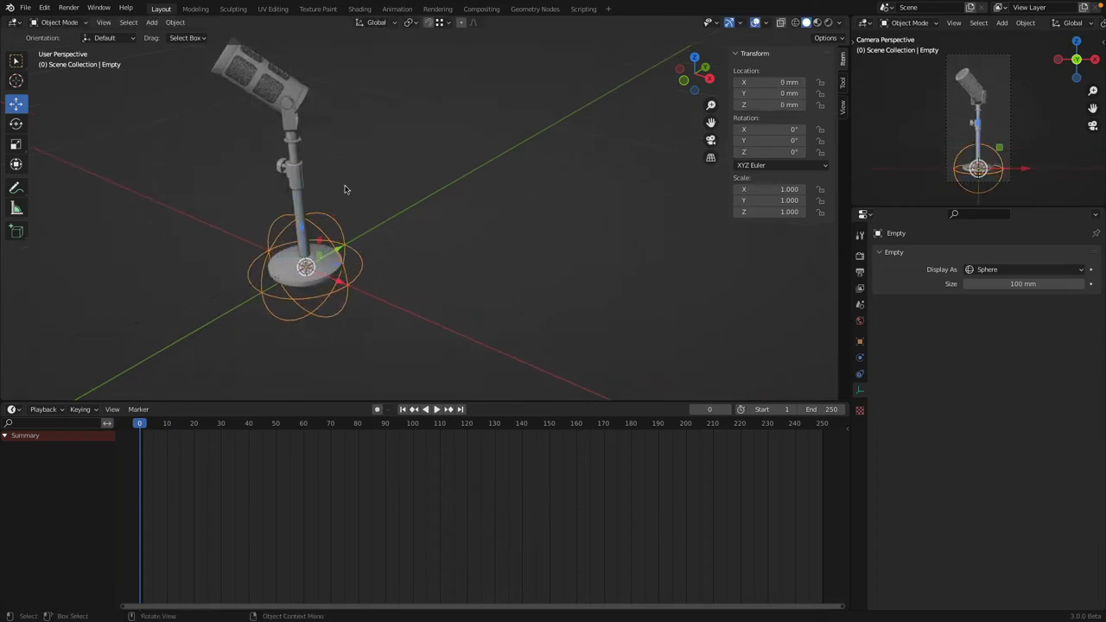
pyautogui.click(304, 266)
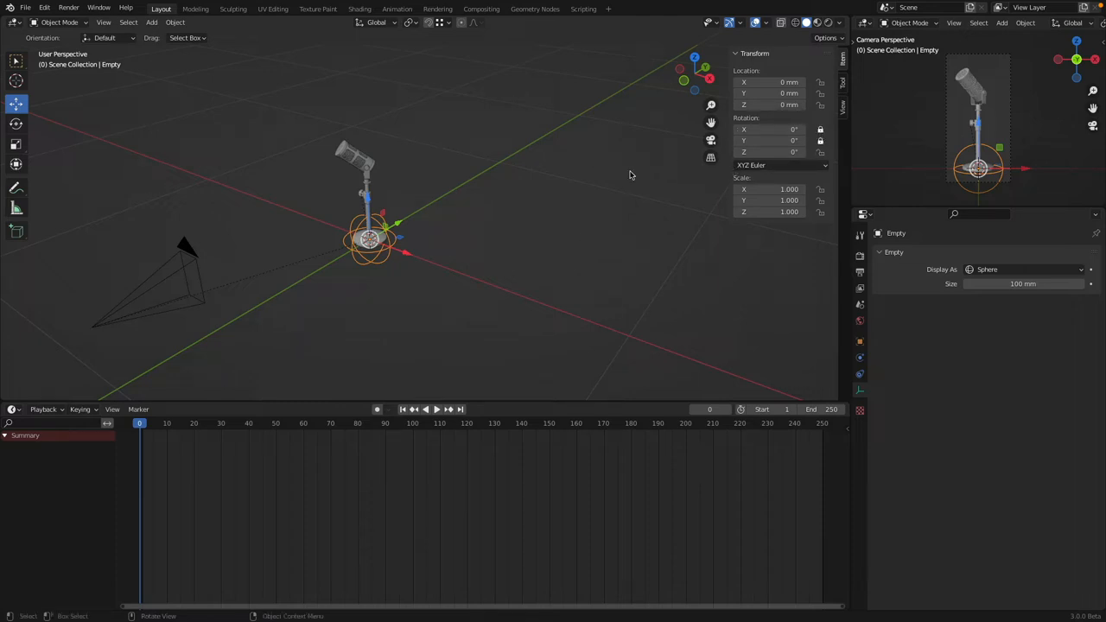
pyautogui.moveTo(391, 259)
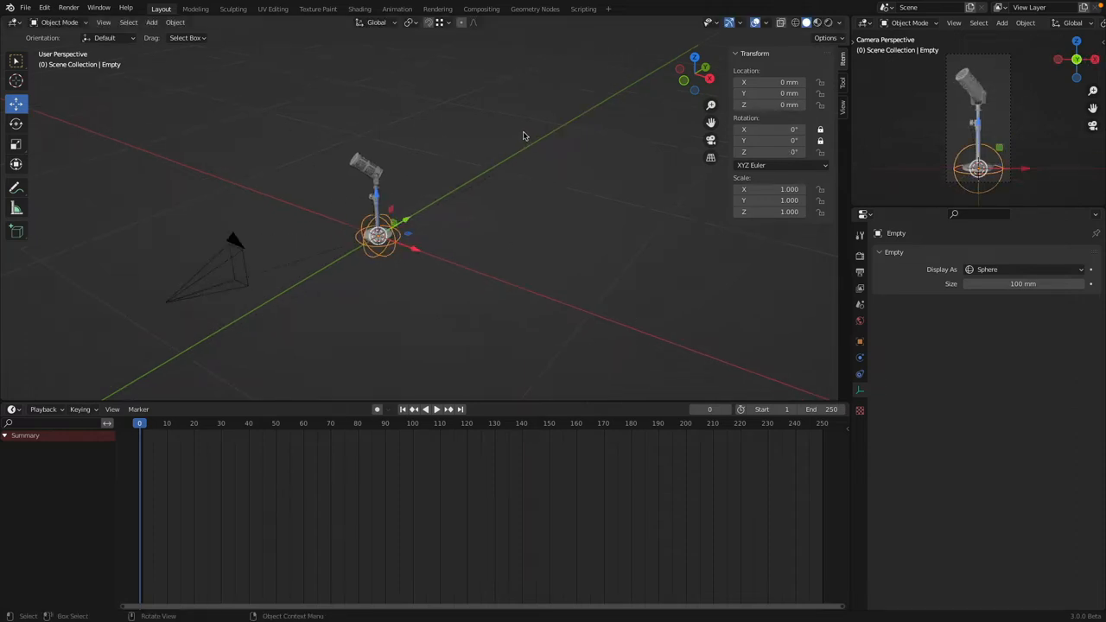
pyautogui.moveTo(408, 469)
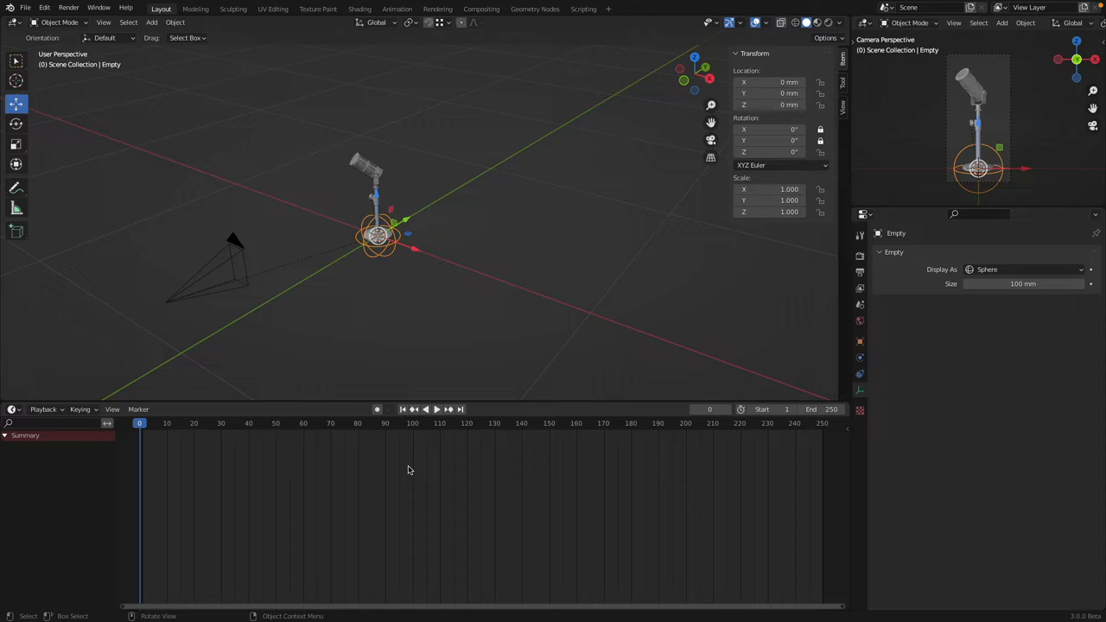
pyautogui.moveTo(200, 326)
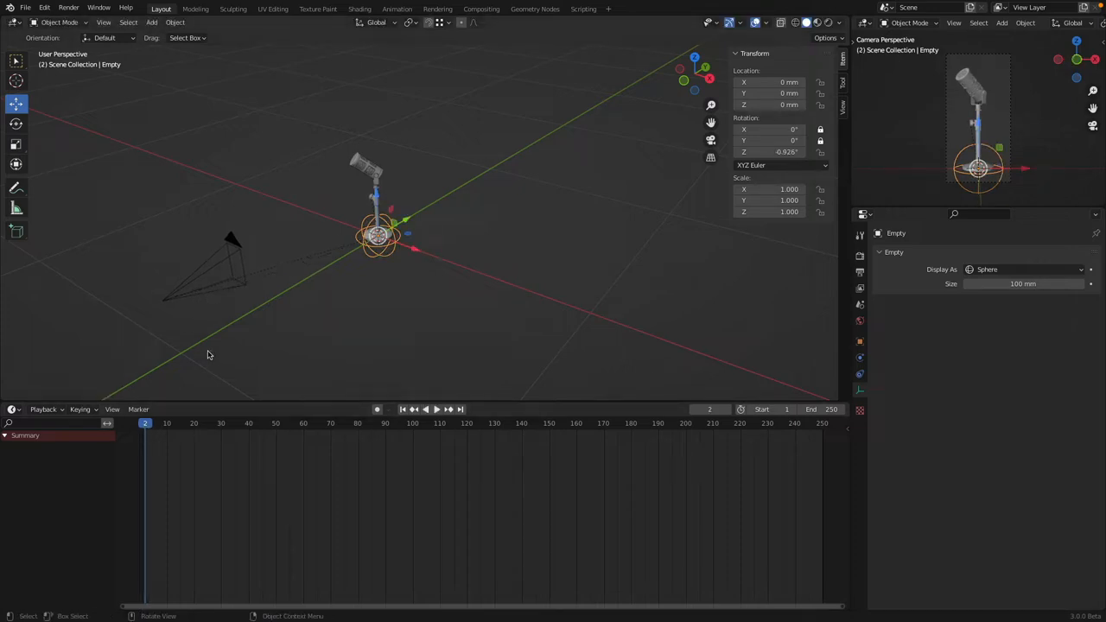
pyautogui.press('r')
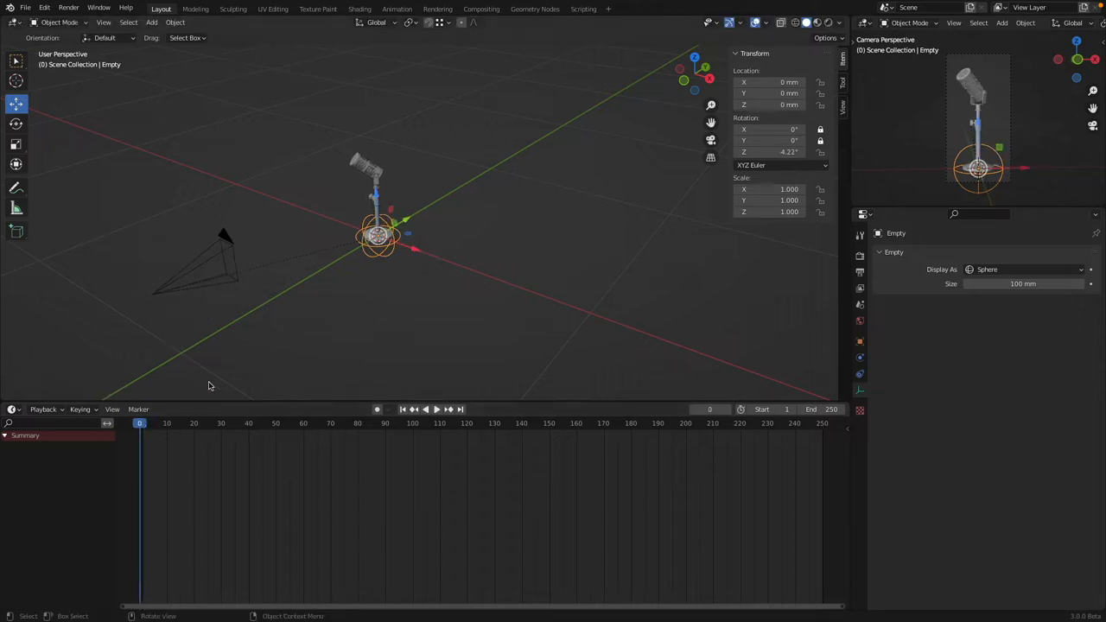
pyautogui.moveTo(643, 187)
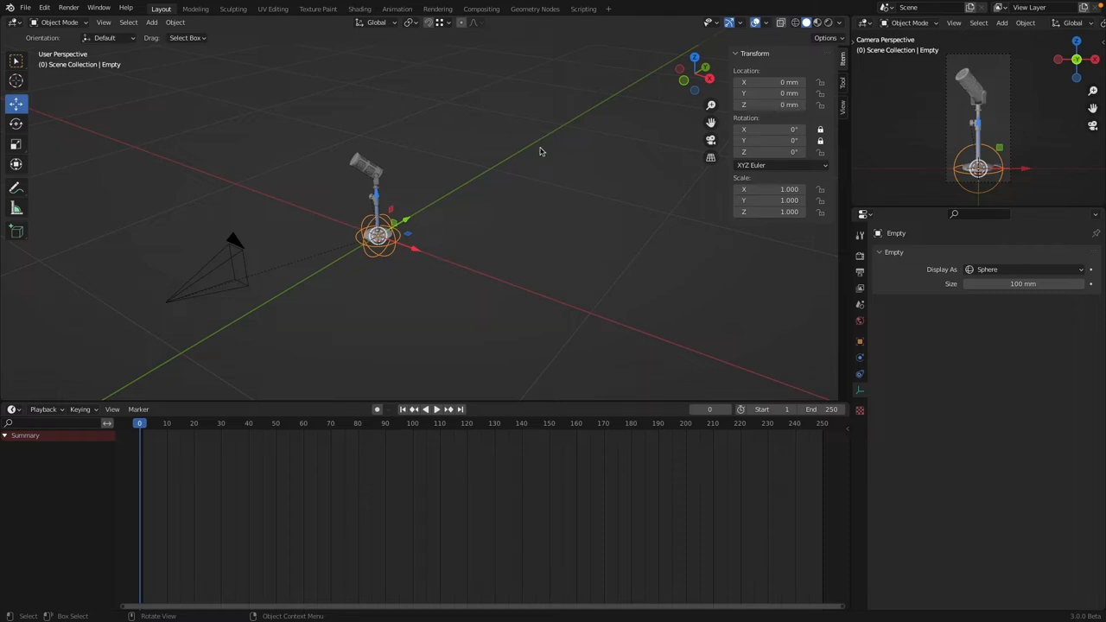
pyautogui.moveTo(315, 428)
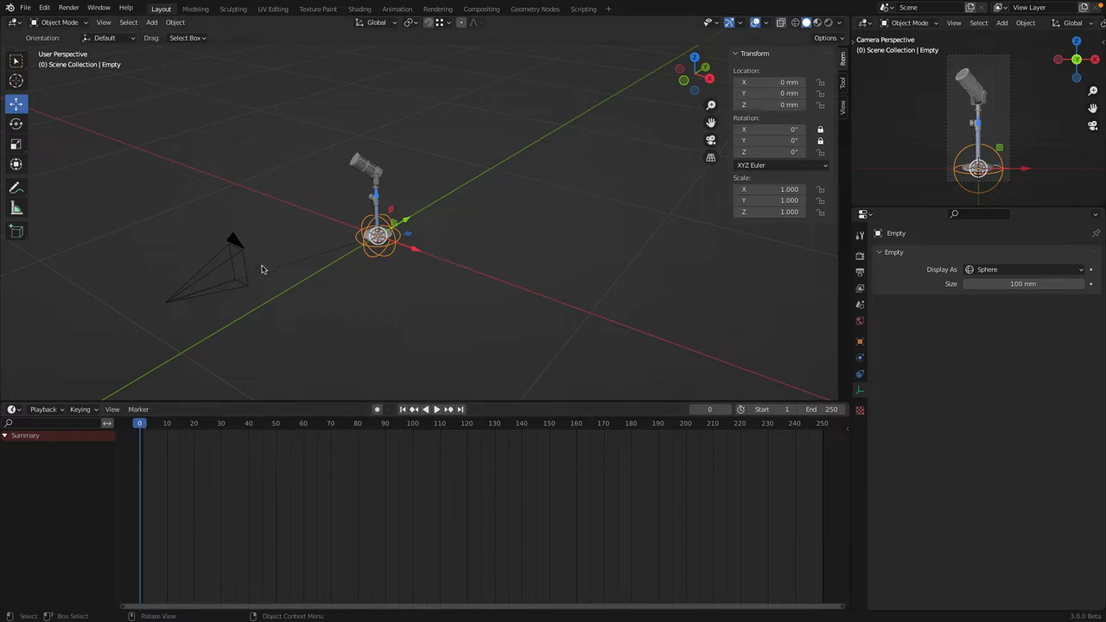
pyautogui.moveTo(367, 257)
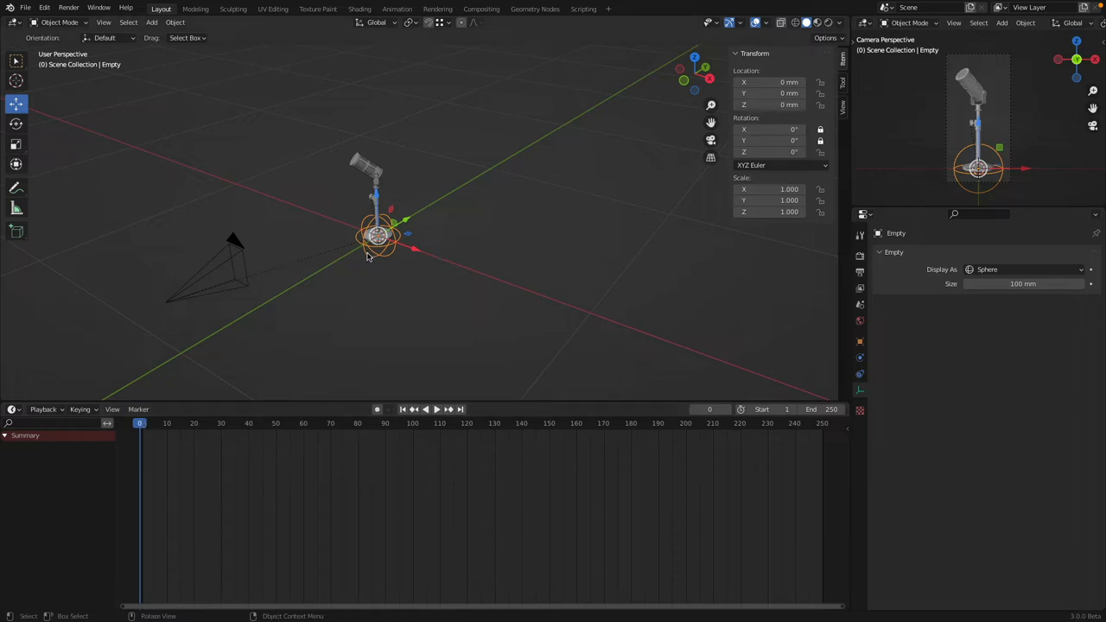
pyautogui.moveTo(352, 257)
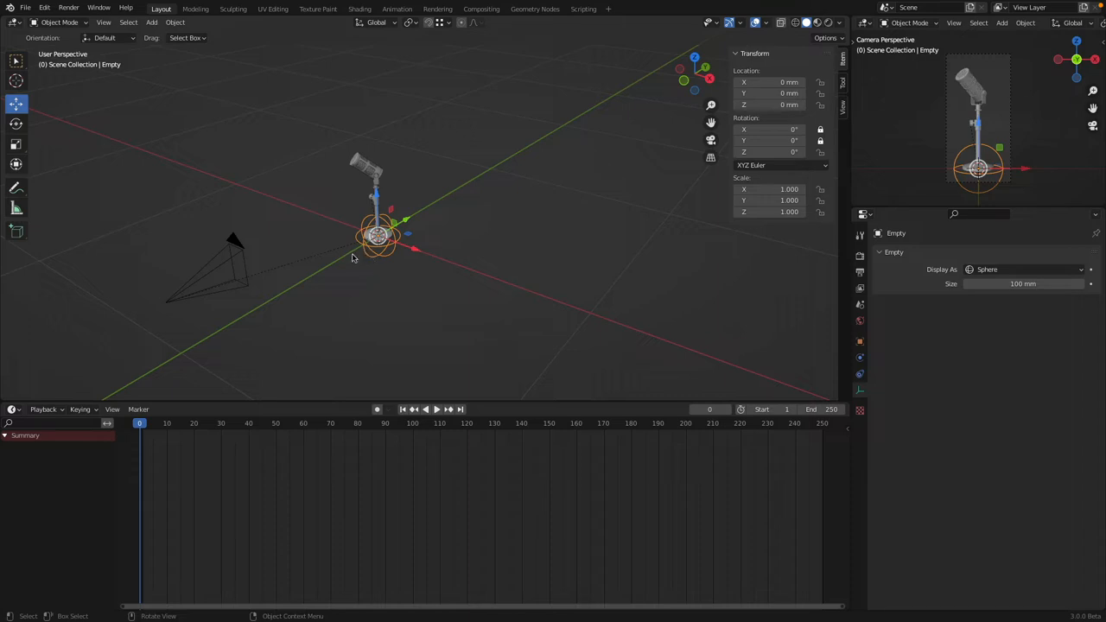
# Insert a Rotation keyframe for the empty at frame 0 from the I menu
pyautogui.press('i')
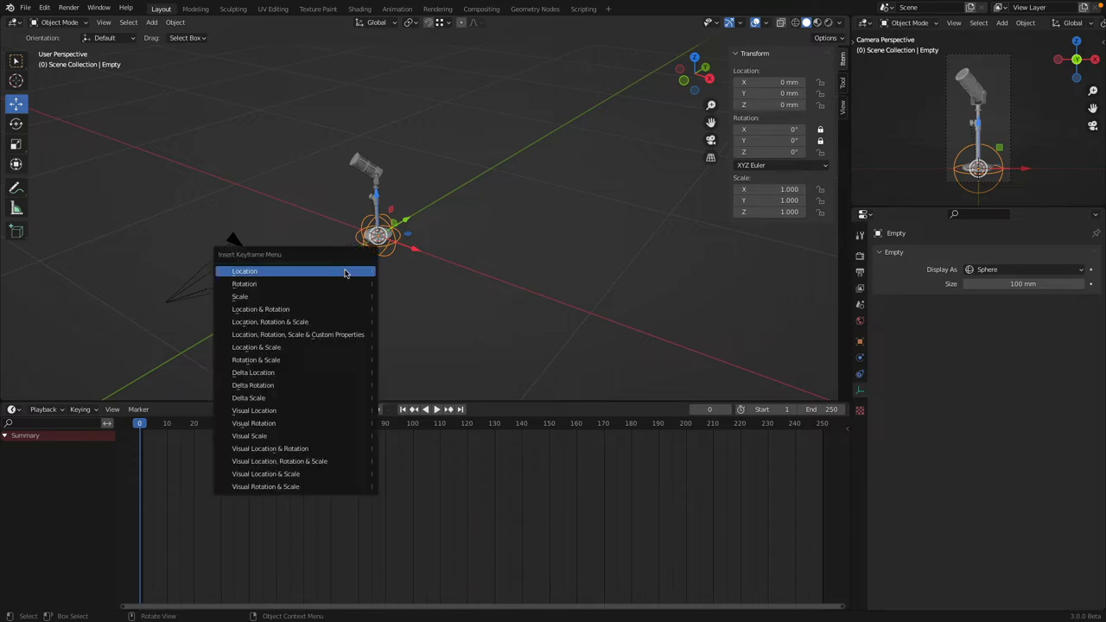
pyautogui.moveTo(325, 283)
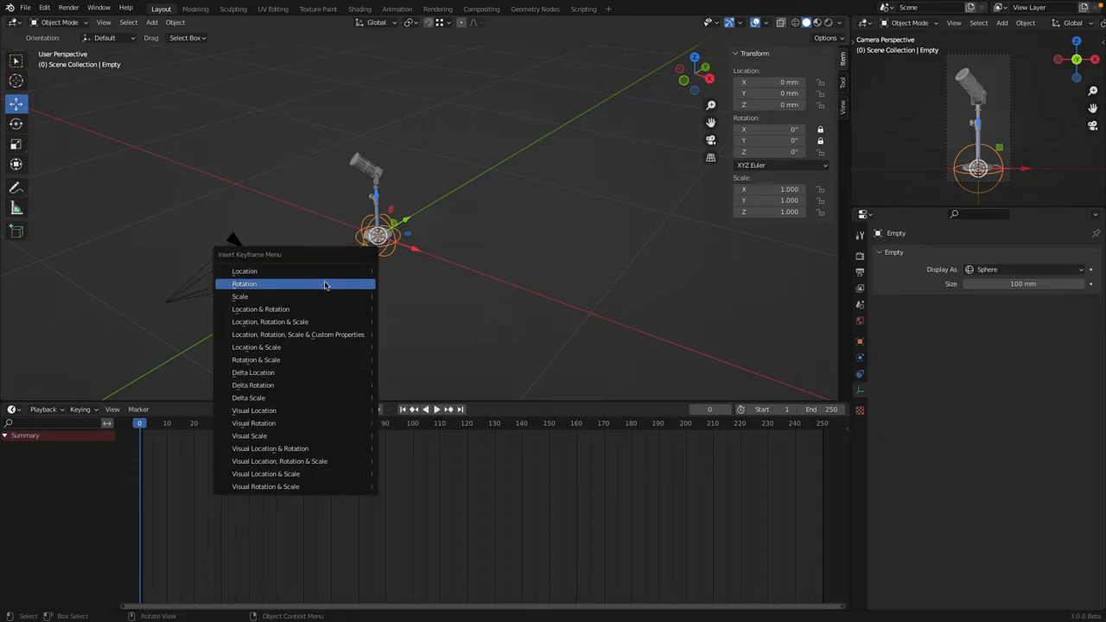
pyautogui.moveTo(326, 283)
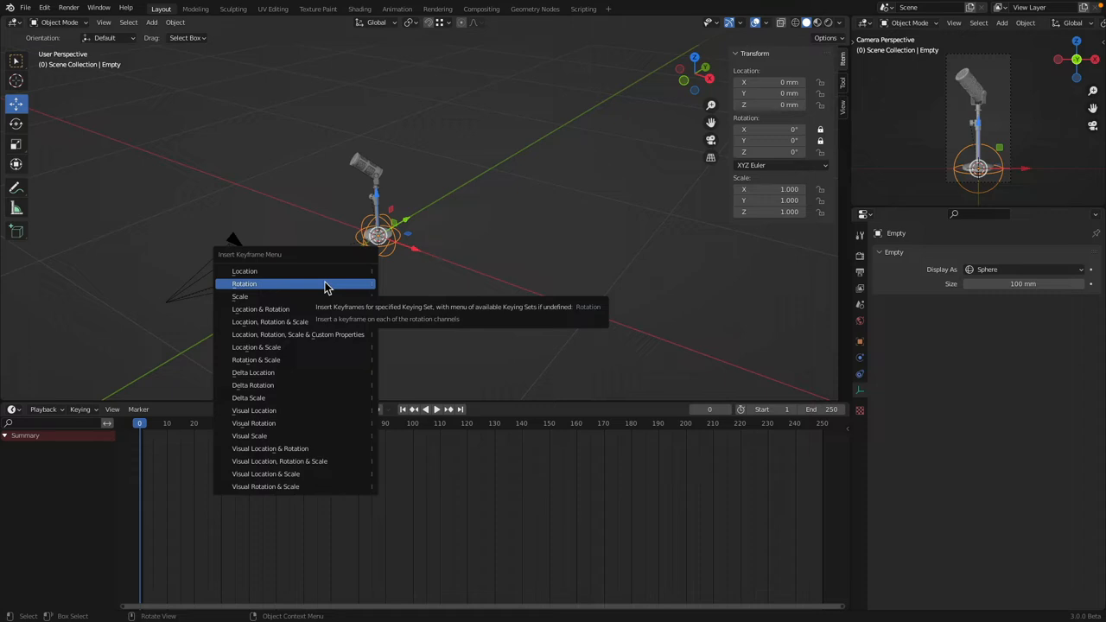
pyautogui.click(244, 283)
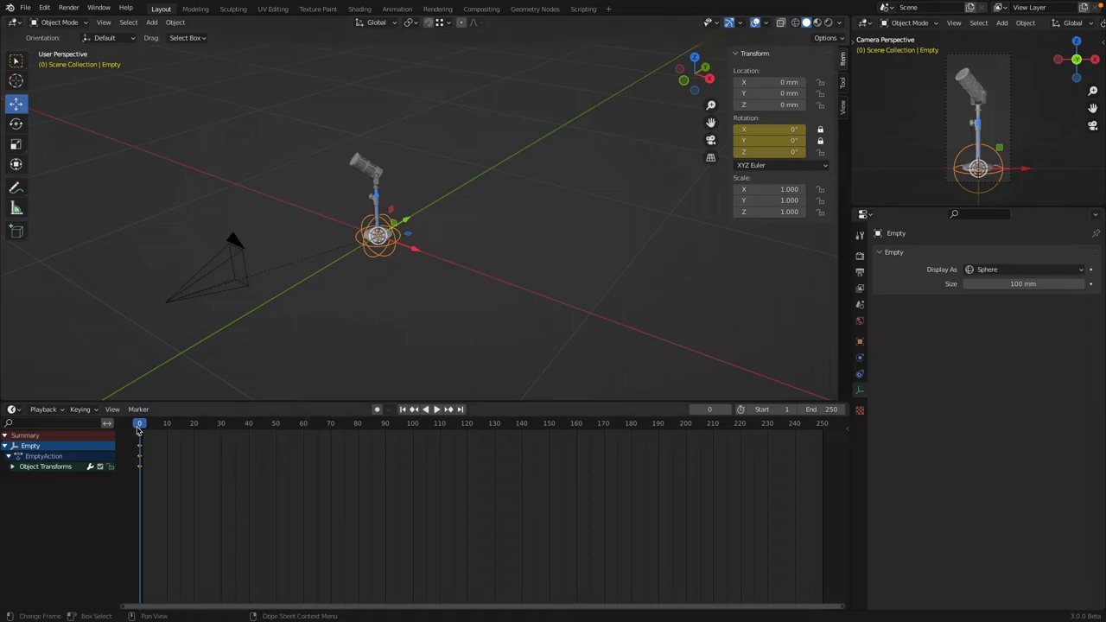
# At frame 100, set the empty's Z rotation to 180°, keyframe it, and scrub the spin
pyautogui.click(437, 409)
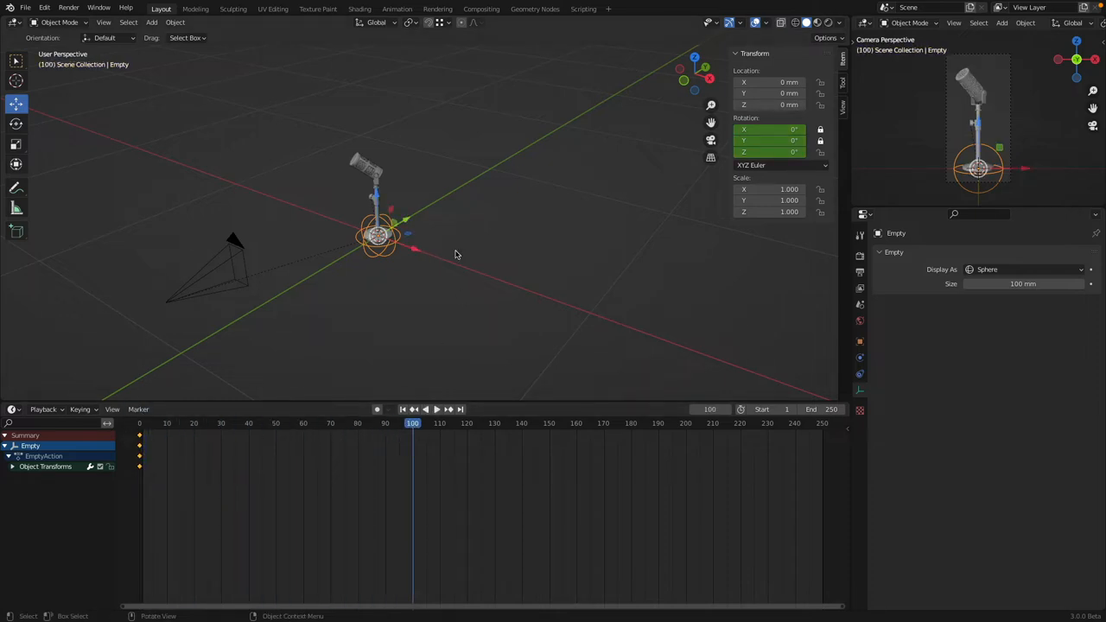
pyautogui.moveTo(399, 253)
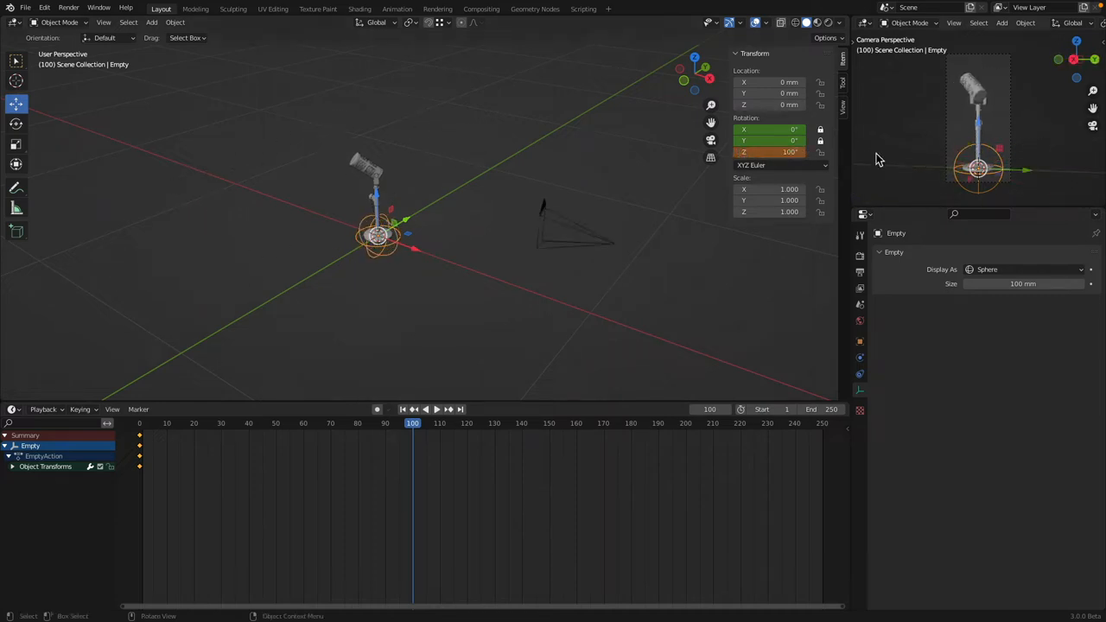
pyautogui.doubleClick(769, 153)
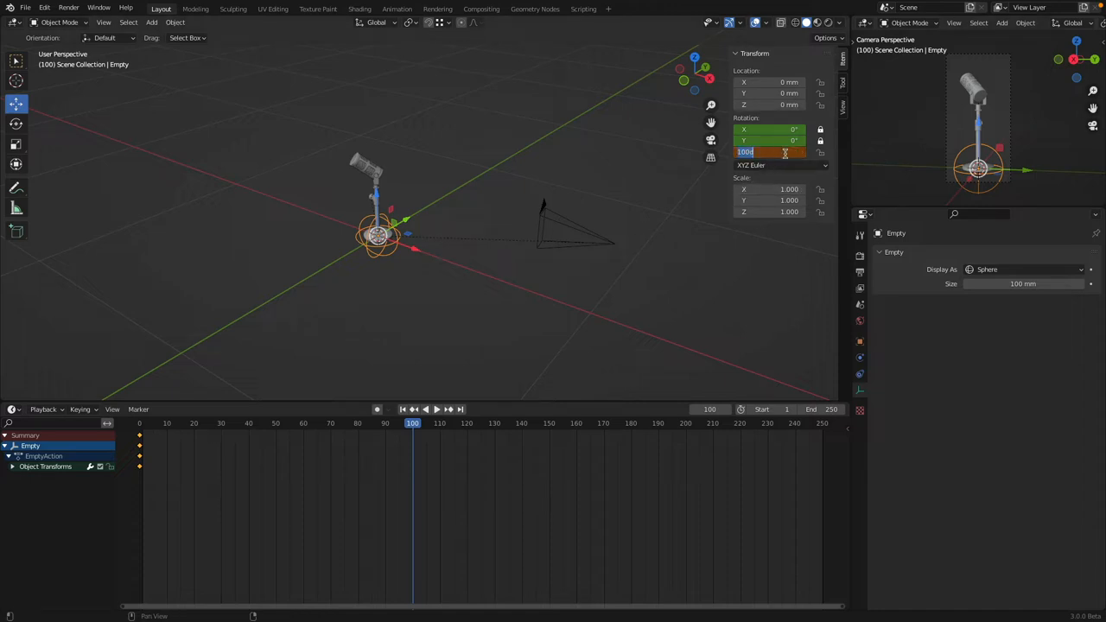
pyautogui.write('180')
pyautogui.press('Return')
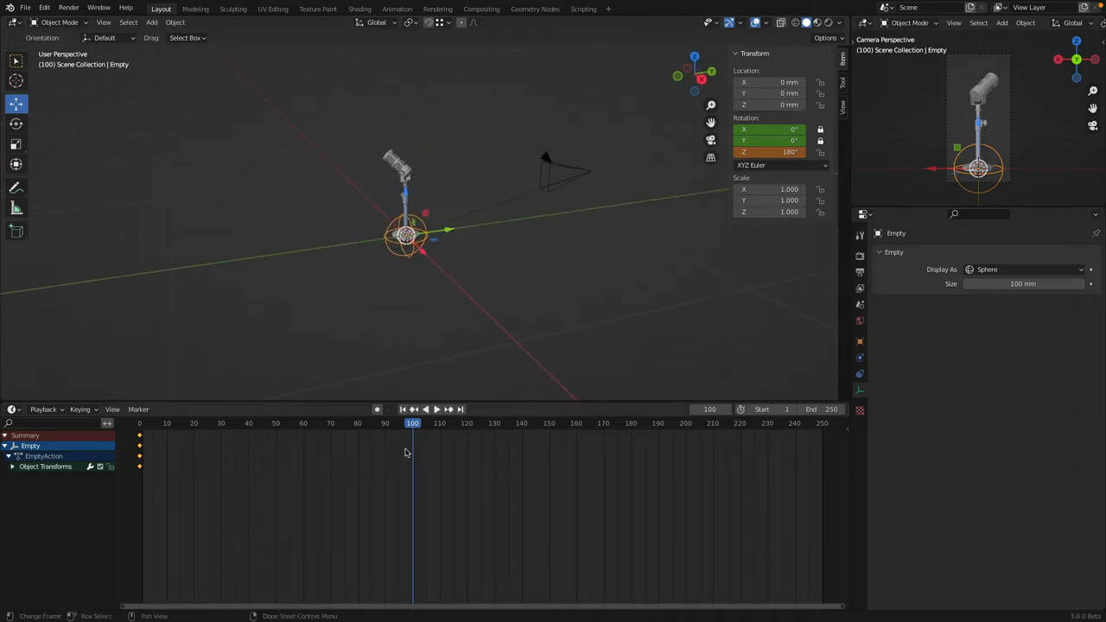
pyautogui.click(771, 152)
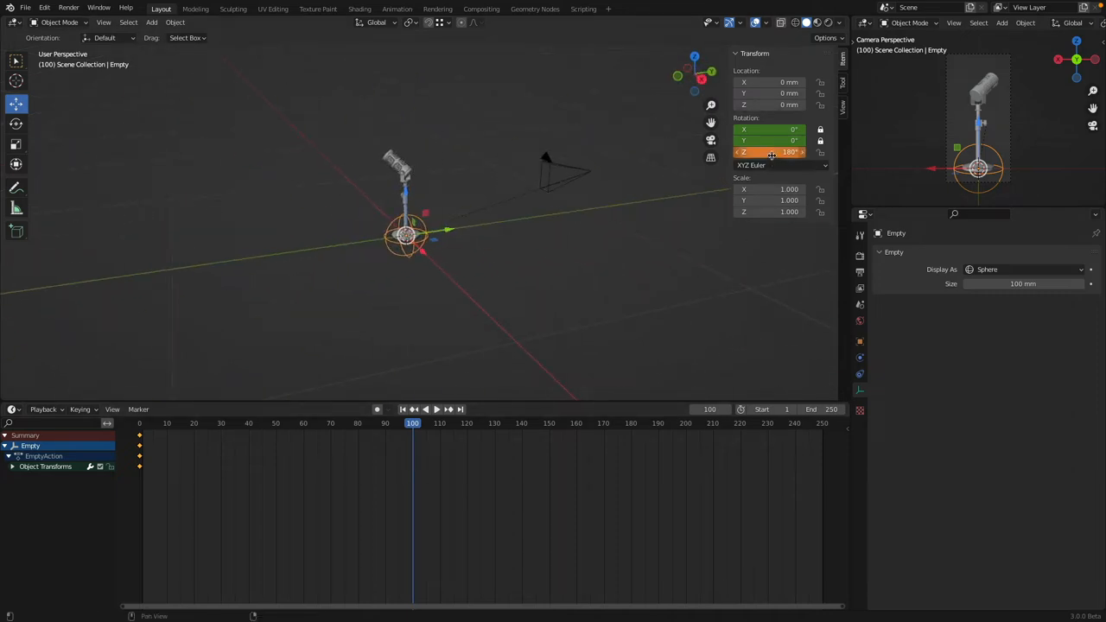
pyautogui.moveTo(772, 152)
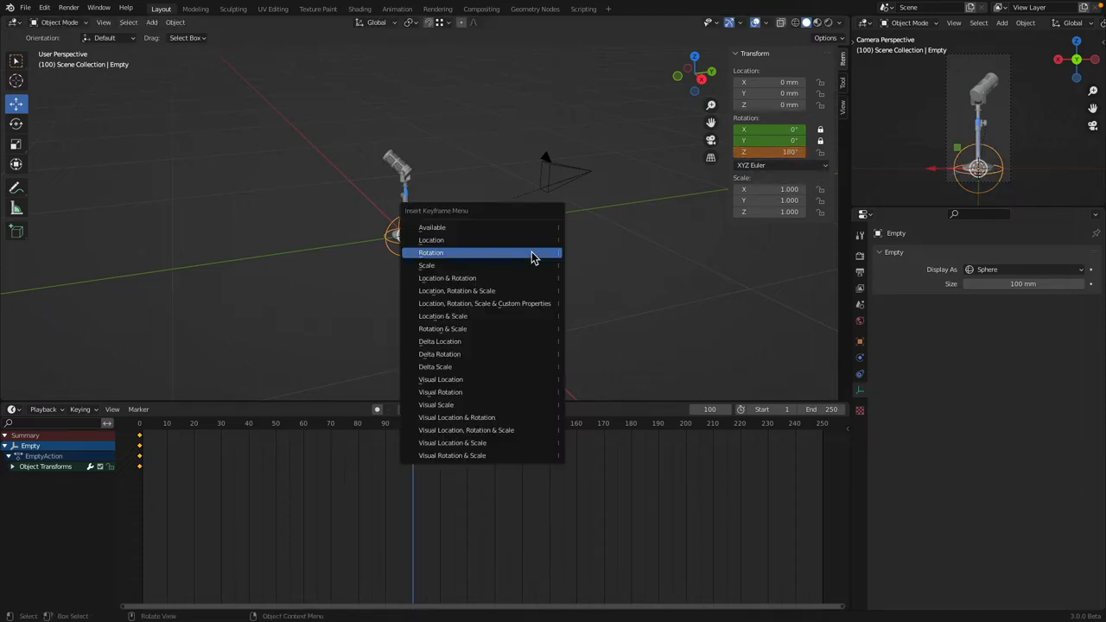
pyautogui.click(431, 252)
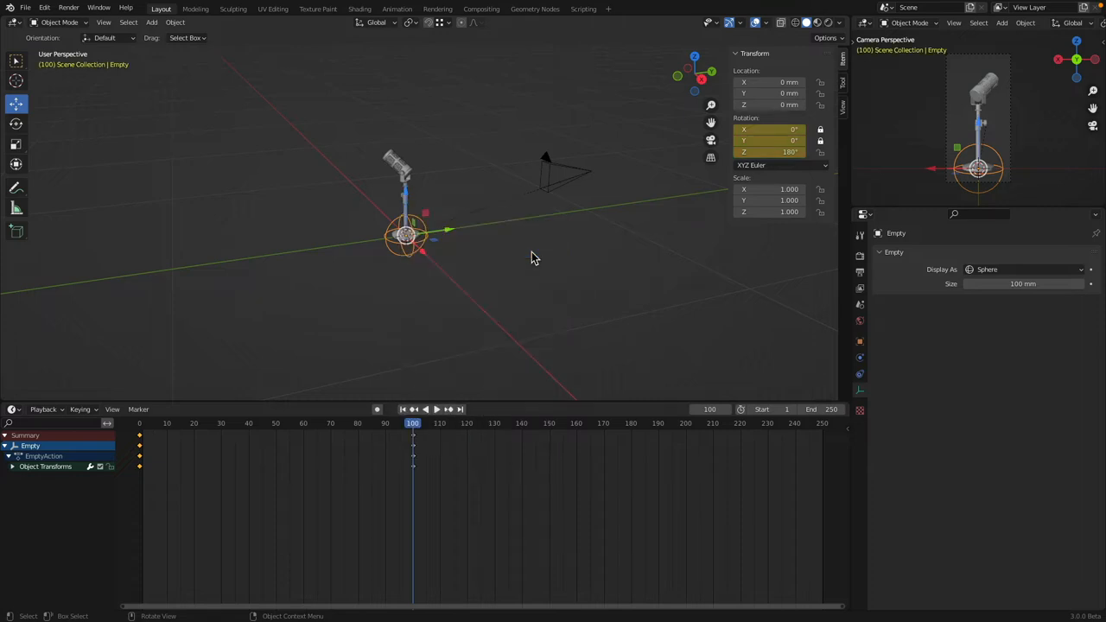
pyautogui.click(413, 424)
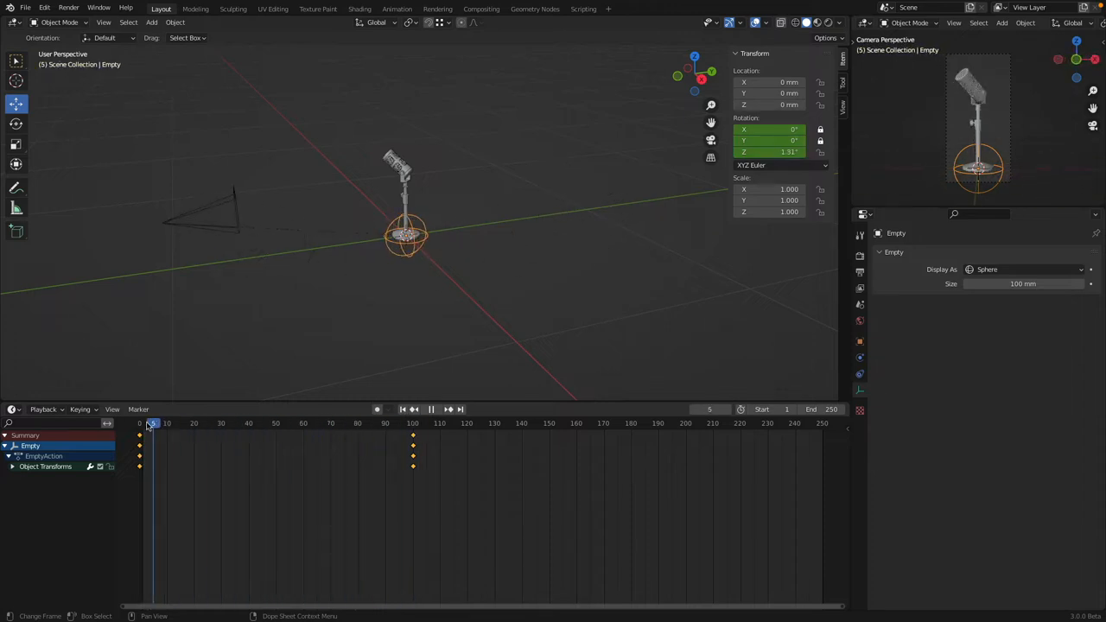
pyautogui.click(297, 423)
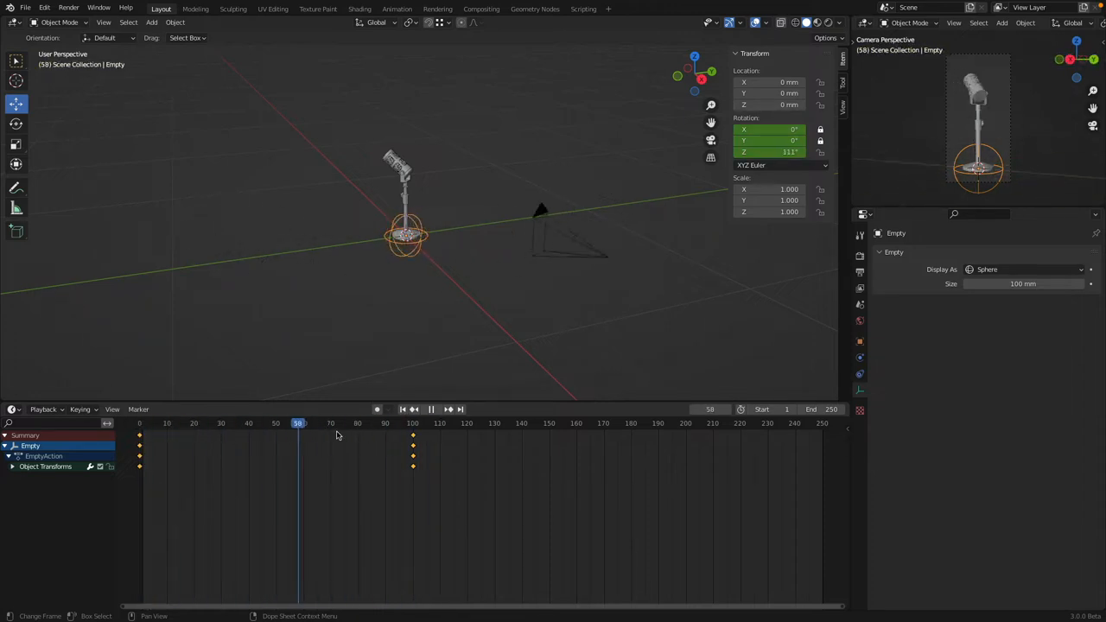
pyautogui.moveTo(275, 438)
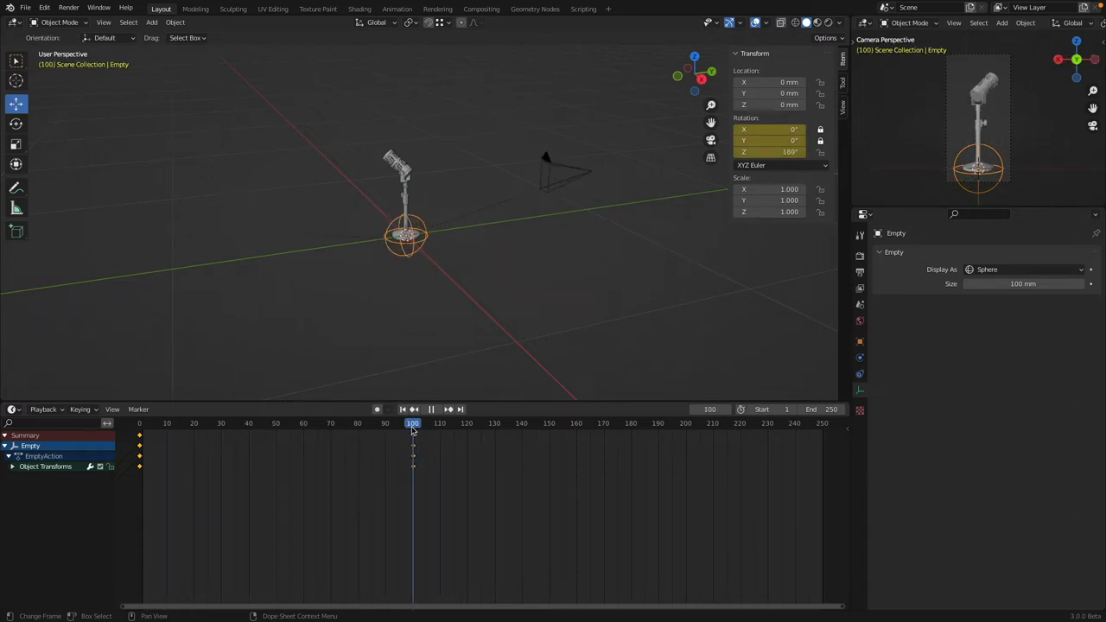
# Keyframe the empty at 360° Z rotation on frame 200, then play the orbit from the start
pyautogui.click(685, 422)
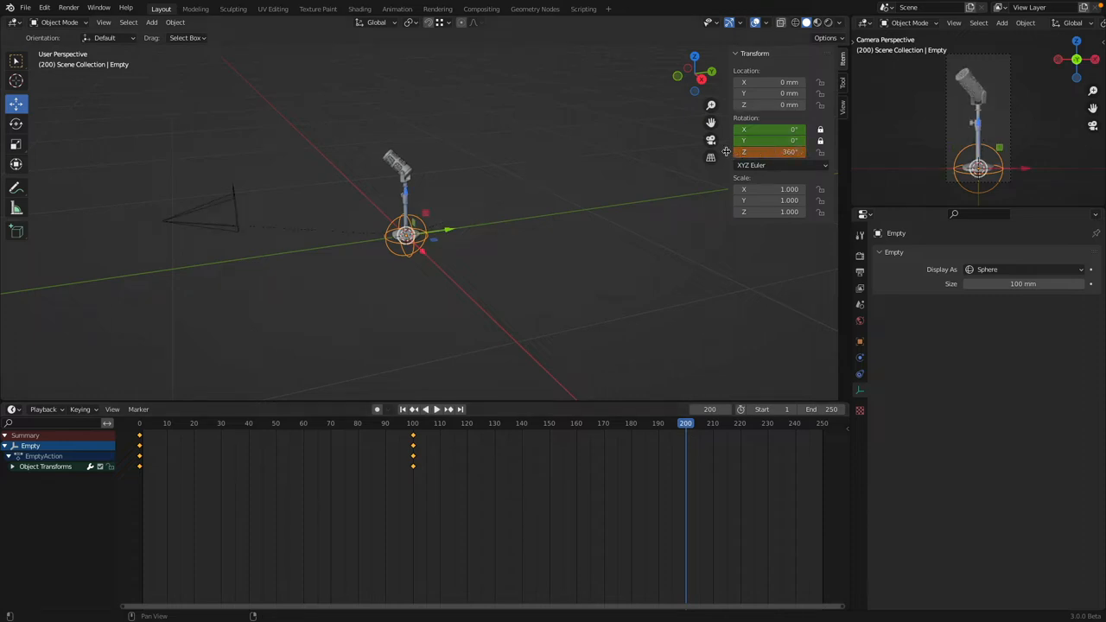
pyautogui.press('i')
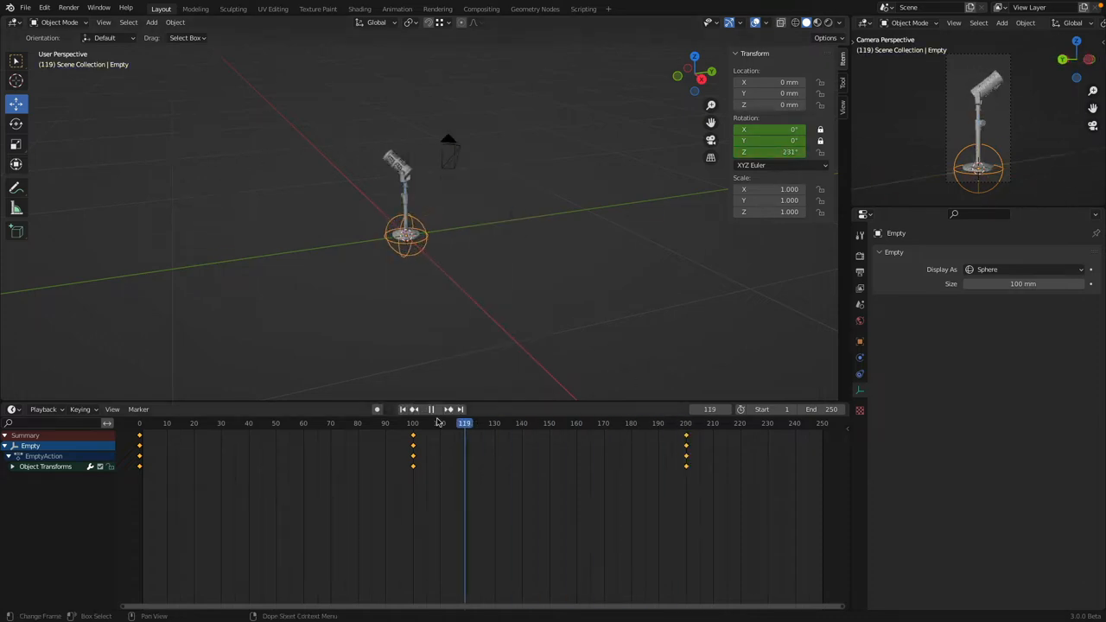
pyautogui.click(403, 409)
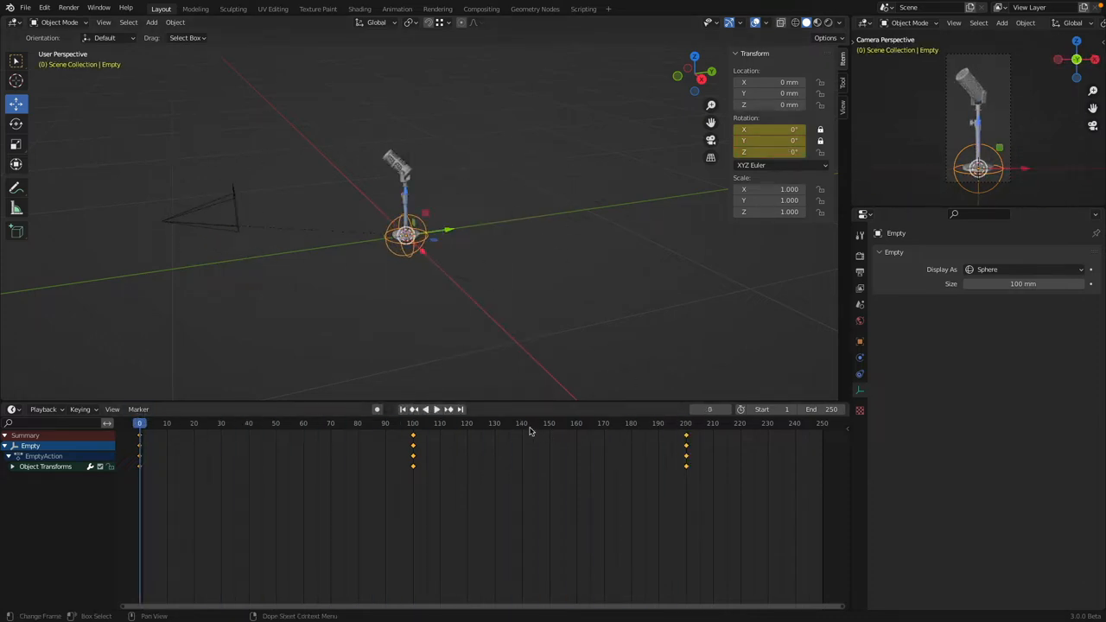
pyautogui.click(437, 408)
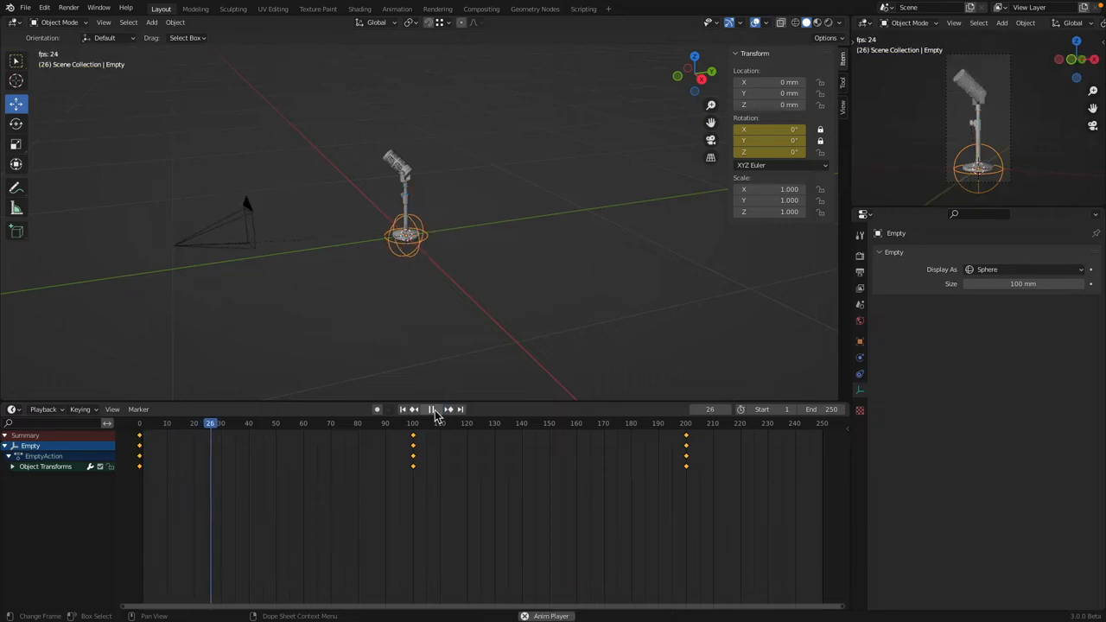
pyautogui.click(431, 409)
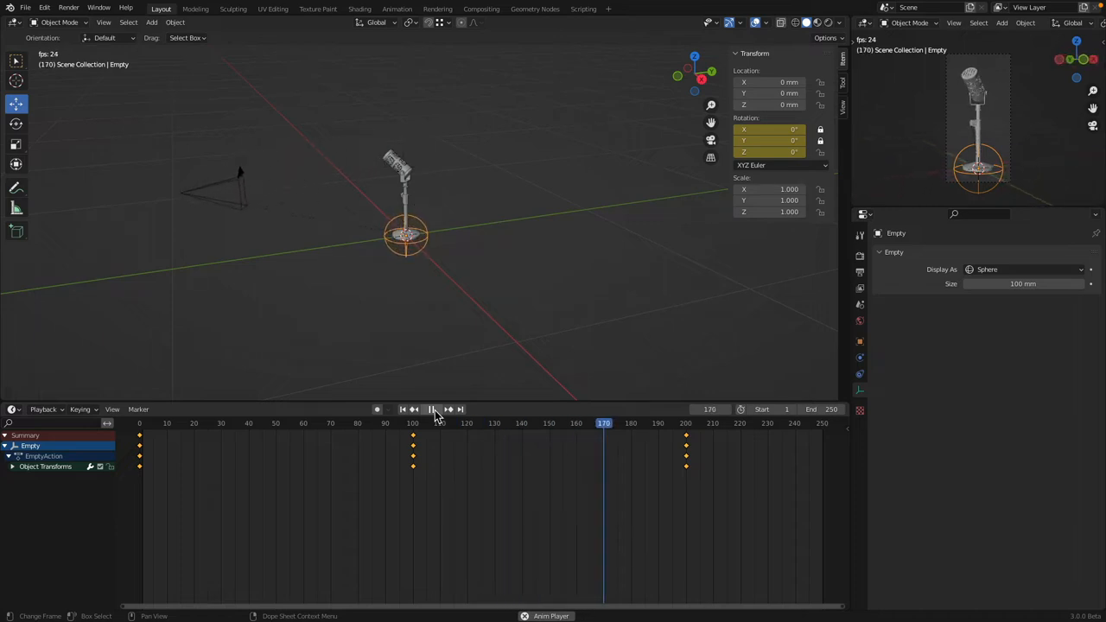
pyautogui.click(432, 408)
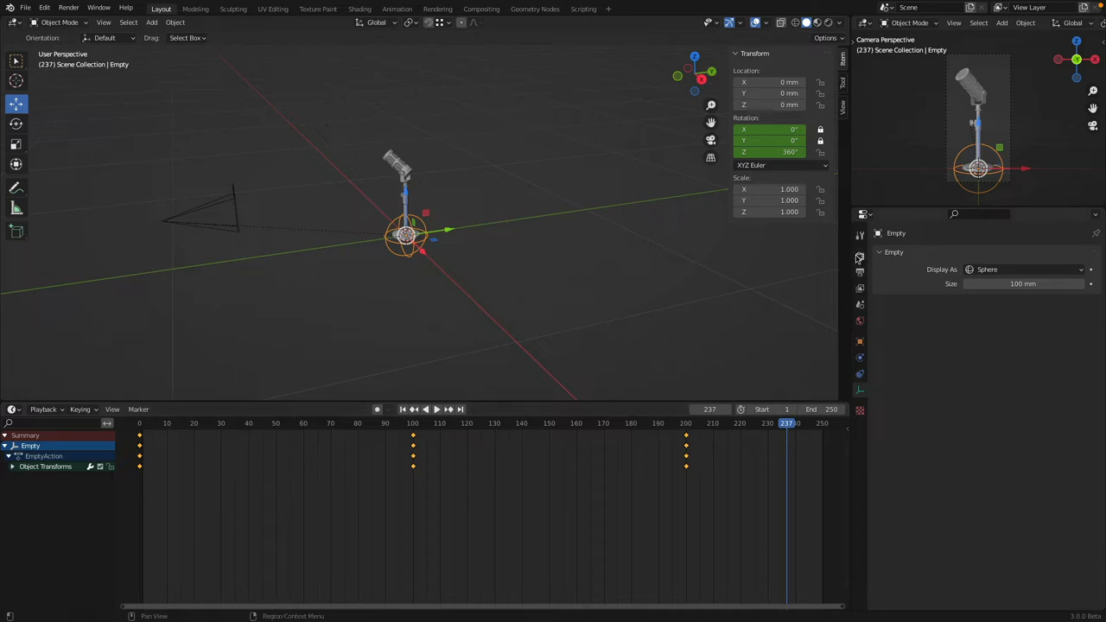
# Set the Frame Range End to 200 in Output Properties
pyautogui.click(858, 273)
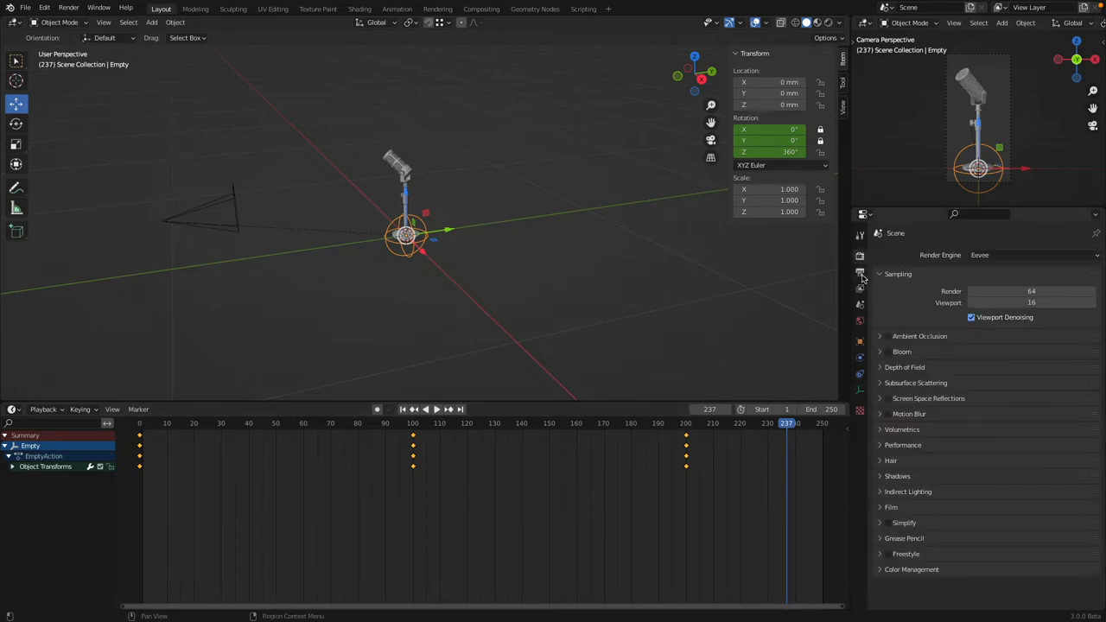
pyautogui.click(860, 272)
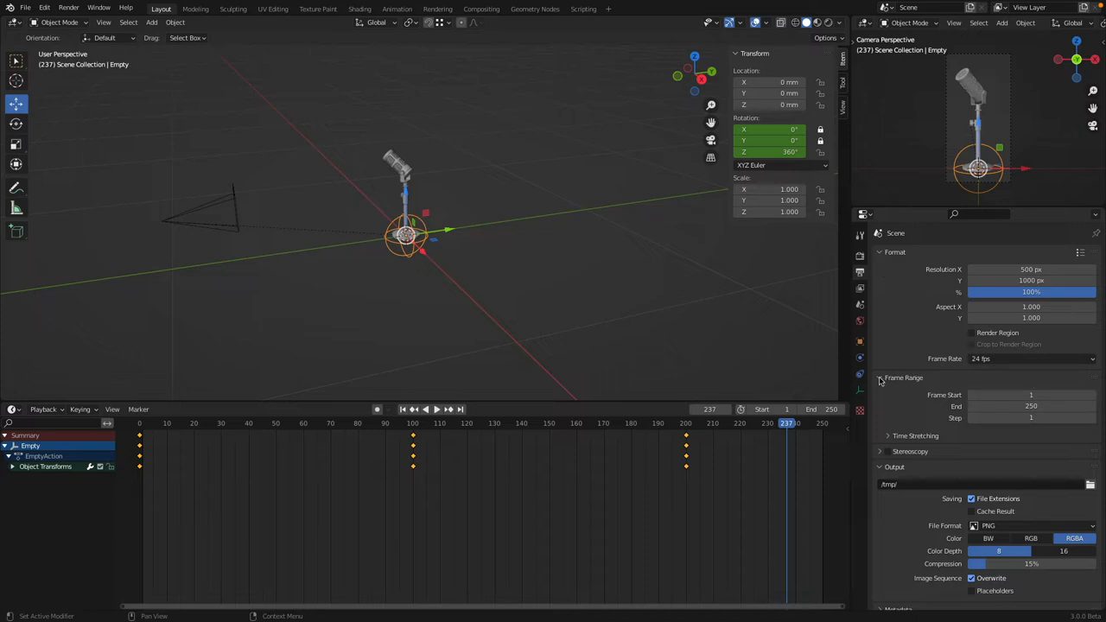
pyautogui.moveTo(860, 275)
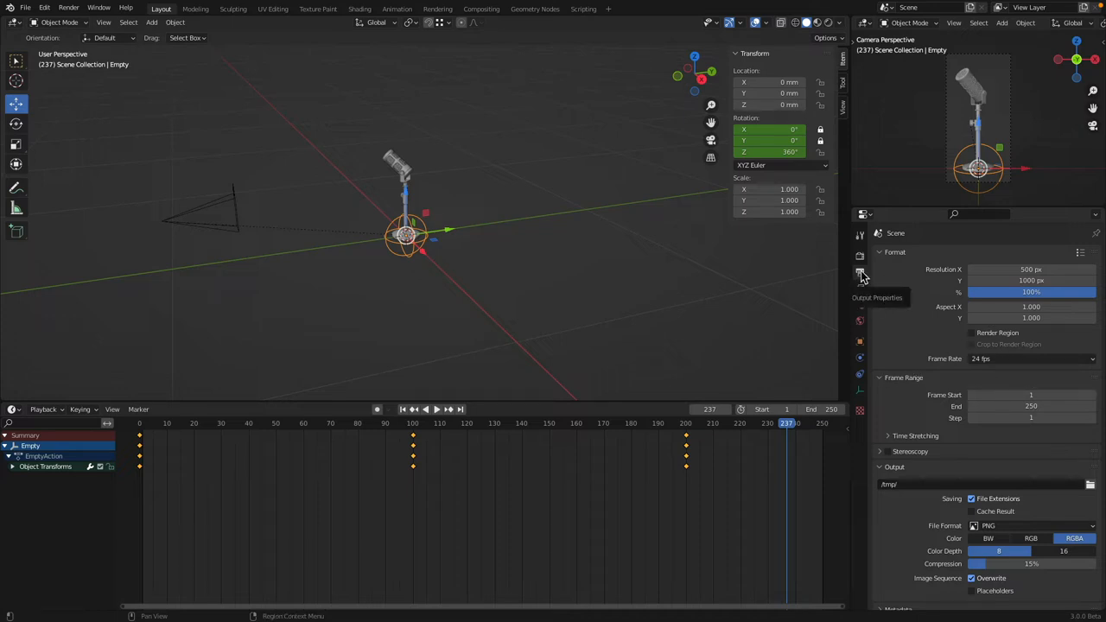
pyautogui.click(1030, 406)
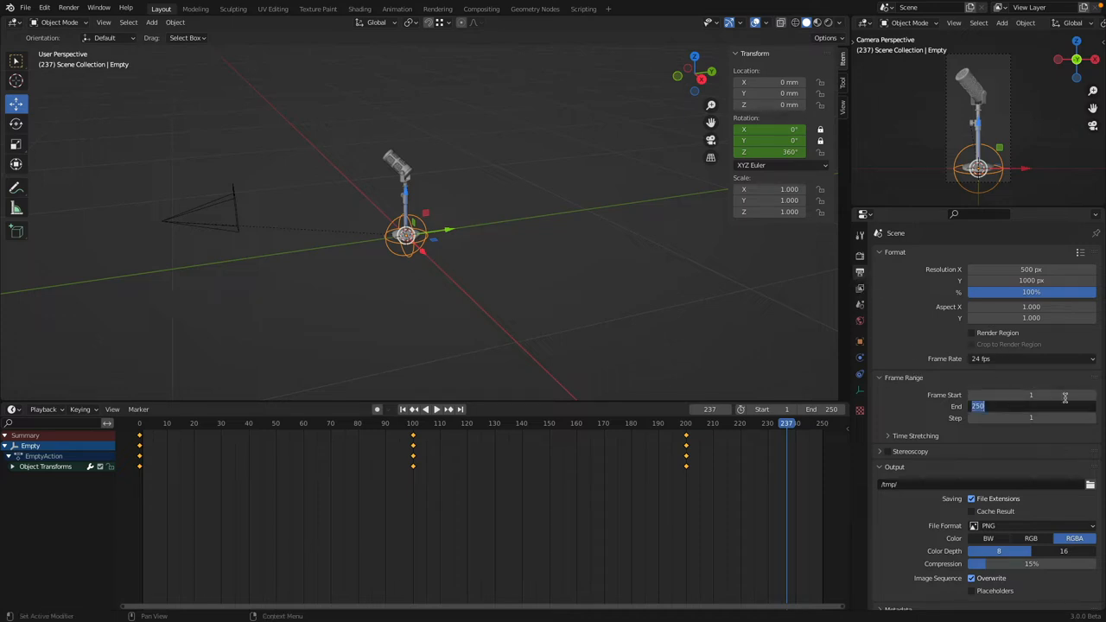
pyautogui.write('200')
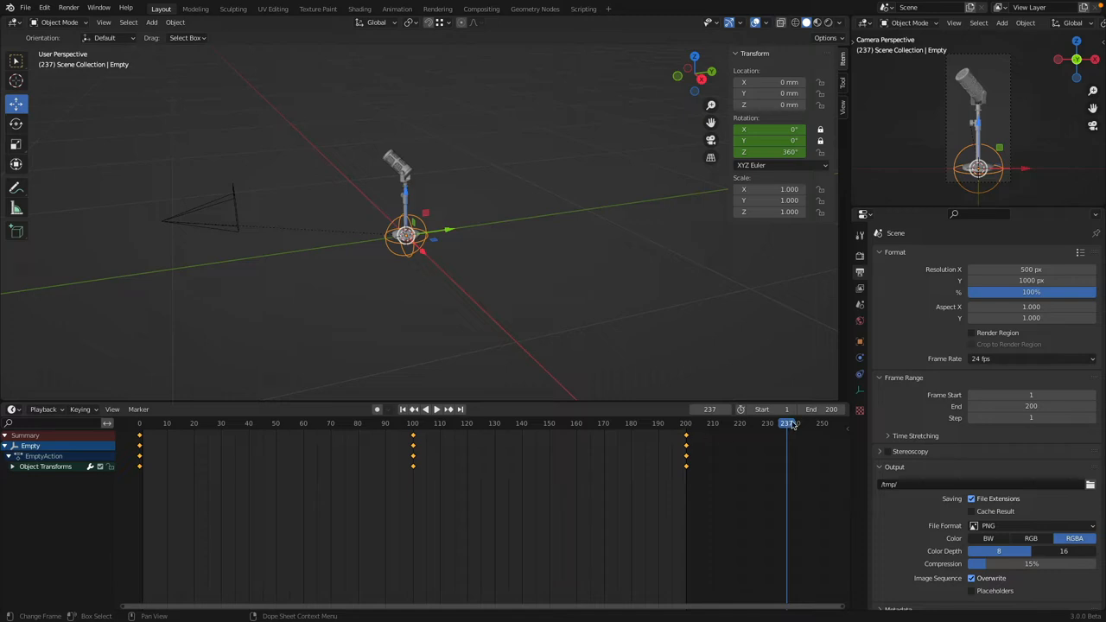
# Play back the 200-frame camera orbit in the timeline and stop it
pyautogui.click(436, 409)
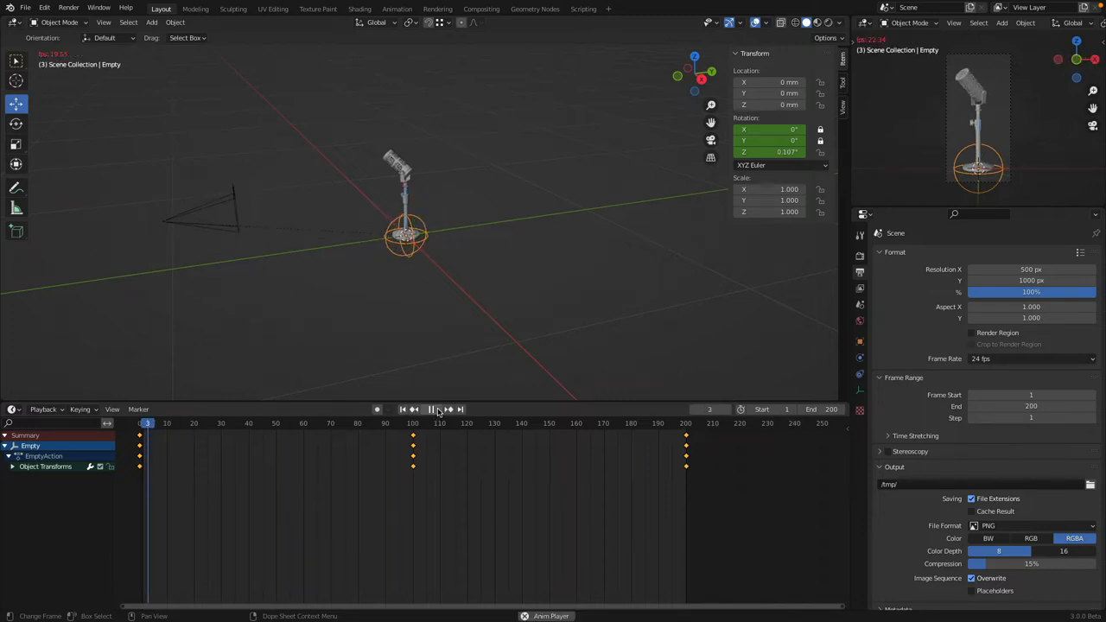
pyautogui.click(430, 410)
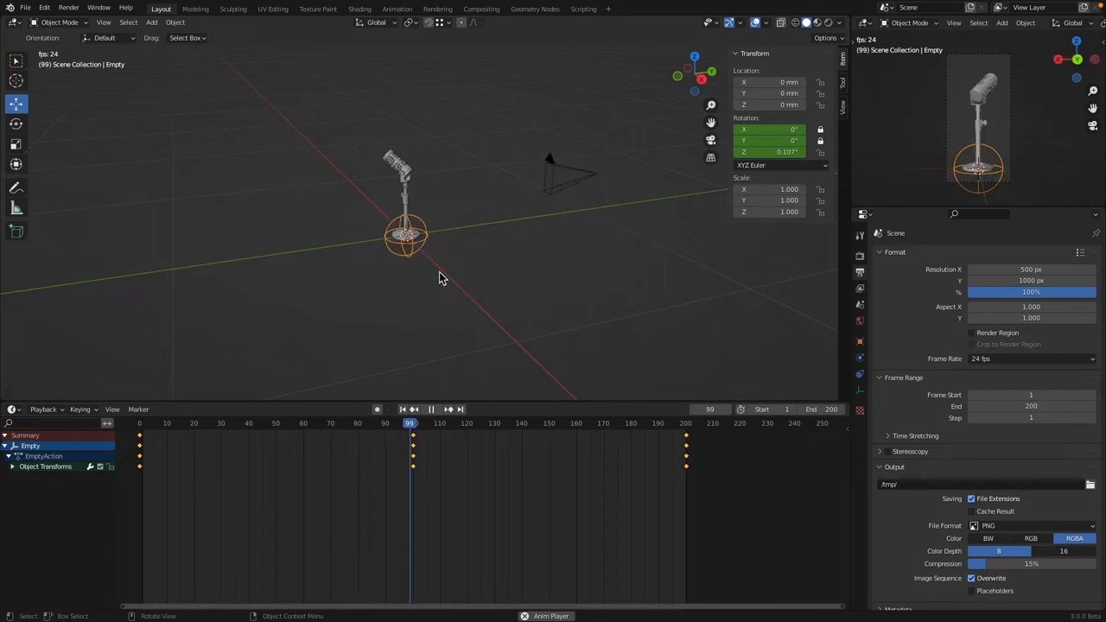
pyautogui.click(431, 408)
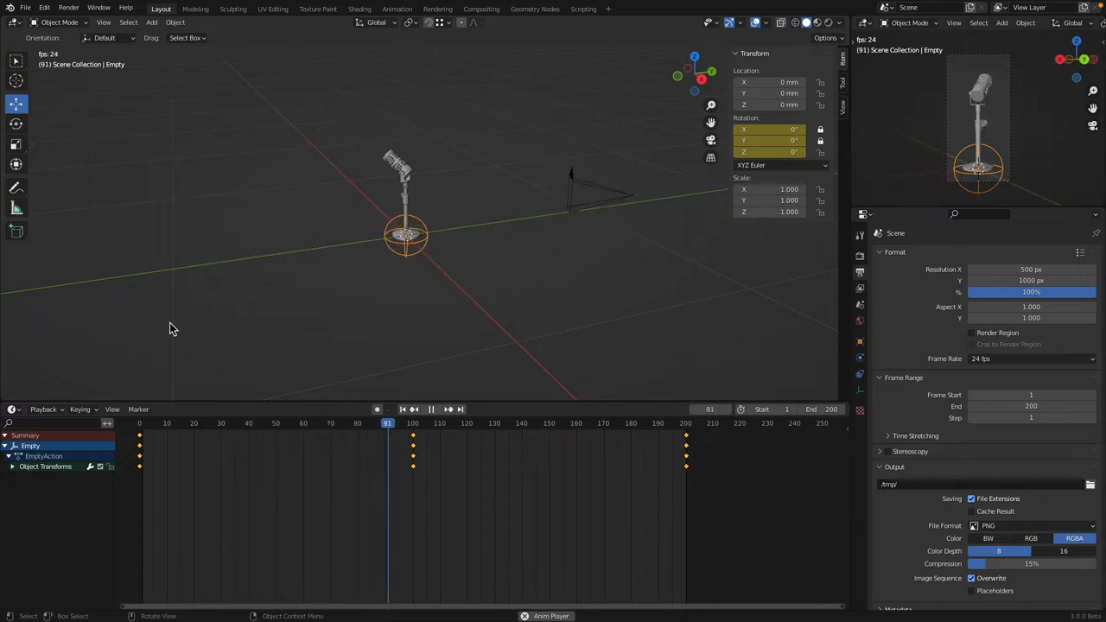
pyautogui.click(430, 409)
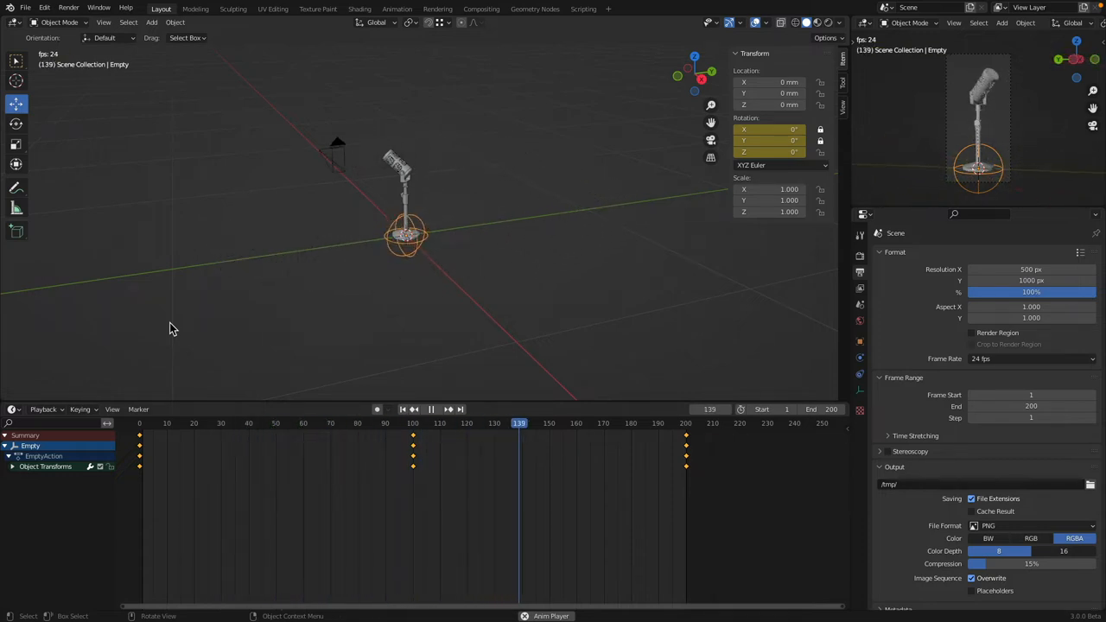
pyautogui.click(431, 409)
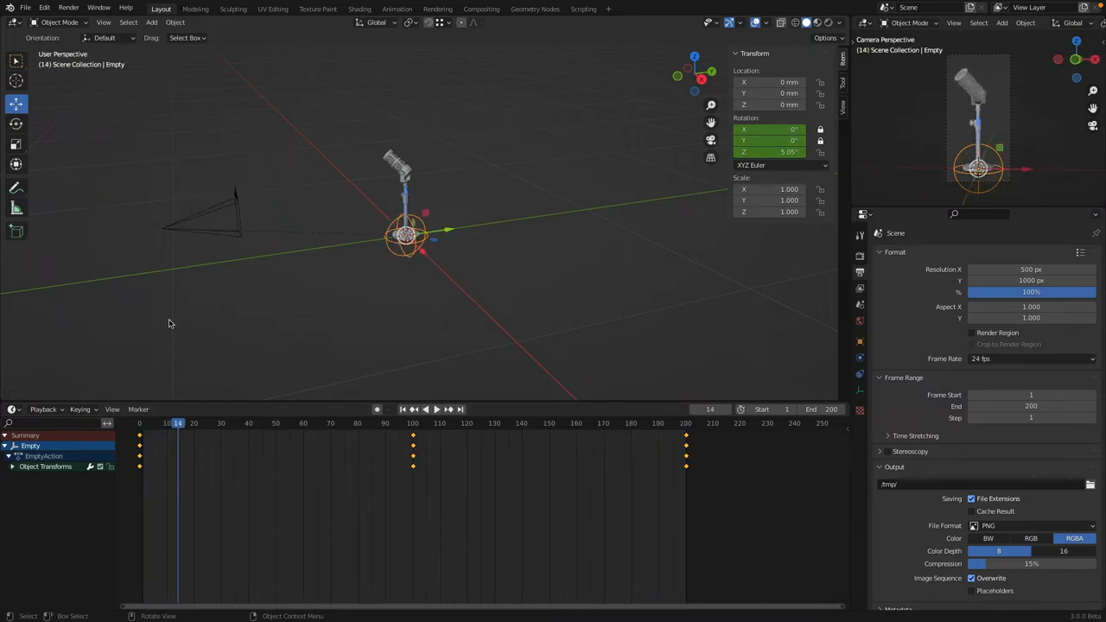
pyautogui.moveTo(232, 352)
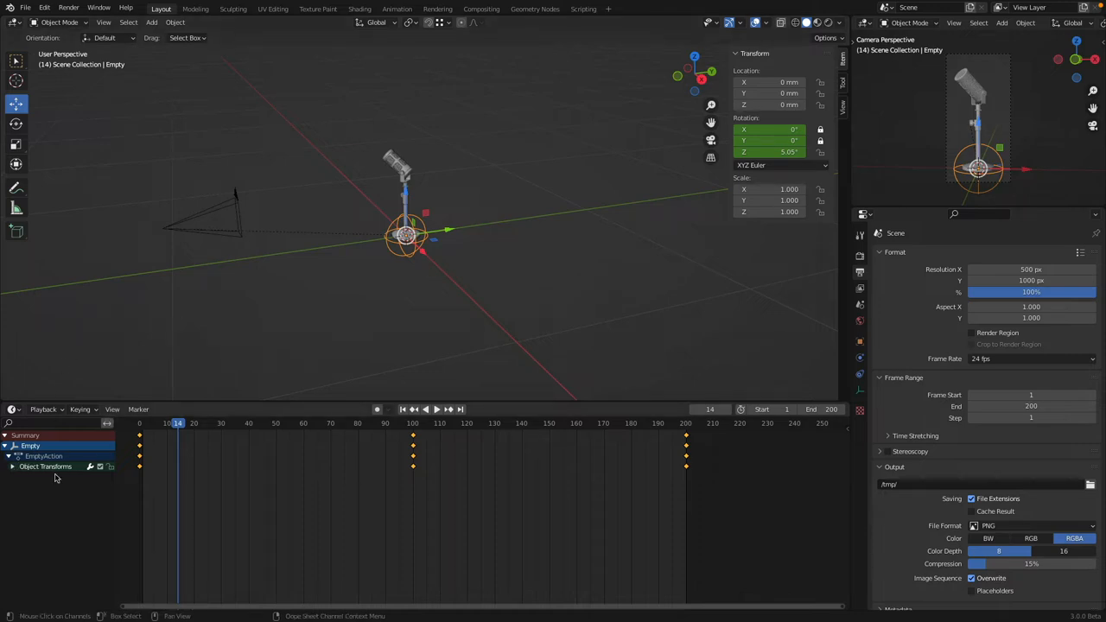
# Expand the empty's Object Transforms into X, Y, Z Euler Rotation channels and open the editor type list
pyautogui.click(12, 465)
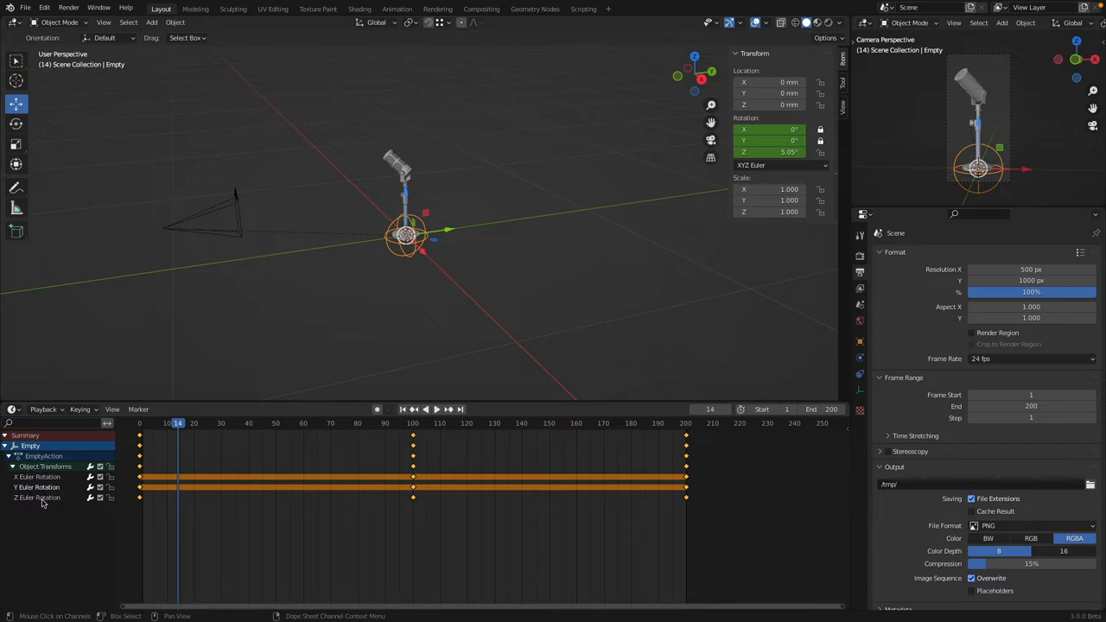
pyautogui.click(37, 476)
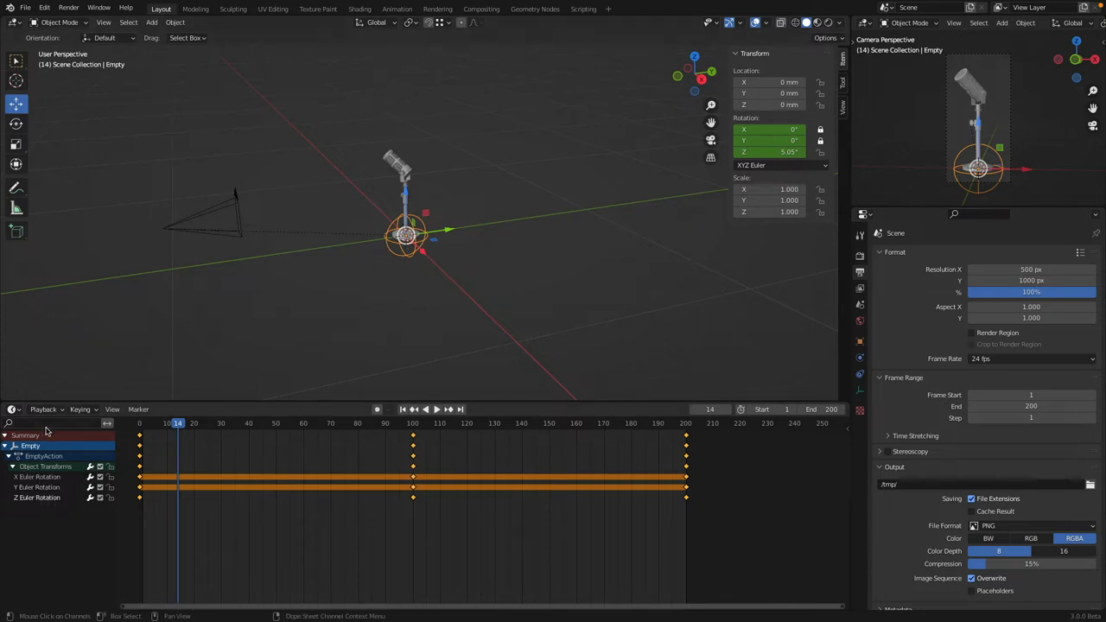
pyautogui.moveTo(549, 516)
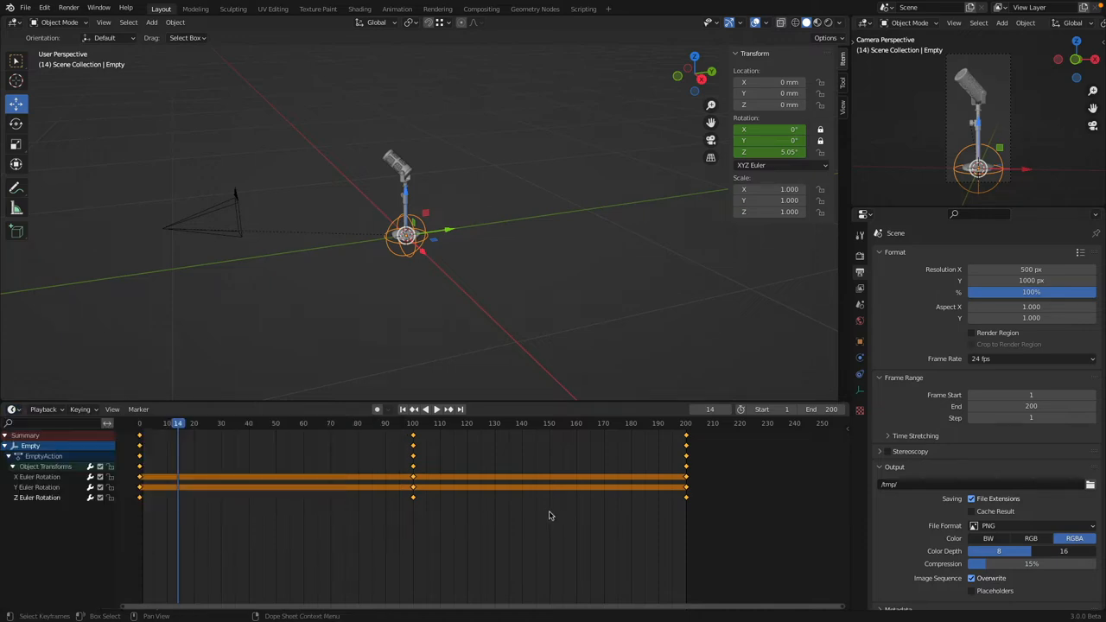
pyautogui.click(14, 409)
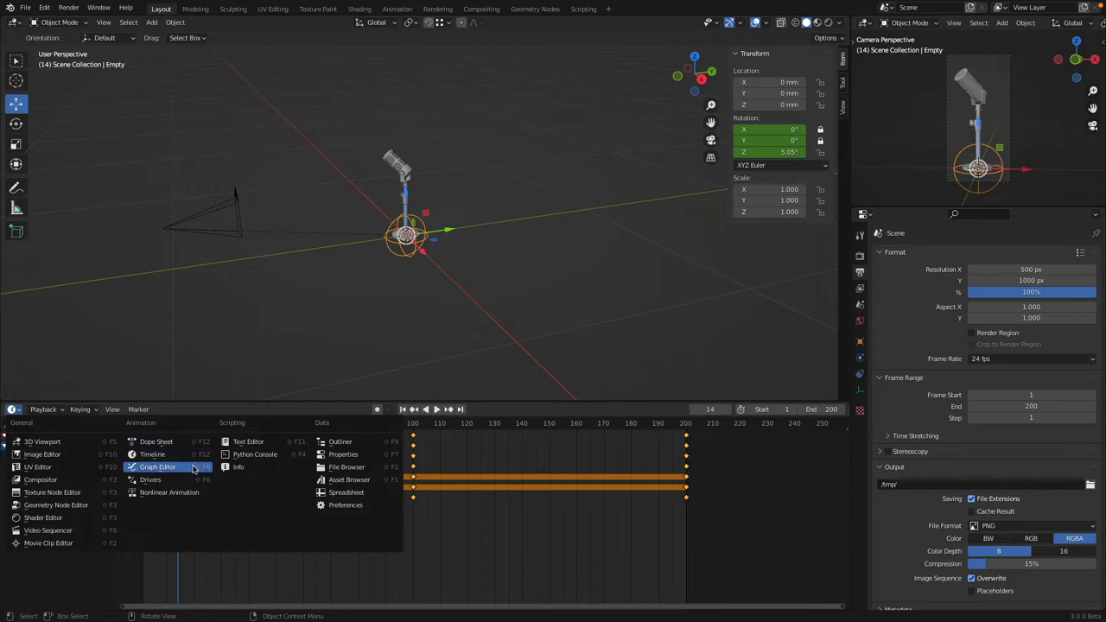
pyautogui.moveTo(182, 466)
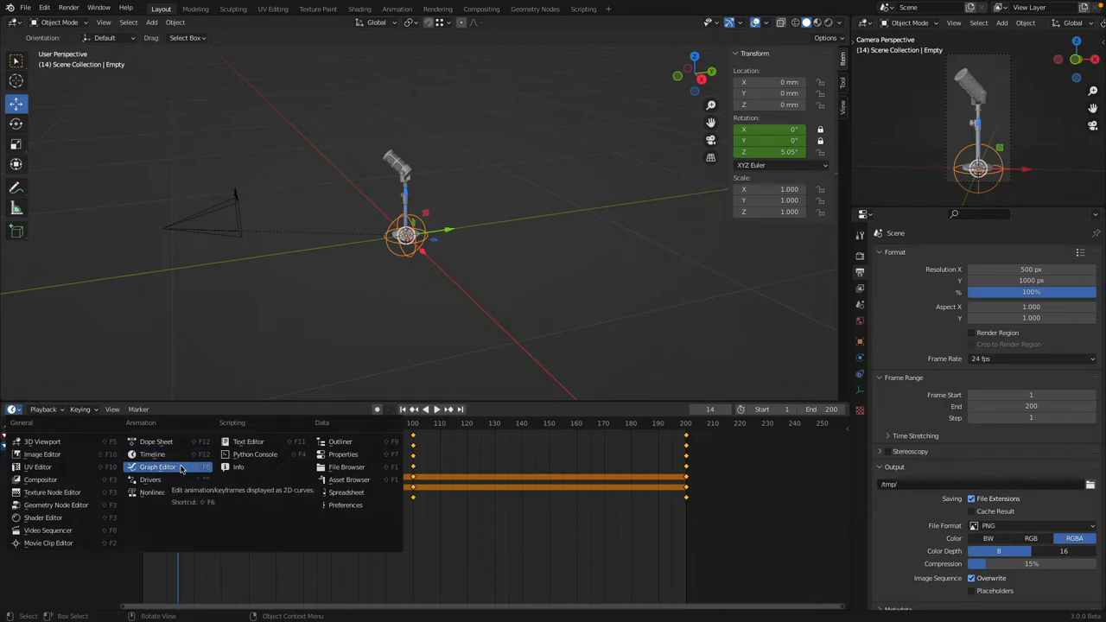
# Switch to the Graph Editor and hide the X and Y Euler Rotation curves
pyautogui.click(158, 466)
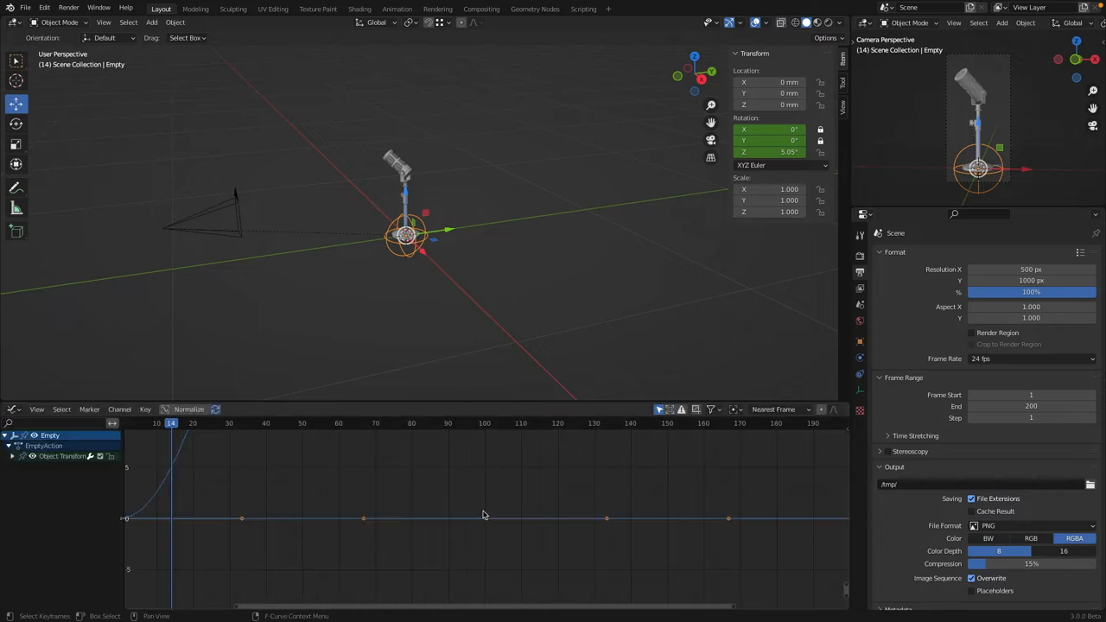
pyautogui.moveTo(264, 500)
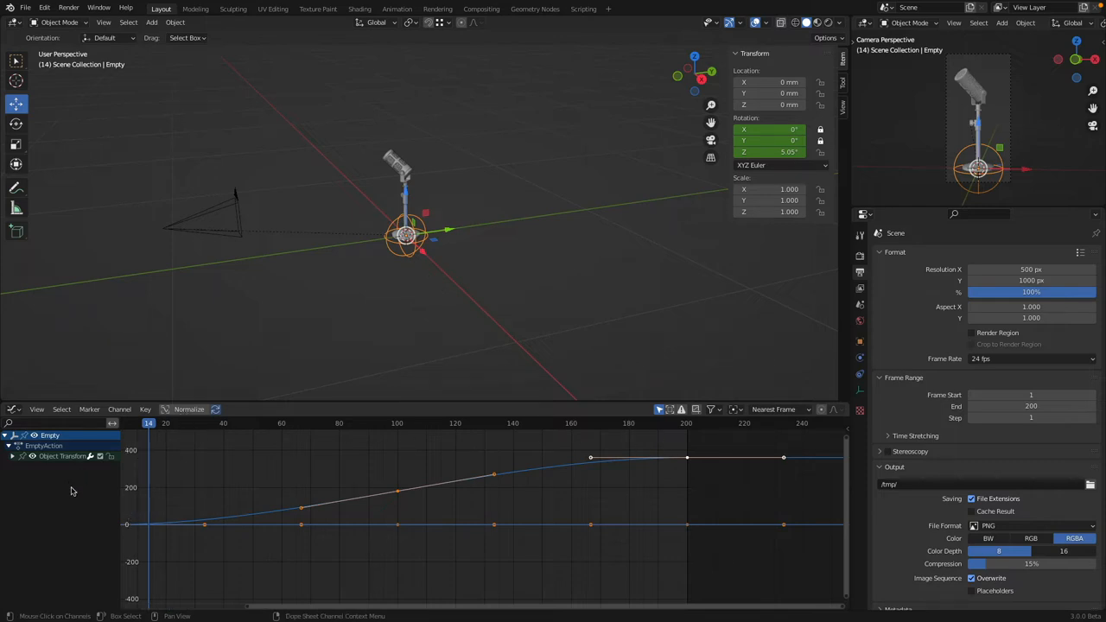
pyautogui.click(33, 456)
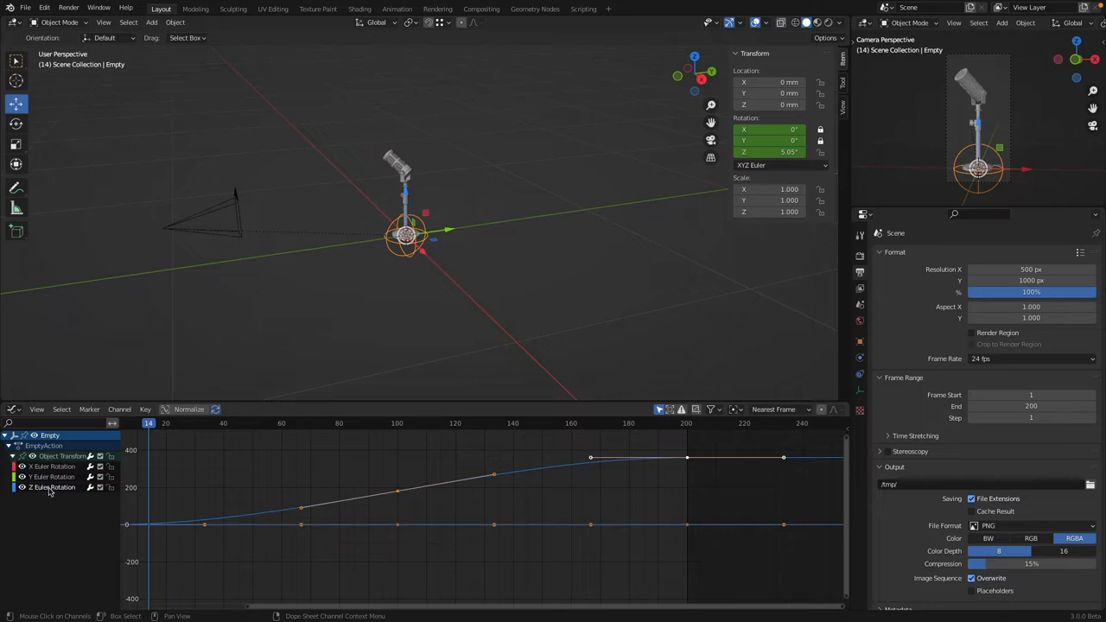
pyautogui.click(52, 467)
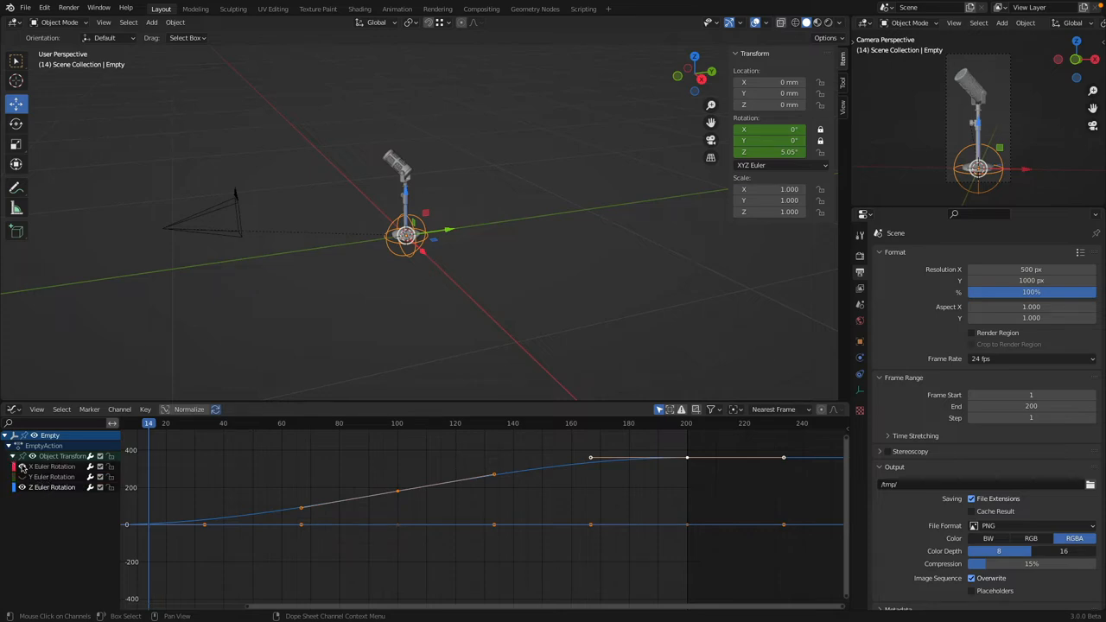
pyautogui.click(51, 487)
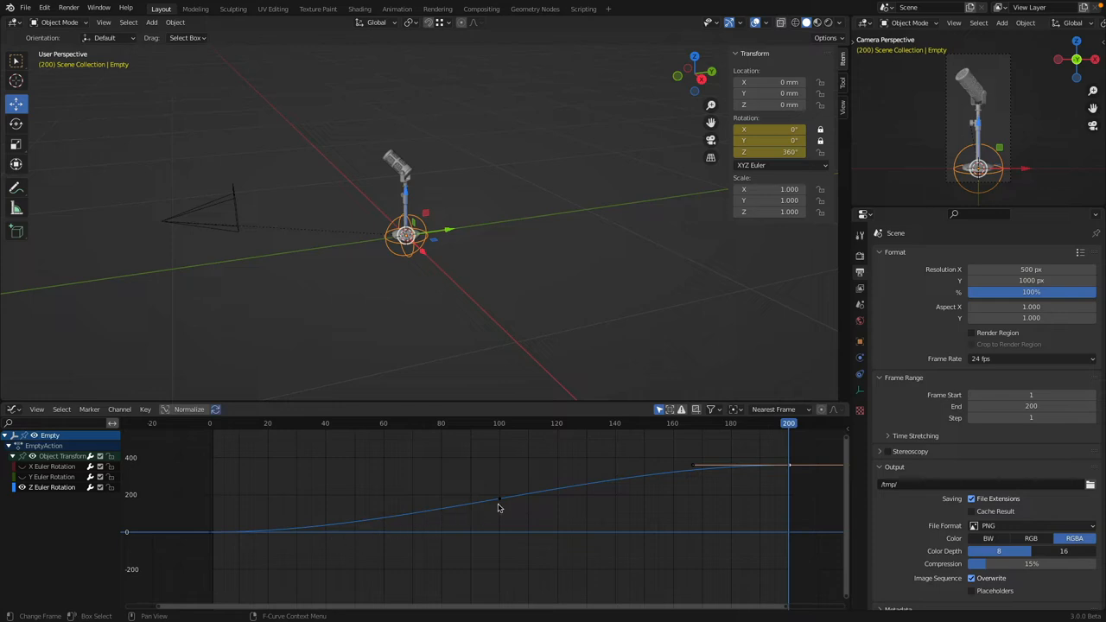
pyautogui.moveTo(654, 479)
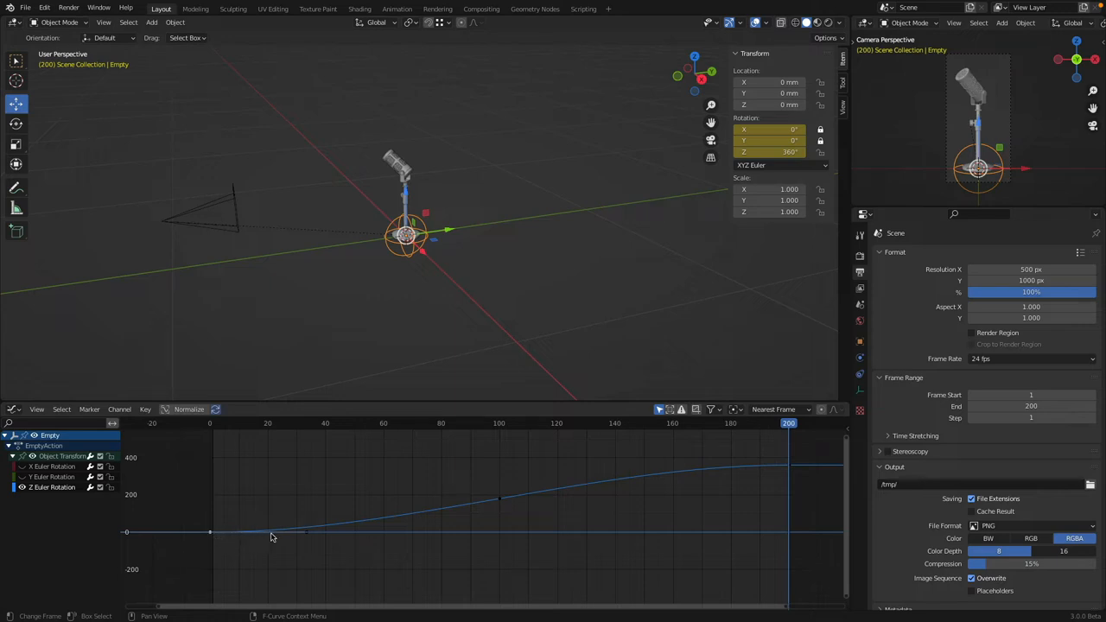
pyautogui.moveTo(497, 499)
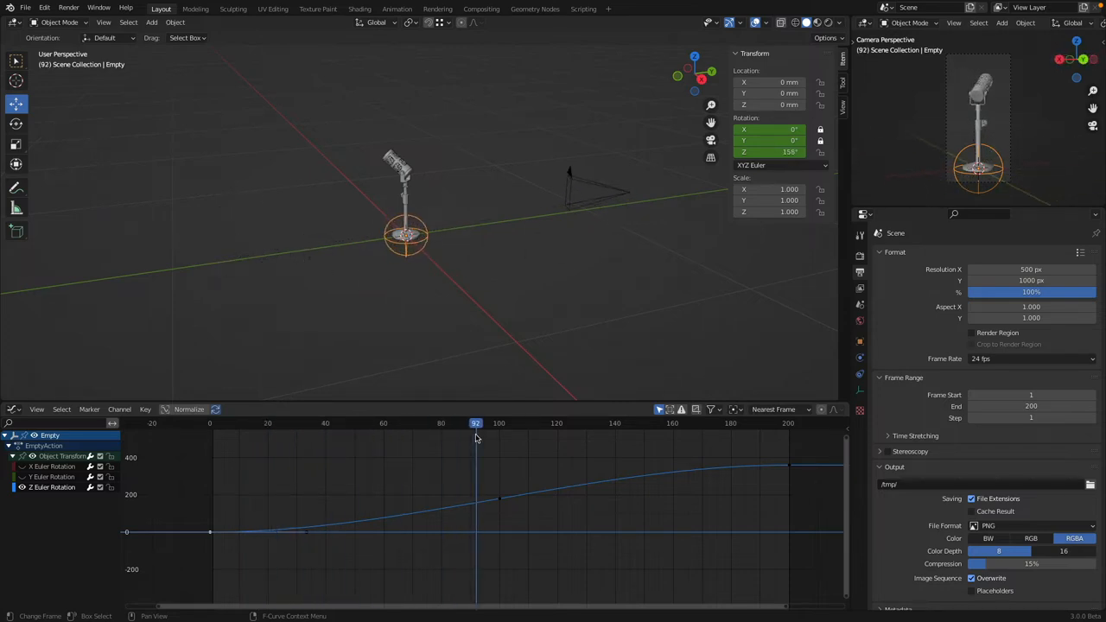
# Scrub to frames 92, 167 and 60 to check the Z rotation curve
pyautogui.click(600, 422)
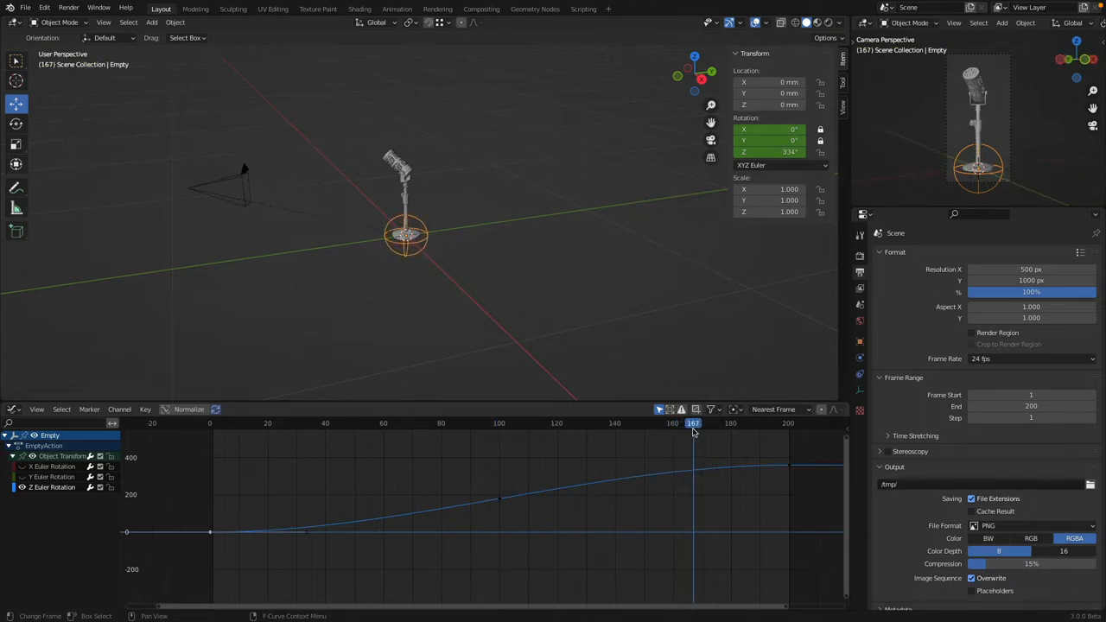
pyautogui.click(221, 423)
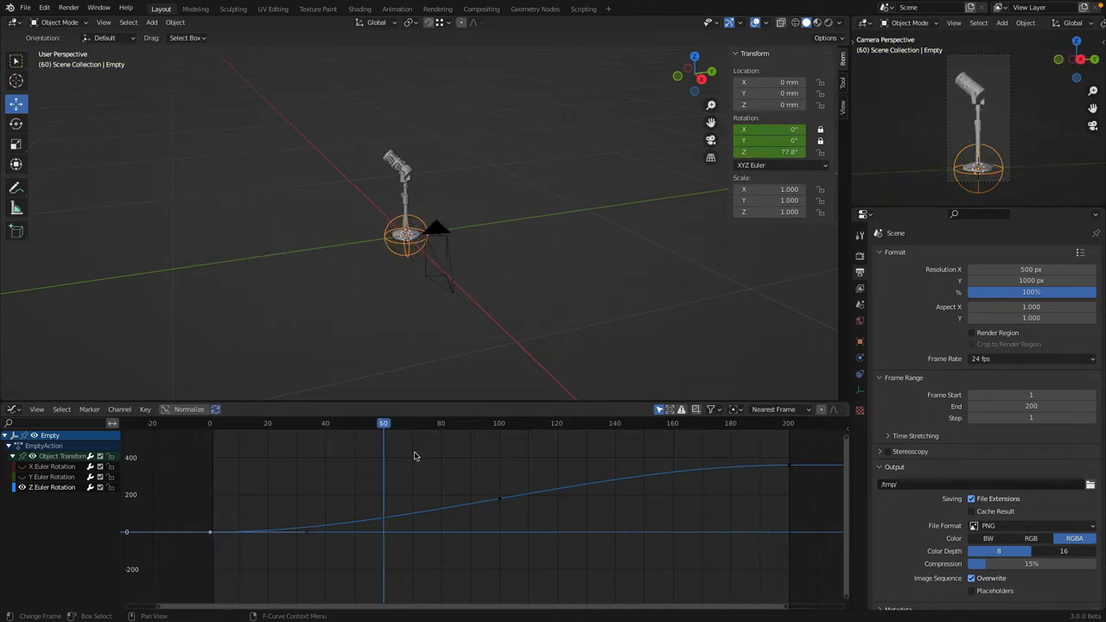
pyautogui.click(787, 423)
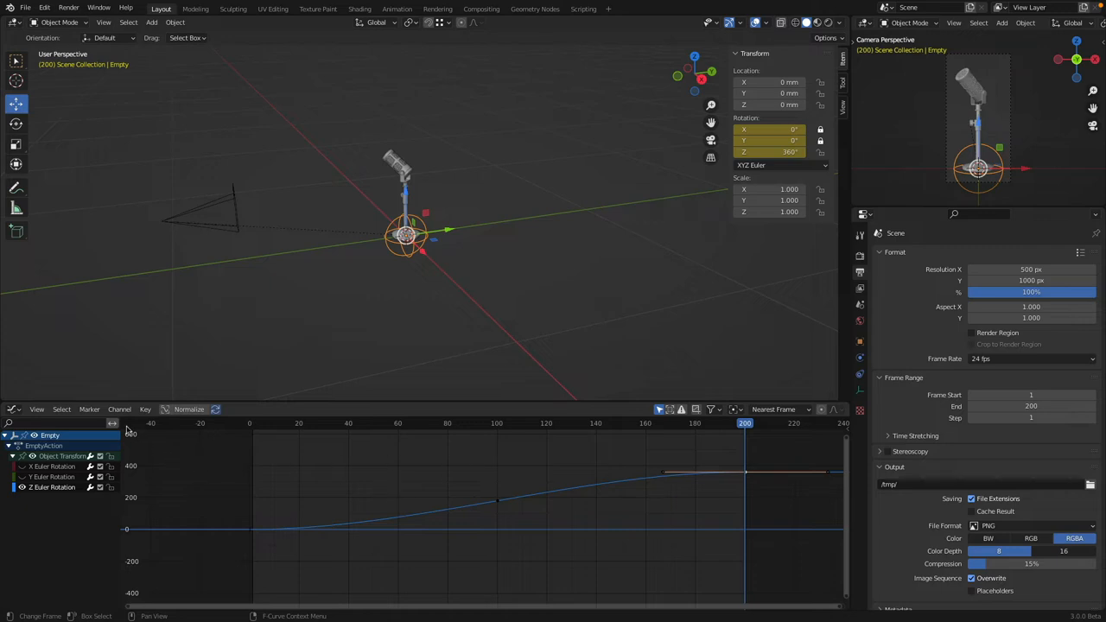
pyautogui.moveTo(655, 474)
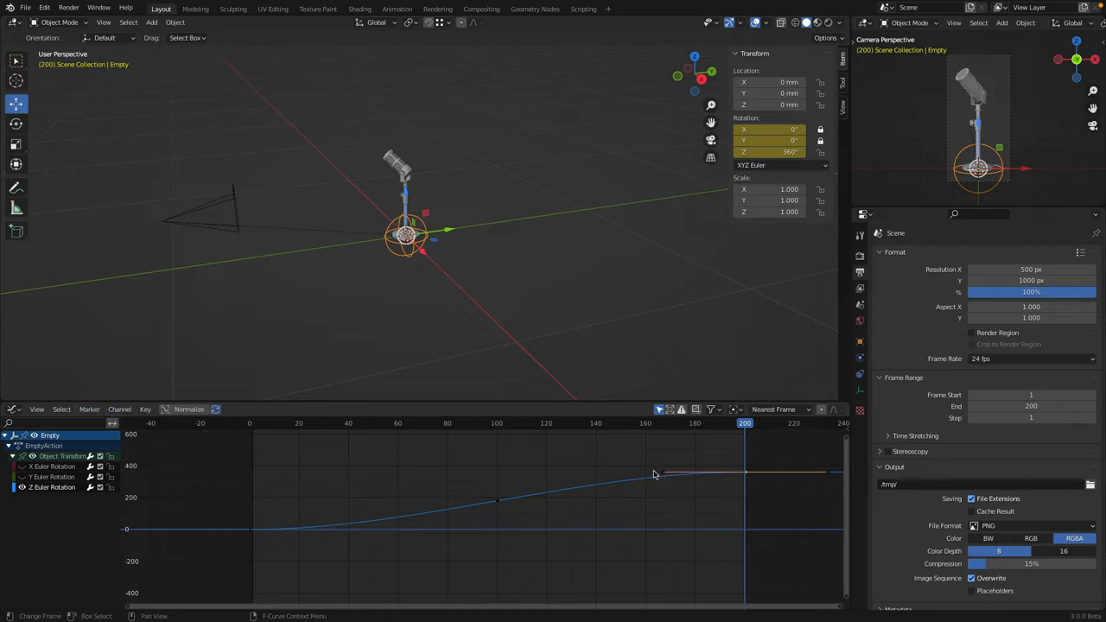
# Set the Empty's Z rotation keyframes to Linear interpolation
pyautogui.rightClick(652, 473)
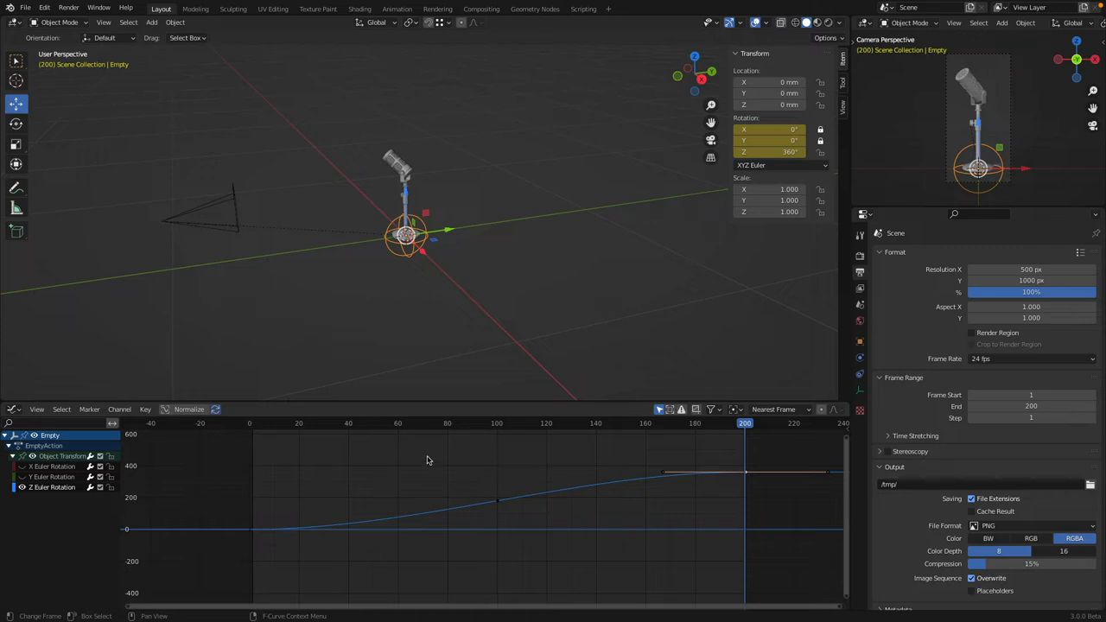
pyautogui.moveTo(119, 408)
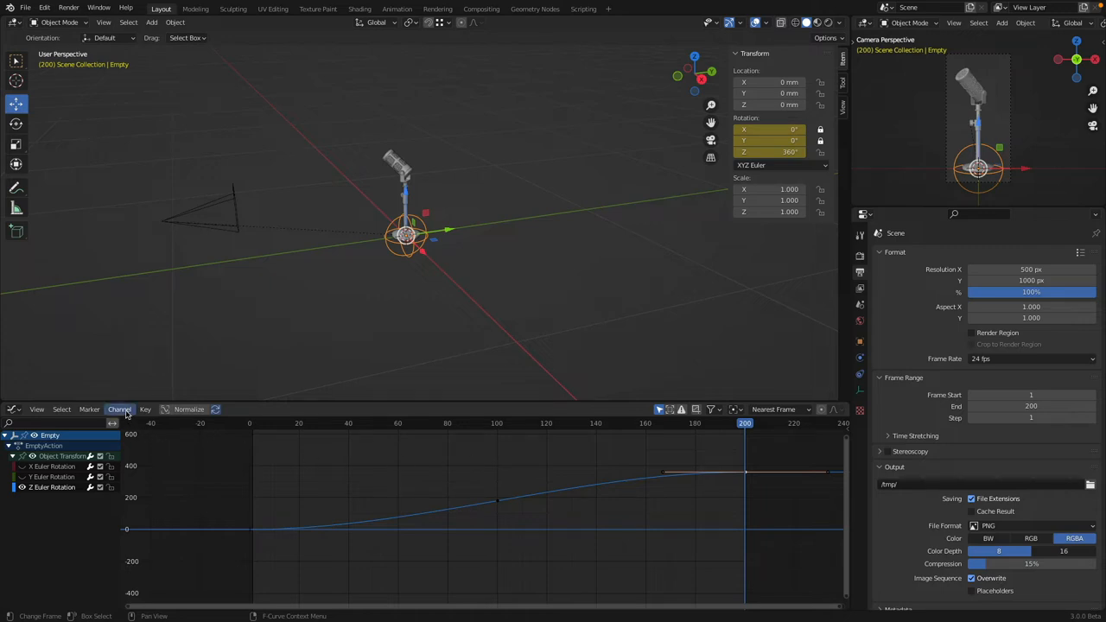
pyautogui.click(144, 409)
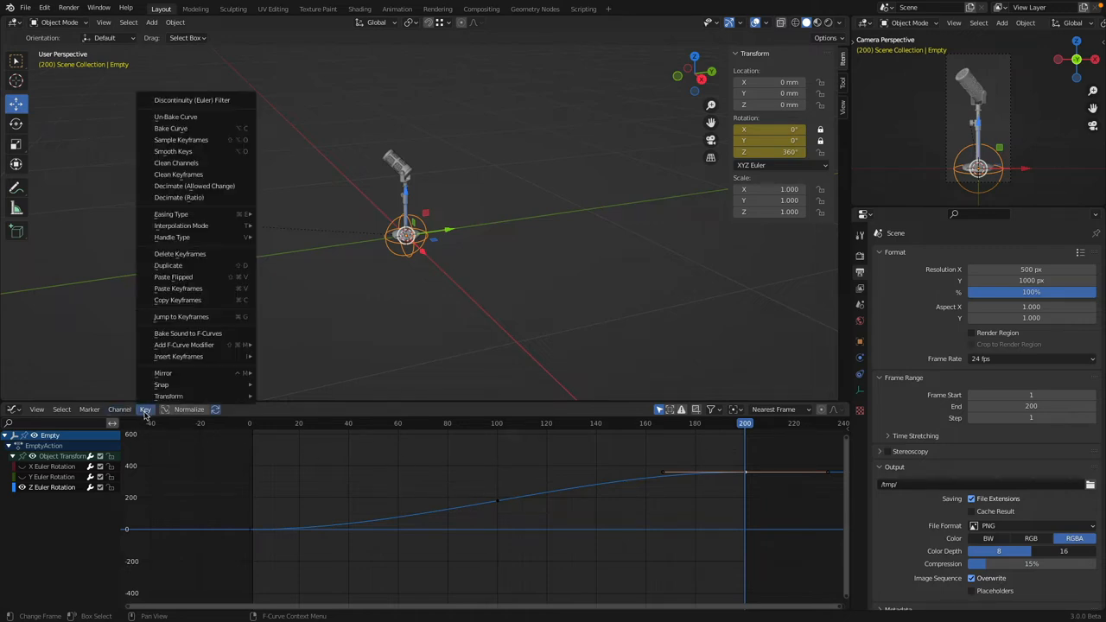
pyautogui.moveTo(179, 356)
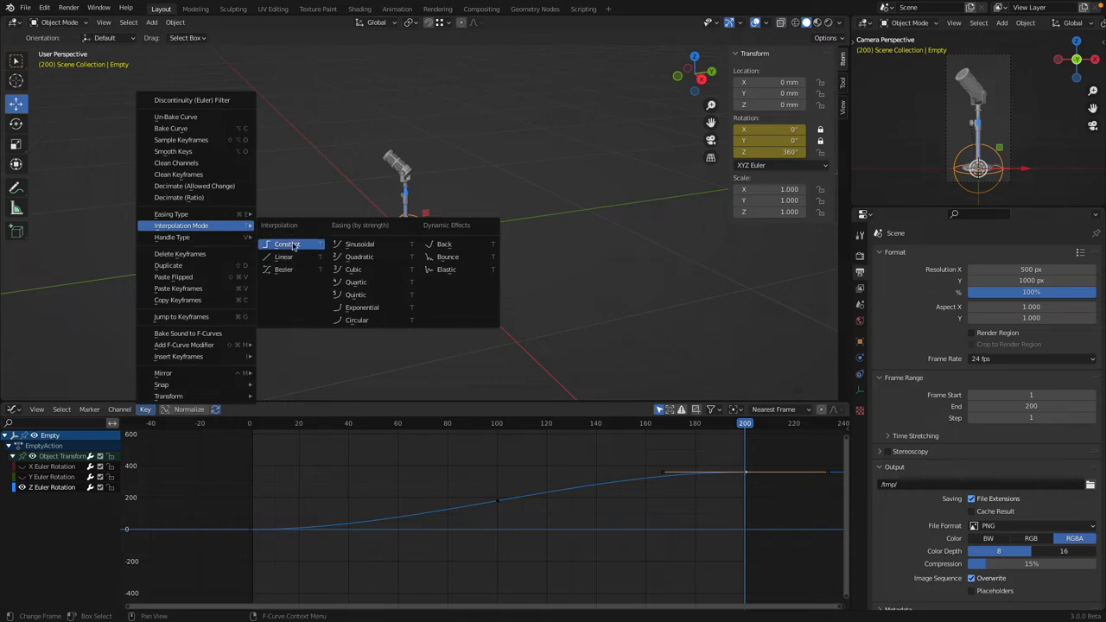
pyautogui.moveTo(285, 256)
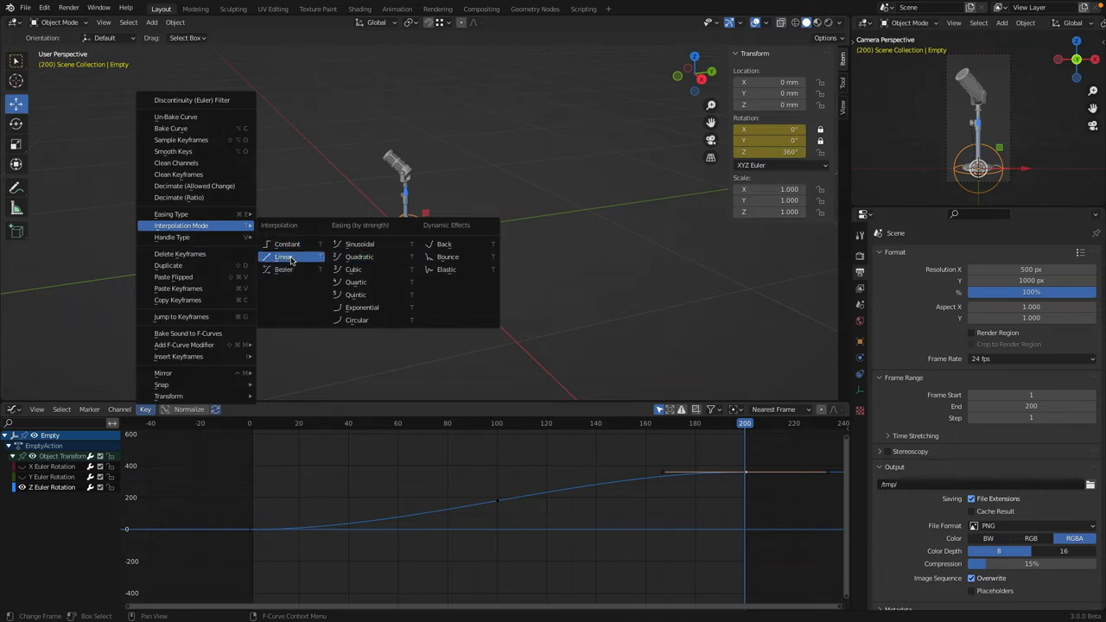
pyautogui.click(285, 256)
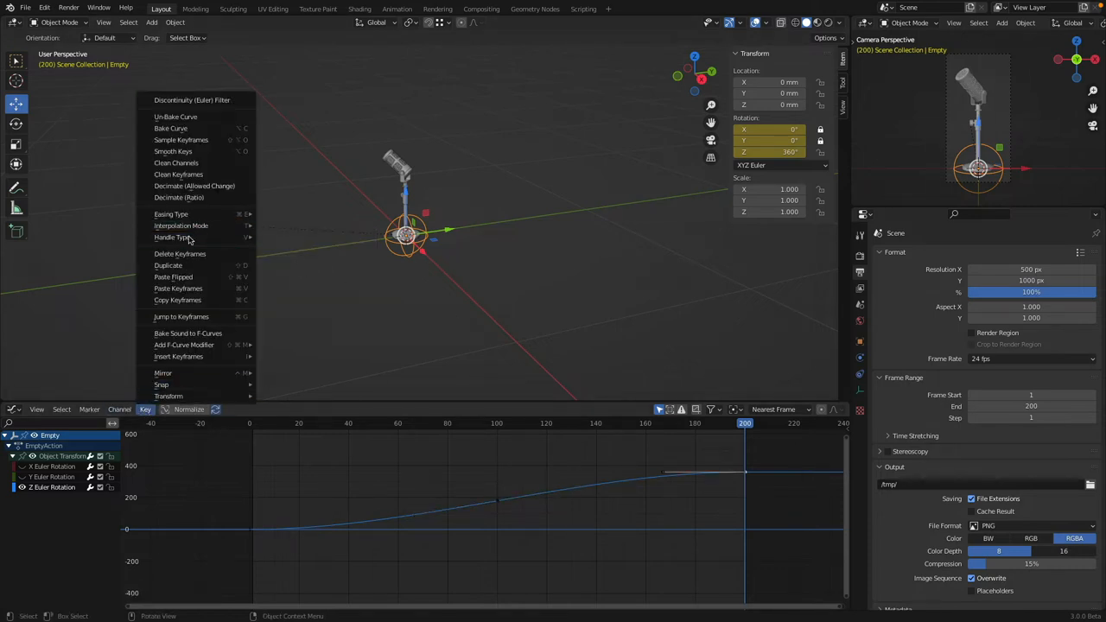
pyautogui.moveTo(172, 236)
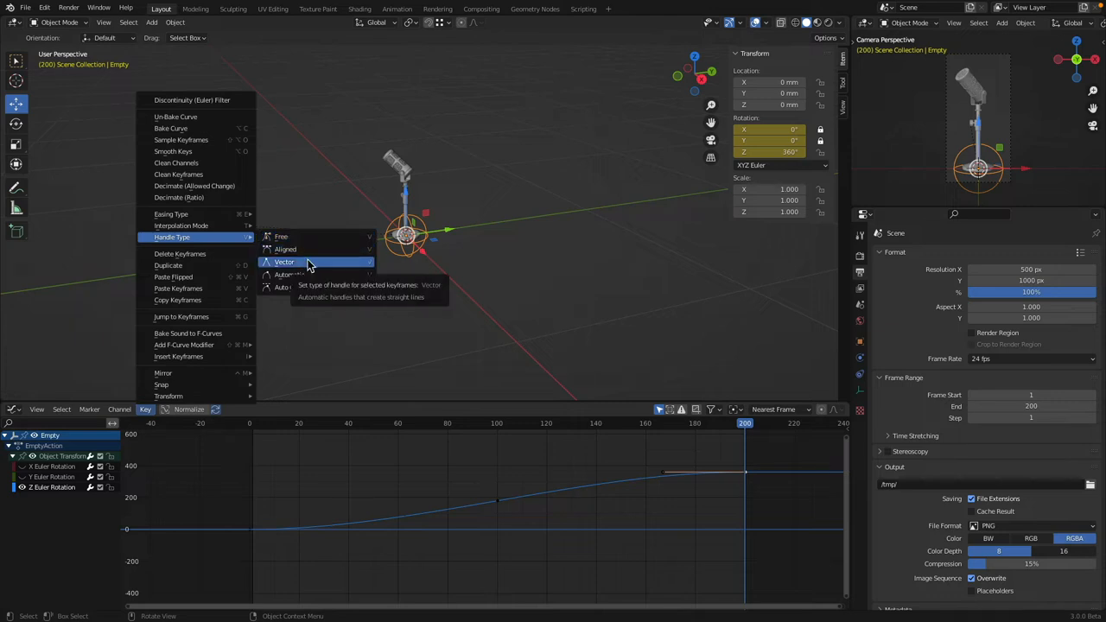
# Give the rotation keyframes Vector handles, including the remaining first keyframe
pyautogui.click(284, 261)
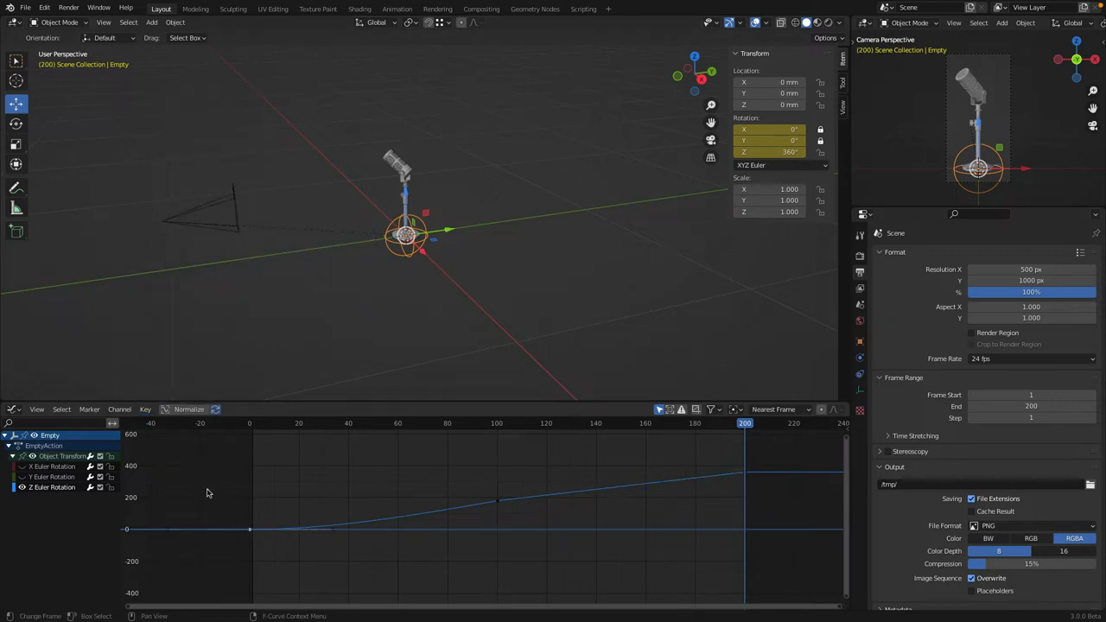
pyautogui.click(145, 408)
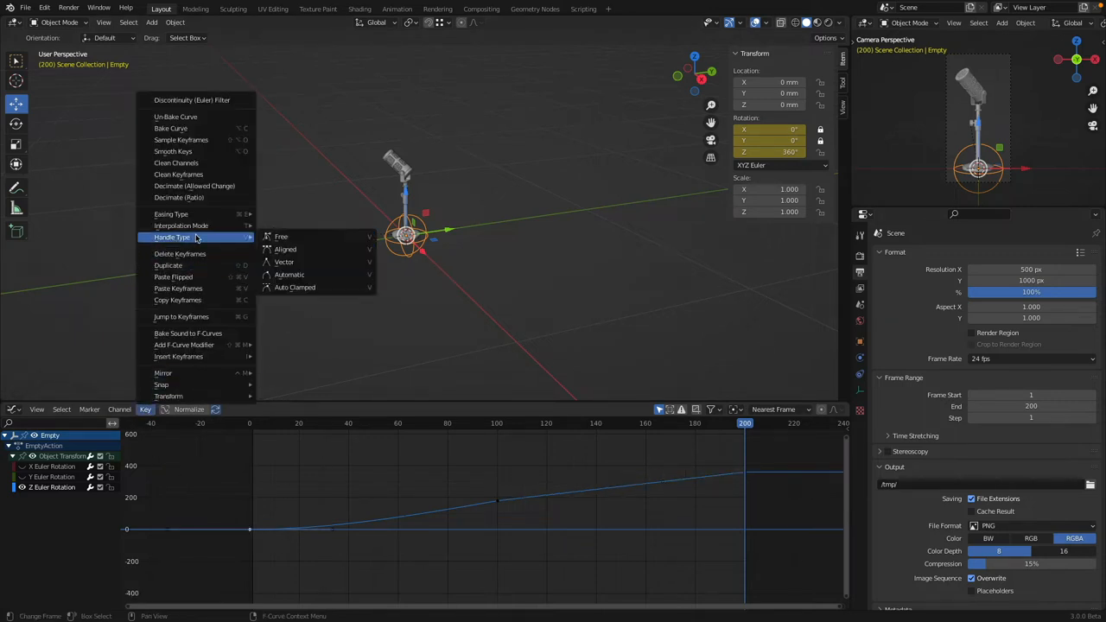
pyautogui.moveTo(284, 262)
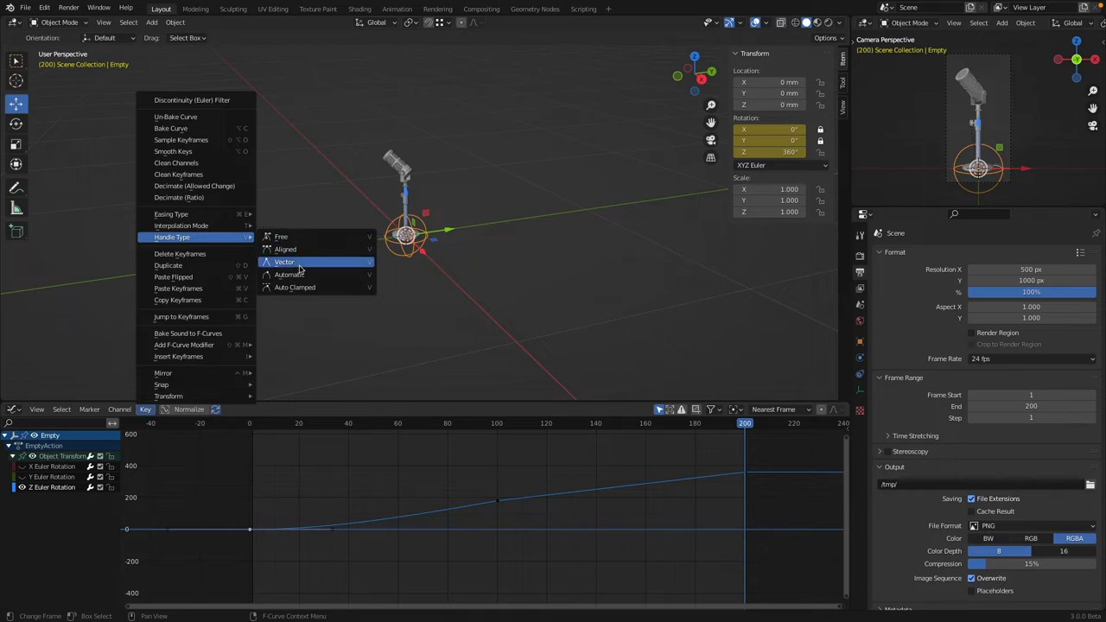
pyautogui.moveTo(284, 262)
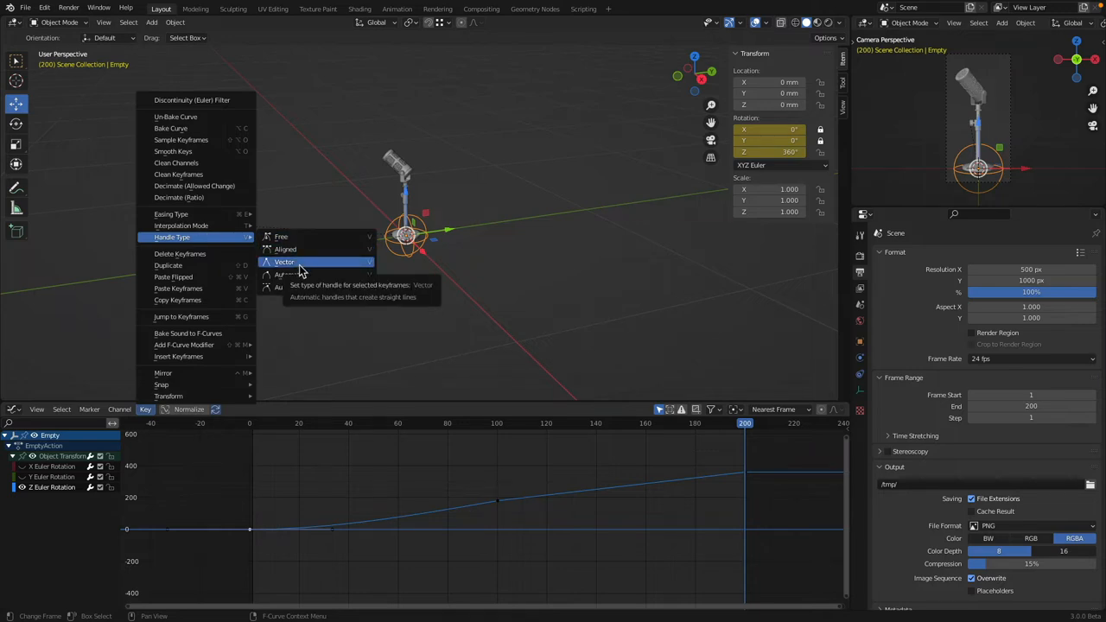
pyautogui.click(284, 262)
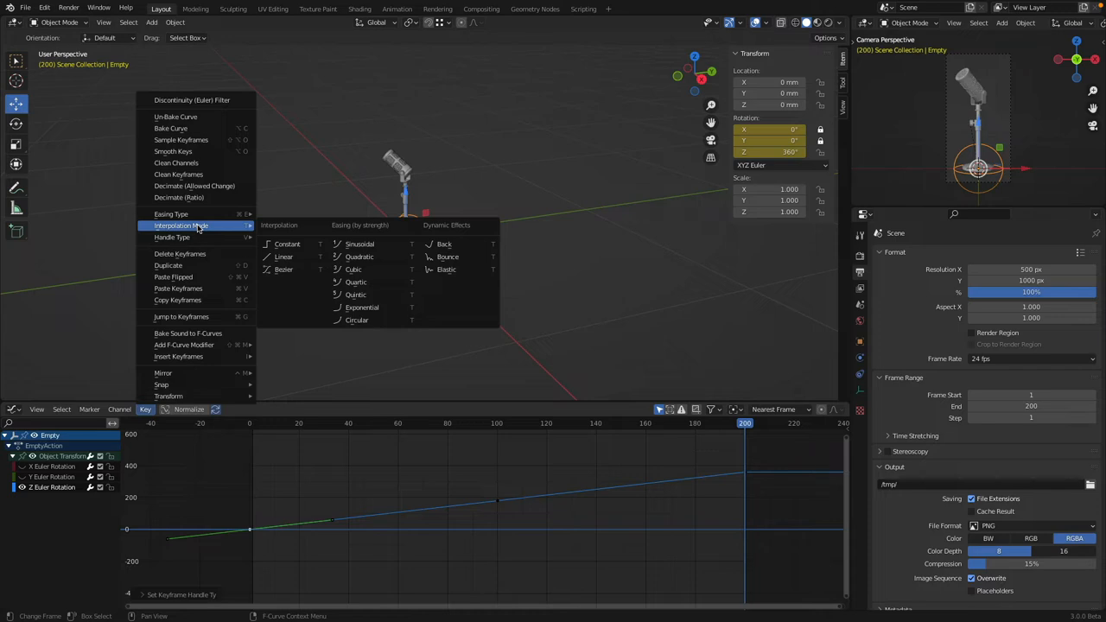
pyautogui.moveTo(278, 240)
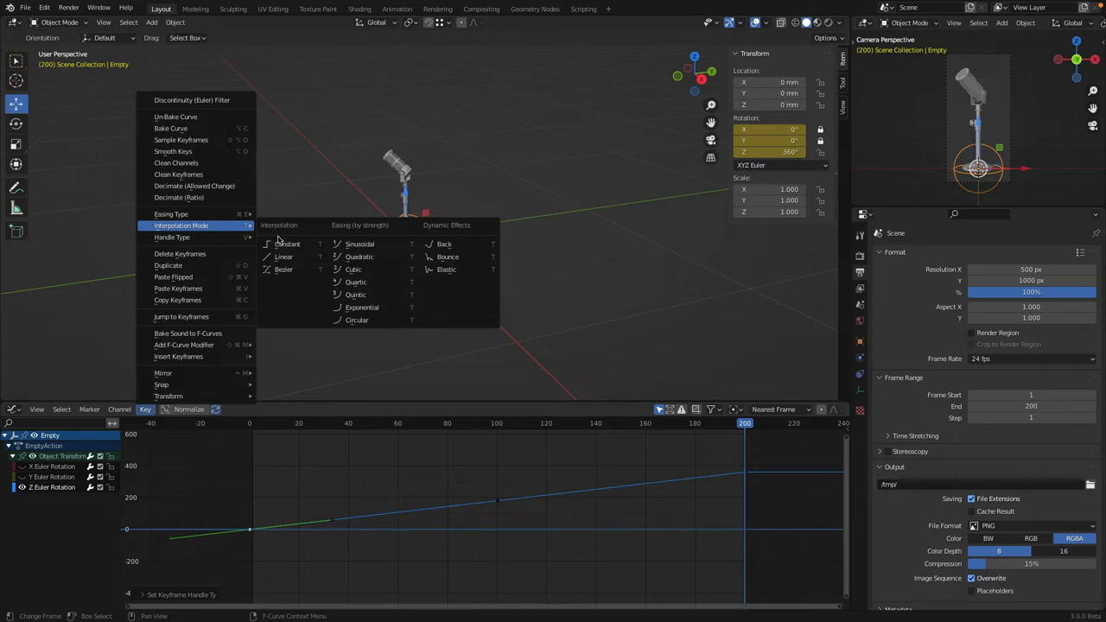
pyautogui.moveTo(283, 268)
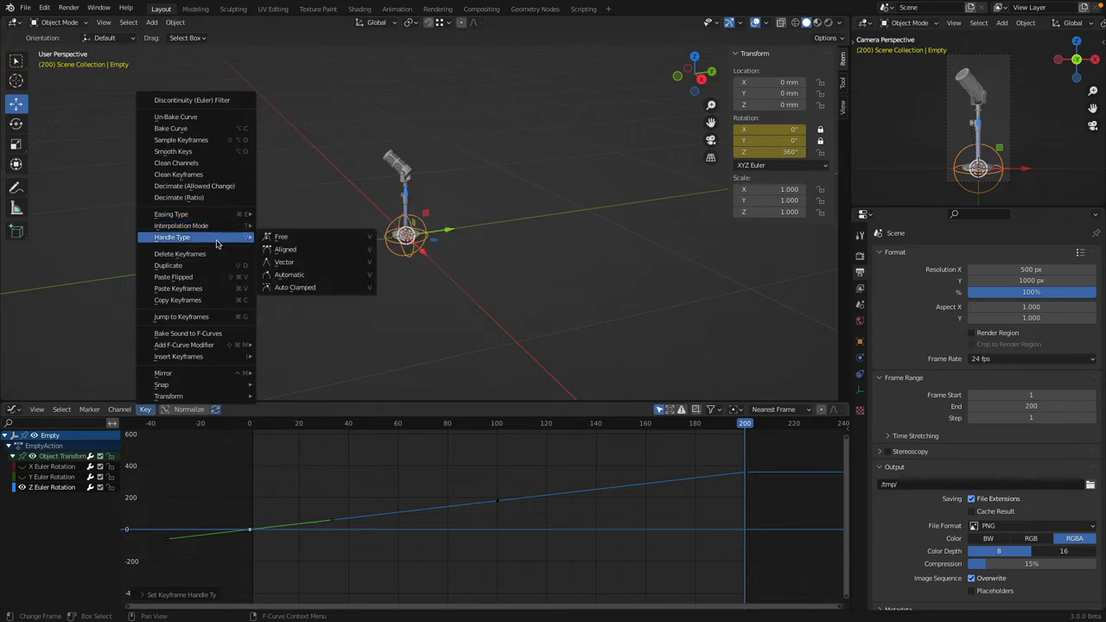
pyautogui.click(353, 522)
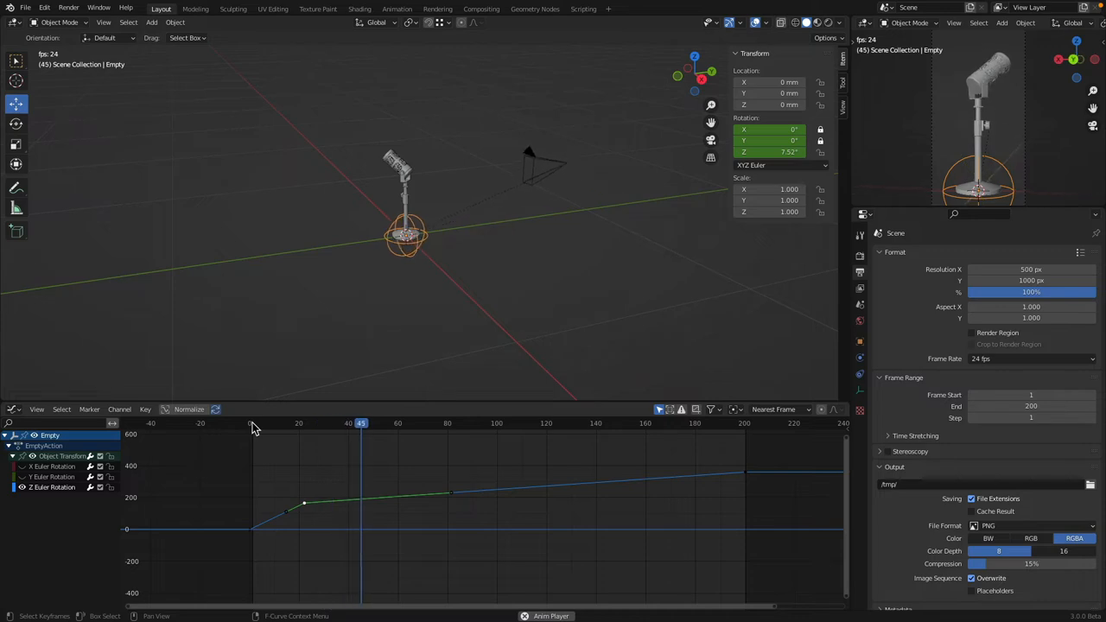
# Move the middle Z rotation keyframe to frame 104 at 314°
pyautogui.click(479, 423)
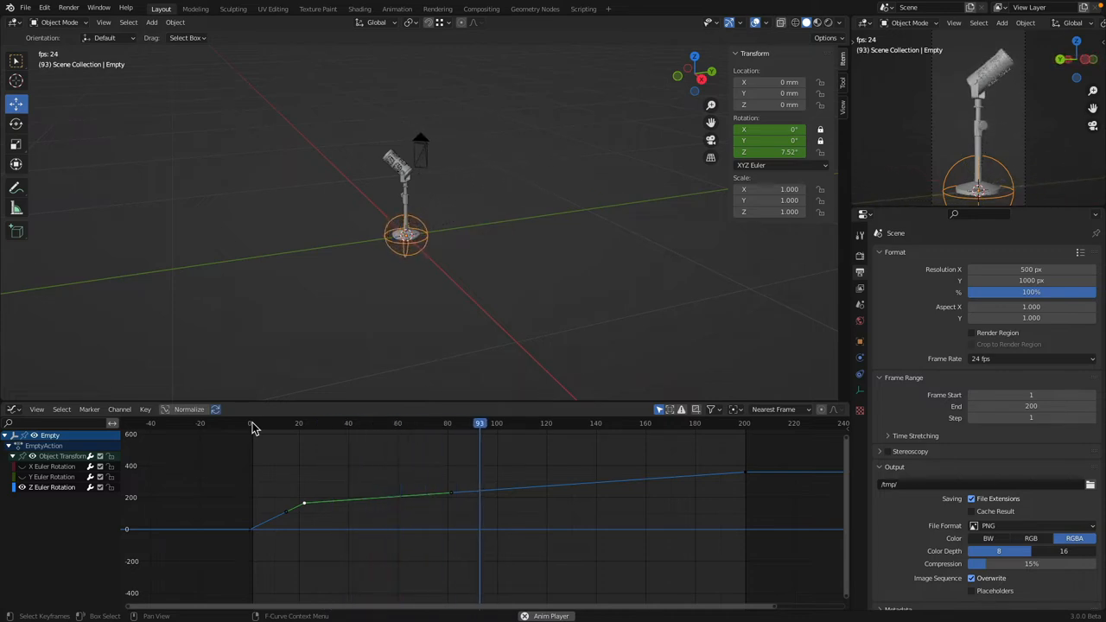
pyautogui.click(599, 423)
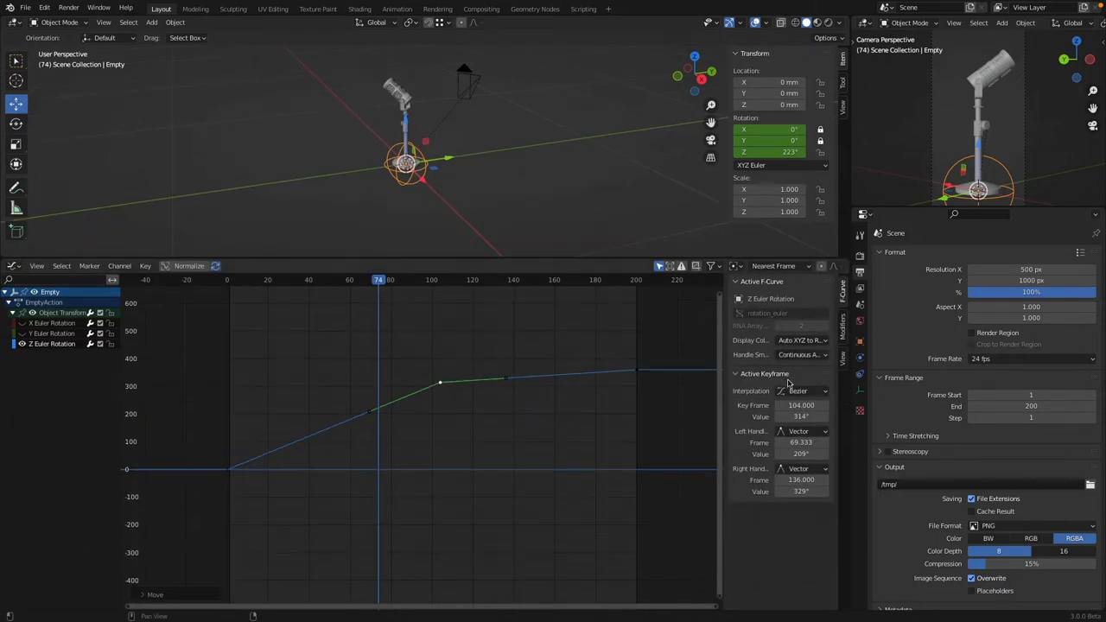
pyautogui.moveTo(738, 385)
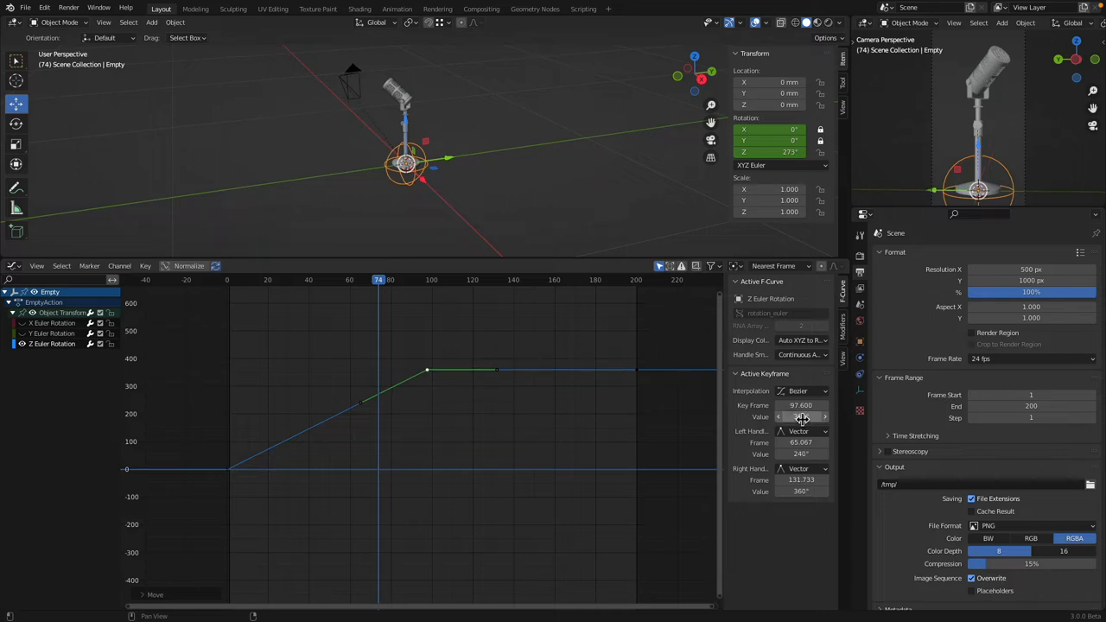
# Edit the middle keyframe's Z rotation value in the Graph Editor sidebar
pyautogui.click(799, 416)
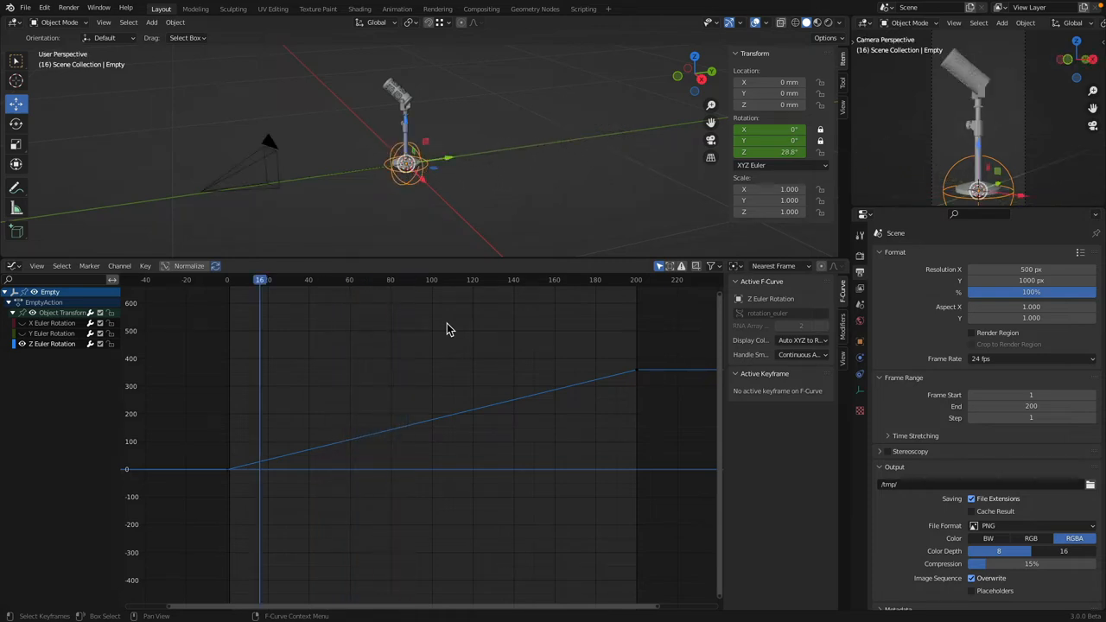
pyautogui.moveTo(451, 338)
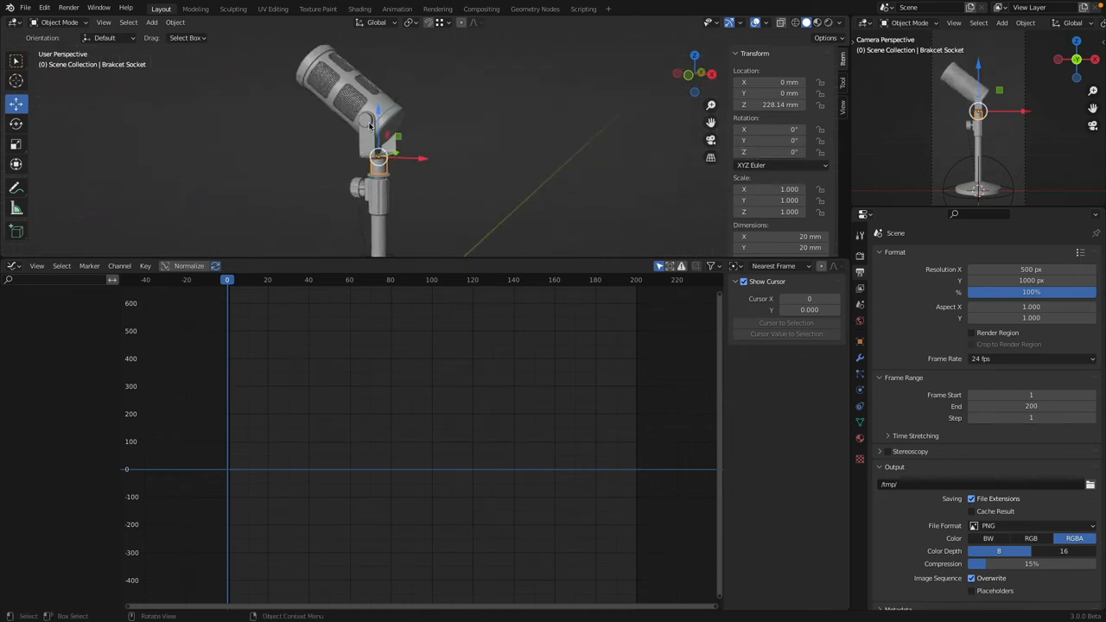
# Set the bracket socket's Z rotation to 90° and tilt the mic head upright
pyautogui.doubleClick(777, 152)
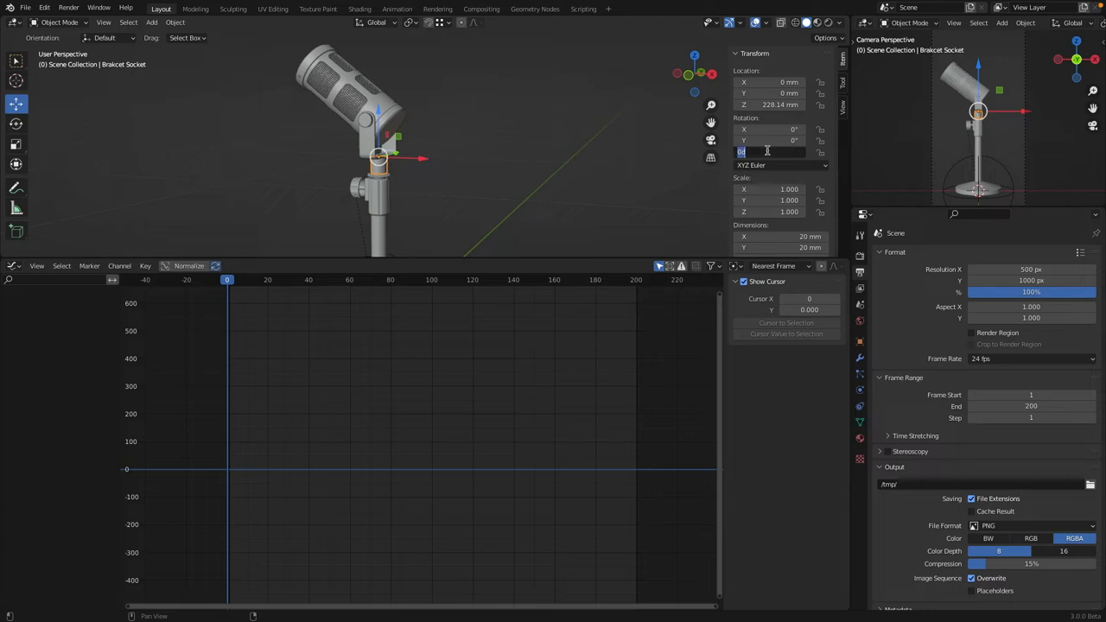
pyautogui.write('90')
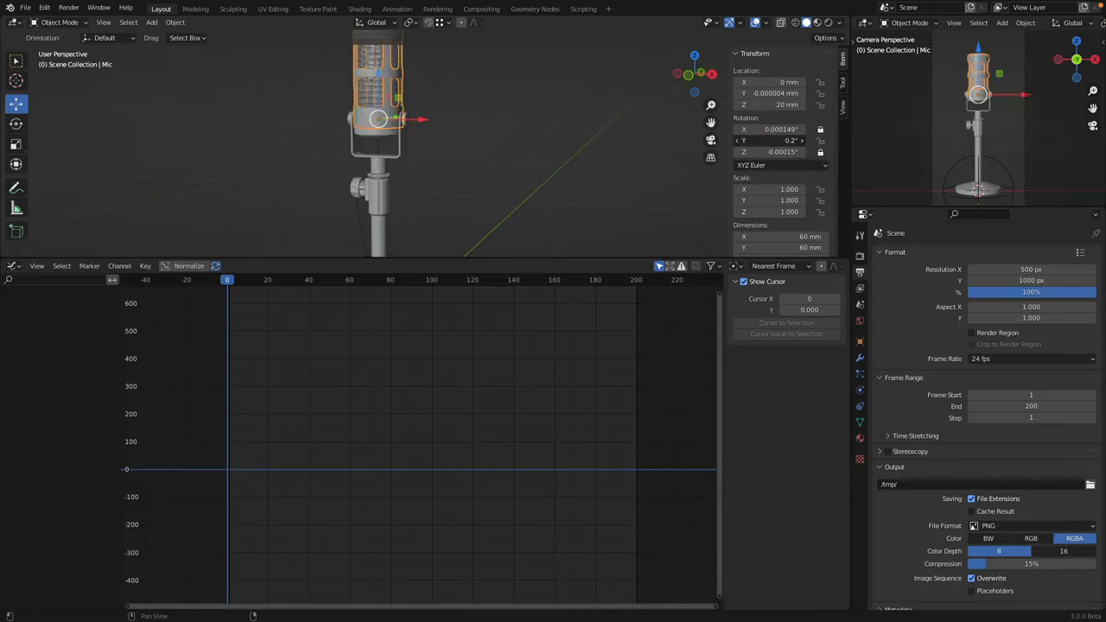
pyautogui.click(782, 140)
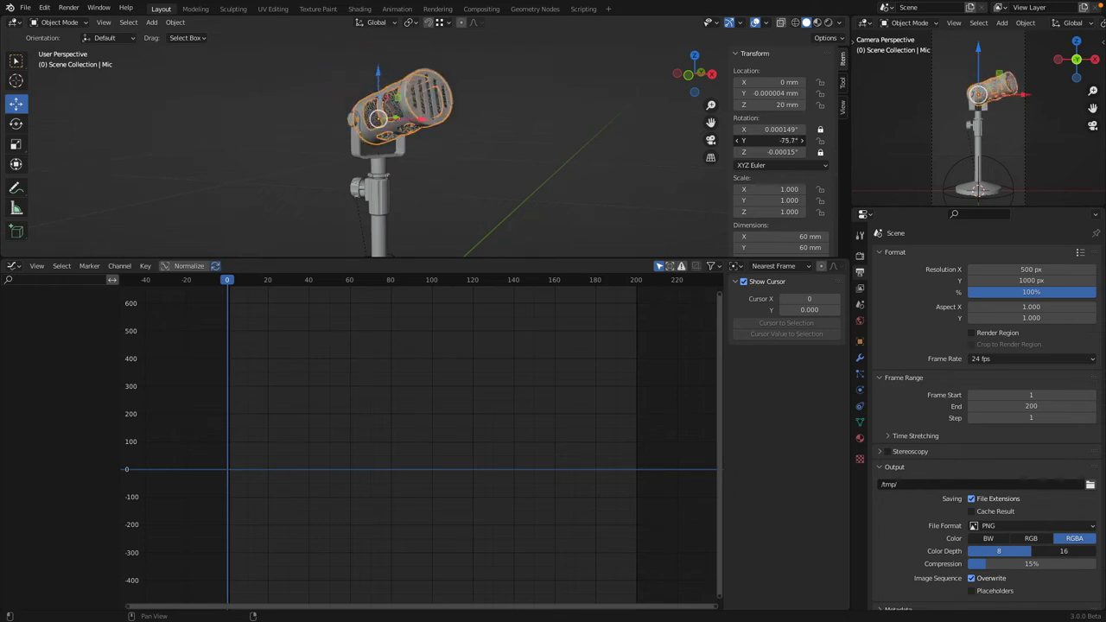
pyautogui.moveTo(782, 140); pyautogui.dragTo(760, 140)
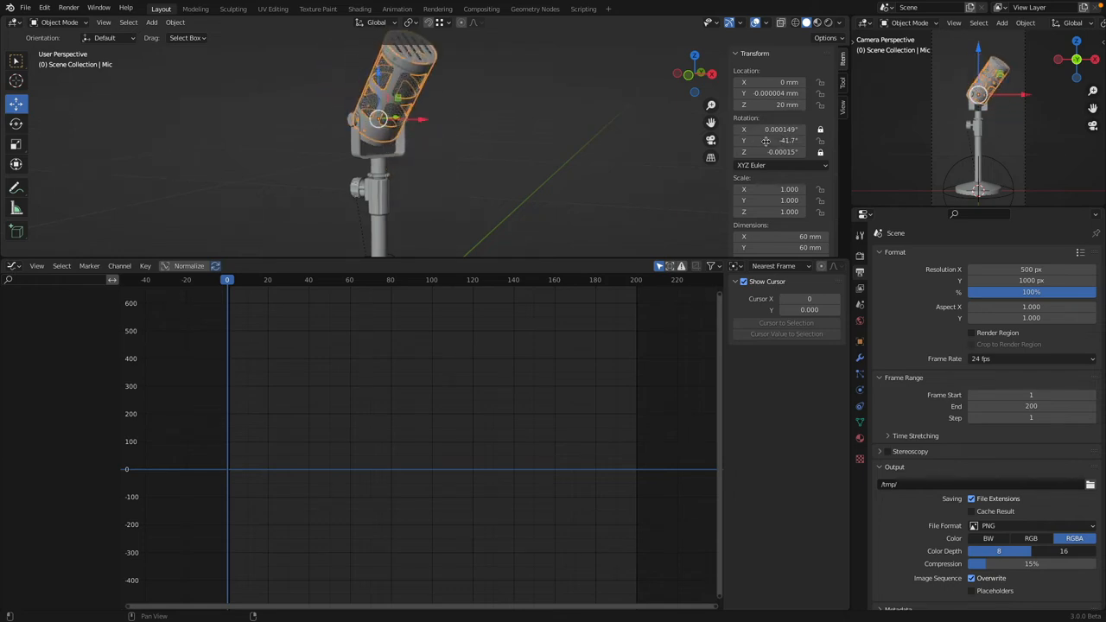
pyautogui.click(374, 22)
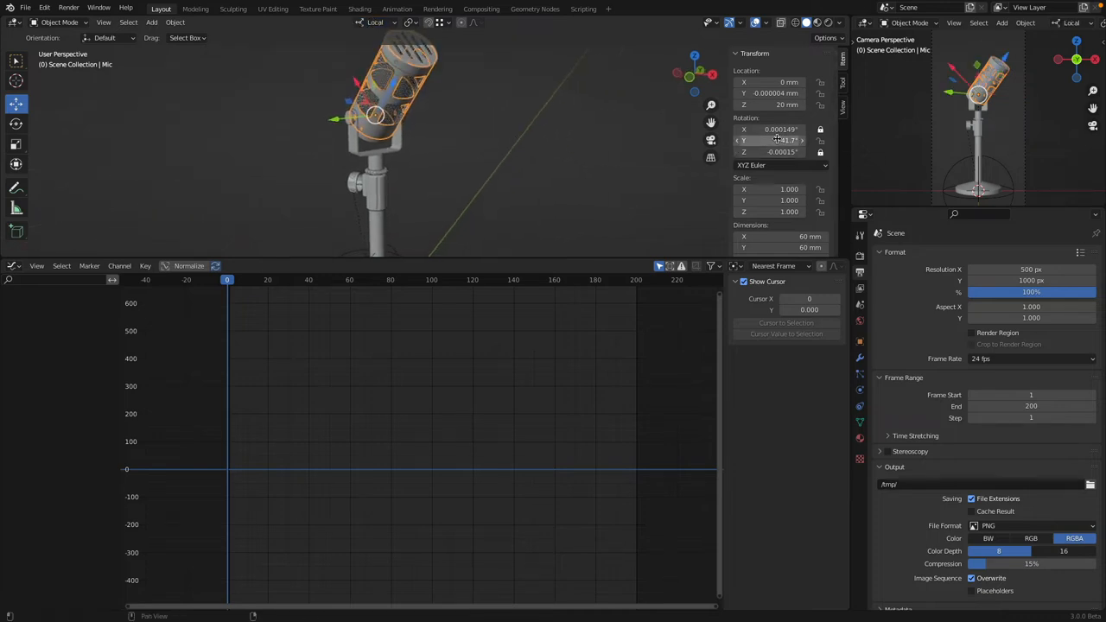
pyautogui.moveTo(777, 140); pyautogui.dragTo(786, 140)
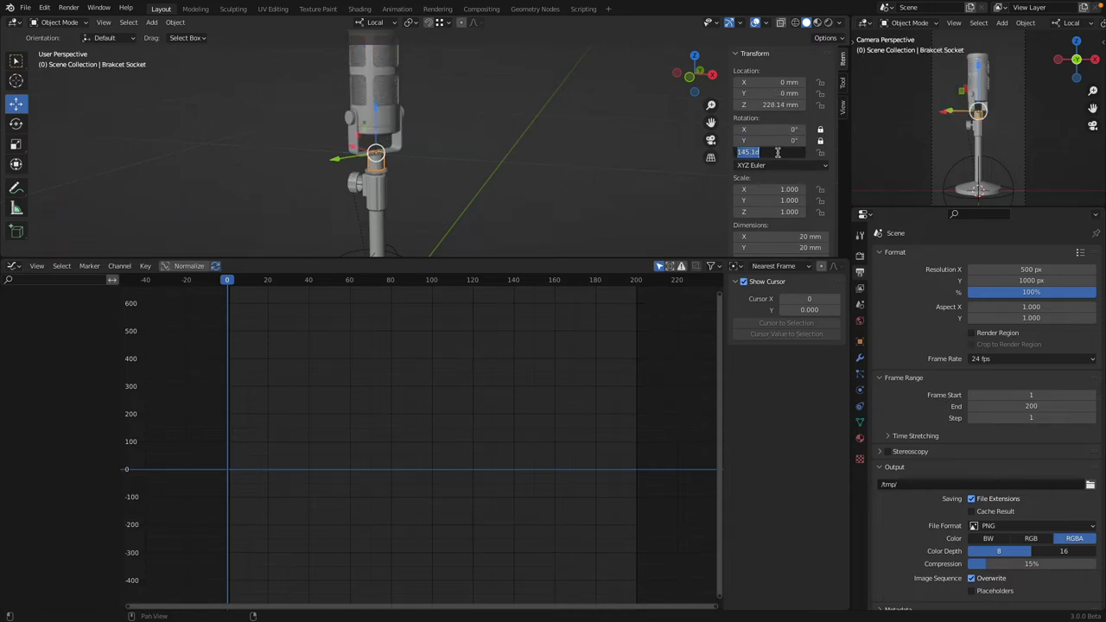
pyautogui.write('90')
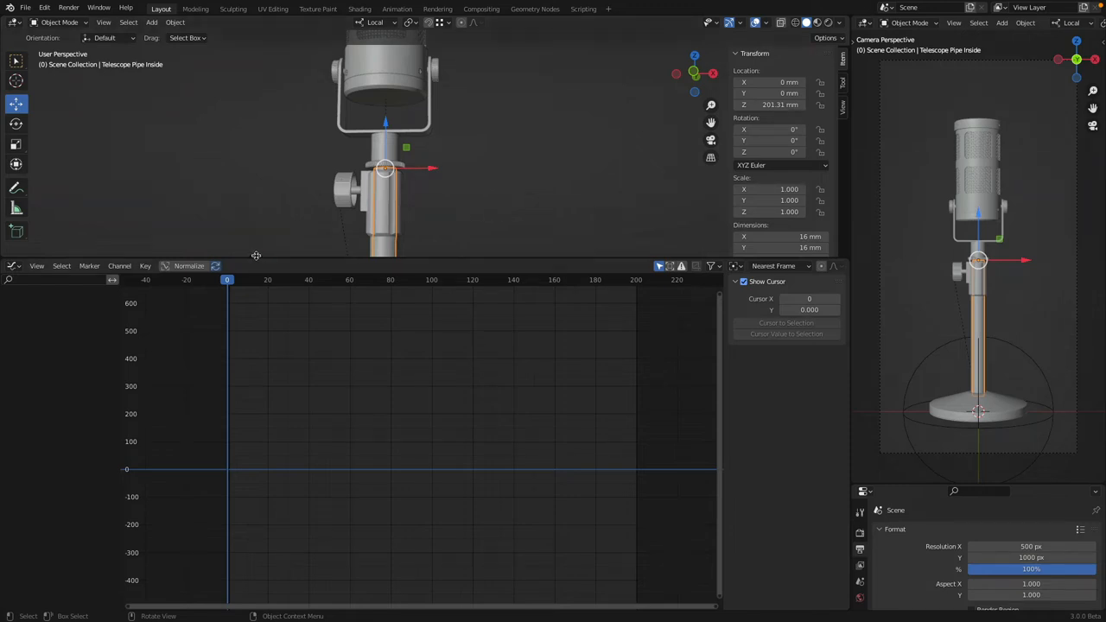
pyautogui.moveTo(503, 138)
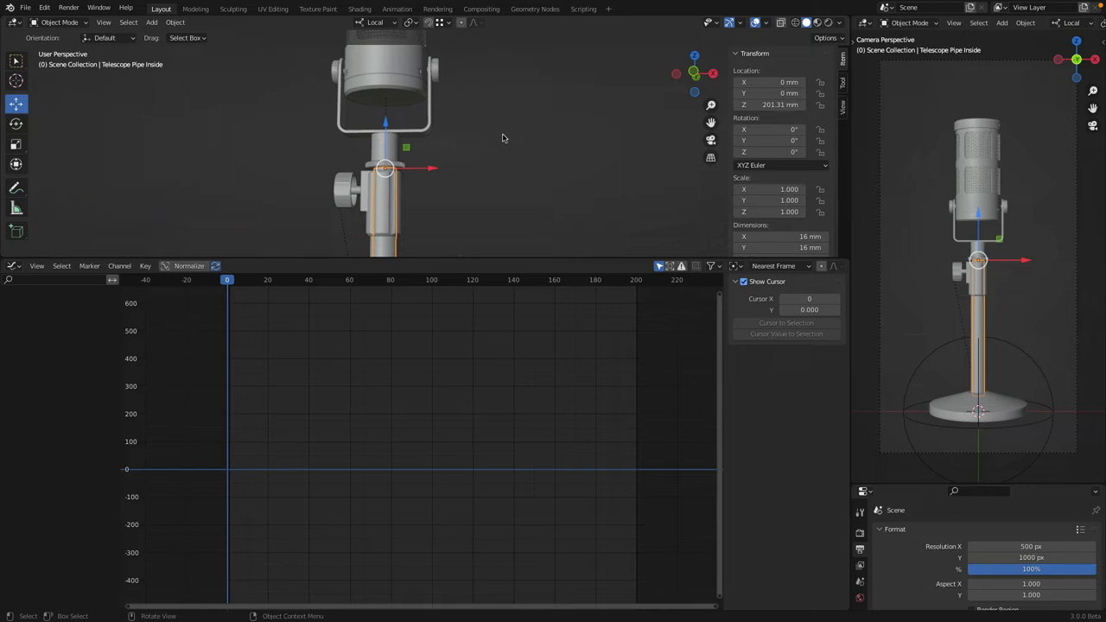
# Key the inner telescope pipe's location at frames 0, 100 and 200
pyautogui.press('i')
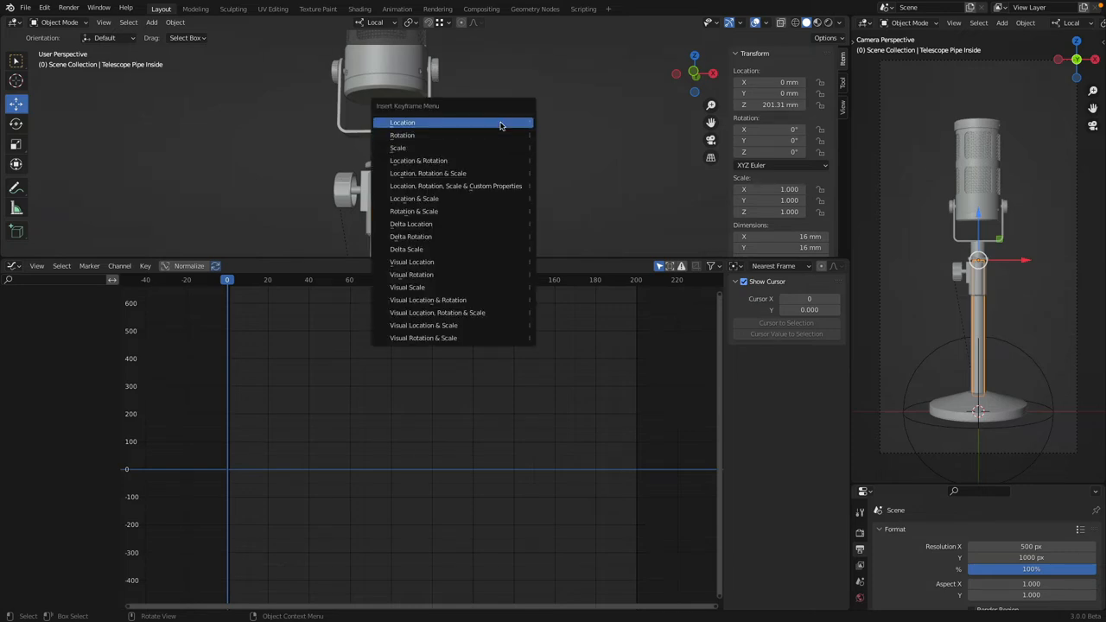
pyautogui.click(402, 122)
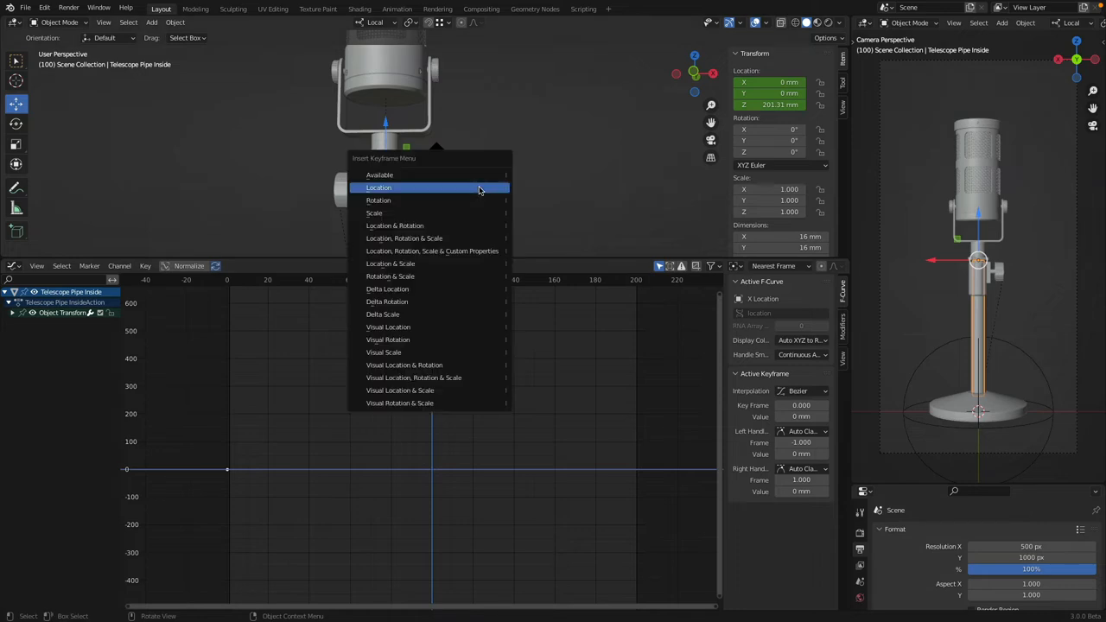
pyautogui.click(379, 188)
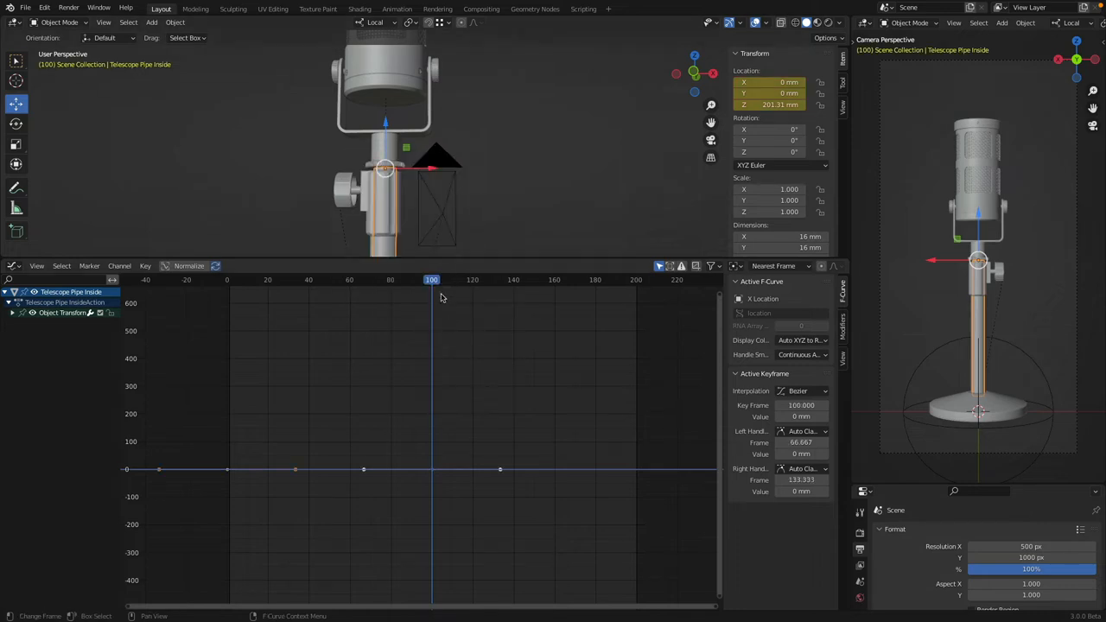
pyautogui.moveTo(431, 279); pyautogui.dragTo(635, 280)
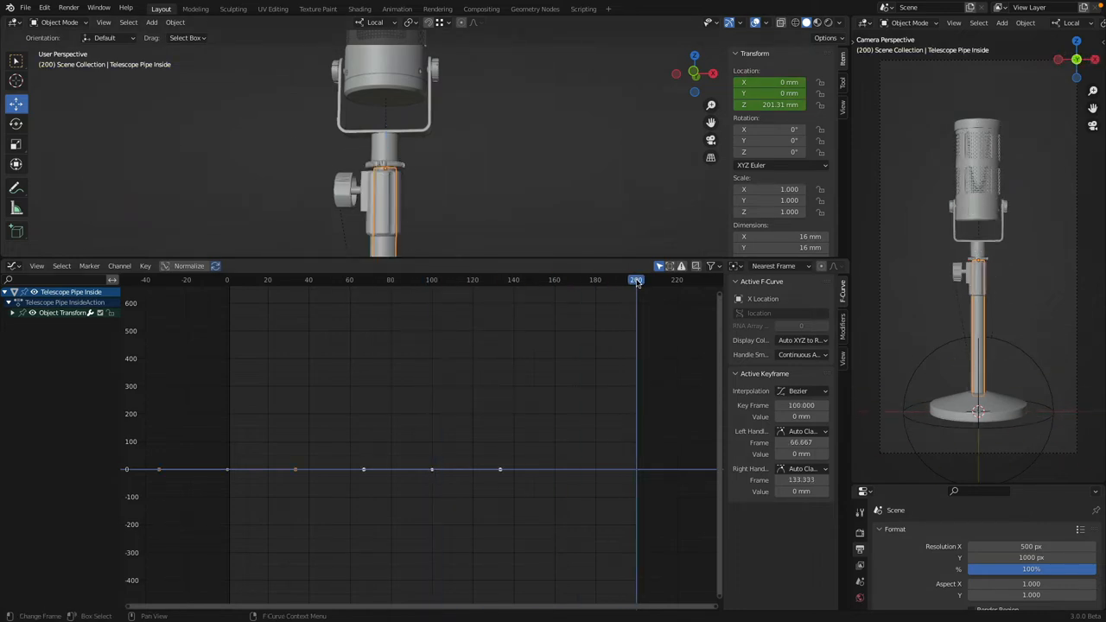
pyautogui.press('i')
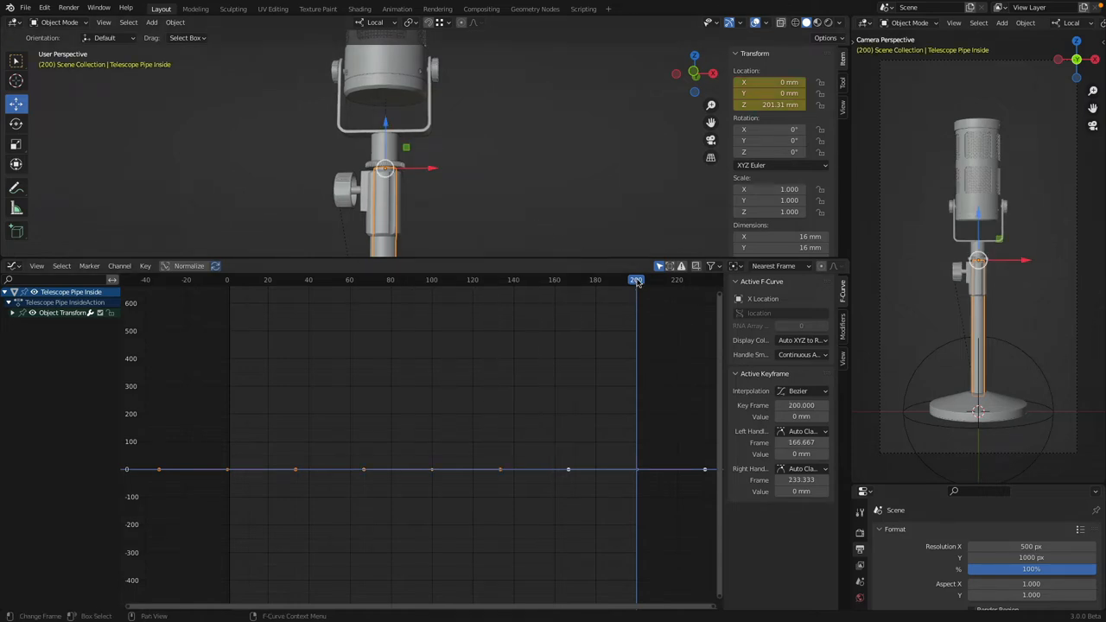
# Return to frame 100 and raise the pipe on Z
pyautogui.click(431, 279)
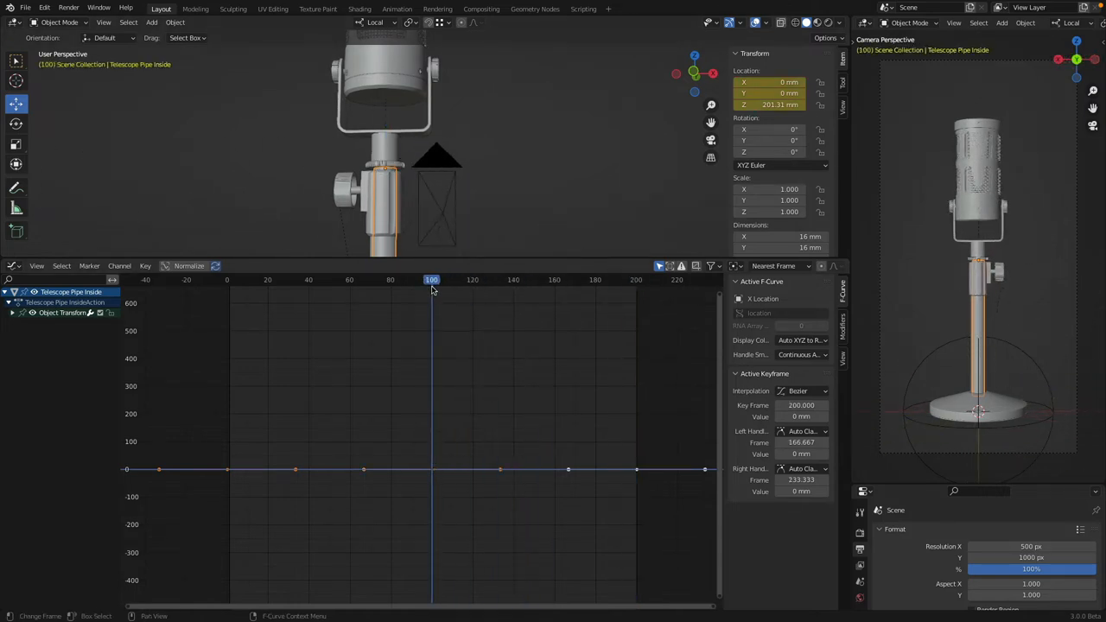
pyautogui.click(384, 168)
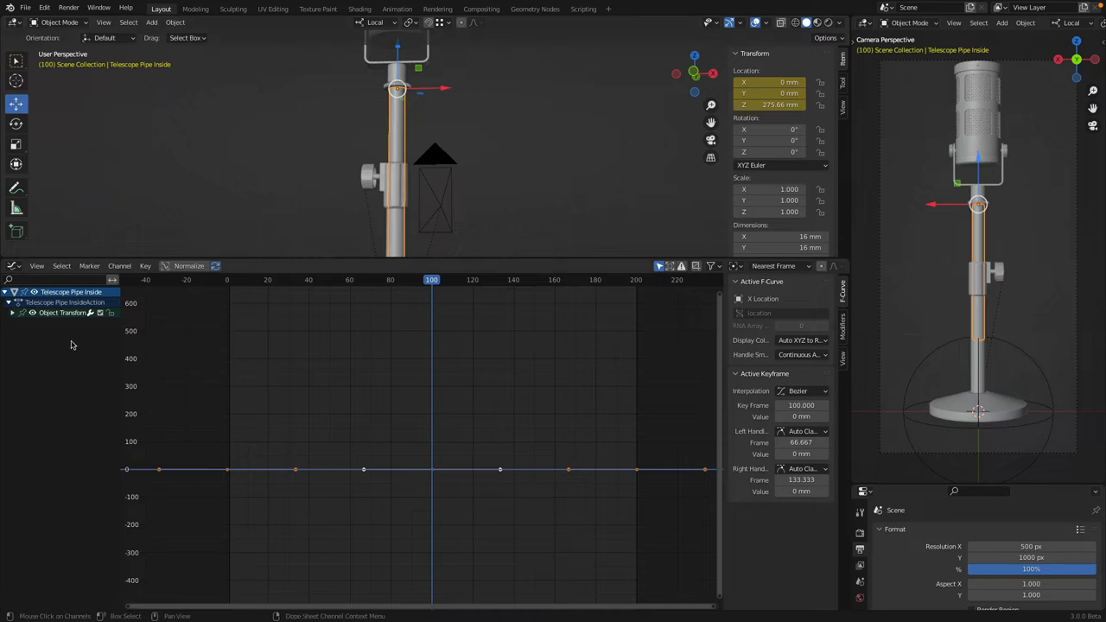
pyautogui.click(13, 312)
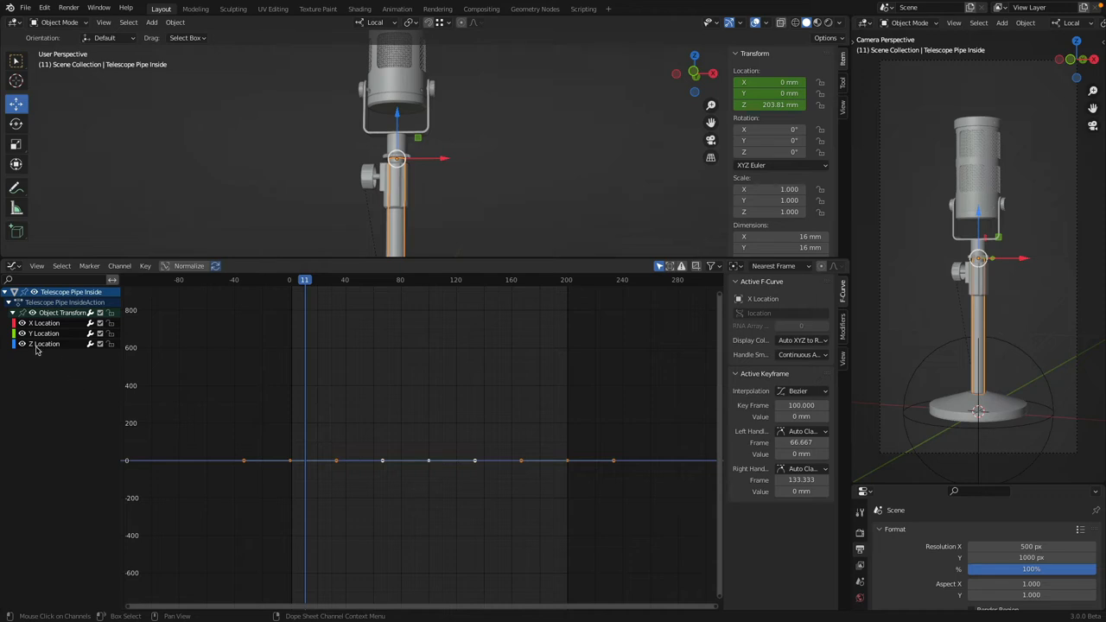
# Isolate the pipe's Z Location curve, scrub to watch it rise, and return to the start
pyautogui.click(44, 322)
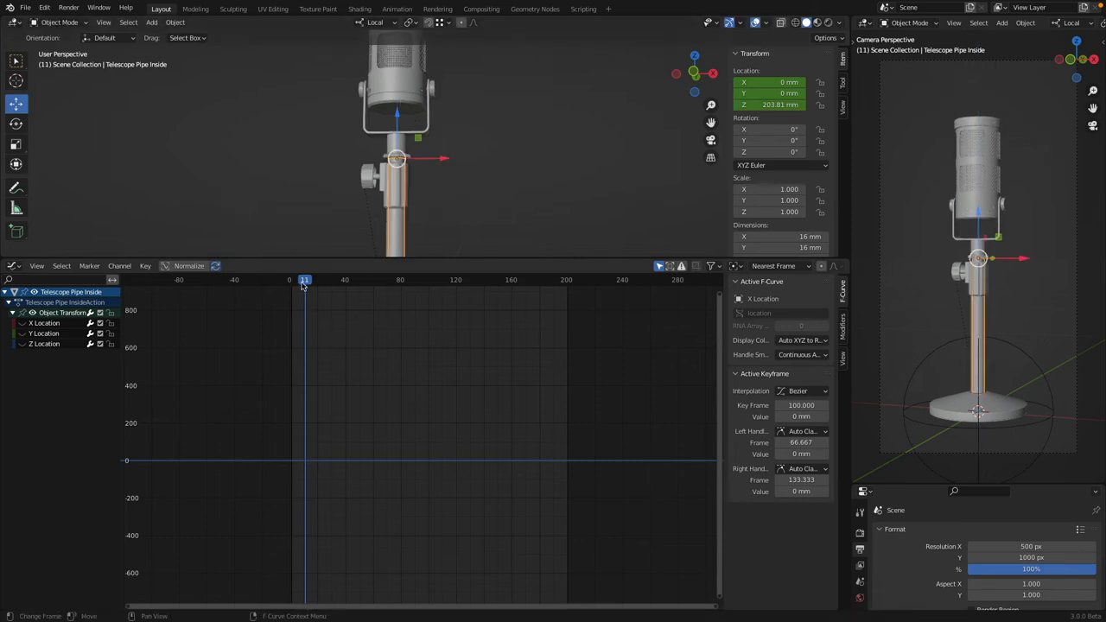
pyautogui.click(367, 279)
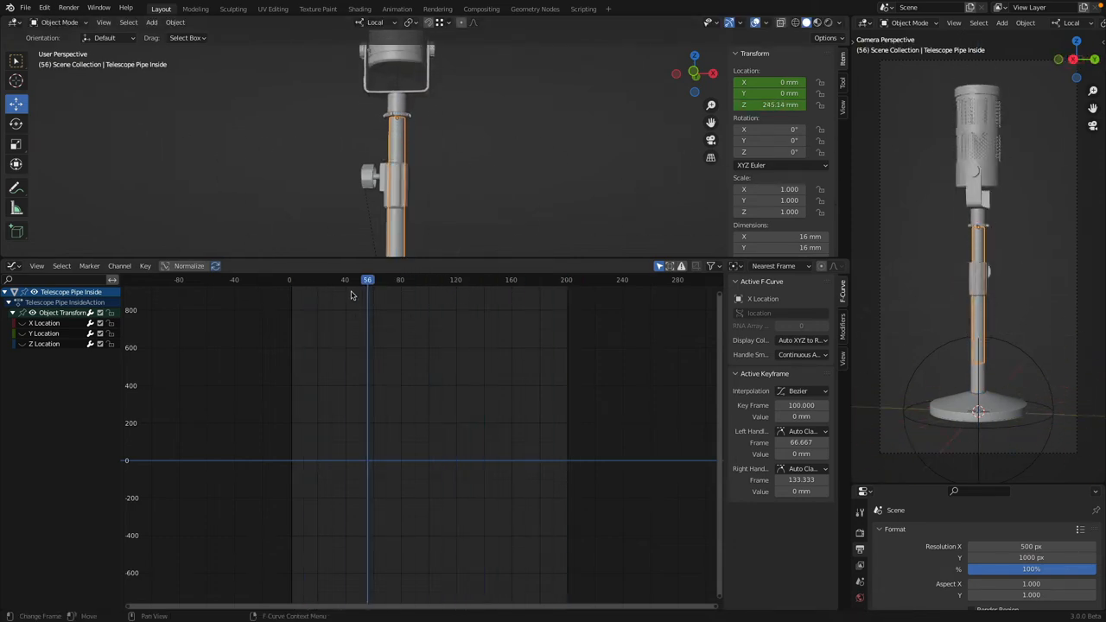
pyautogui.moveTo(367, 279); pyautogui.dragTo(400, 279)
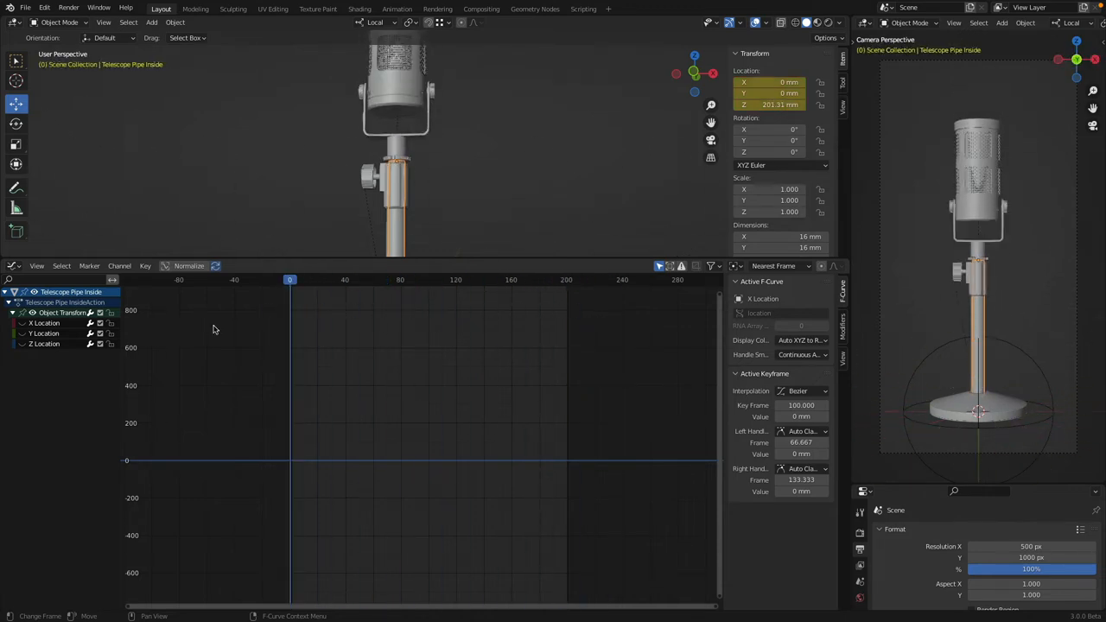
pyautogui.click(392, 279)
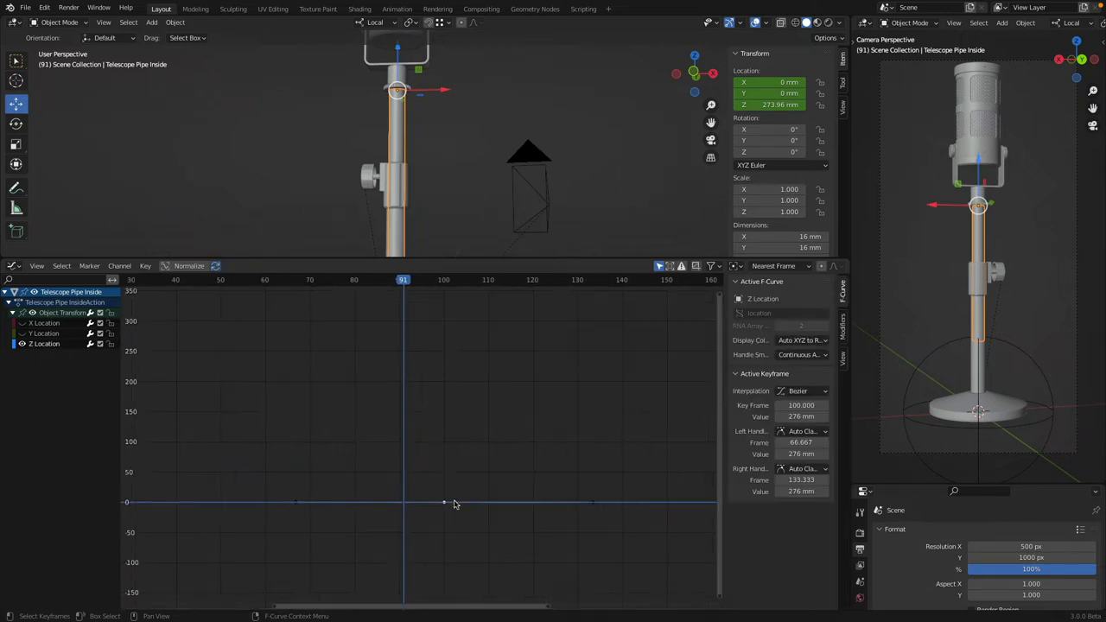
# Drag the middle Z Location keyframe to trial heights, then zoom out to the whole curve
pyautogui.moveTo(443, 502); pyautogui.dragTo(443, 416)
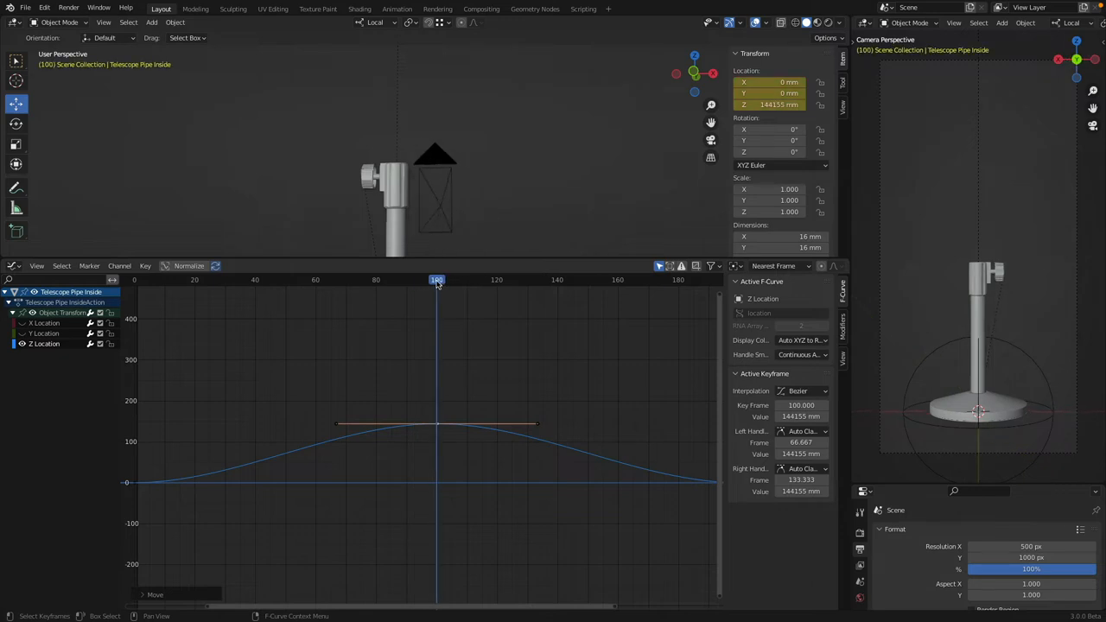
pyautogui.moveTo(436, 423); pyautogui.dragTo(441, 471)
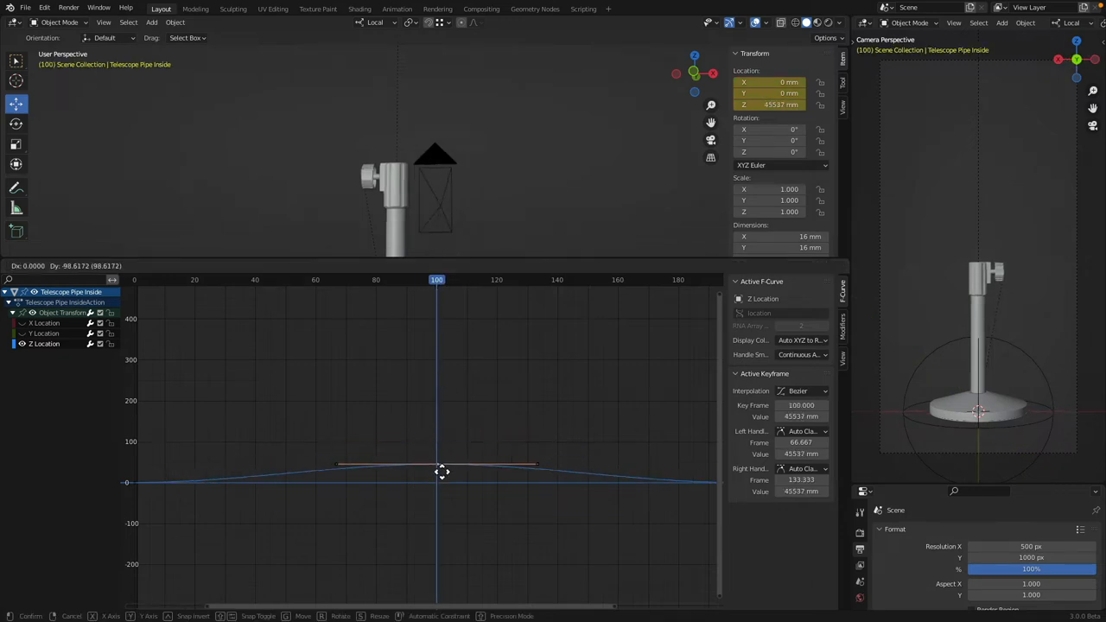
pyautogui.moveTo(442, 469); pyautogui.dragTo(443, 483)
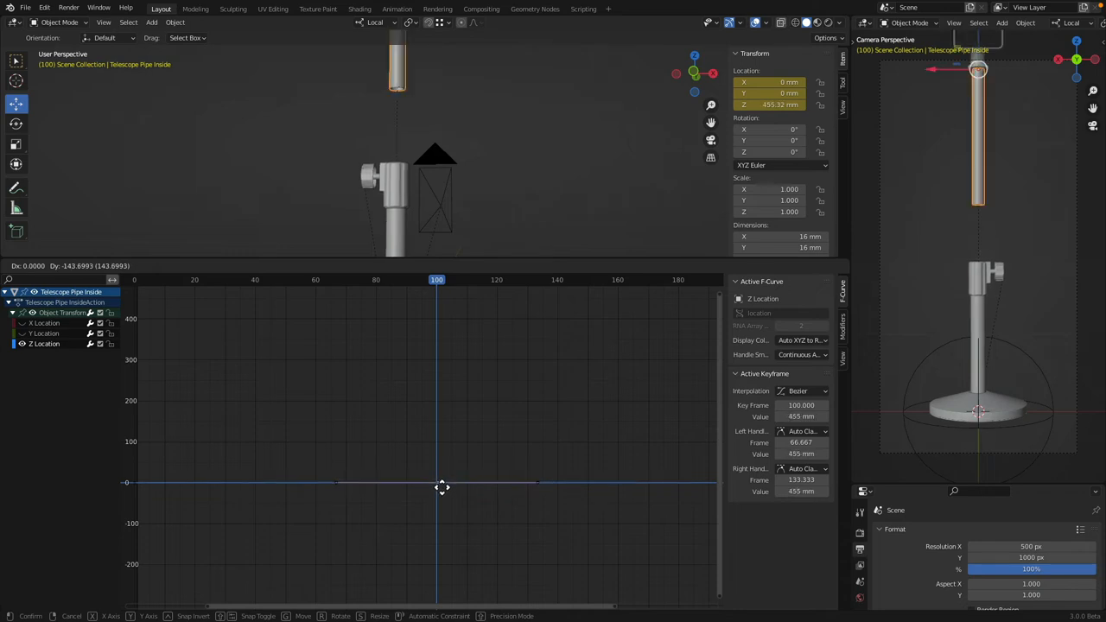
pyautogui.moveTo(441, 485); pyautogui.dragTo(441, 467)
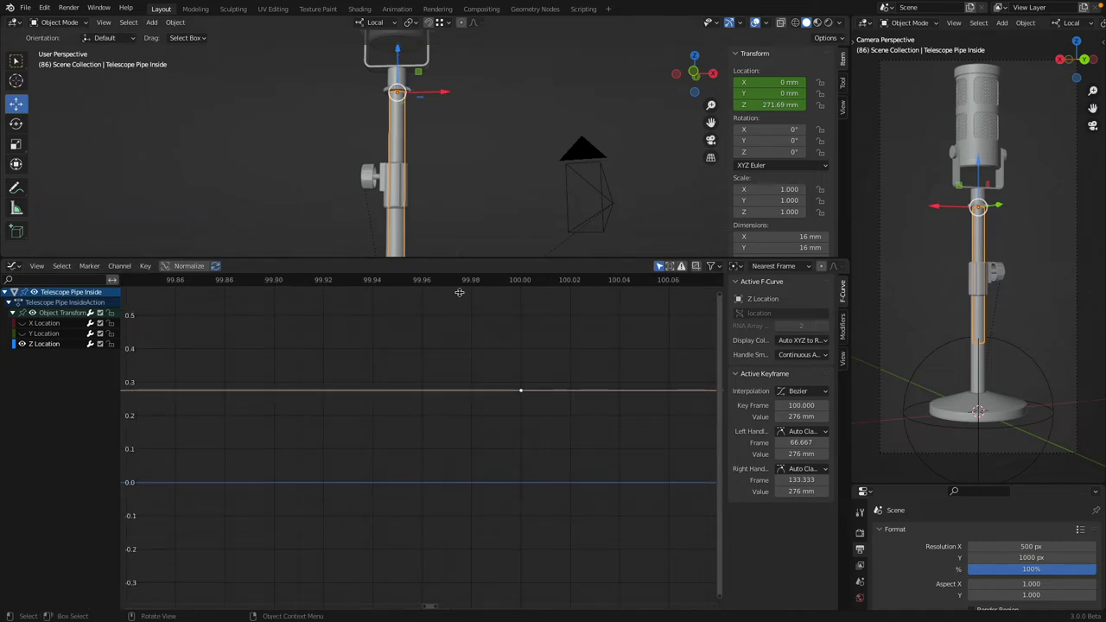
pyautogui.moveTo(520, 391); pyautogui.dragTo(524, 387)
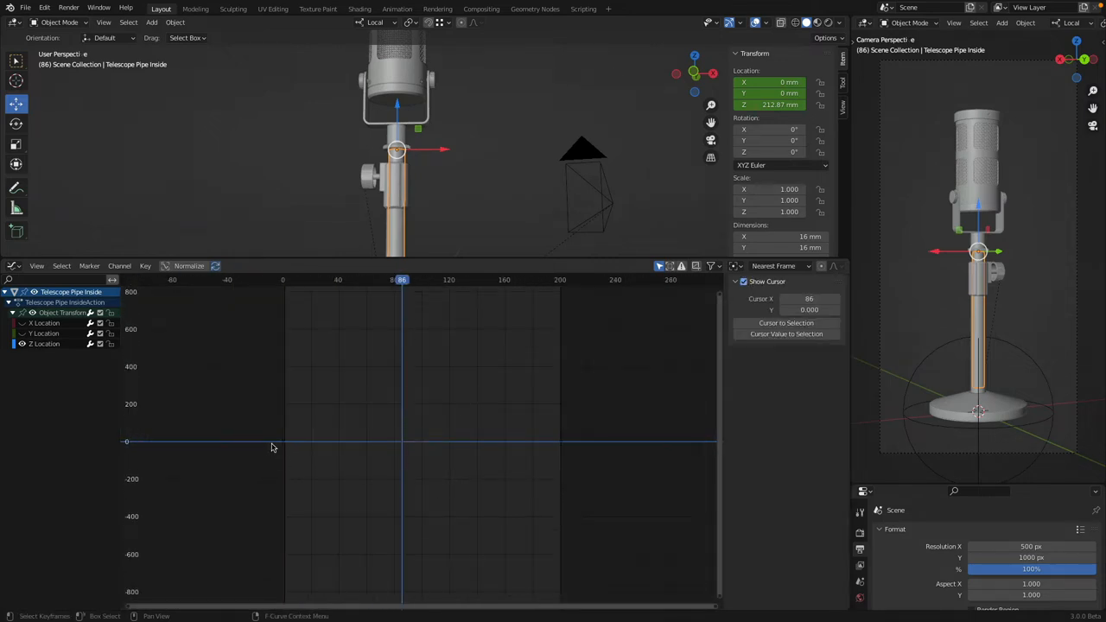
pyautogui.moveTo(520, 443)
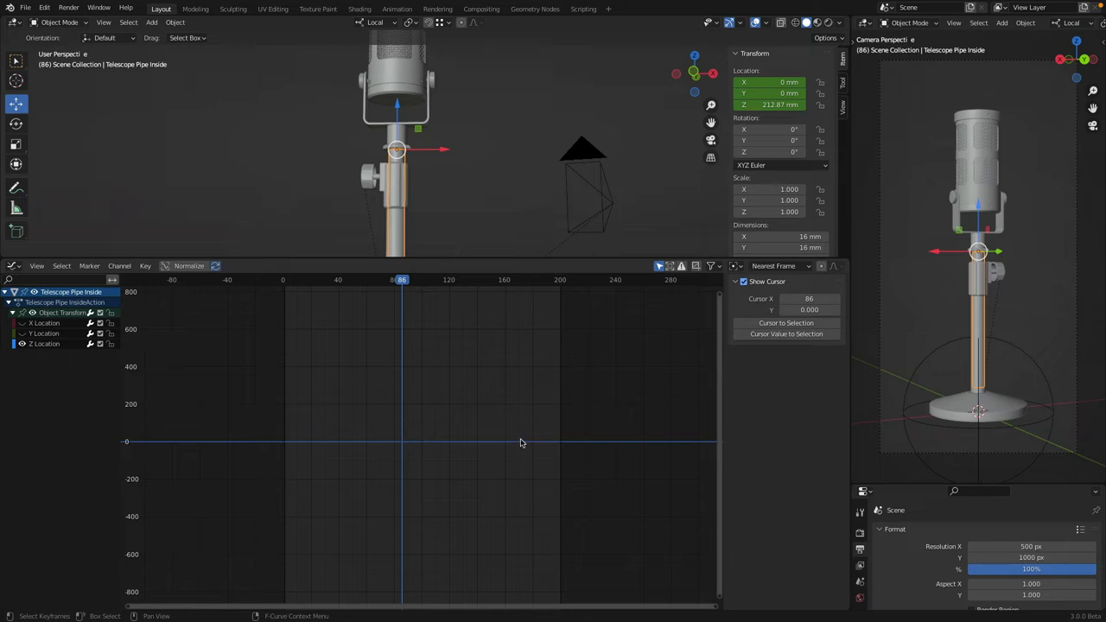
pyautogui.moveTo(464, 430)
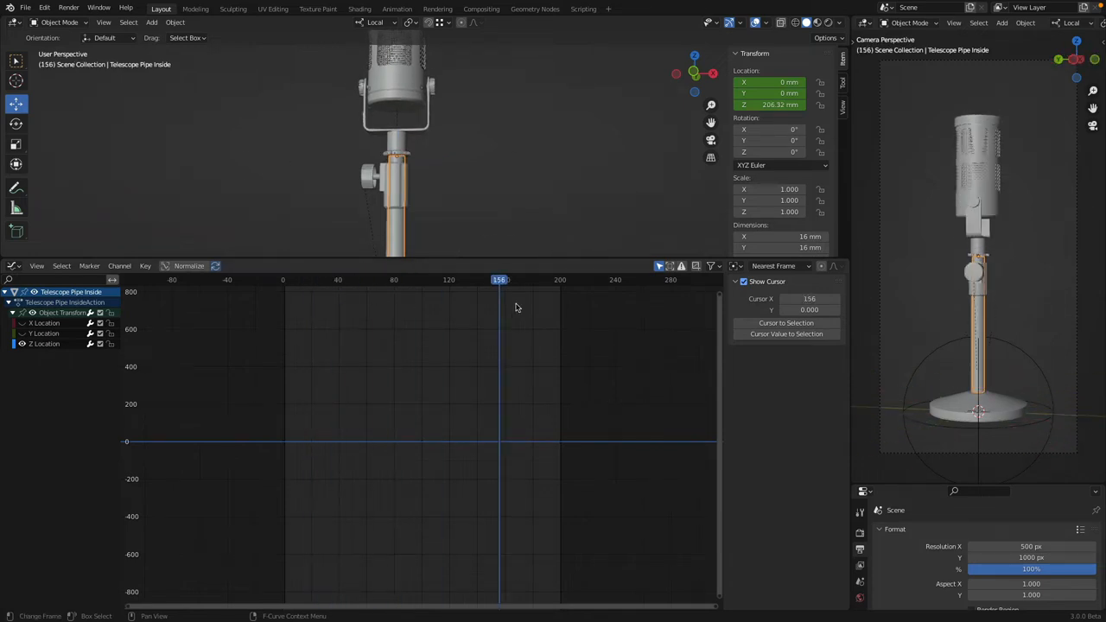
# Set the frame-100 pipe keyframe value to 274 mm and scrub around frame 100 to check
pyautogui.click(329, 279)
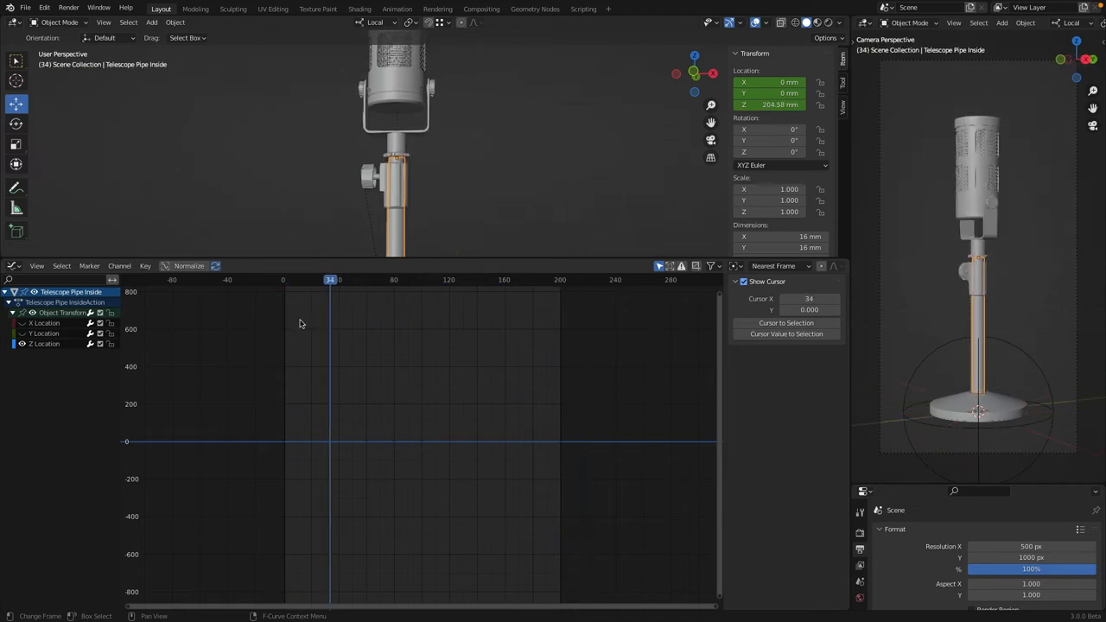
pyautogui.click(443, 279)
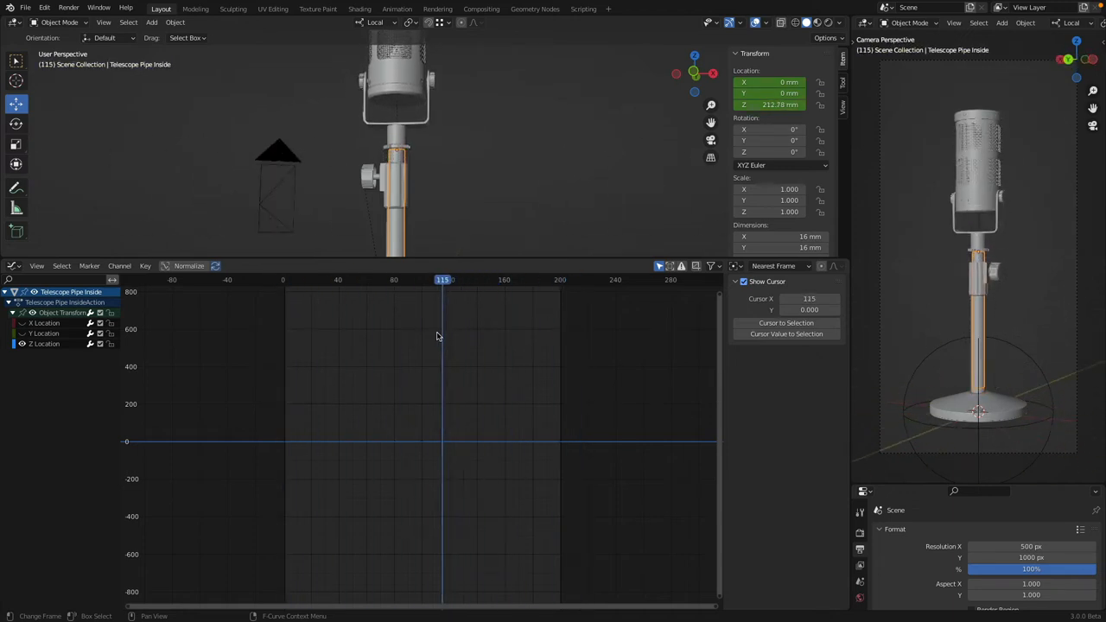
pyautogui.moveTo(441, 279); pyautogui.dragTo(422, 279)
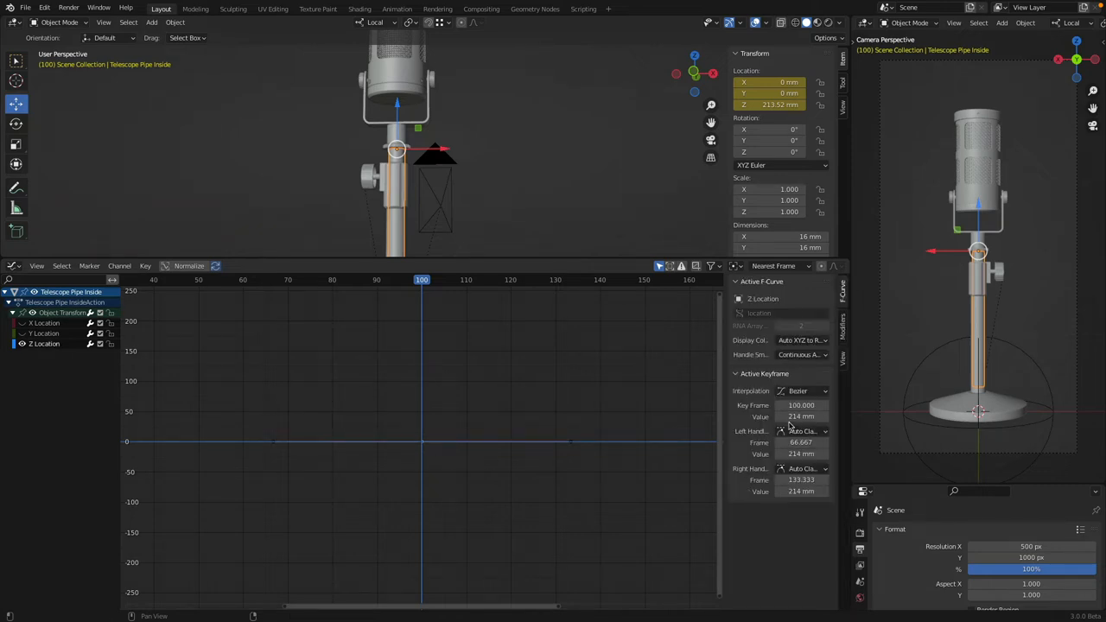
pyautogui.moveTo(799, 417)
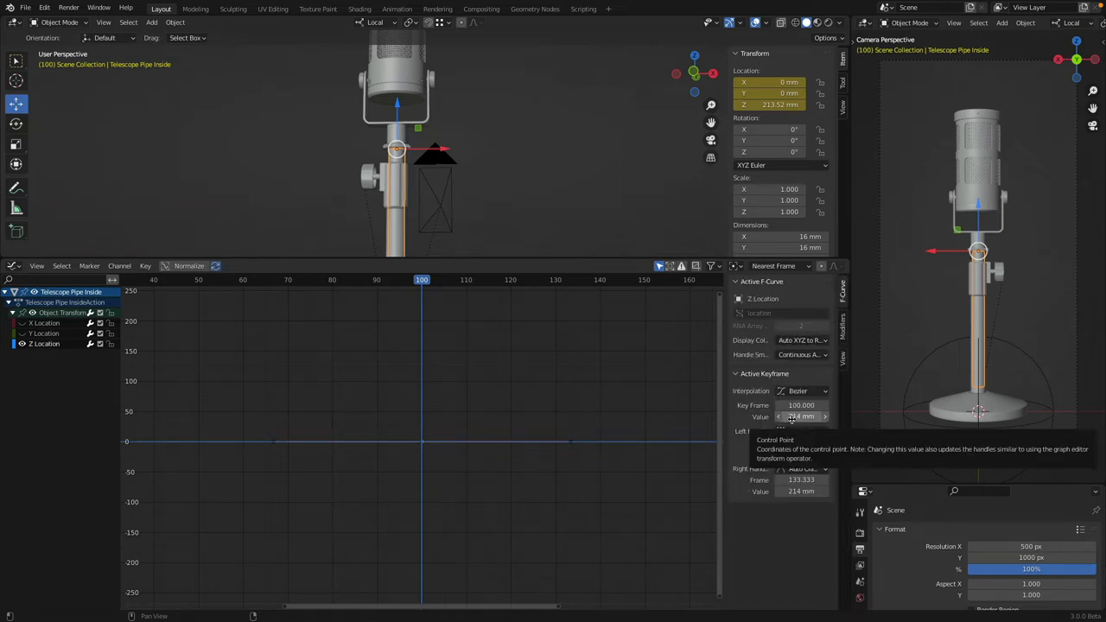
pyautogui.write('244')
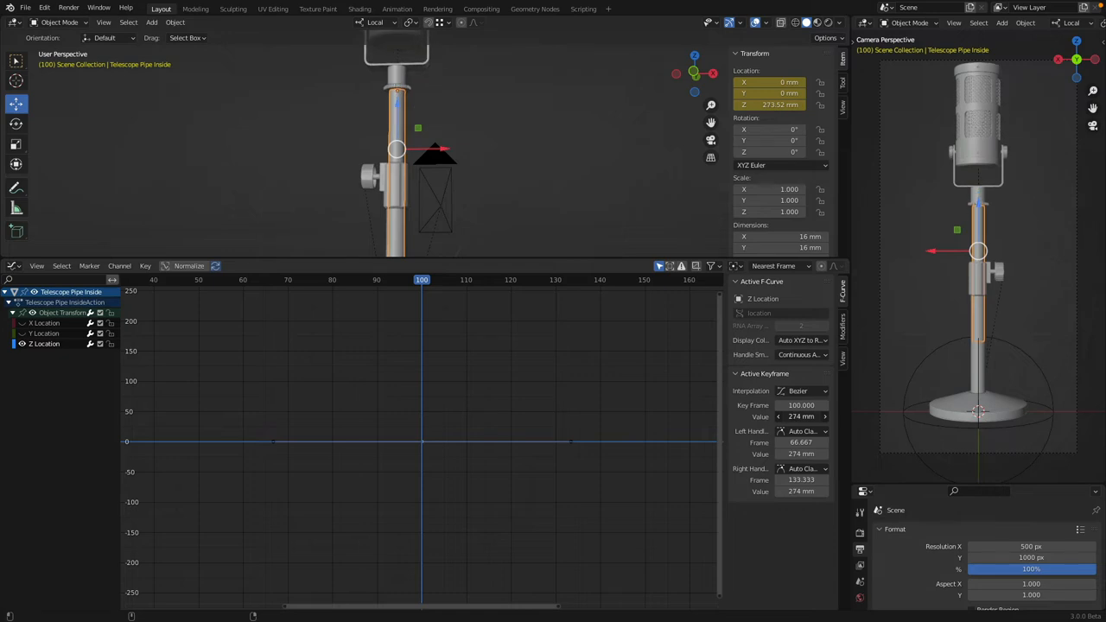
pyautogui.click(441, 279)
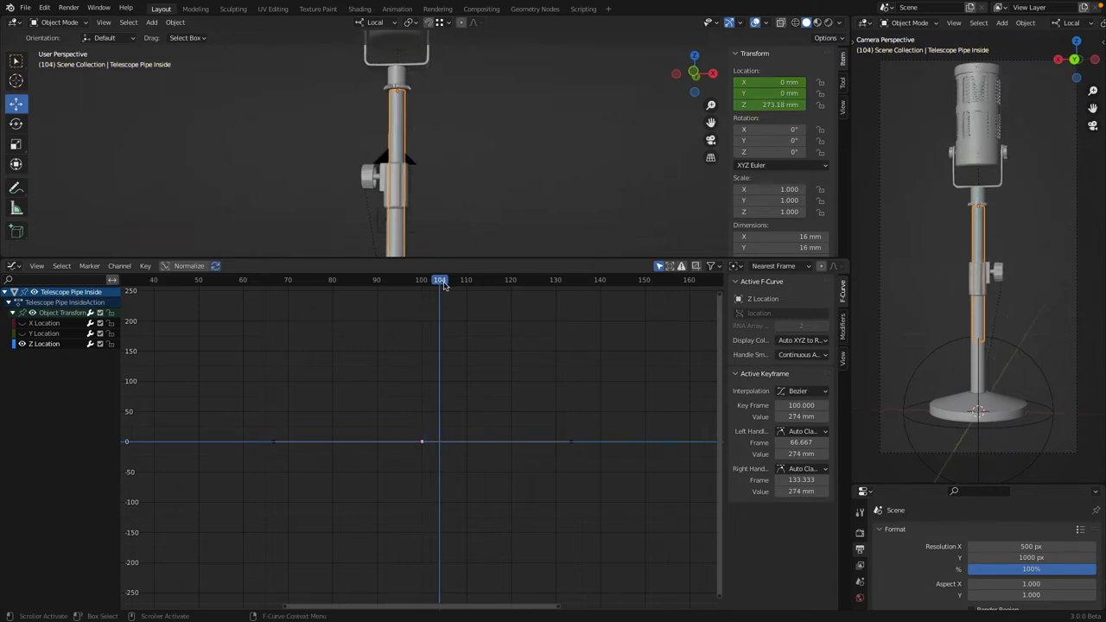
pyautogui.click(167, 279)
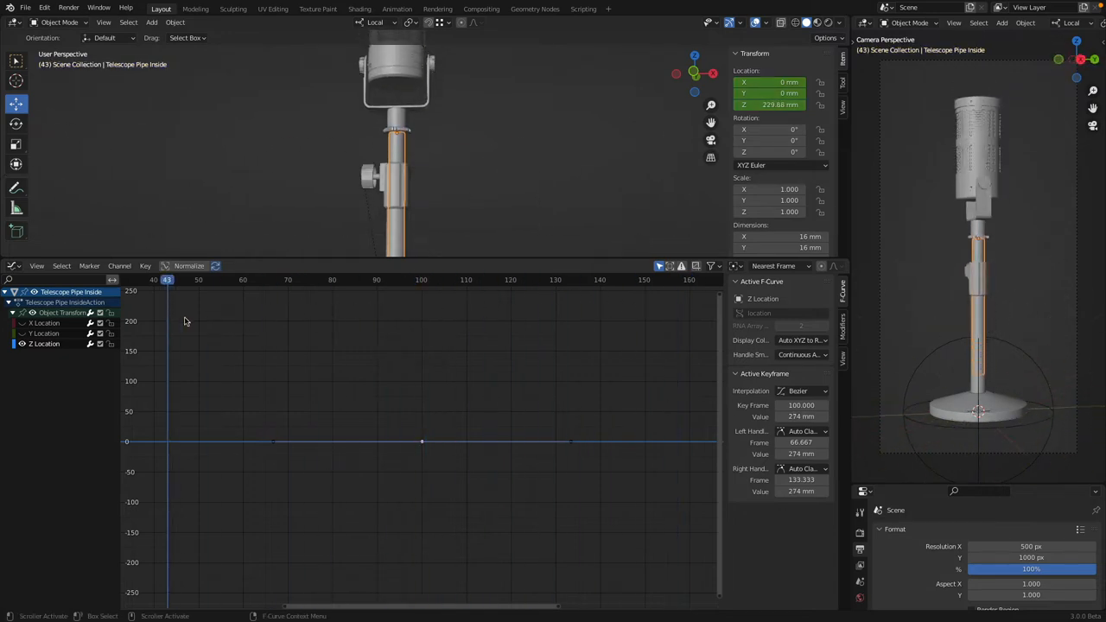
pyautogui.click(420, 279)
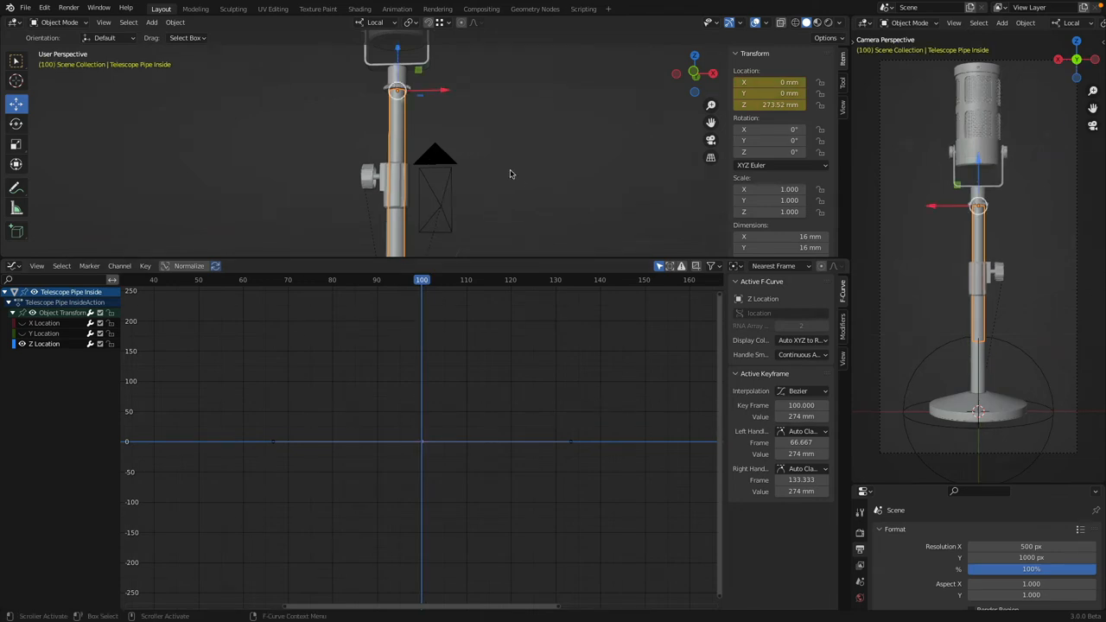
# Re-key the pipe's location at frame 100 with Z Location at 270 mm
pyautogui.press('i')
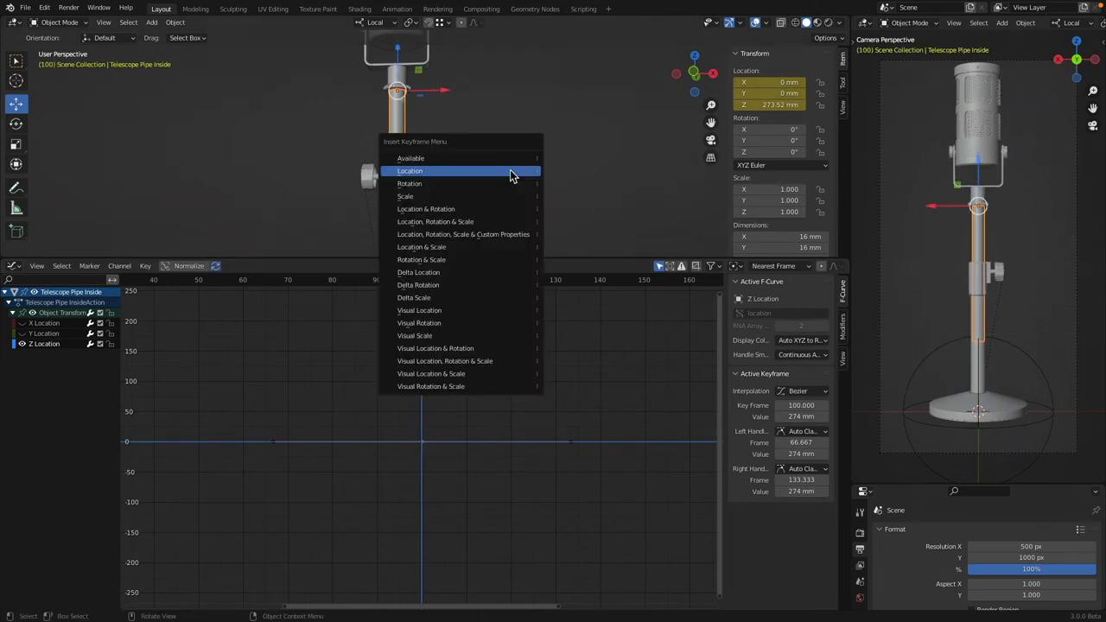
pyautogui.click(410, 171)
pyautogui.write('270')
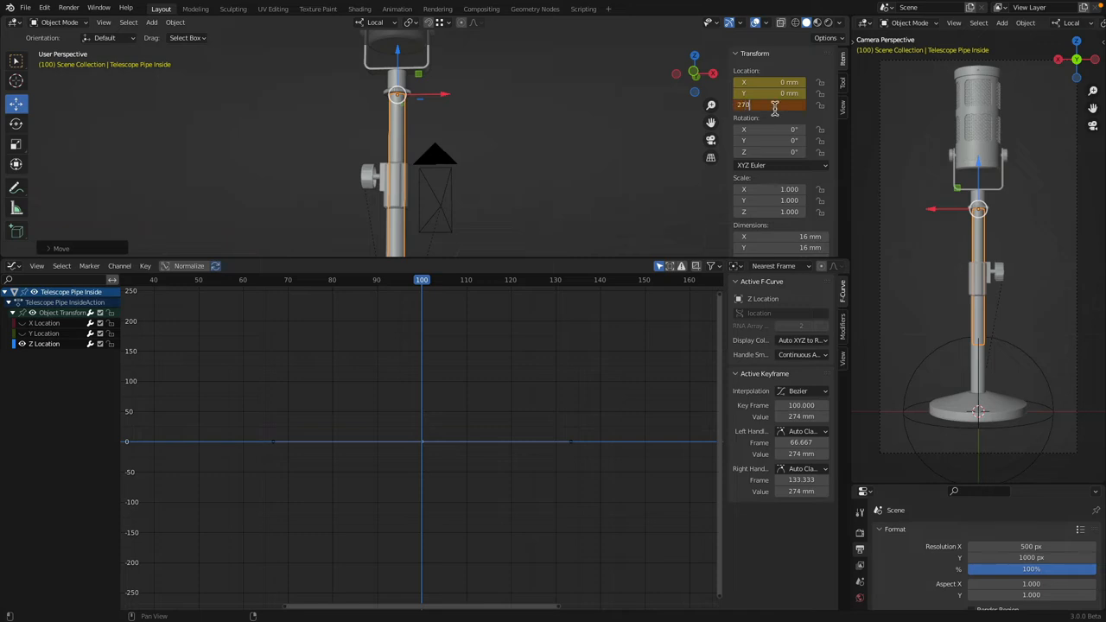
pyautogui.press('Return')
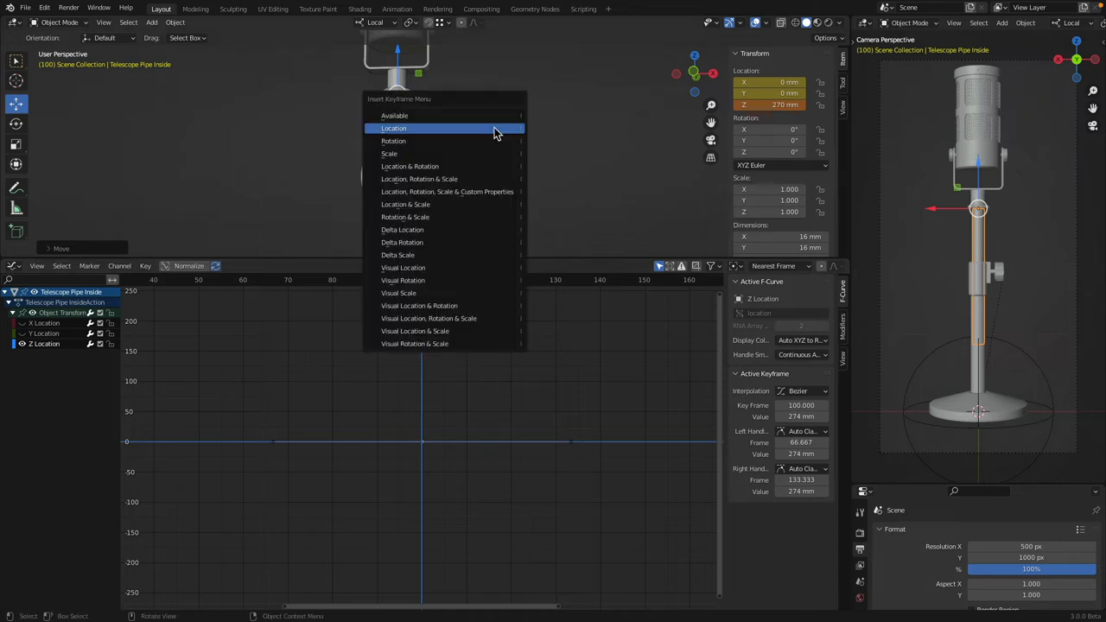
pyautogui.click(393, 128)
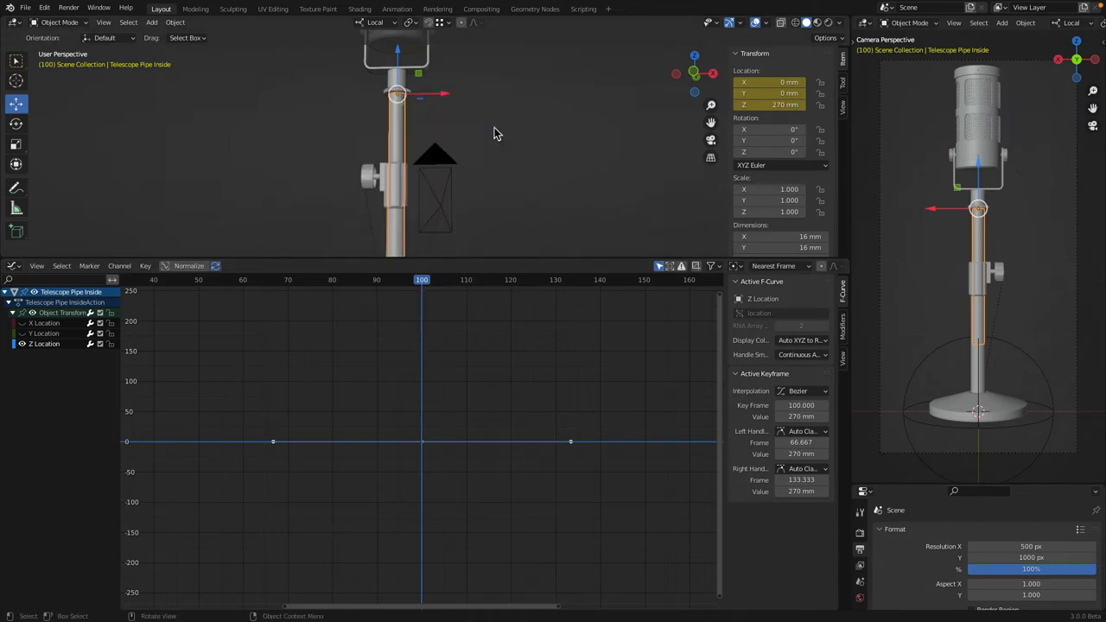
pyautogui.moveTo(691, 403)
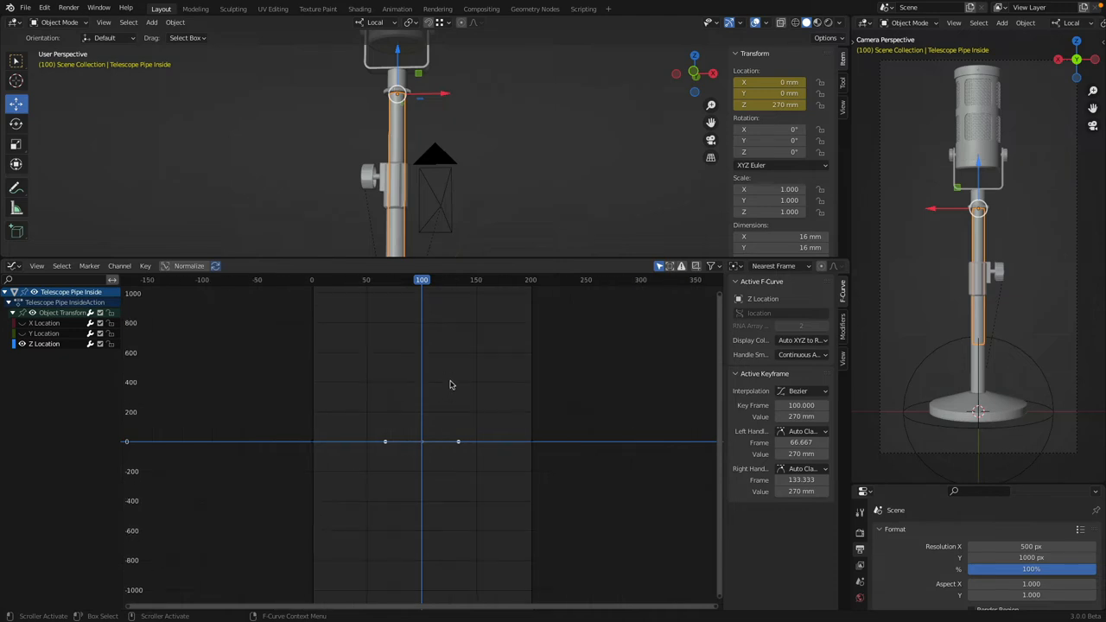
pyautogui.moveTo(423, 291)
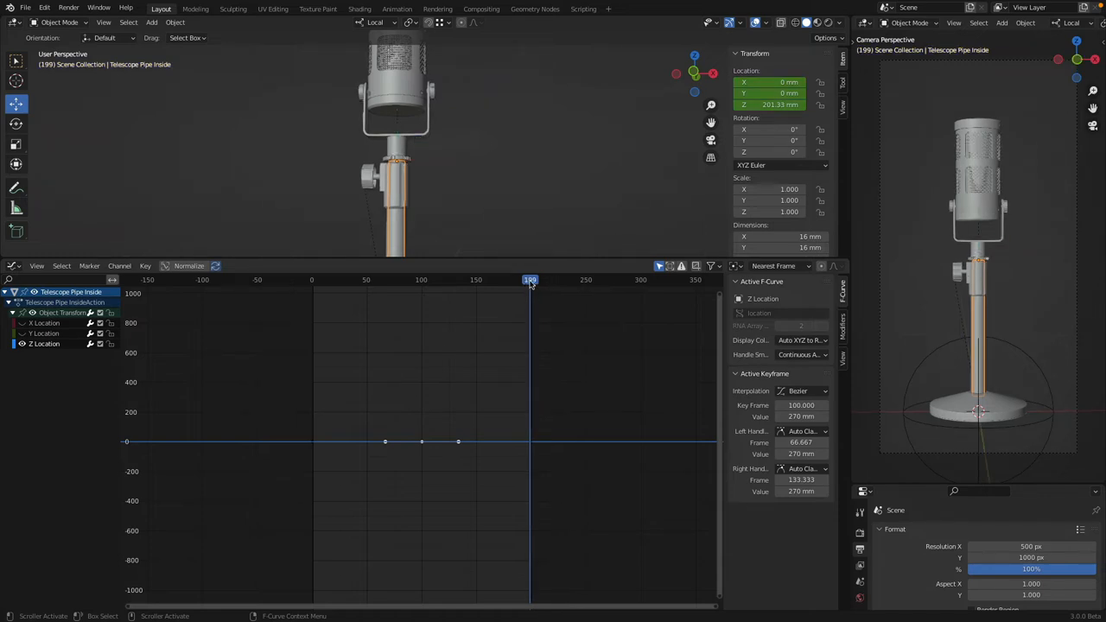
# Keyframe the microphone head's location at frame 0
pyautogui.click(314, 279)
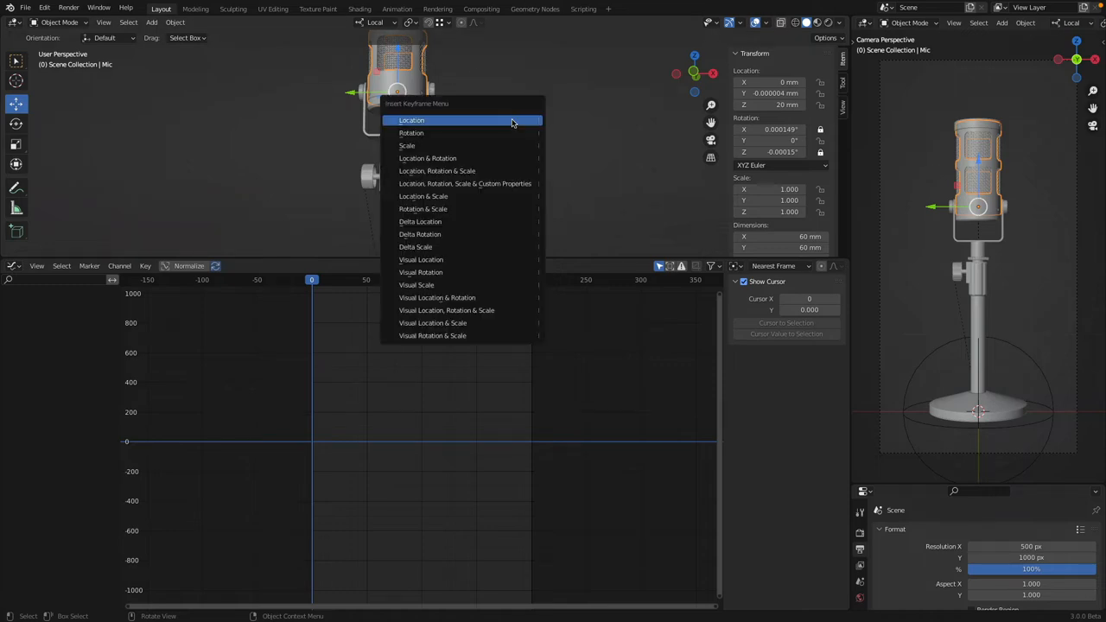
pyautogui.click(411, 132)
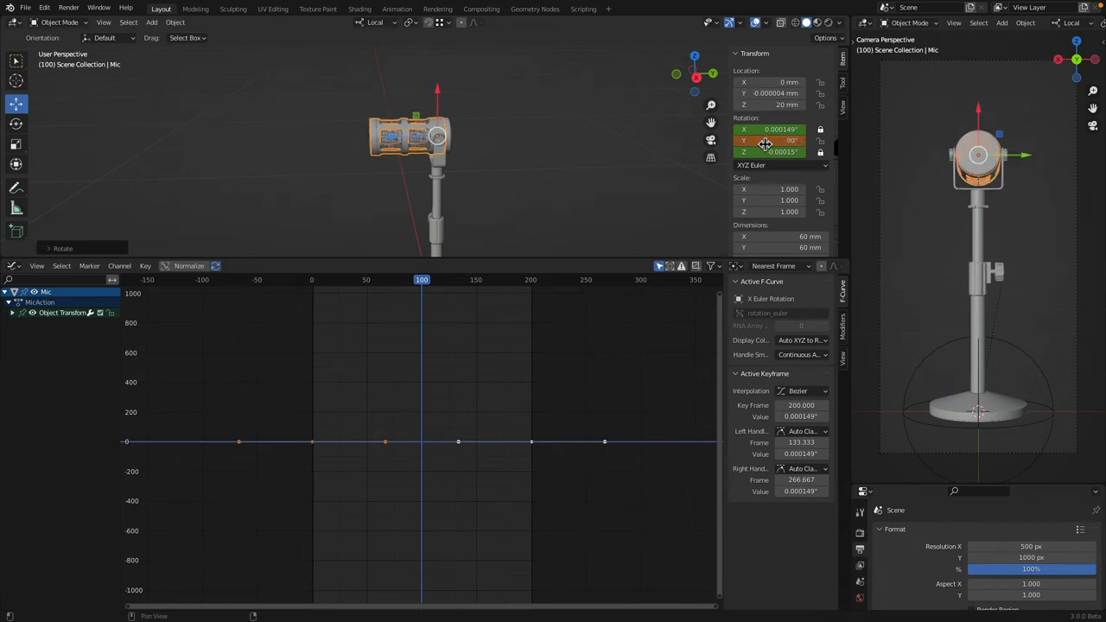
pyautogui.press('i')
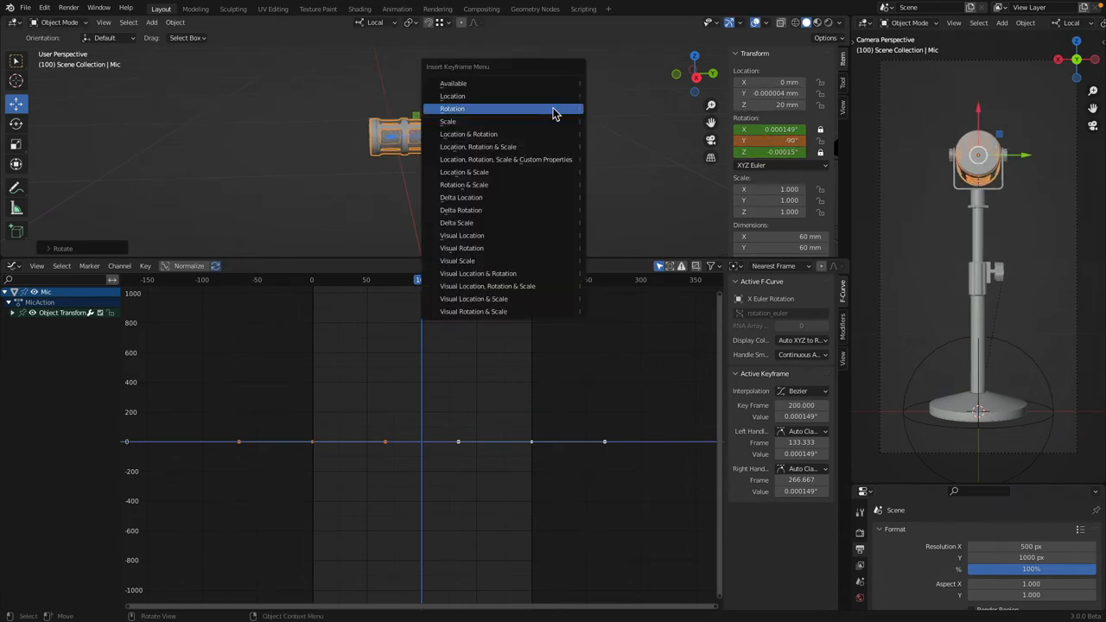
pyautogui.click(451, 108)
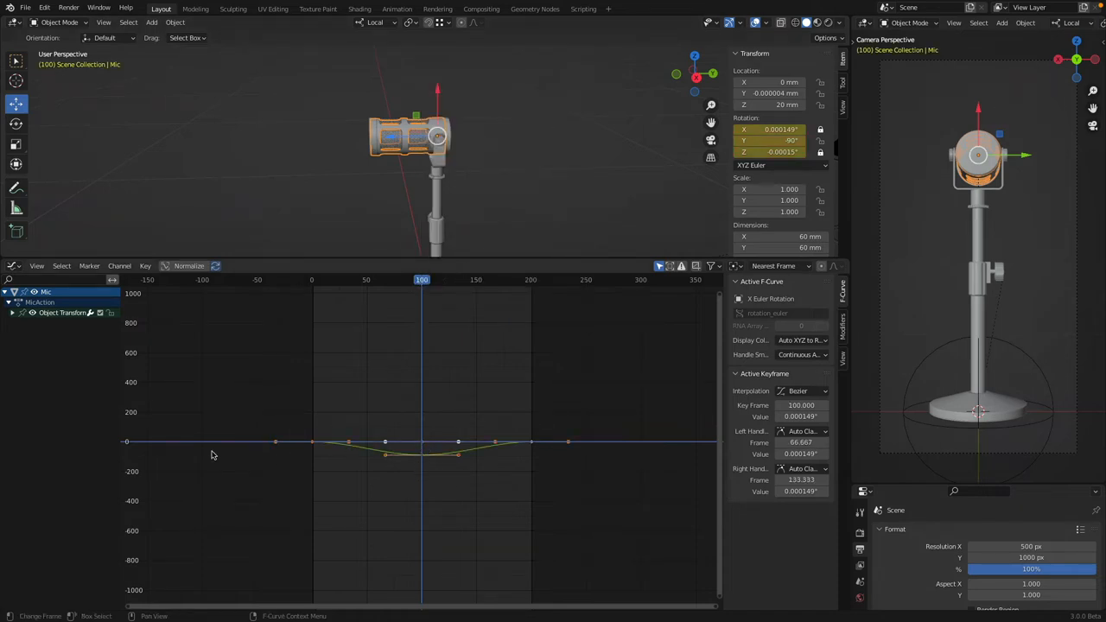
pyautogui.click(418, 280)
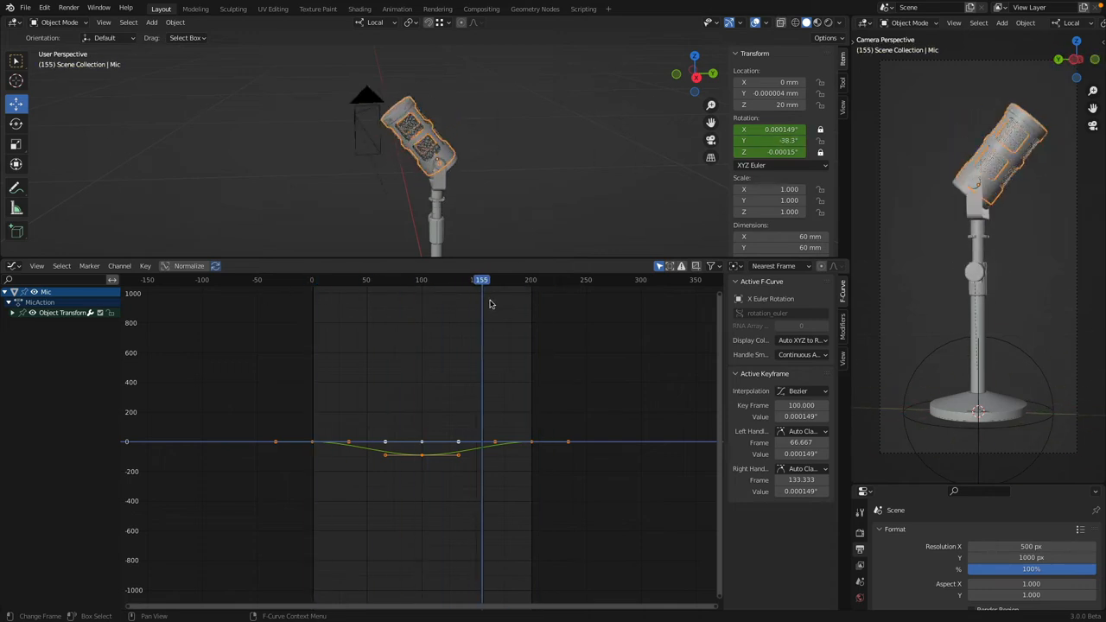
pyautogui.click(507, 279)
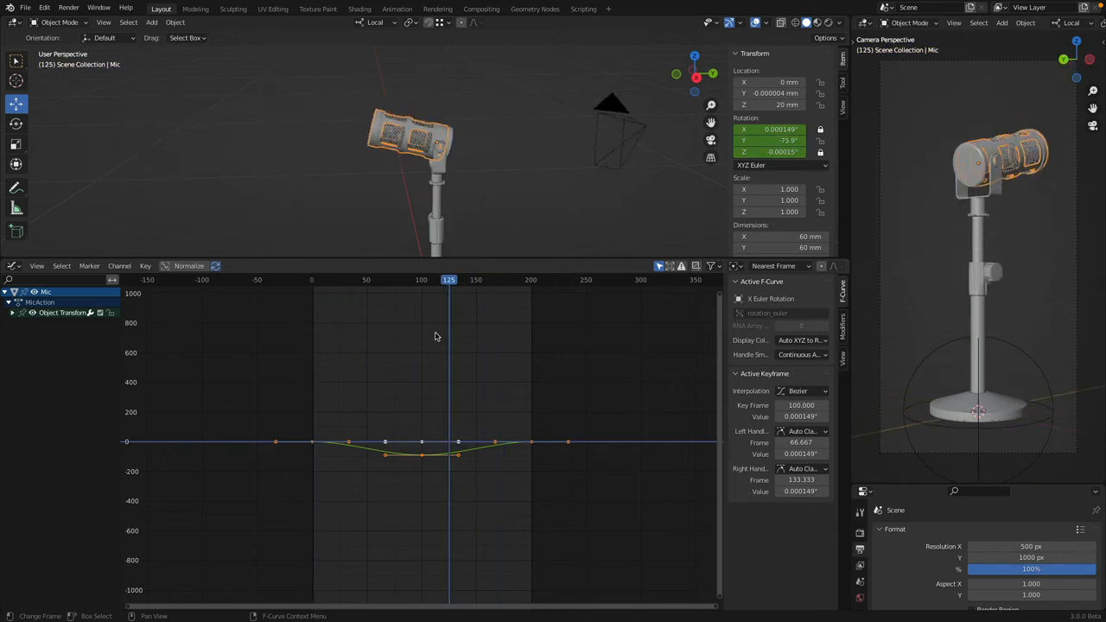
pyautogui.click(455, 279)
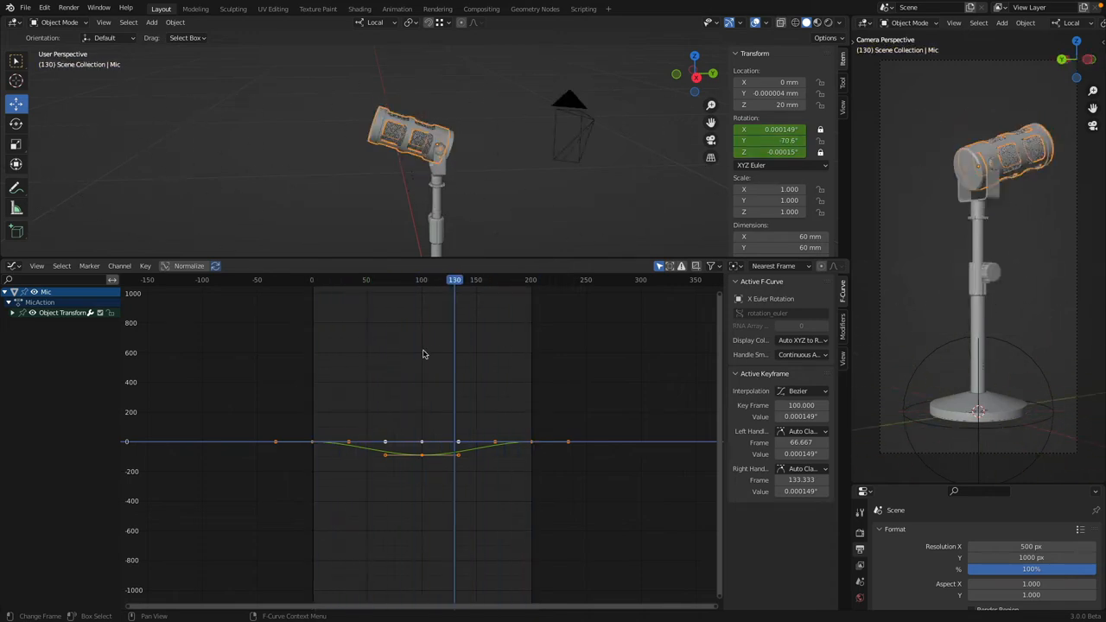
pyautogui.moveTo(455, 279); pyautogui.dragTo(497, 279)
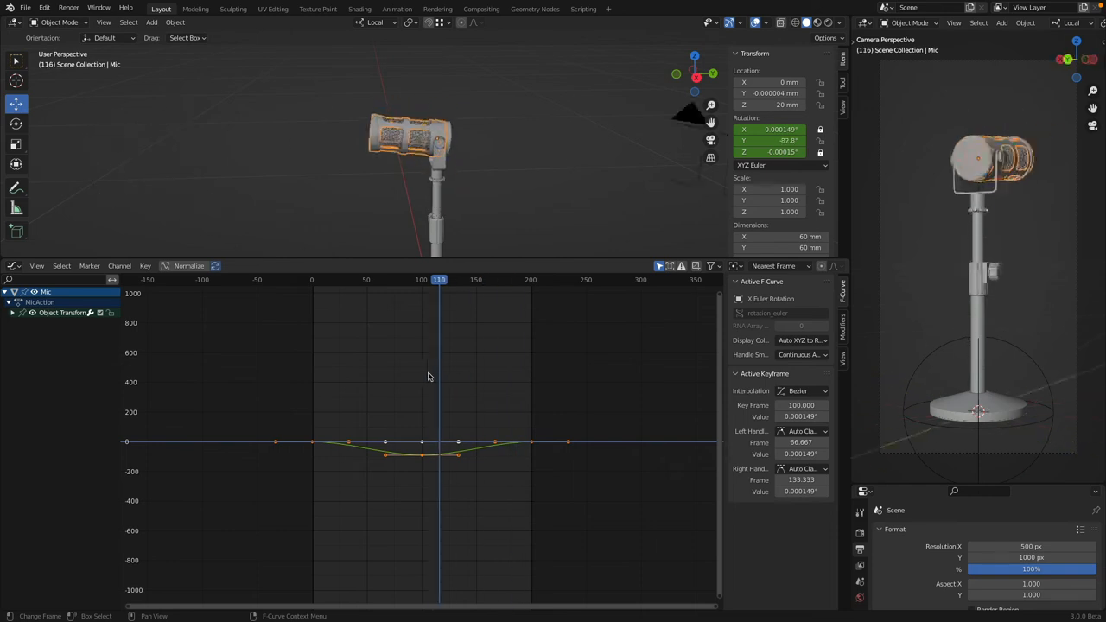
pyautogui.click(351, 279)
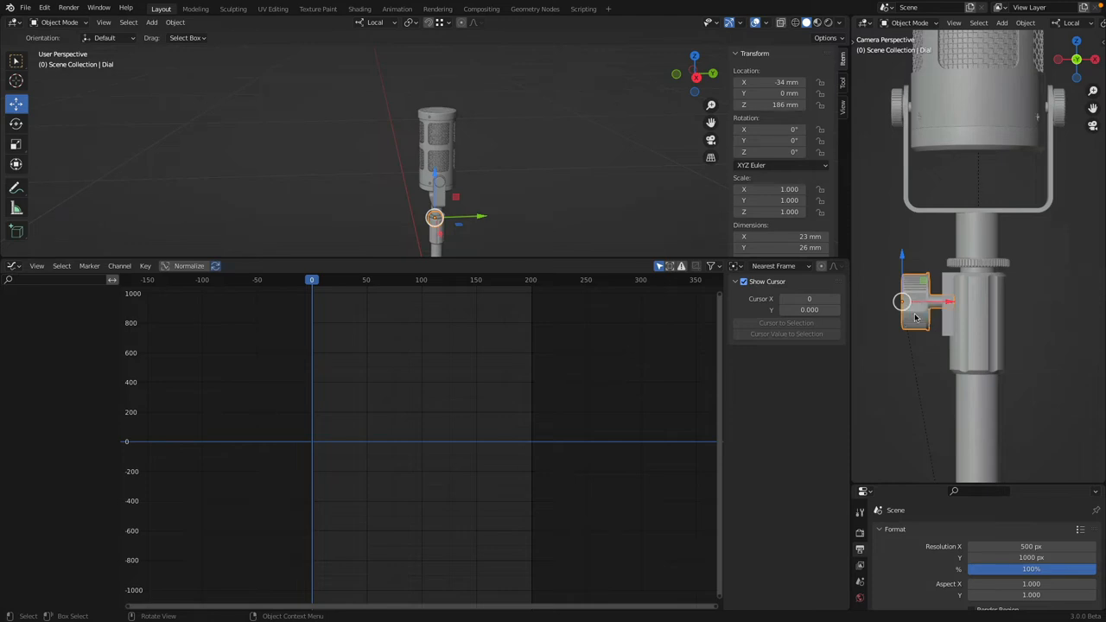
pyautogui.moveTo(917, 317)
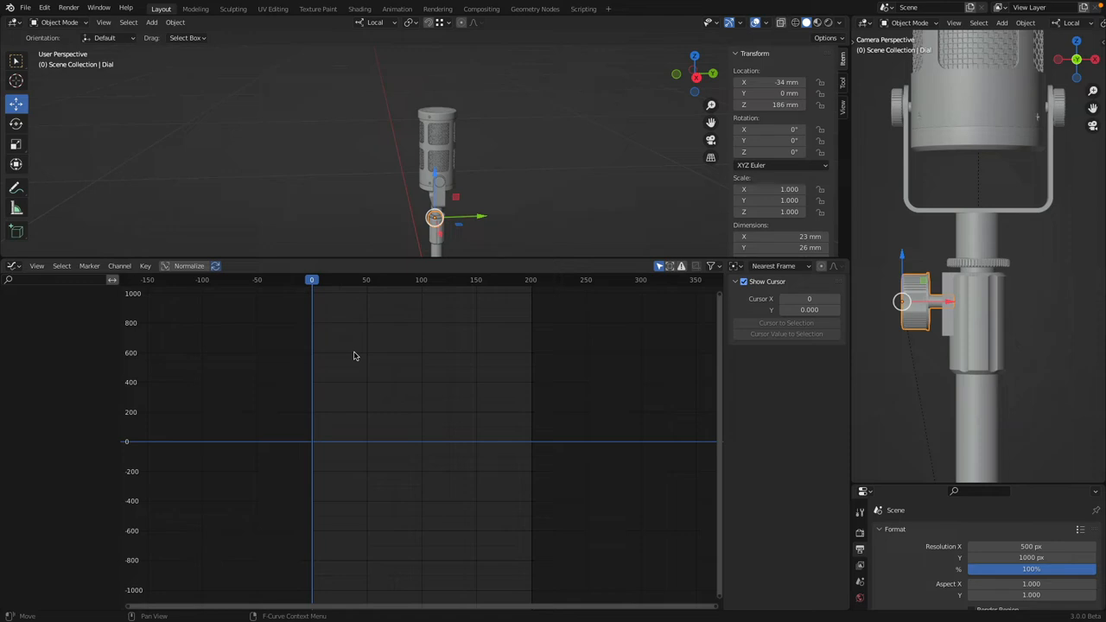
pyautogui.moveTo(341, 347)
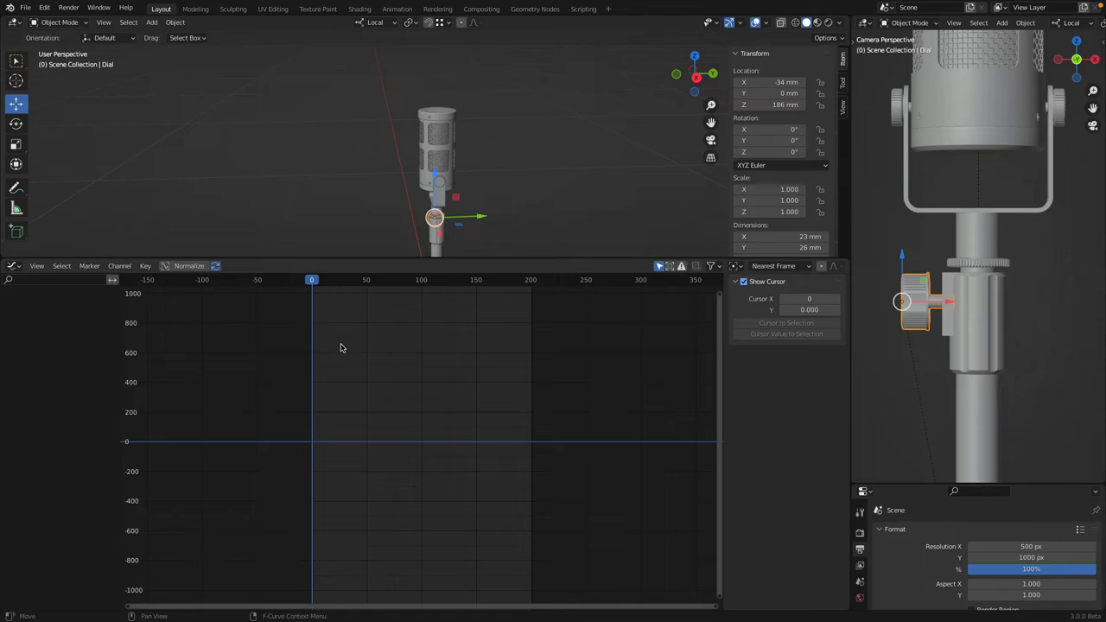
pyautogui.moveTo(341, 173)
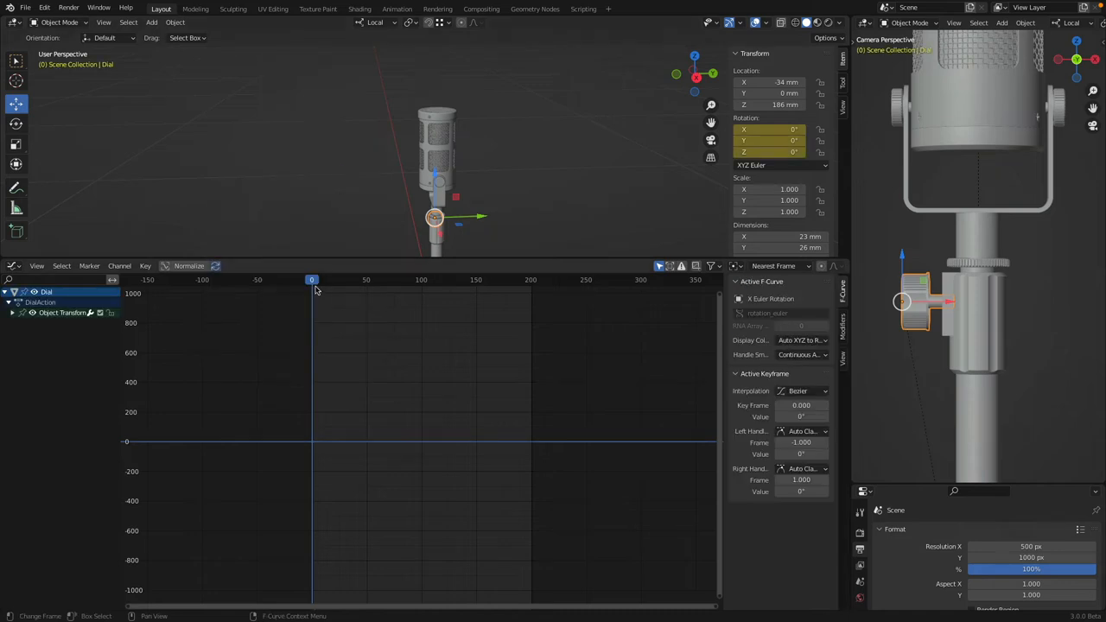
# Keyframe the dial's rotation at frames 0 and 200, and set X to 360*6 (2160°) at frame 100
pyautogui.click(530, 279)
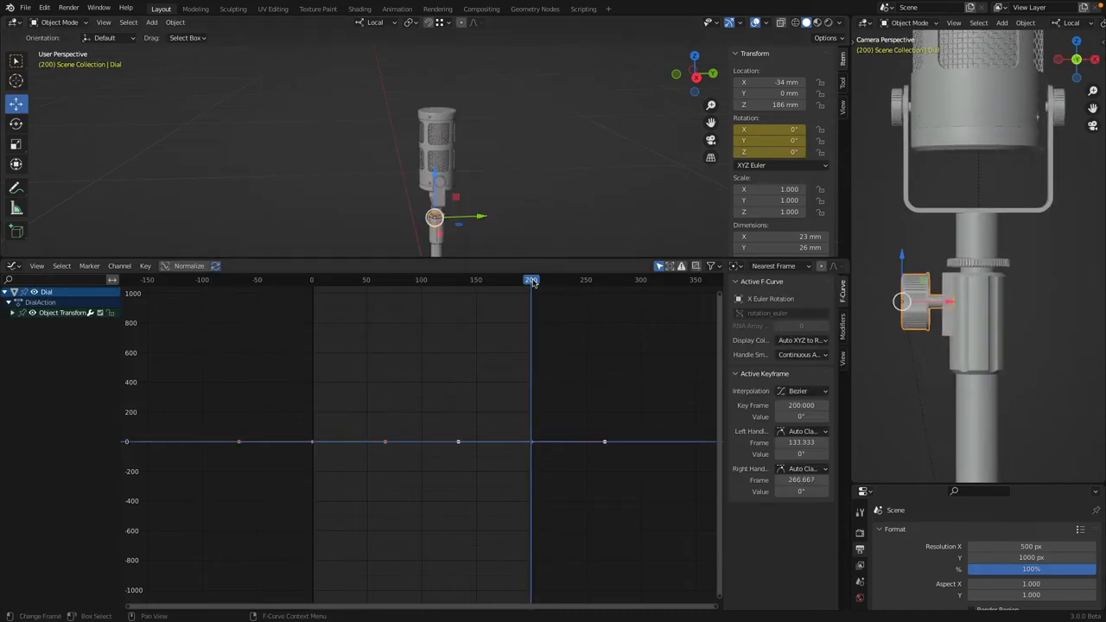
pyautogui.click(421, 279)
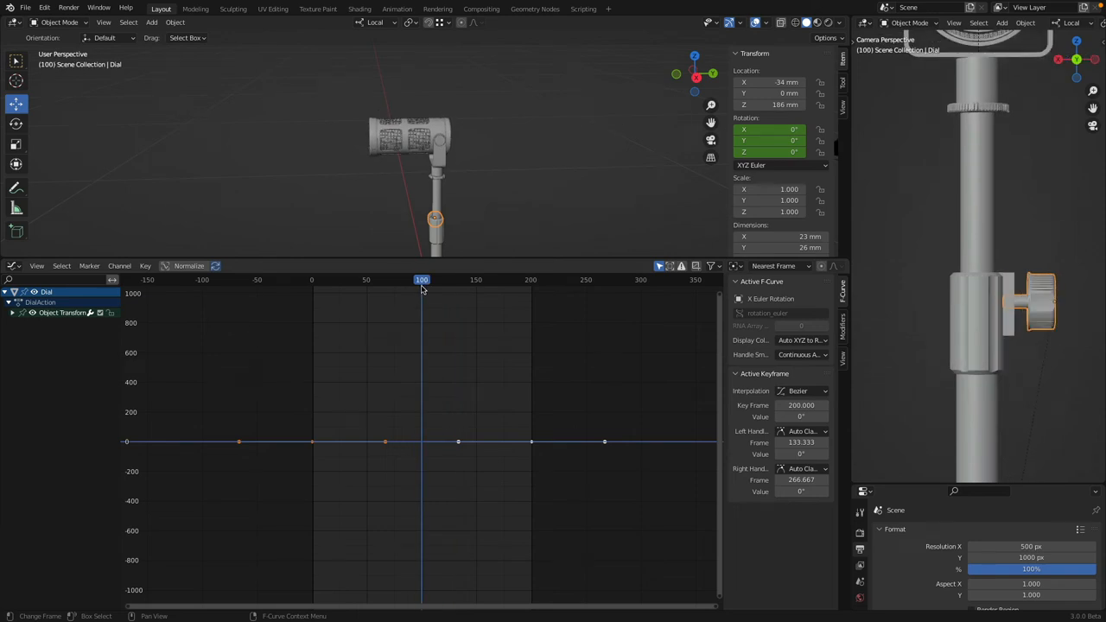
pyautogui.click(312, 279)
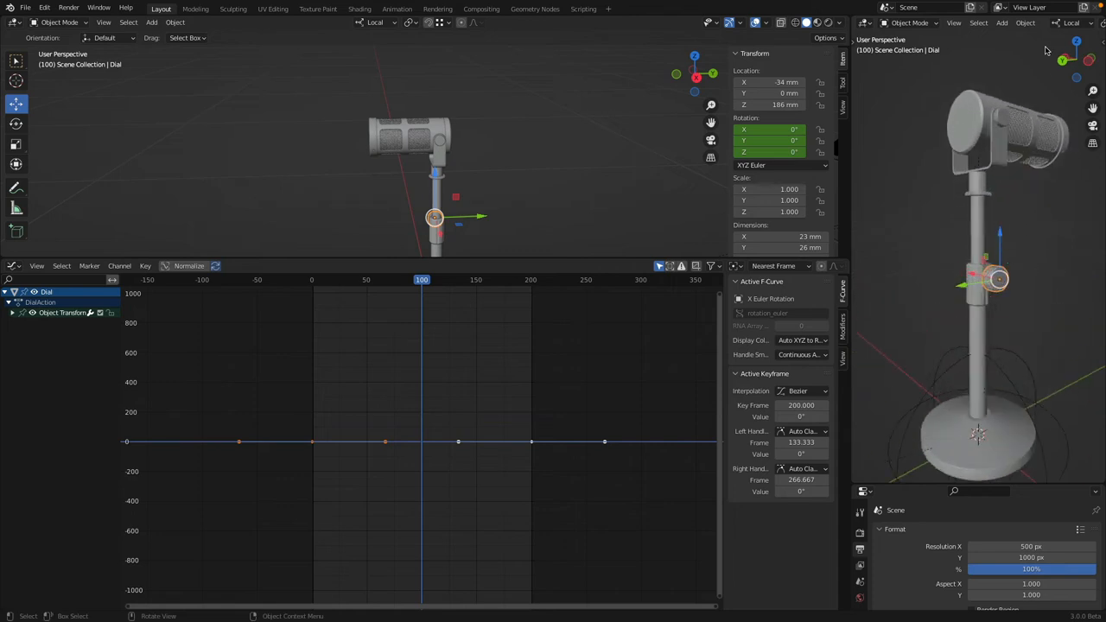
pyautogui.moveTo(777, 181)
pyautogui.write('3')
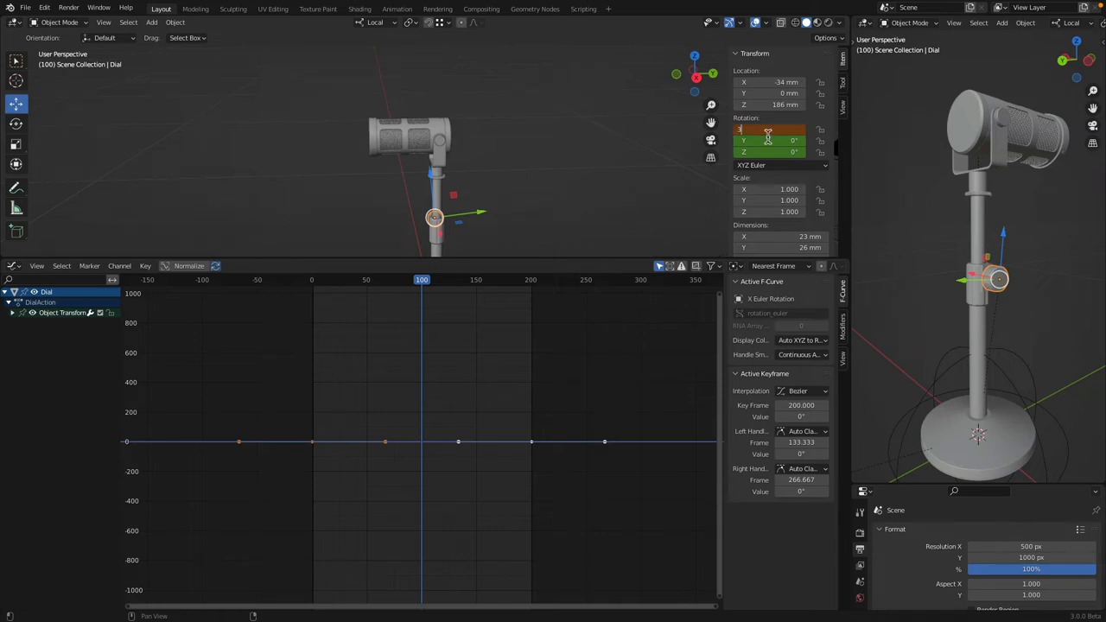
pyautogui.write('00')
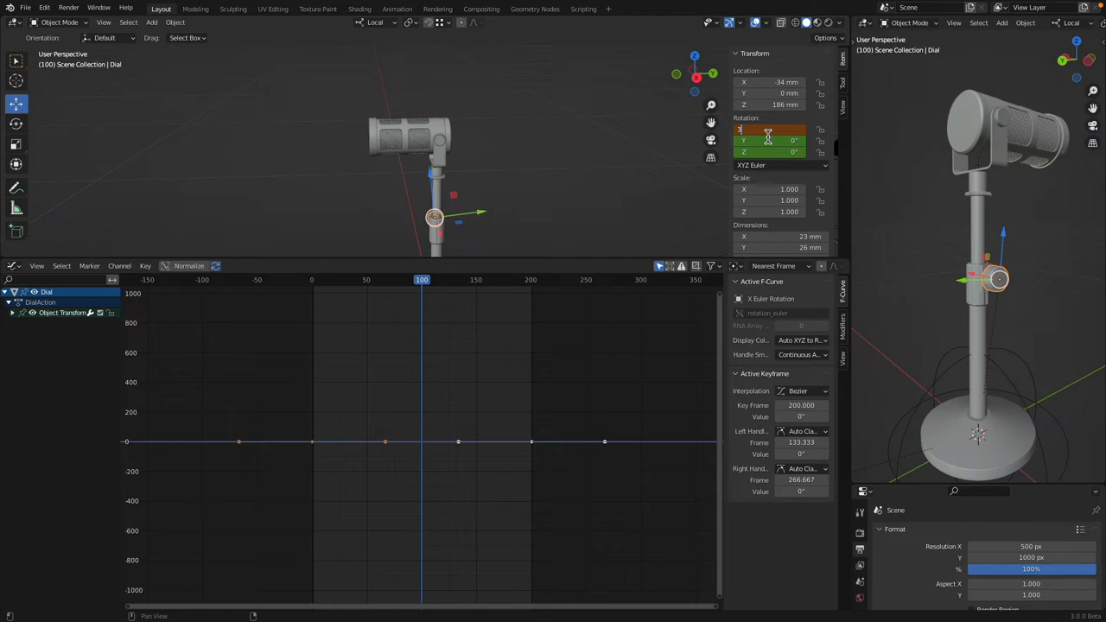
pyautogui.write('360')
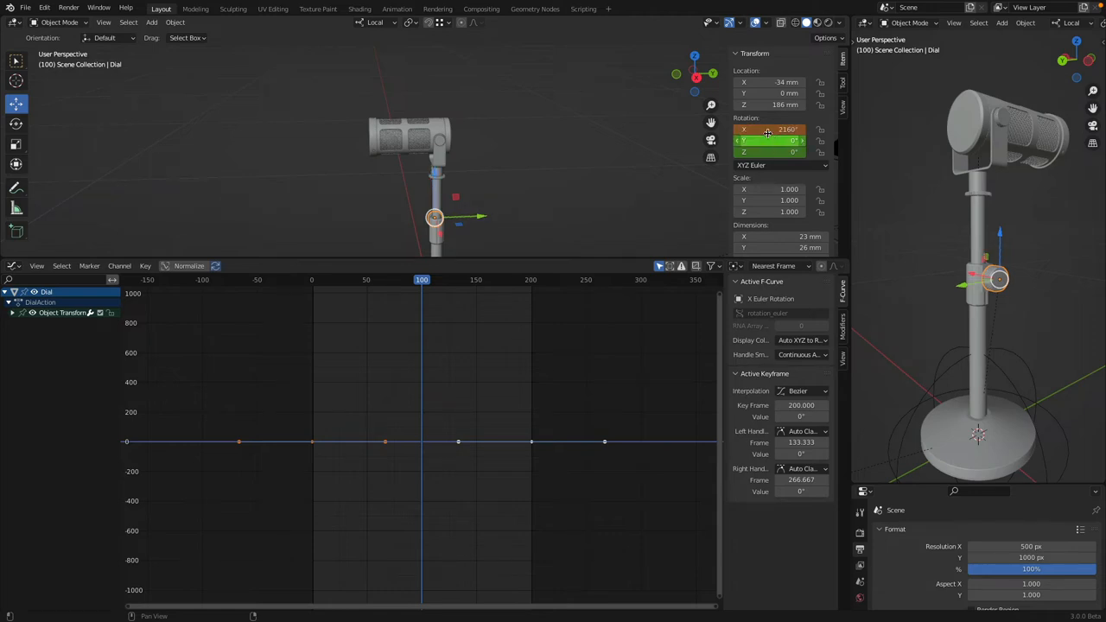
pyautogui.moveTo(767, 129)
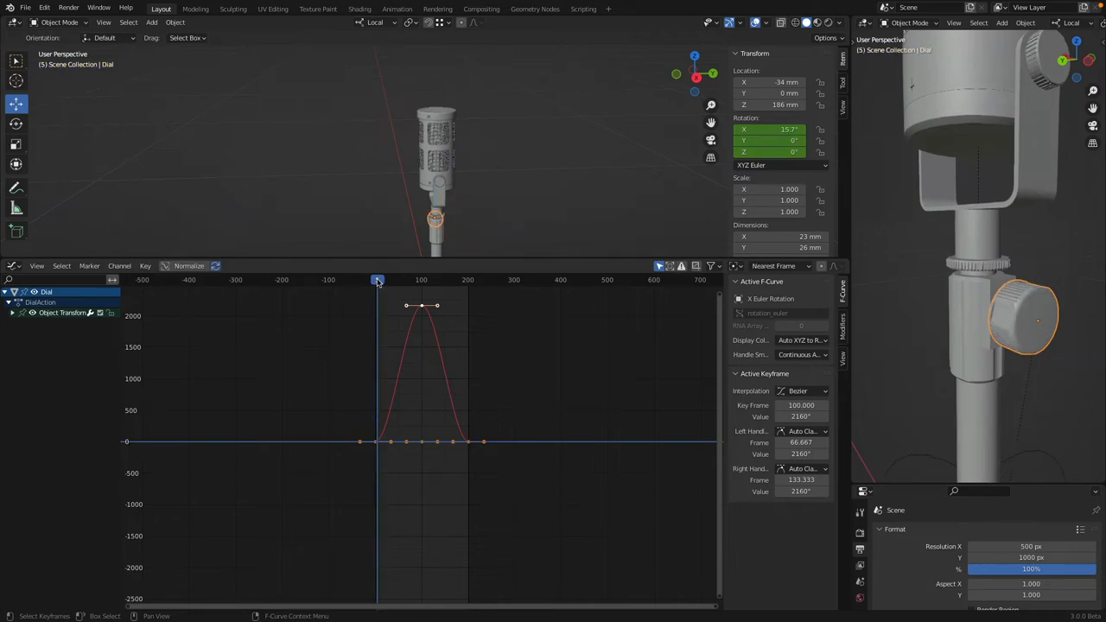
pyautogui.moveTo(378, 279); pyautogui.dragTo(402, 279)
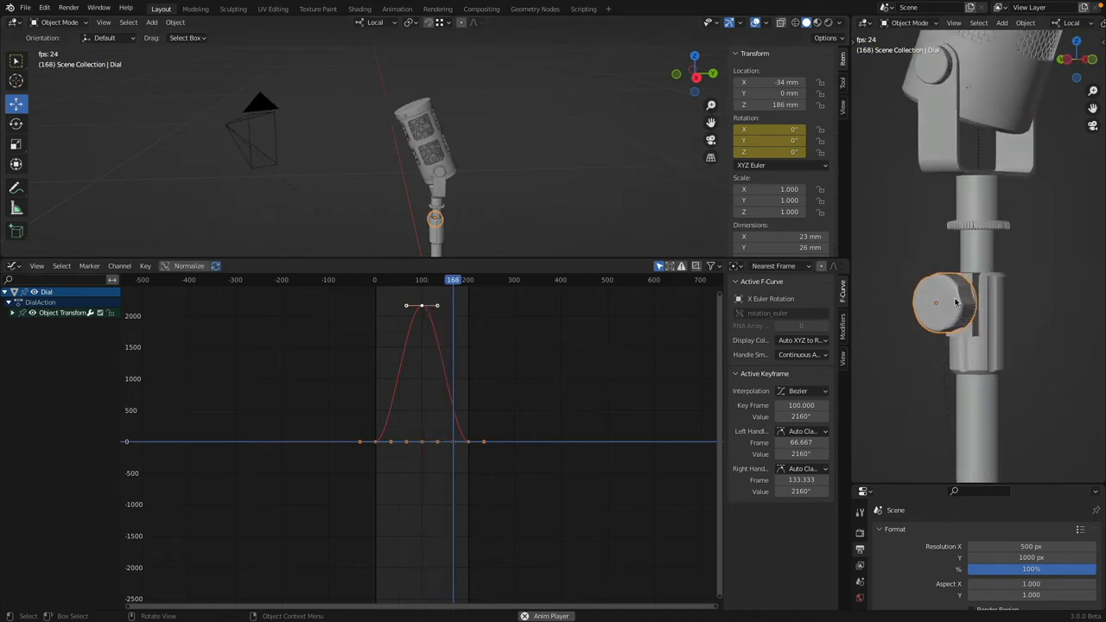
pyautogui.click(382, 279)
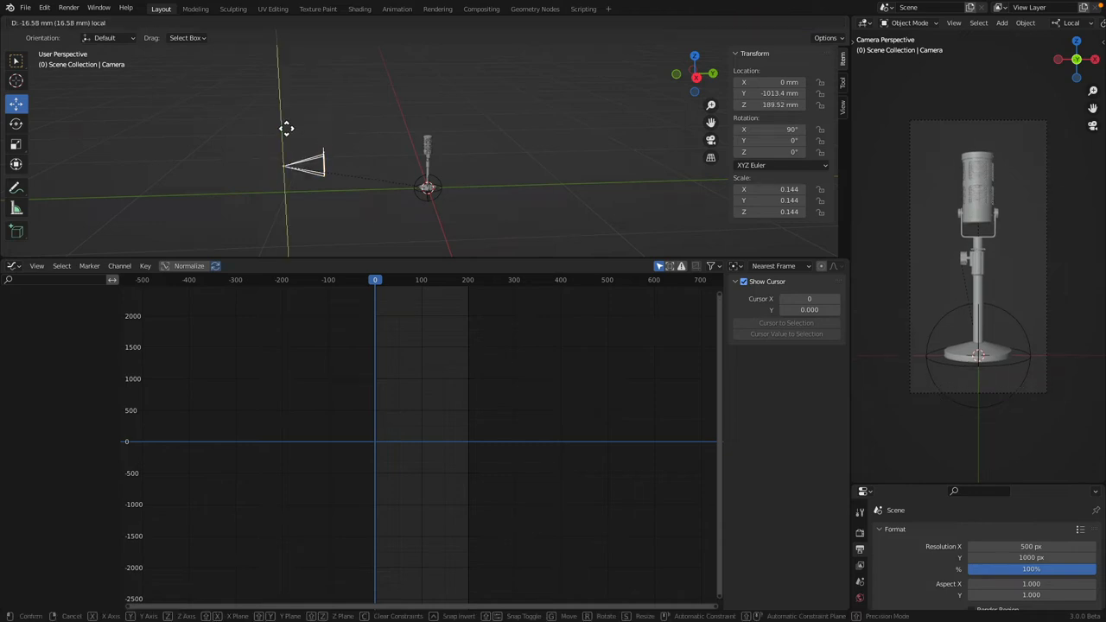
# Move the camera back until the whole microphone stand fits centred in Camera Perspective
pyautogui.moveTo(287, 128); pyautogui.dragTo(250, 173)
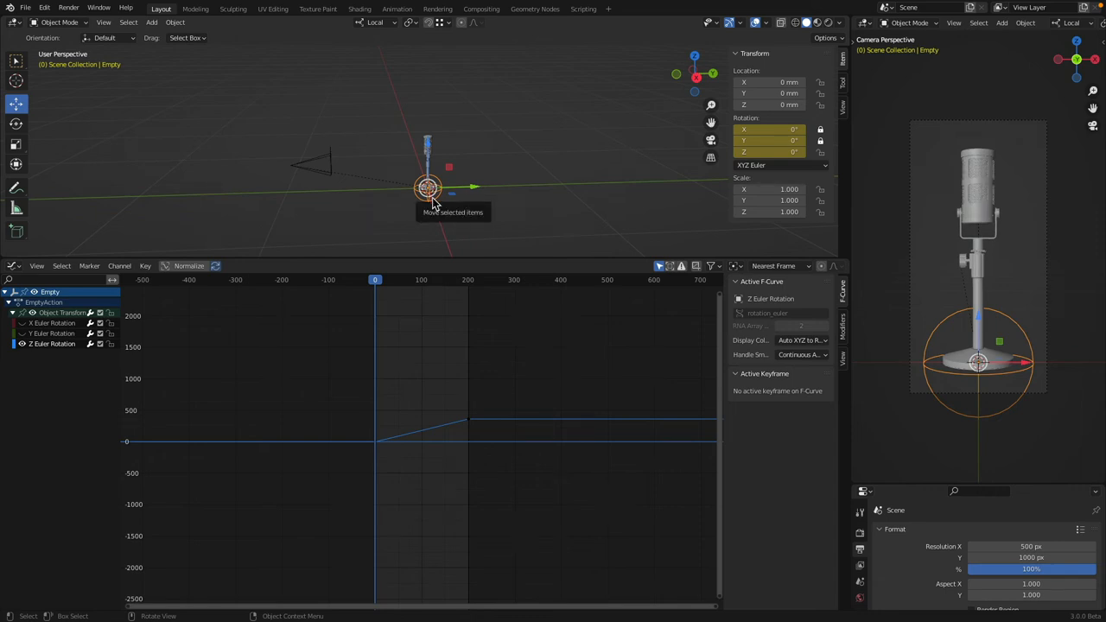
pyautogui.moveTo(490, 414)
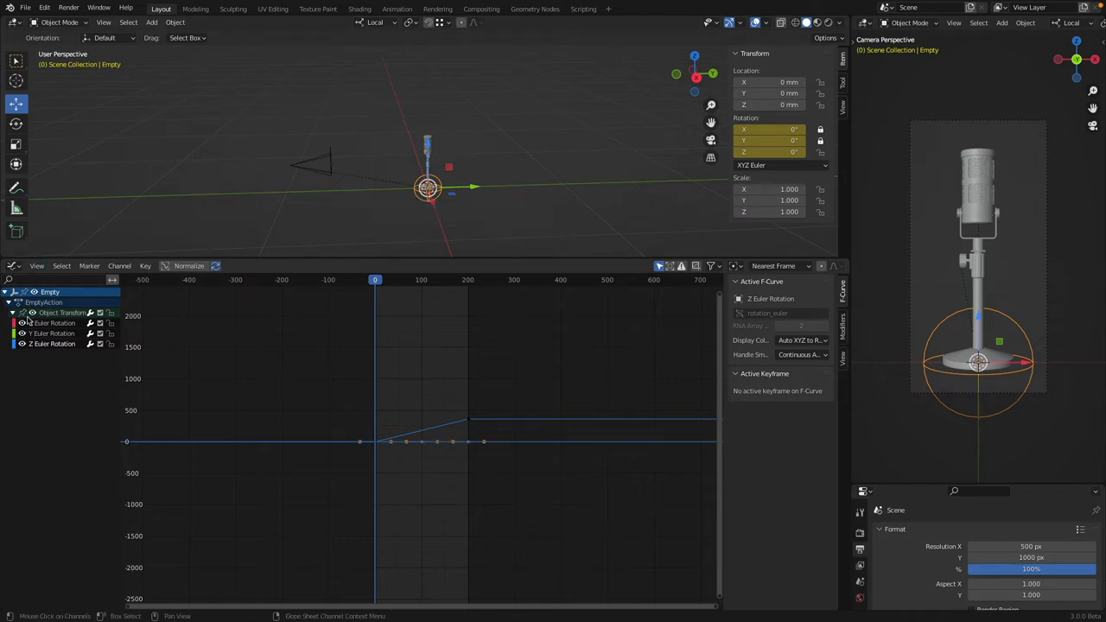
# Delete the Empty's X and Y Euler Rotation keyframes in the Graph Editor
pyautogui.click(52, 322)
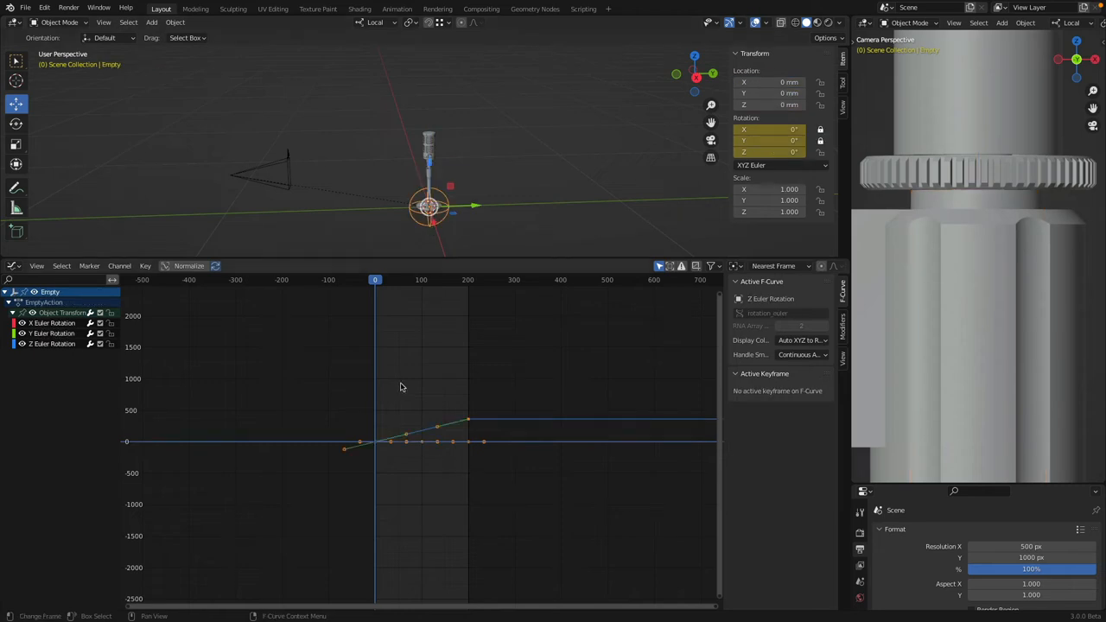
pyautogui.moveTo(423, 385)
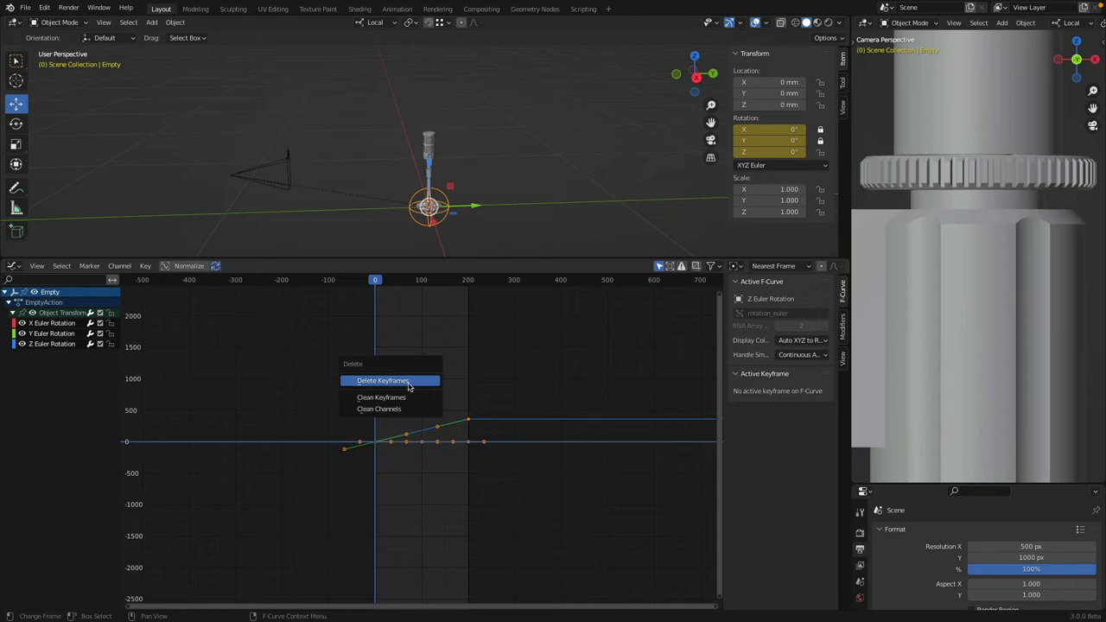
pyautogui.click(383, 380)
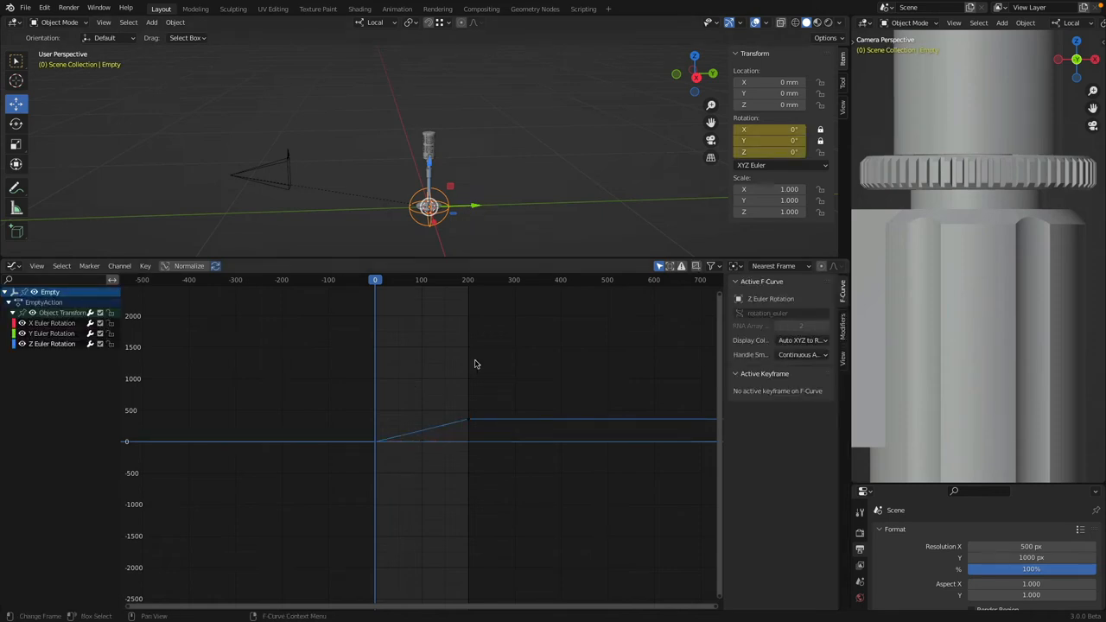
pyautogui.moveTo(469, 359)
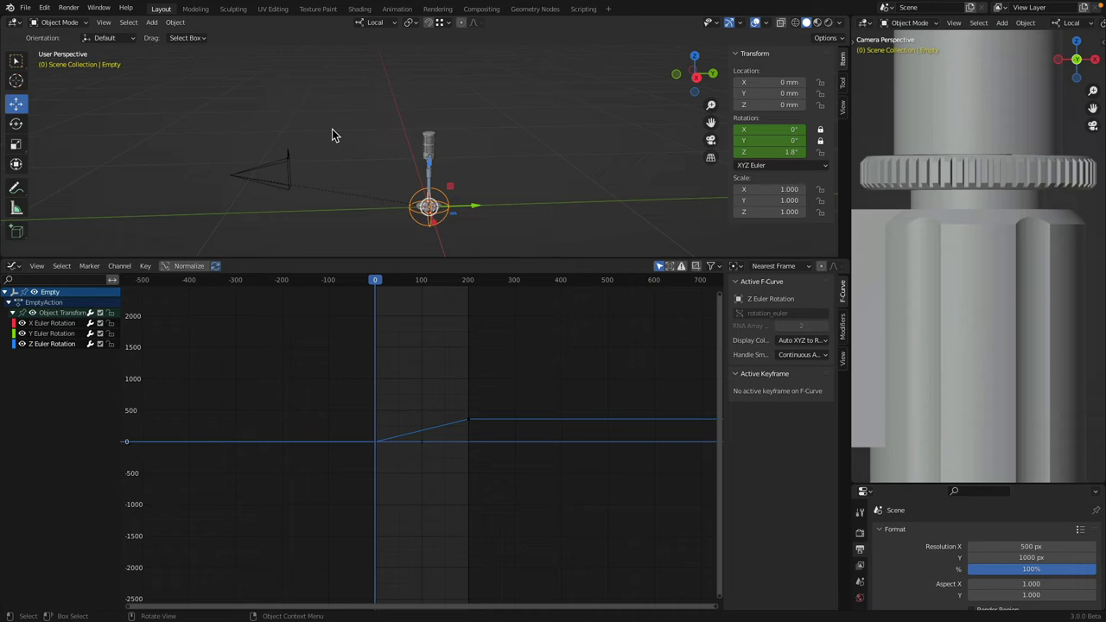
pyautogui.moveTo(554, 213)
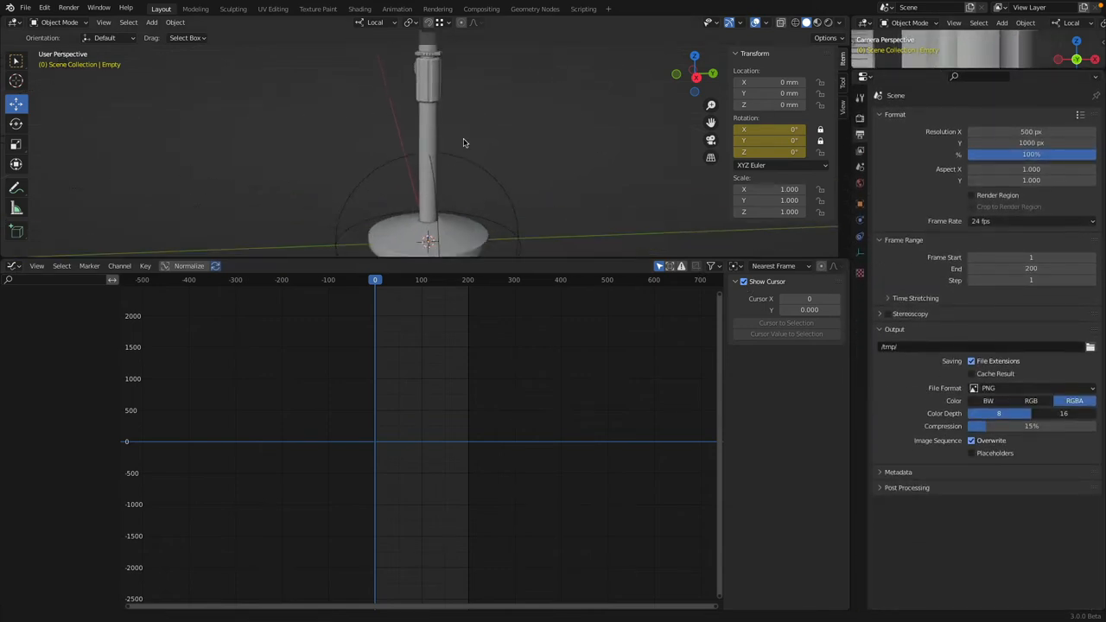
# Lower Cast Iron Base's specular to 0.148 and roughness to 0.142, then view Render Properties
pyautogui.click(458, 207)
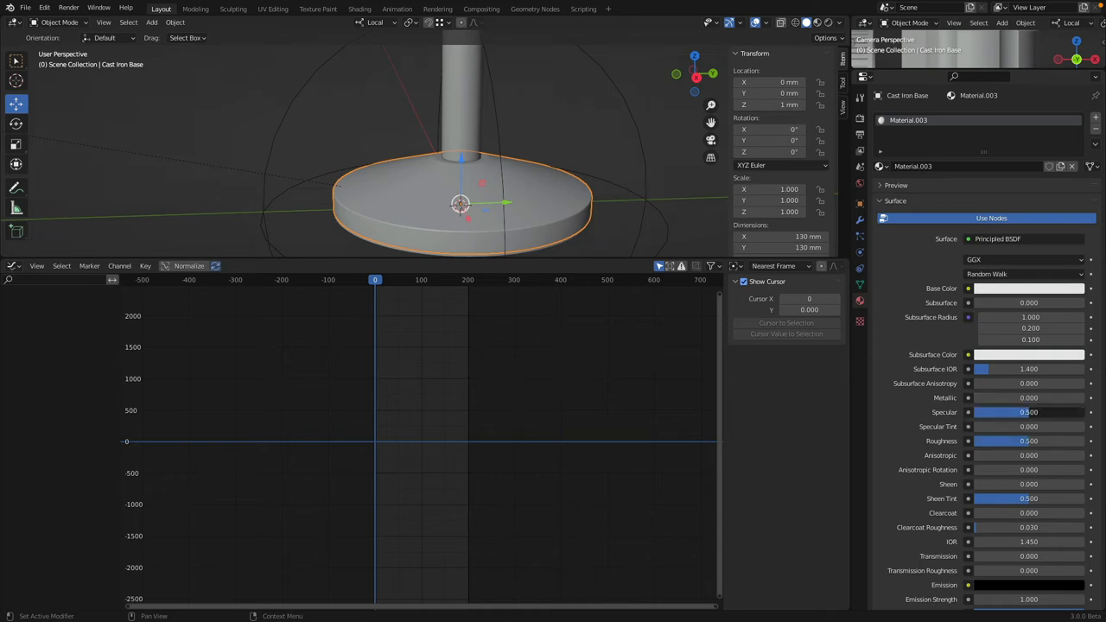
pyautogui.moveTo(1024, 412); pyautogui.dragTo(983, 412)
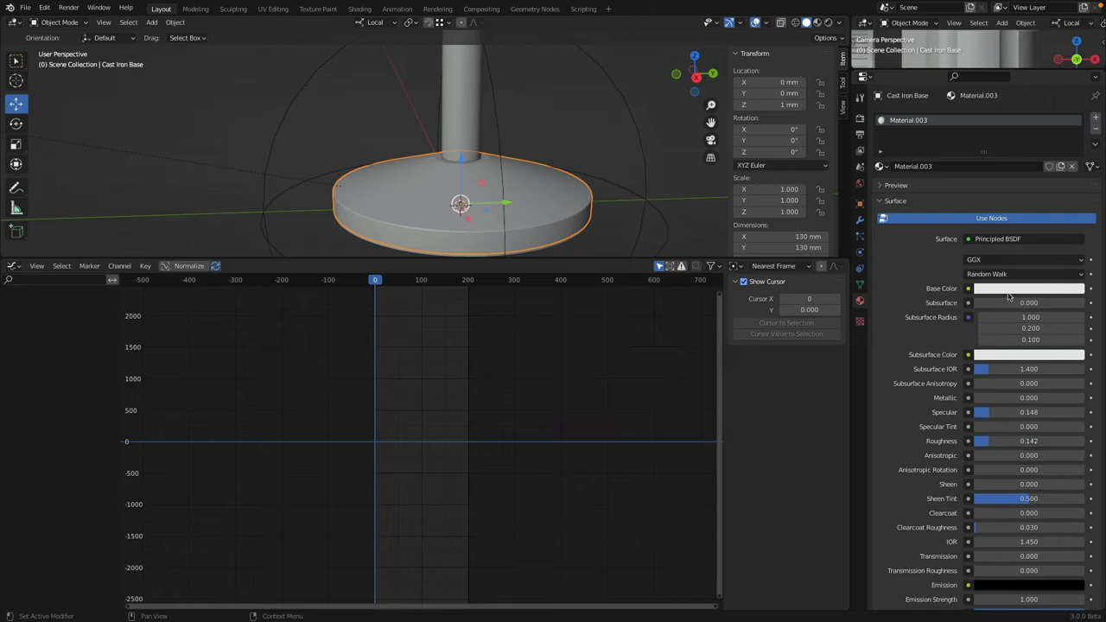
pyautogui.click(1028, 287)
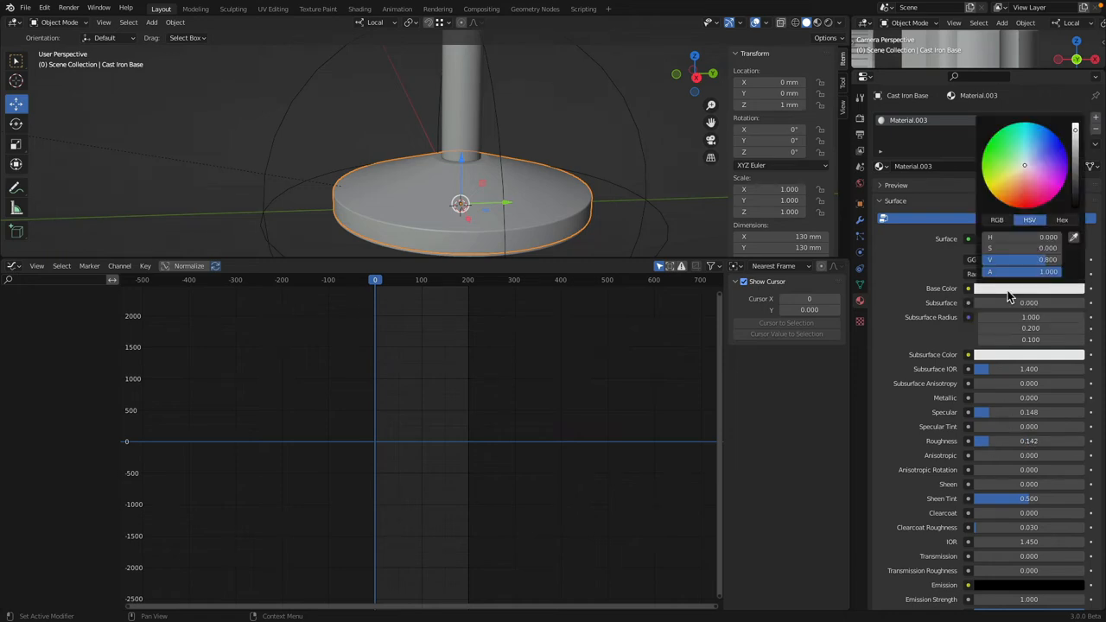
pyautogui.click(896, 209)
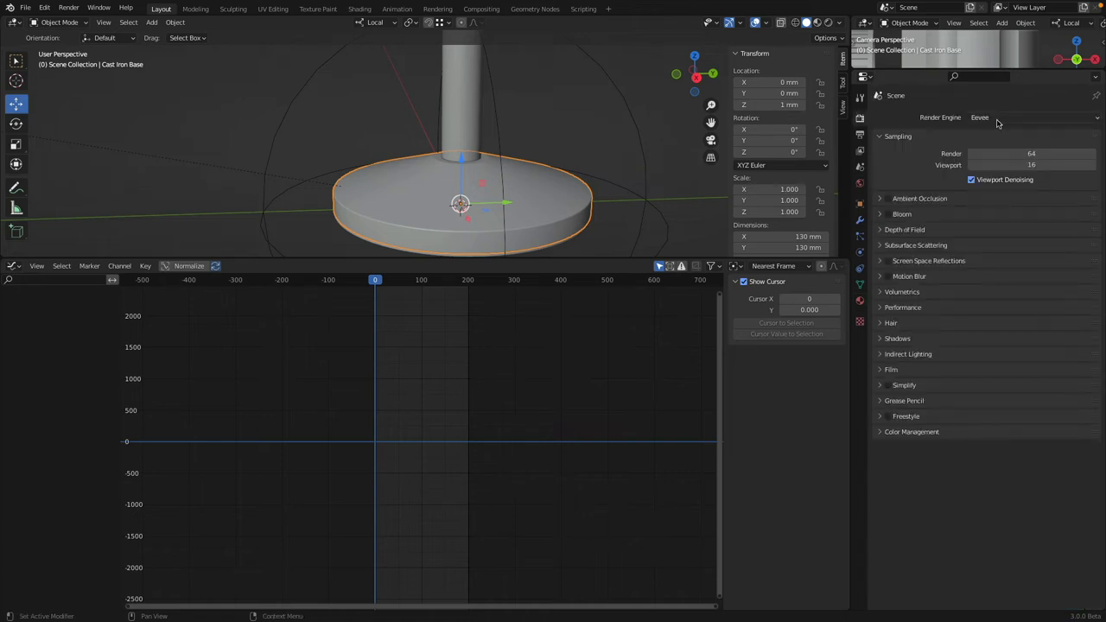
pyautogui.moveTo(993, 119)
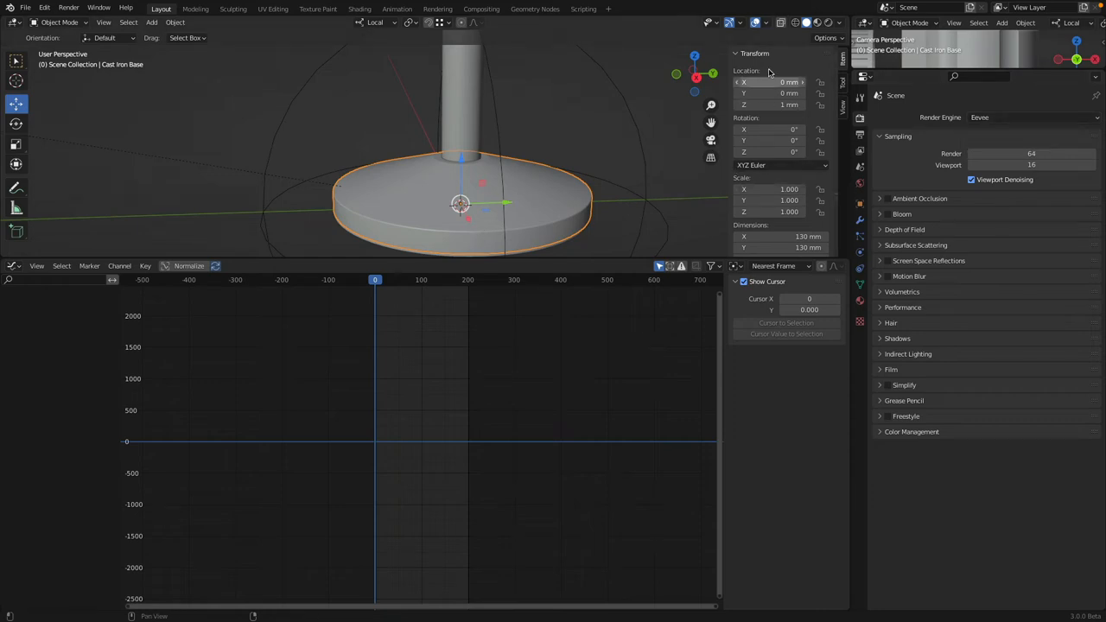
# Switch the 3D Viewport to Rendered shading for an Eevee preview
pyautogui.click(827, 21)
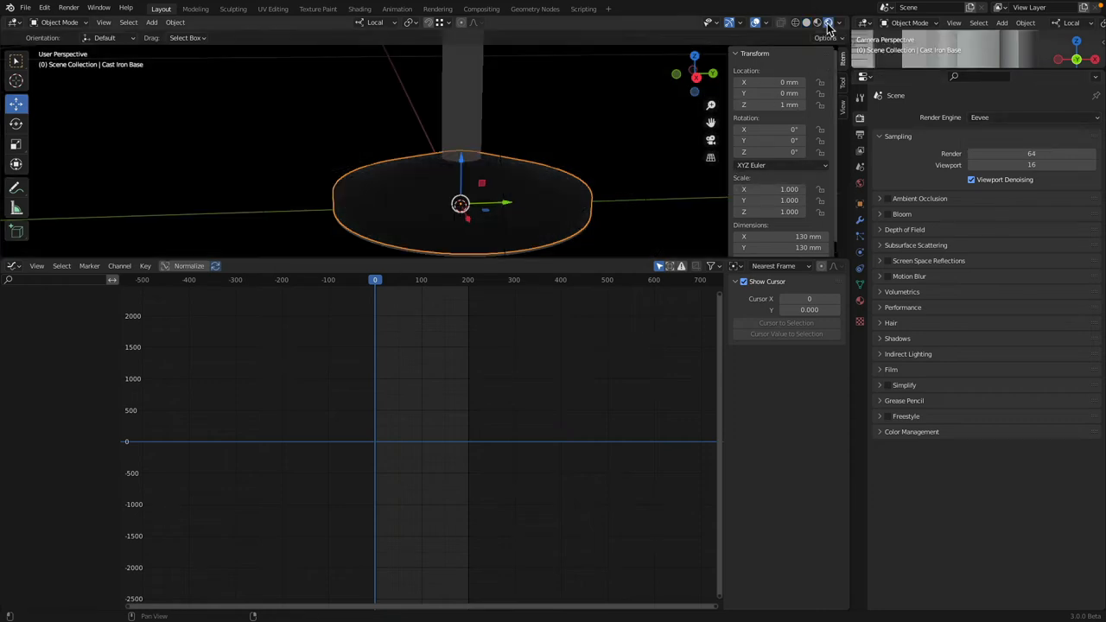
pyautogui.moveTo(828, 21)
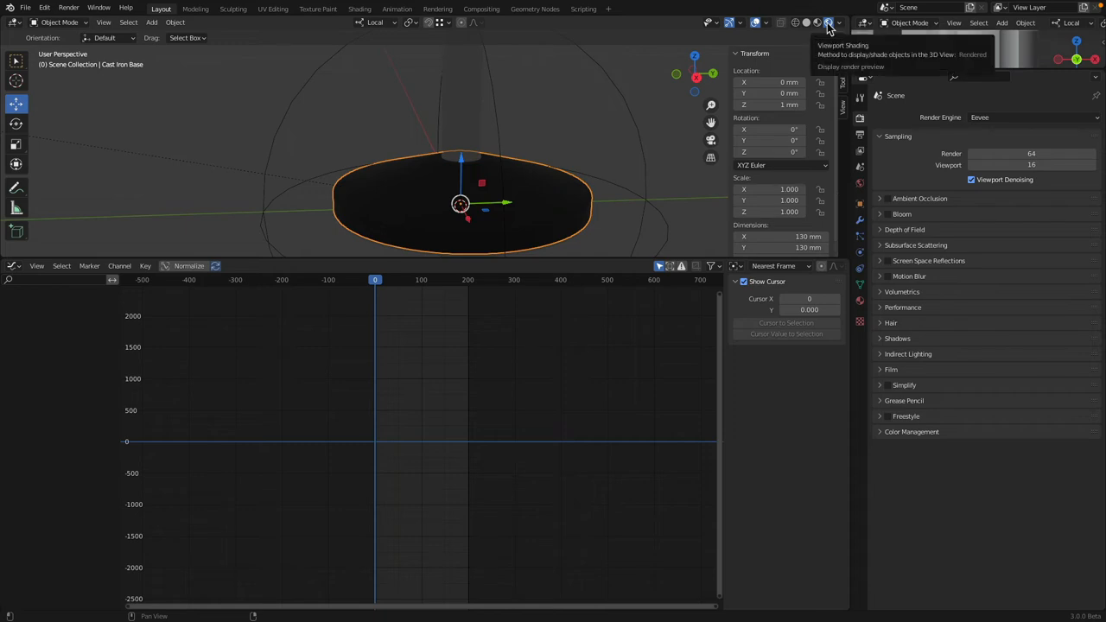
pyautogui.click(827, 23)
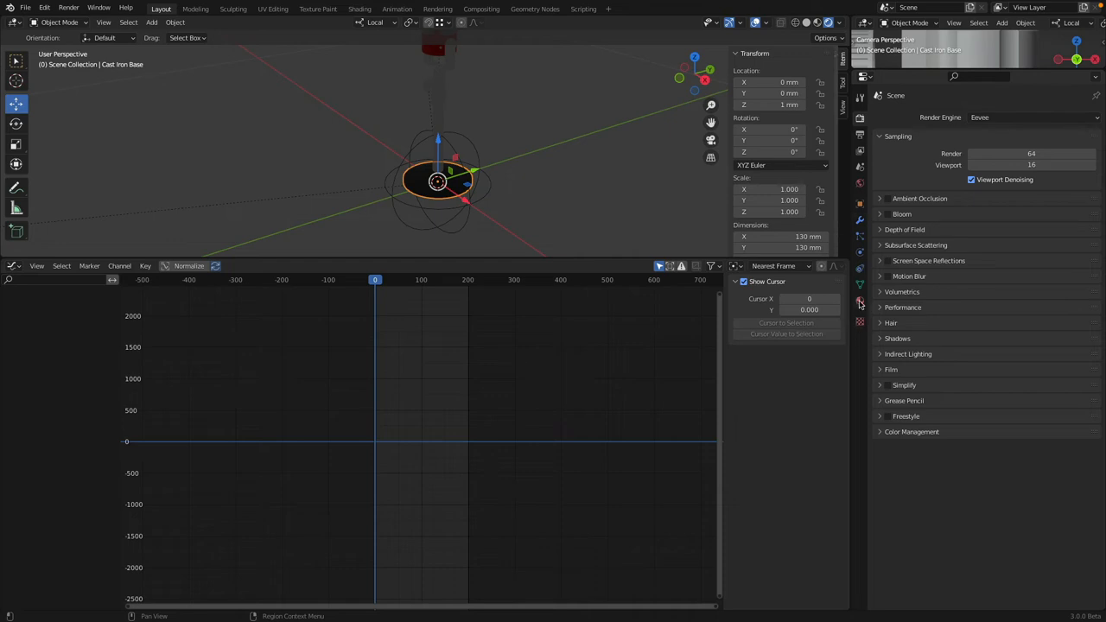
# Add an Area light and position it to the side of the microphone
pyautogui.click(152, 22)
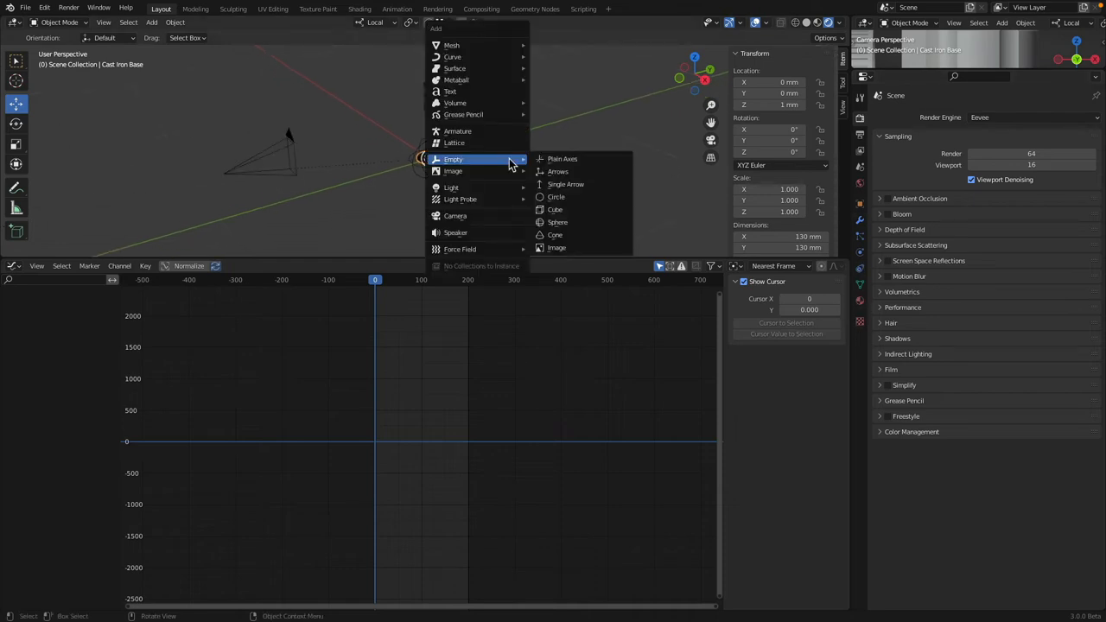
pyautogui.moveTo(451, 188)
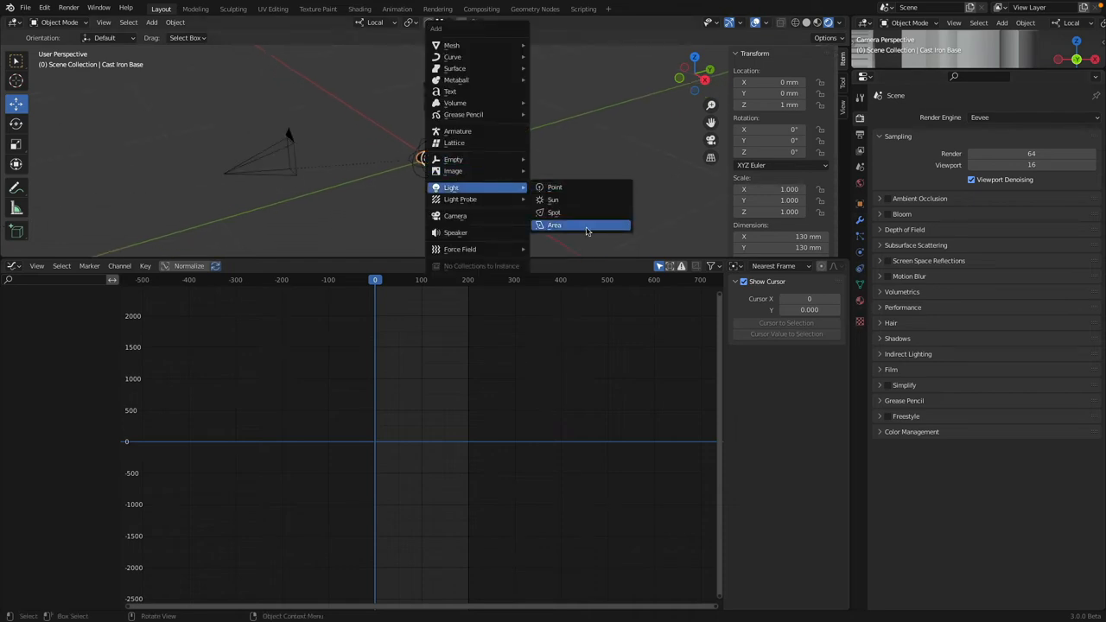
pyautogui.click(554, 225)
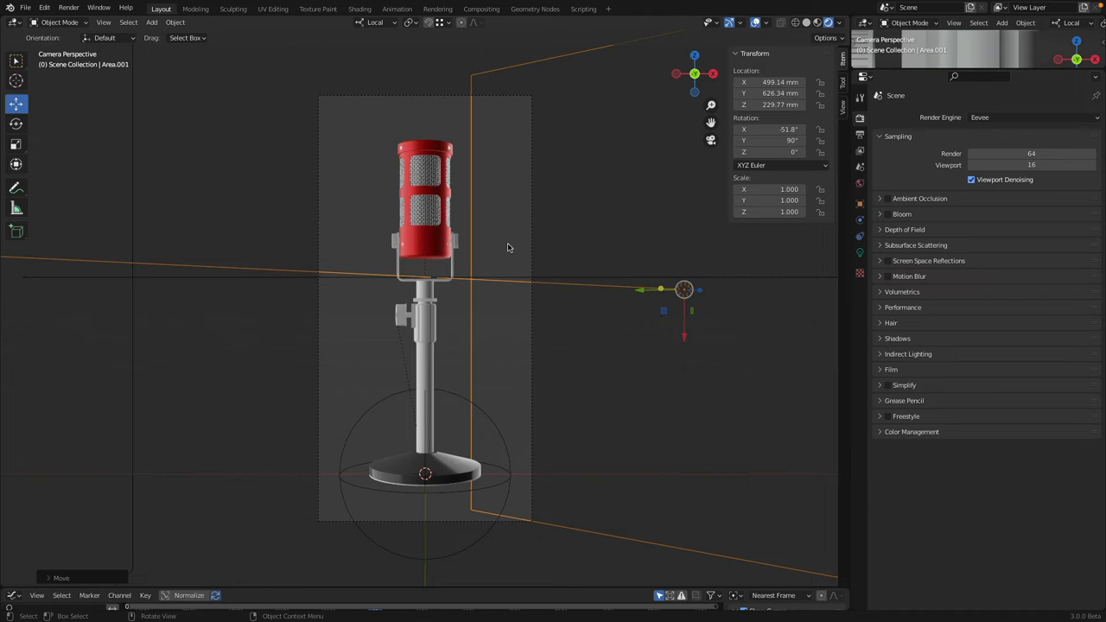
pyautogui.click(859, 252)
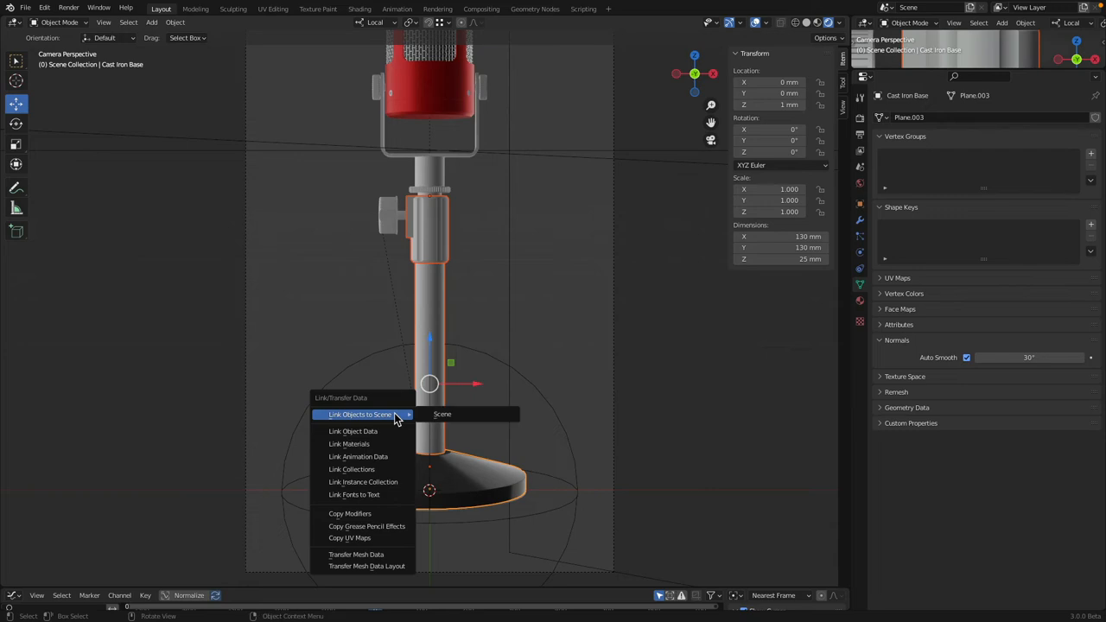
pyautogui.moveTo(349, 443)
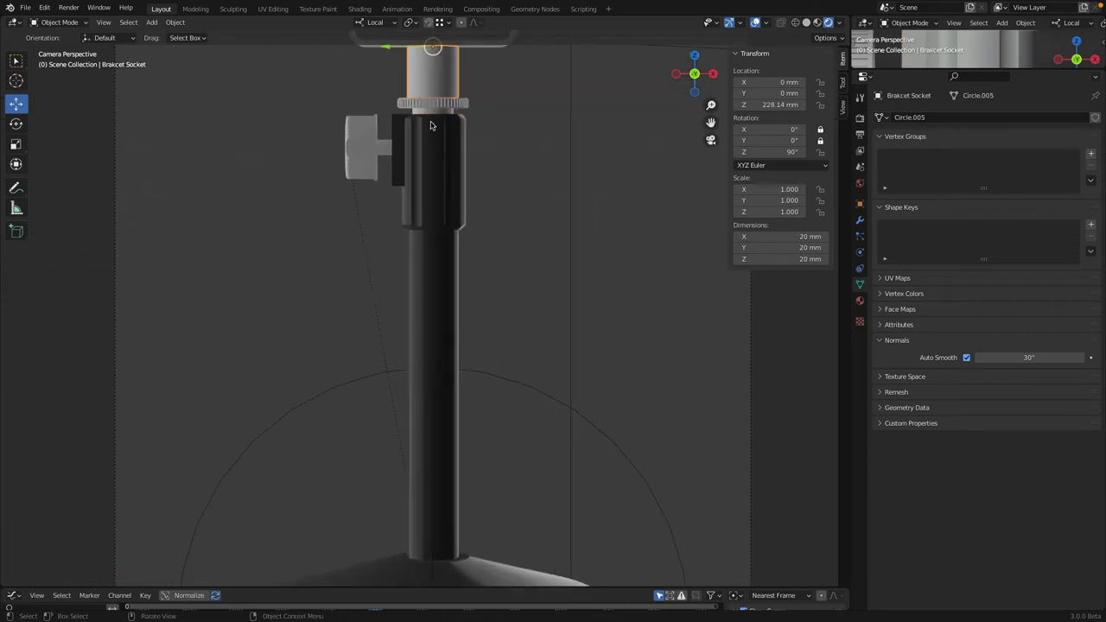
# Link the base's data to the pole, naming its material 'Cast Metal' and the foam ring's 'Foam'
pyautogui.click(432, 107)
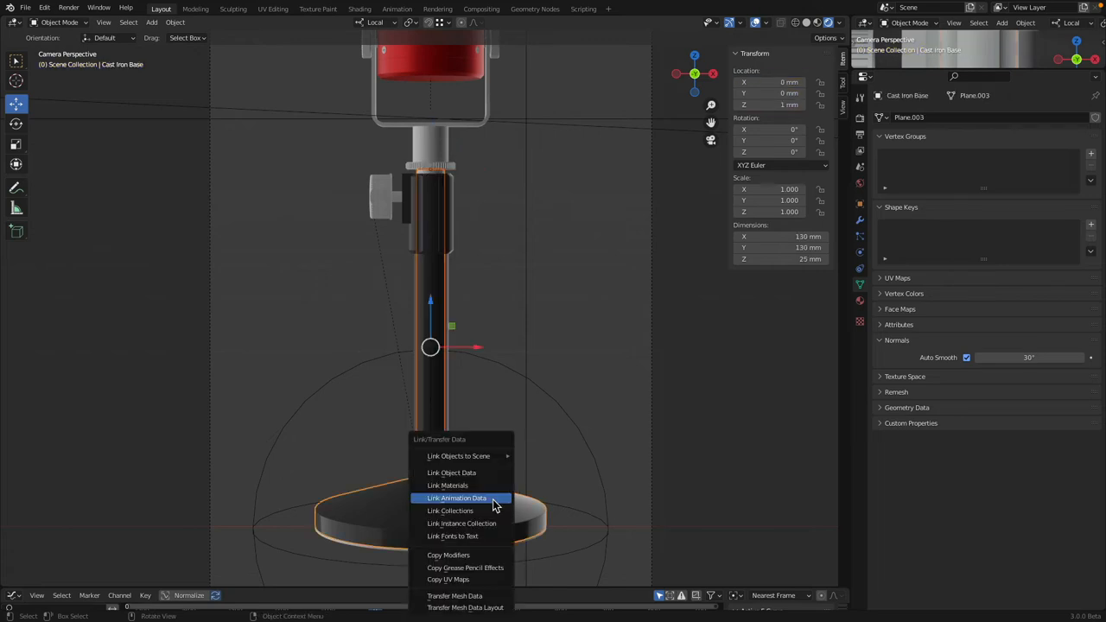
pyautogui.click(457, 498)
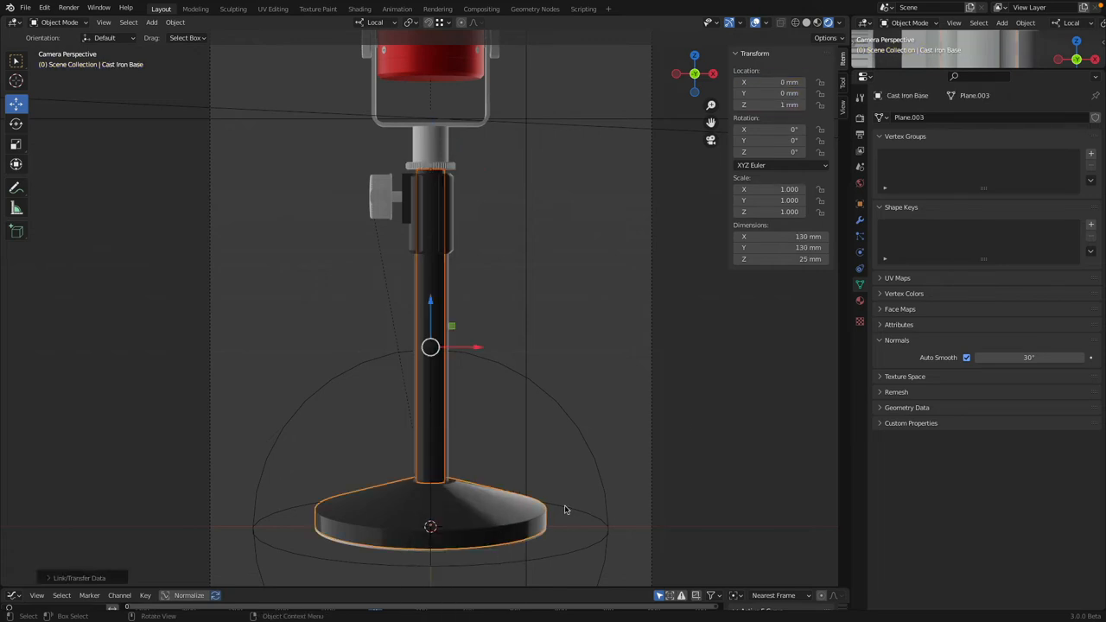
pyautogui.click(859, 301)
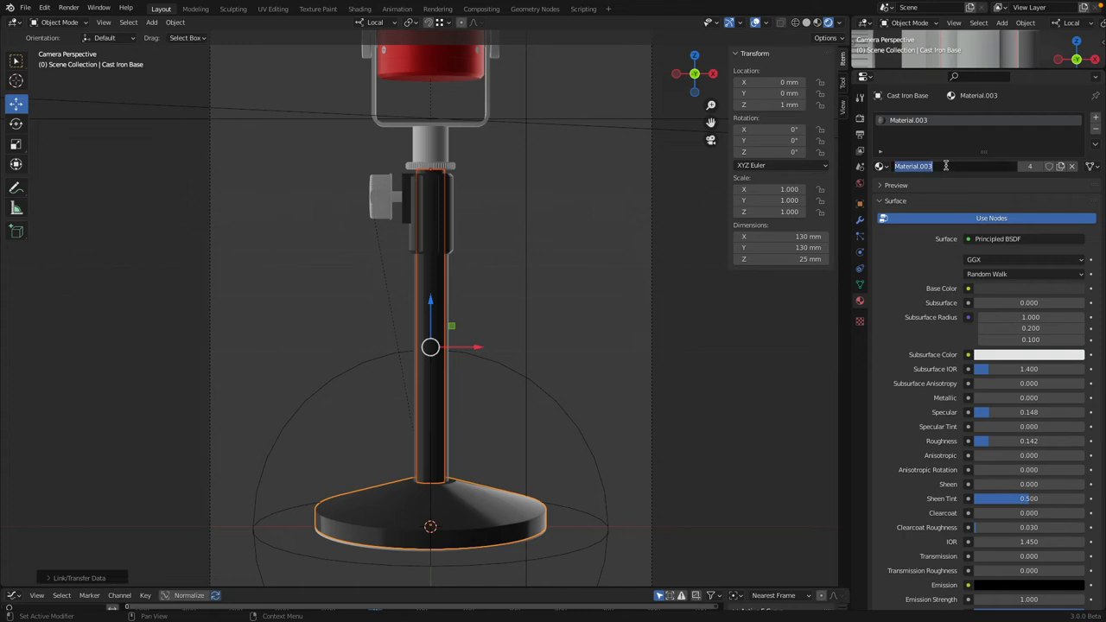
pyautogui.write('Cast')
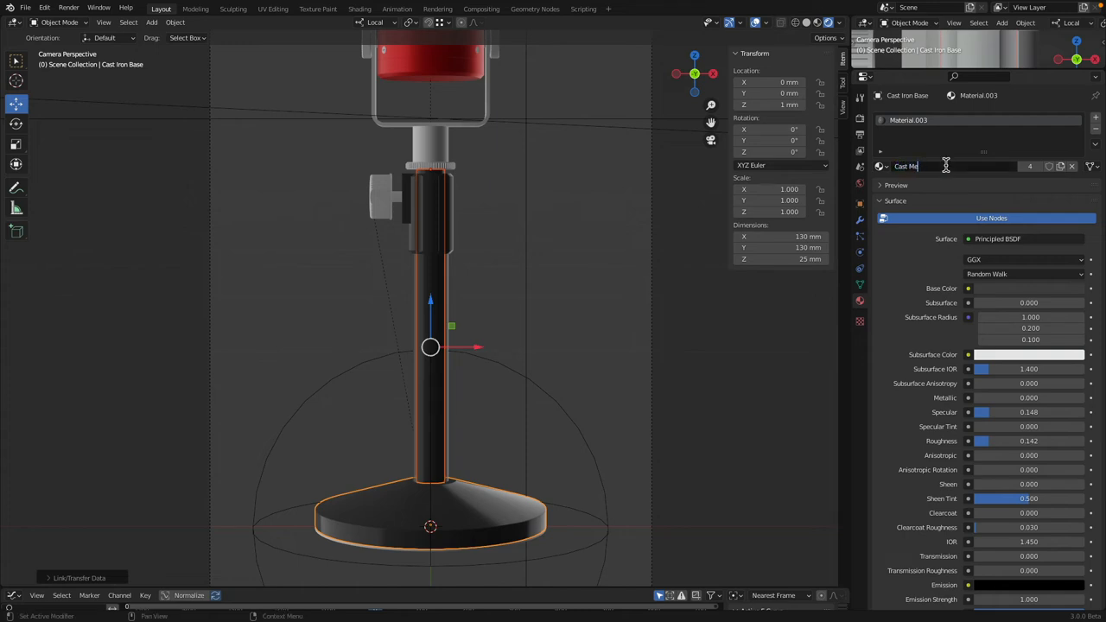
pyautogui.write('Metal')
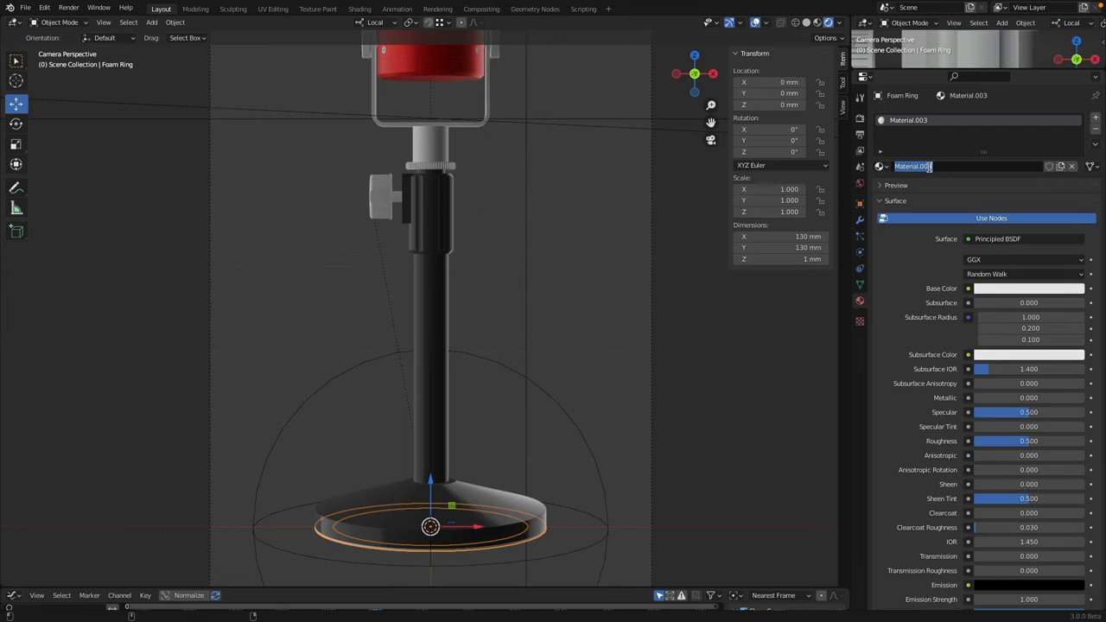
pyautogui.write('Foam')
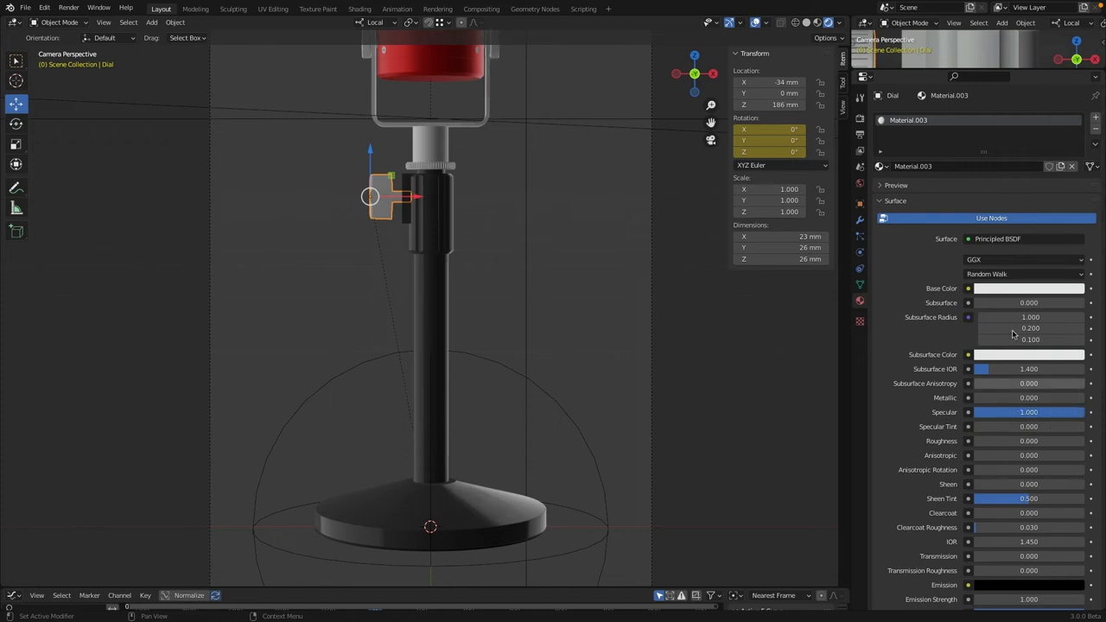
# Select the dial knob and rename its material 'Plastic'
pyautogui.click(1028, 288)
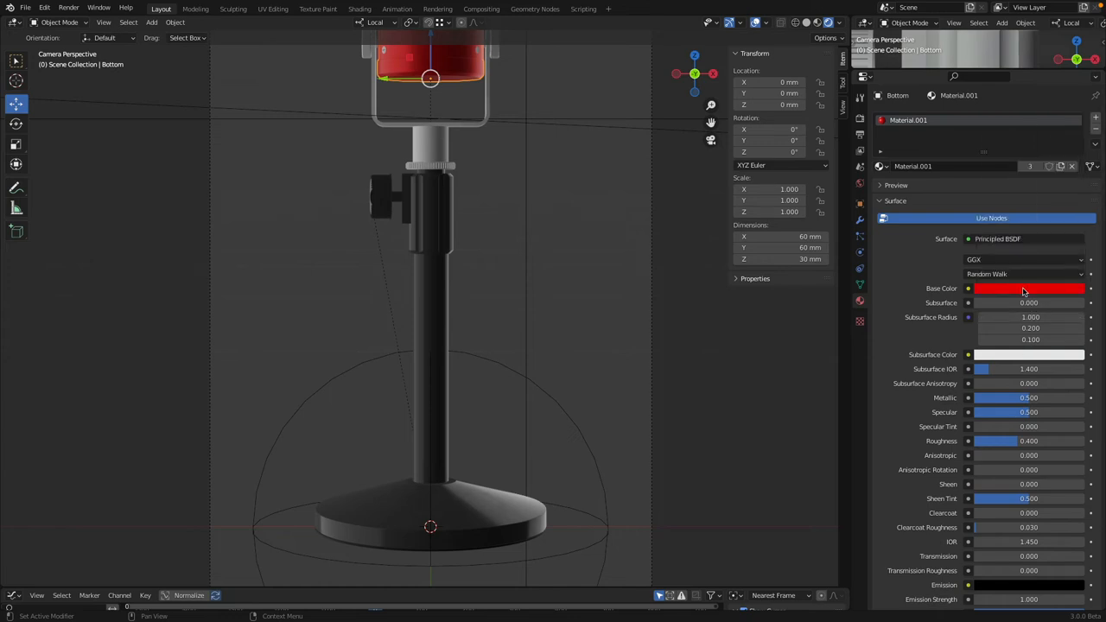
pyautogui.click(380, 195)
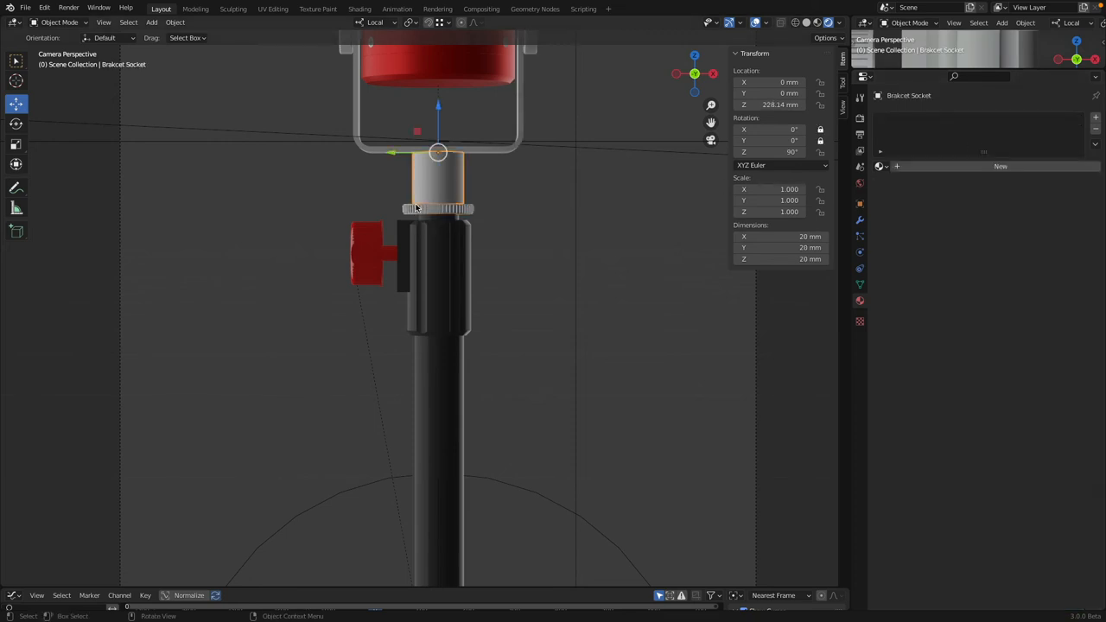
pyautogui.click(368, 250)
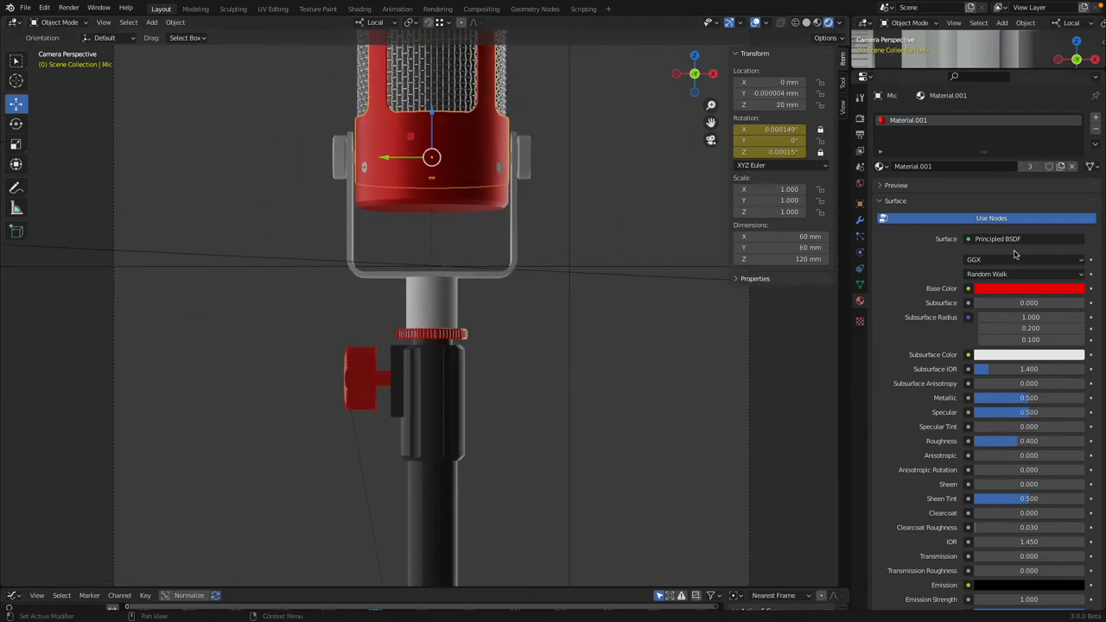
pyautogui.click(363, 375)
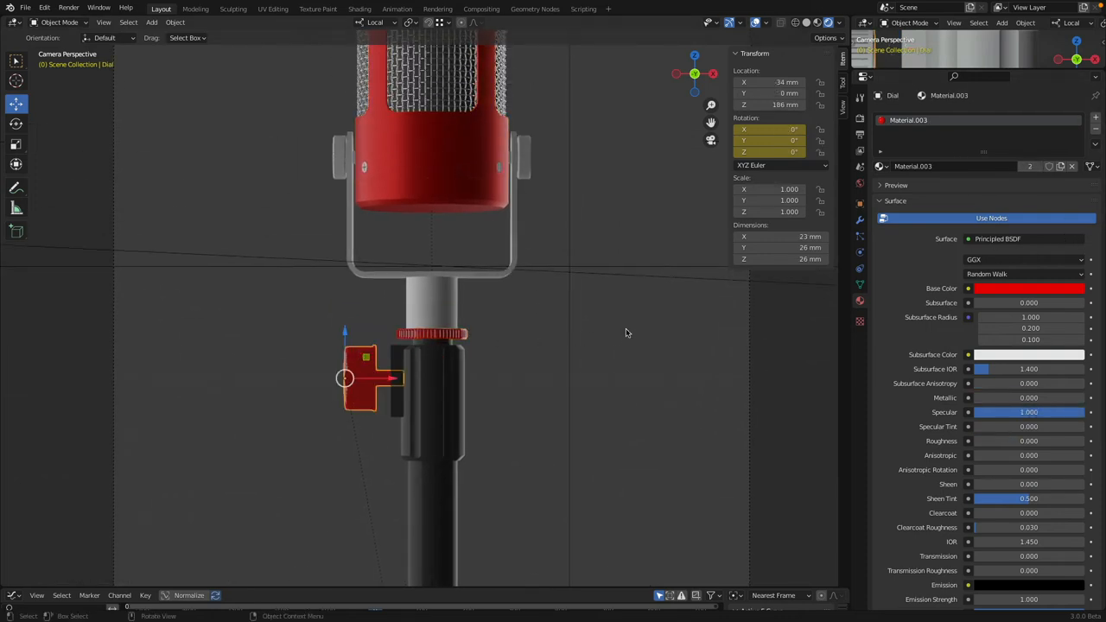
pyautogui.doubleClick(913, 166)
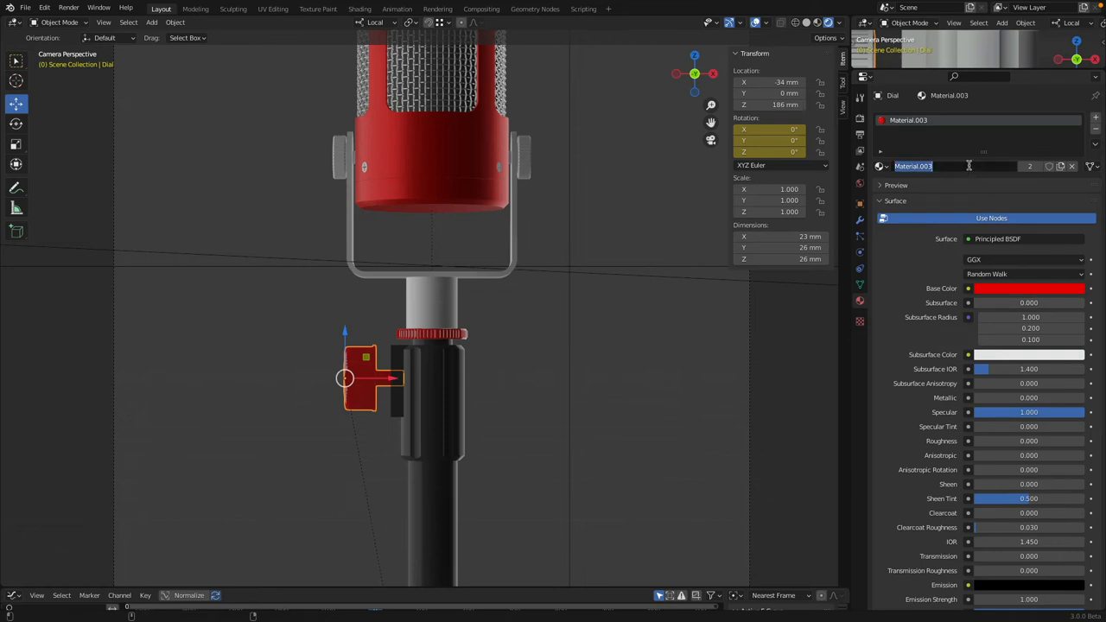
pyautogui.write('Plastic')
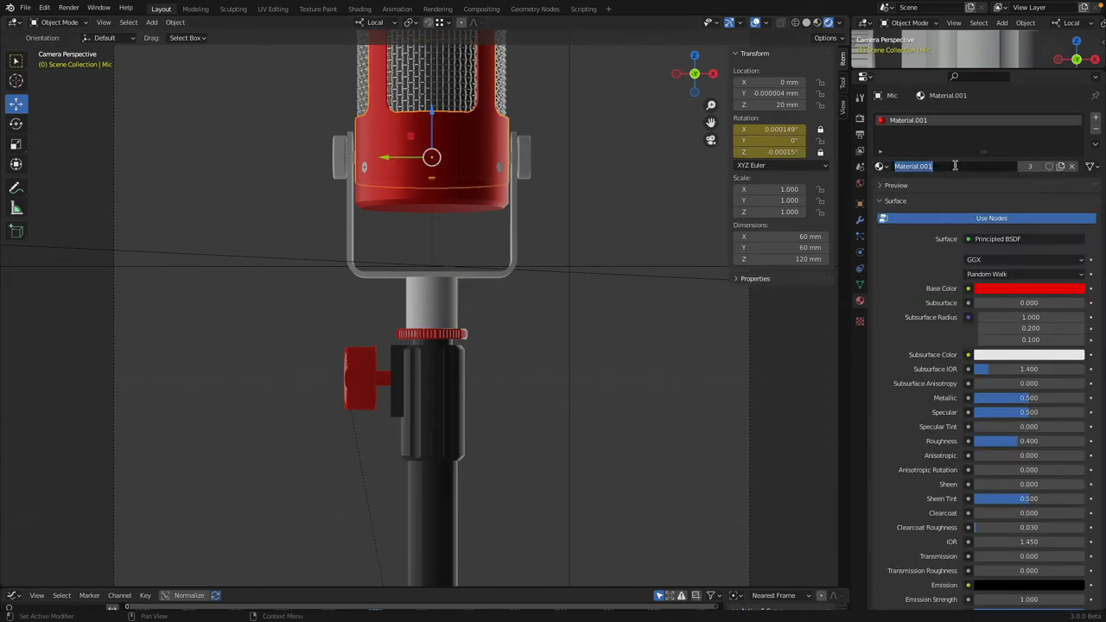
# Rename the mic material 'Alu', lower its specular to about 0.26, and link it to the bracket parts
pyautogui.write('Alu')
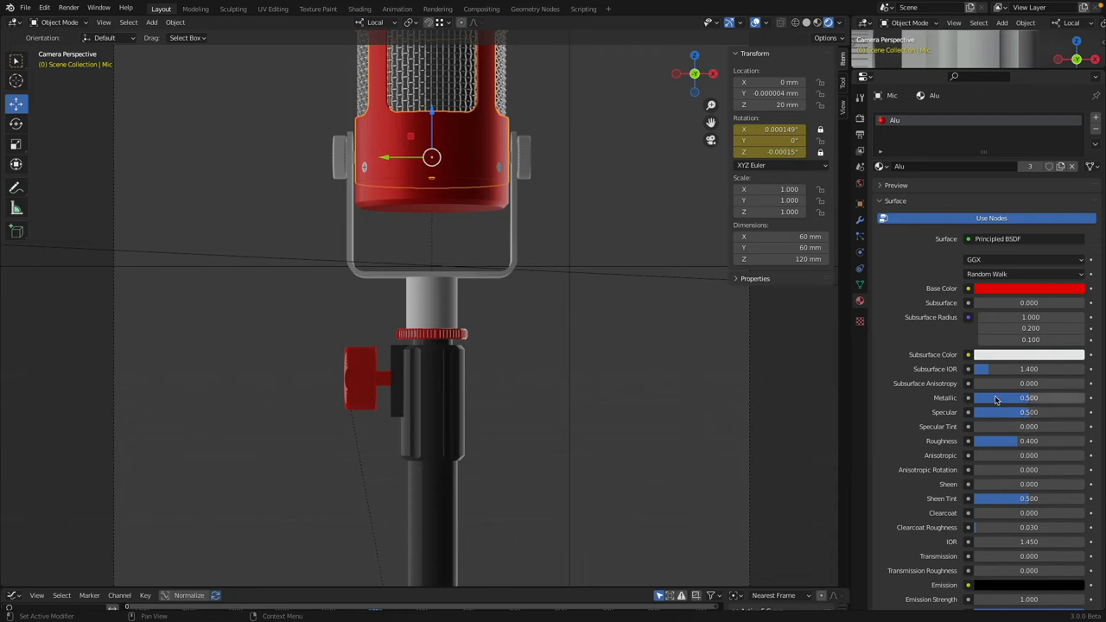
pyautogui.moveTo(1020, 412); pyautogui.dragTo(994, 412)
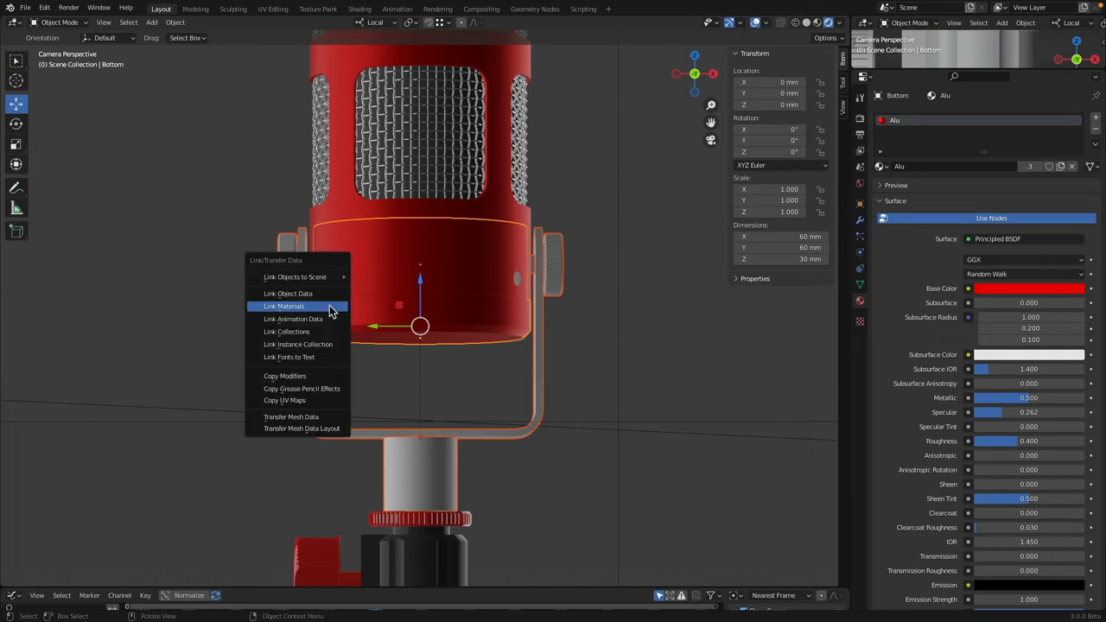
pyautogui.click(284, 306)
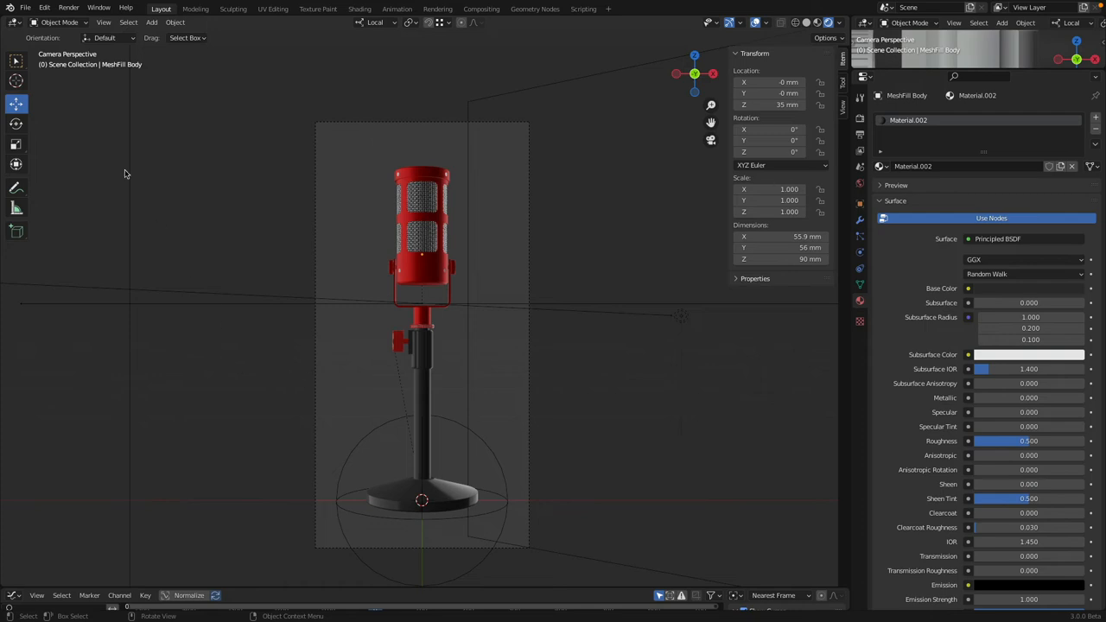
# Set the Output Properties resolution scale to 50%
pyautogui.click(860, 134)
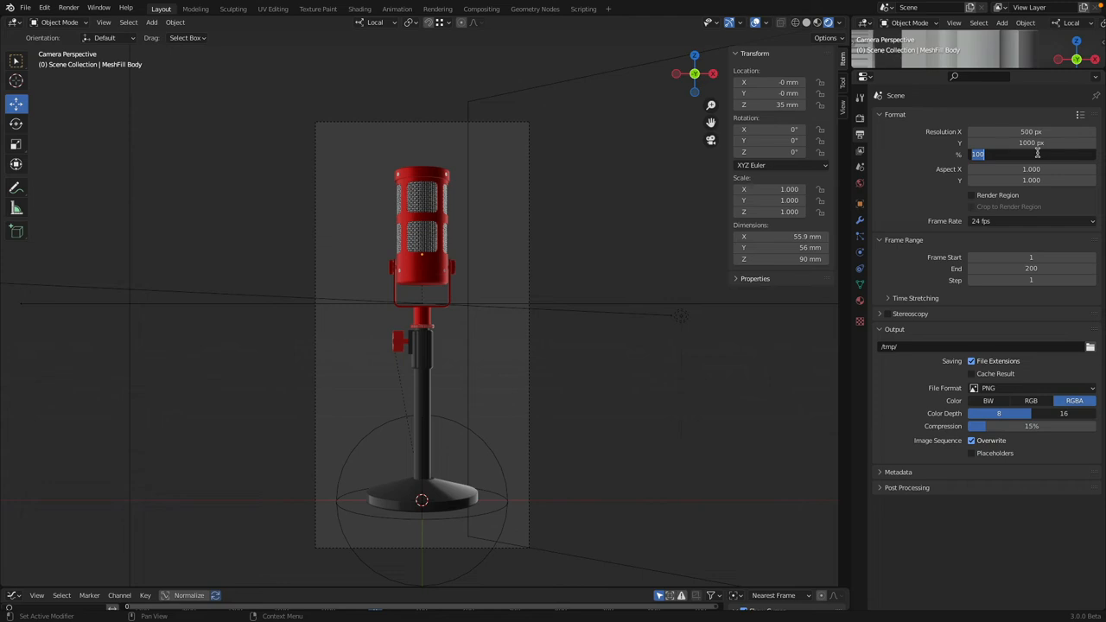
pyautogui.write('50%')
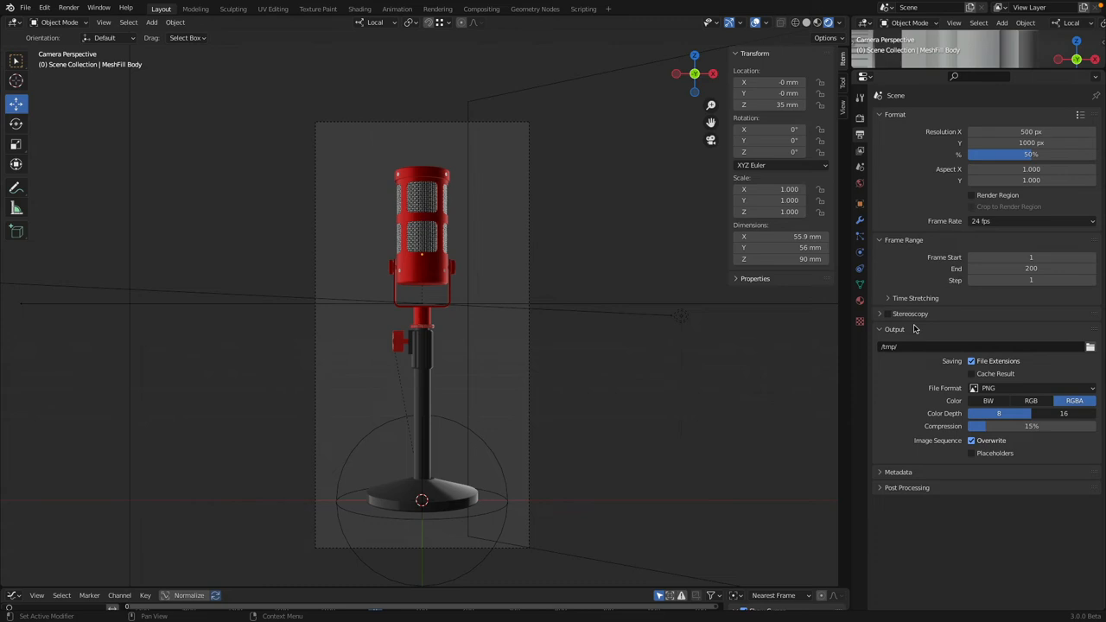
pyautogui.moveTo(1004, 350)
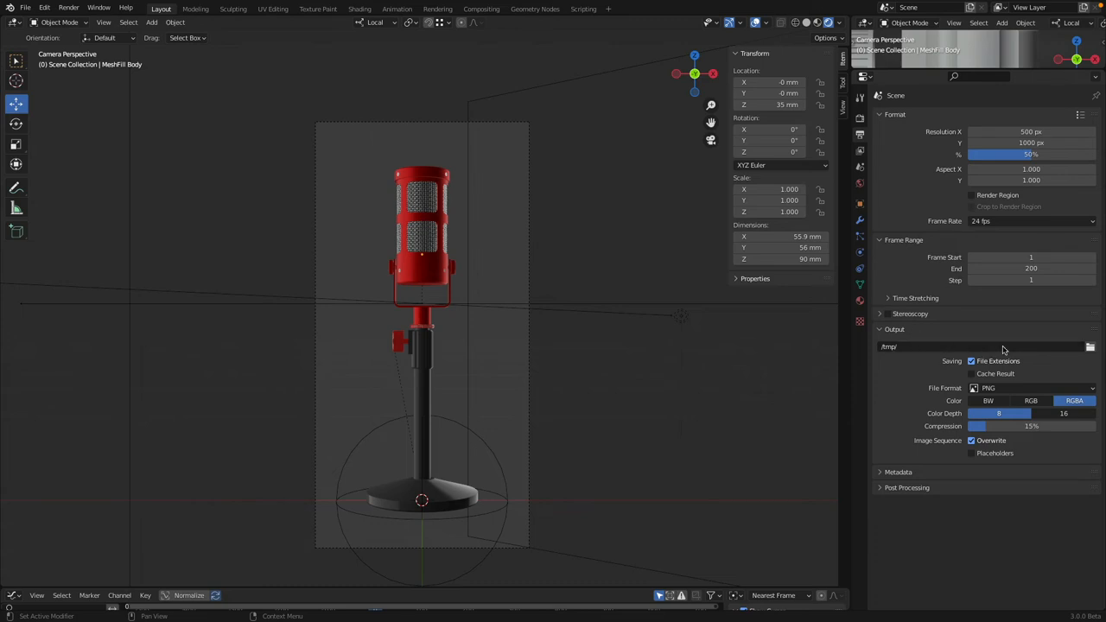
# Point the render output path to a newly created 'Rendering' folder on the Desktop
pyautogui.click(1090, 346)
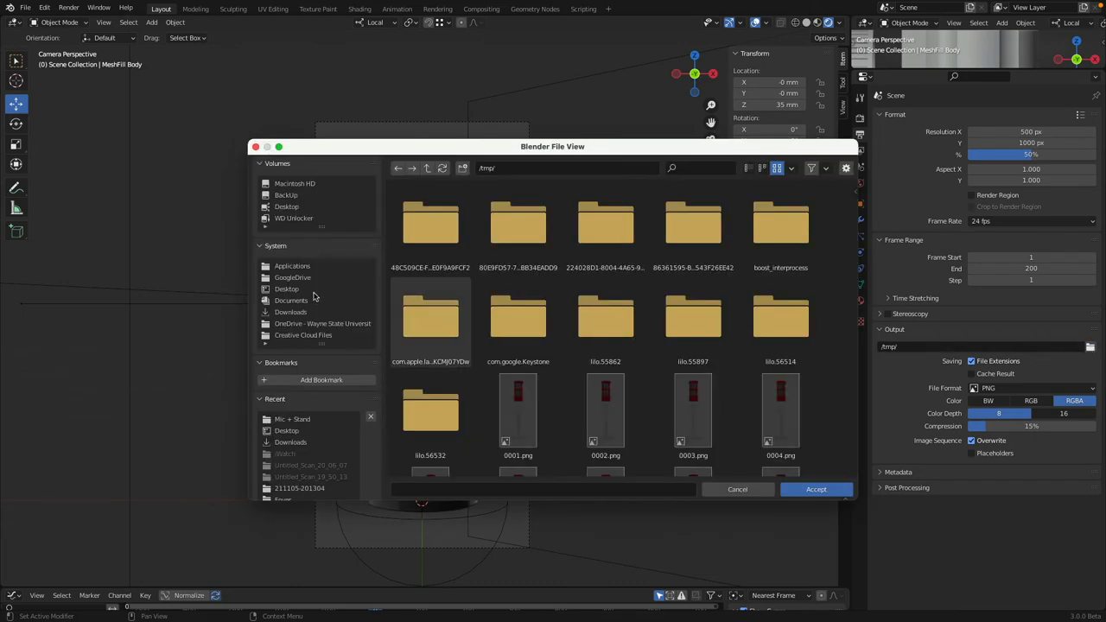
pyautogui.click(286, 288)
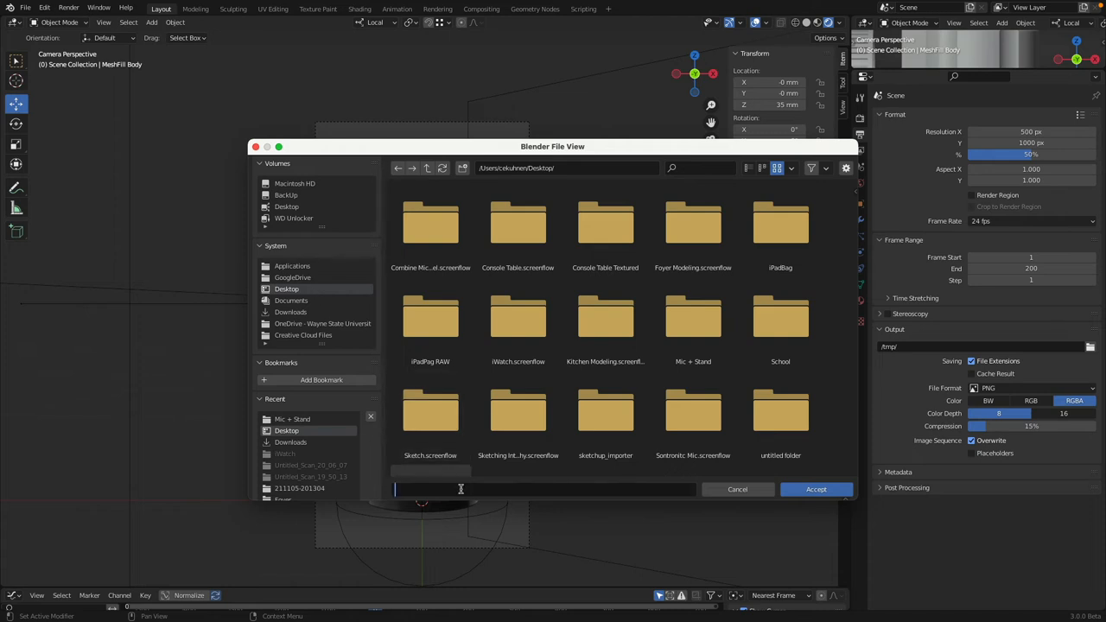
pyautogui.write('Rendering')
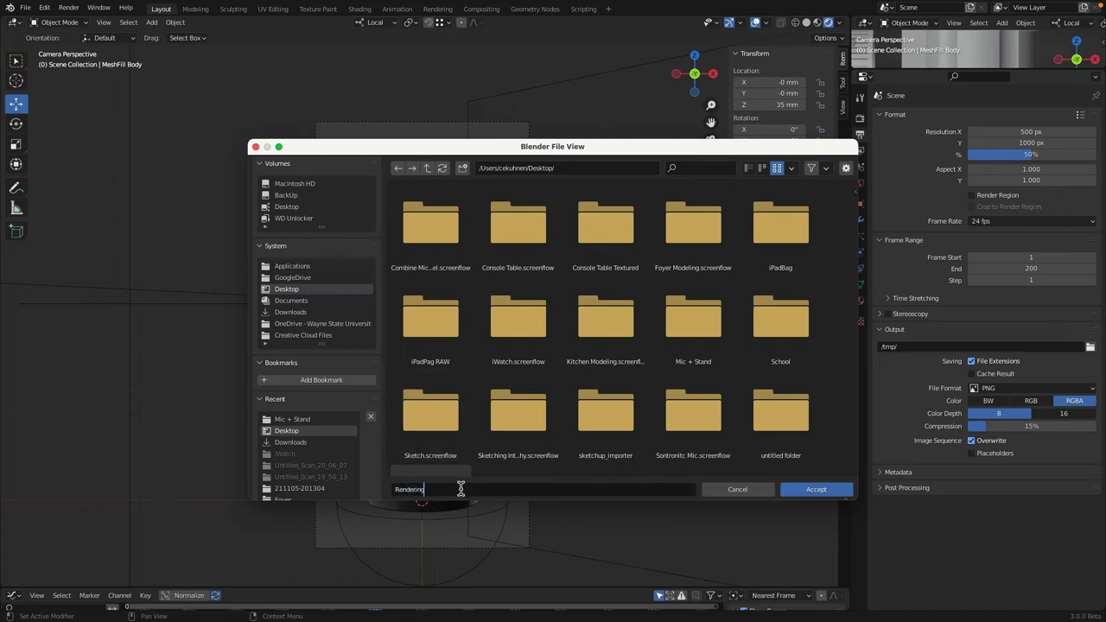
pyautogui.moveTo(813, 226)
pyautogui.write('R')
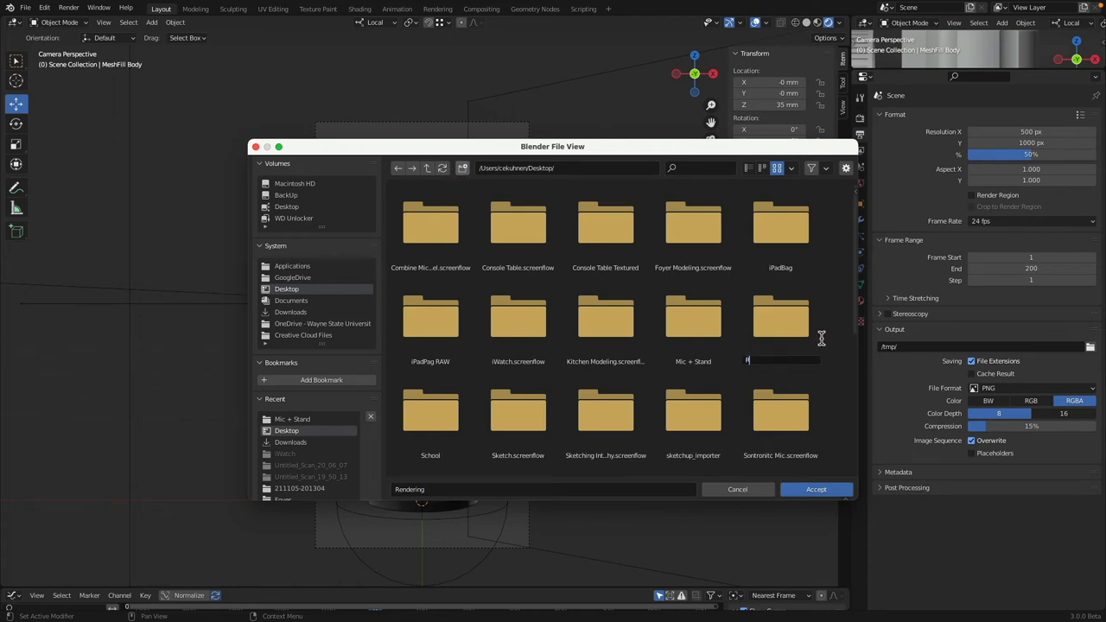
pyautogui.click(781, 324)
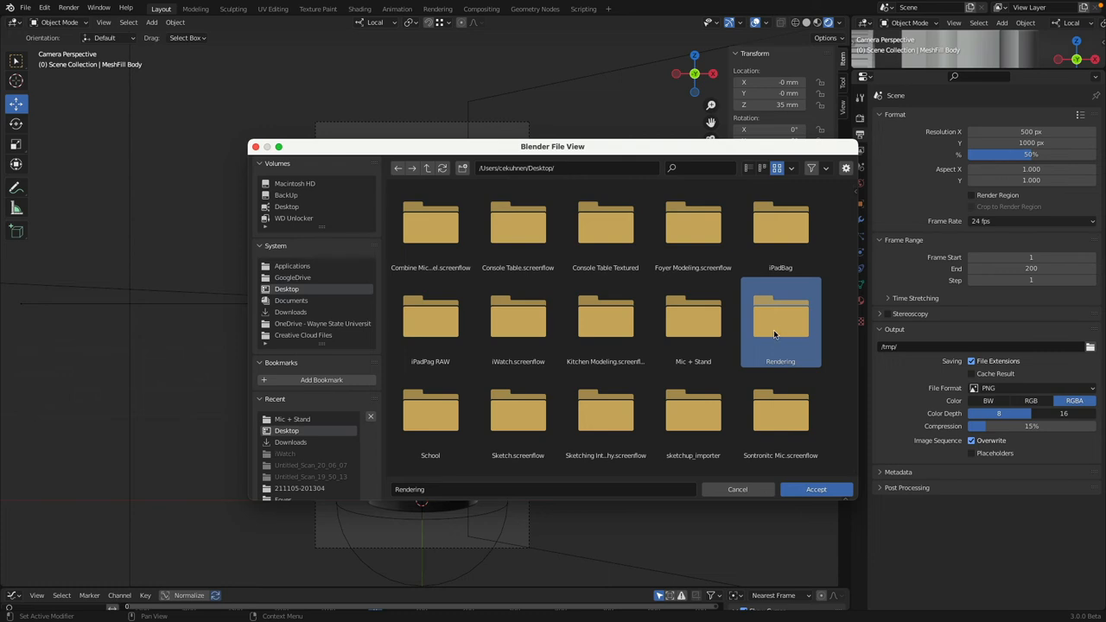
pyautogui.doubleClick(780, 320)
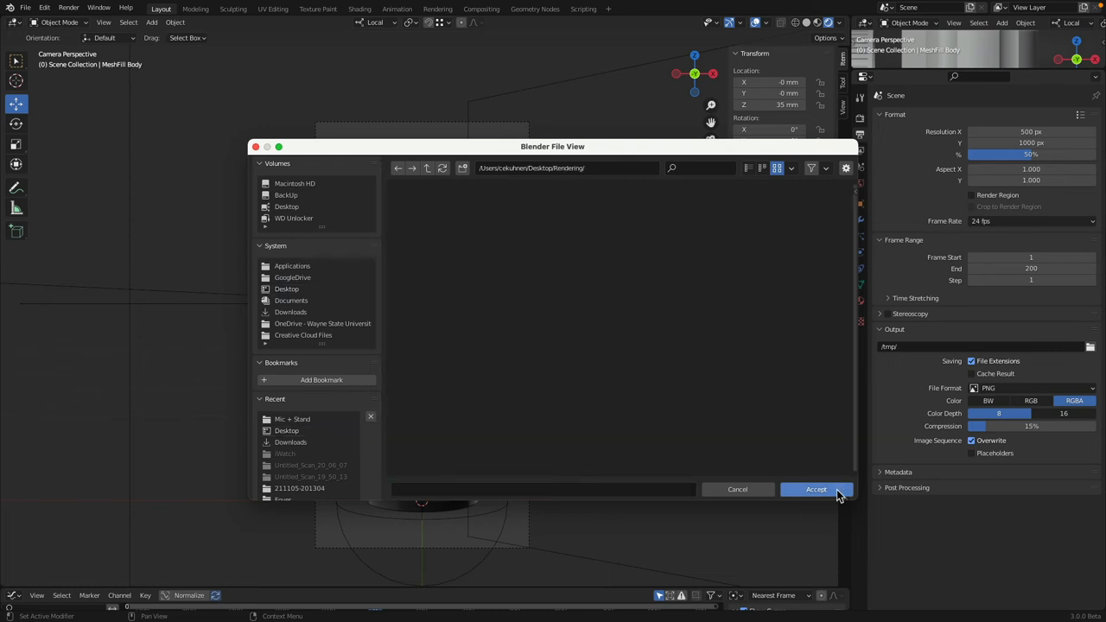
pyautogui.click(815, 489)
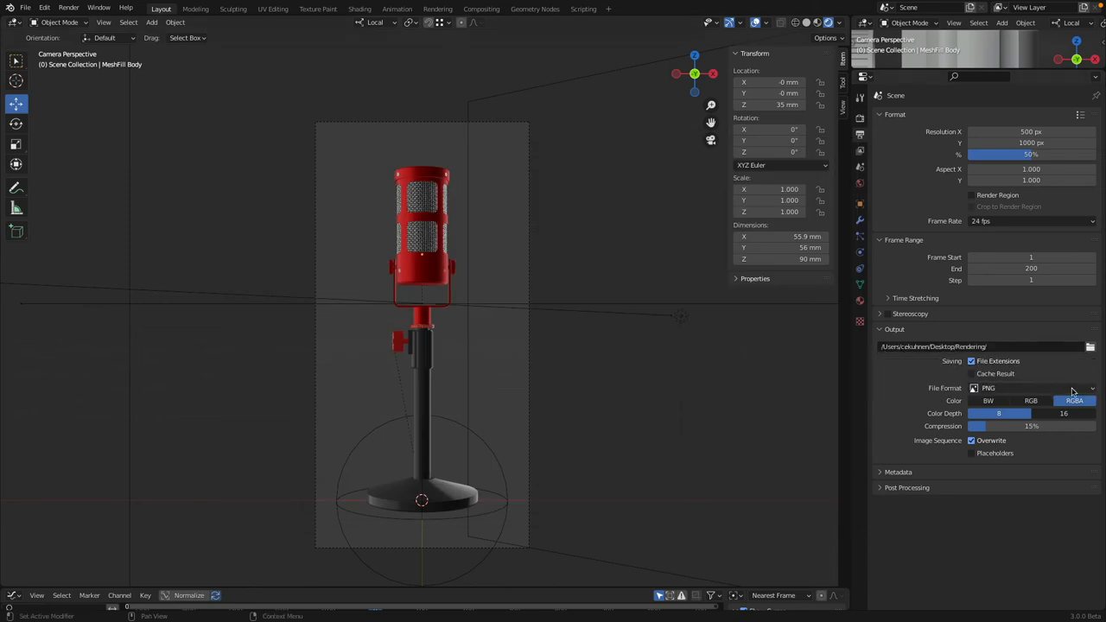
# Confirm AVI JPEG output for frames 1–200, then bring up the Render menu
pyautogui.click(1030, 387)
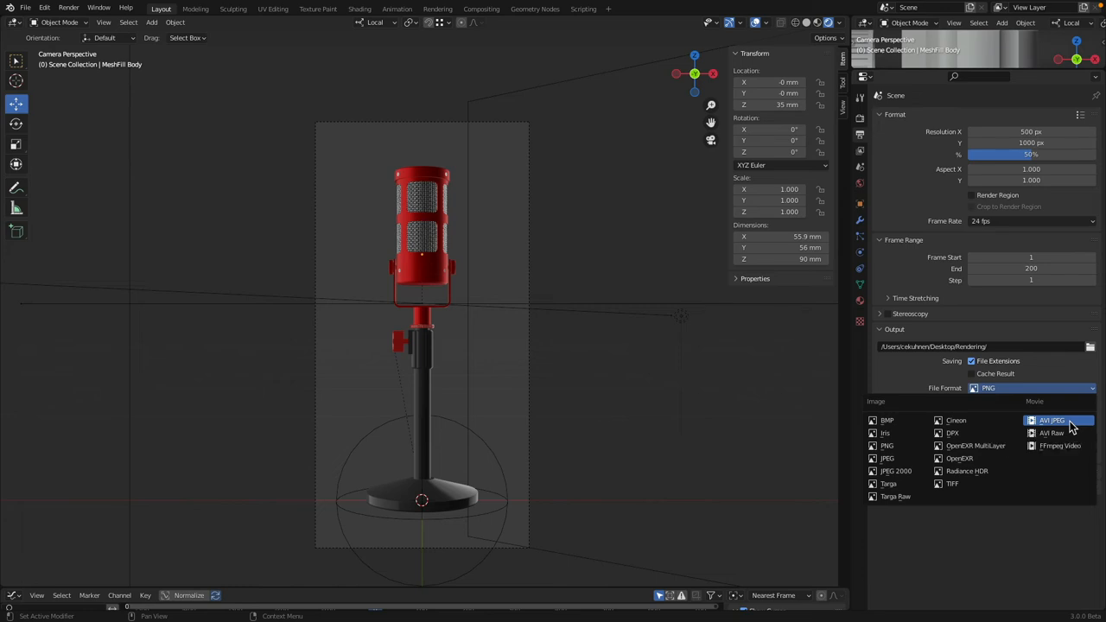
pyautogui.click(1051, 420)
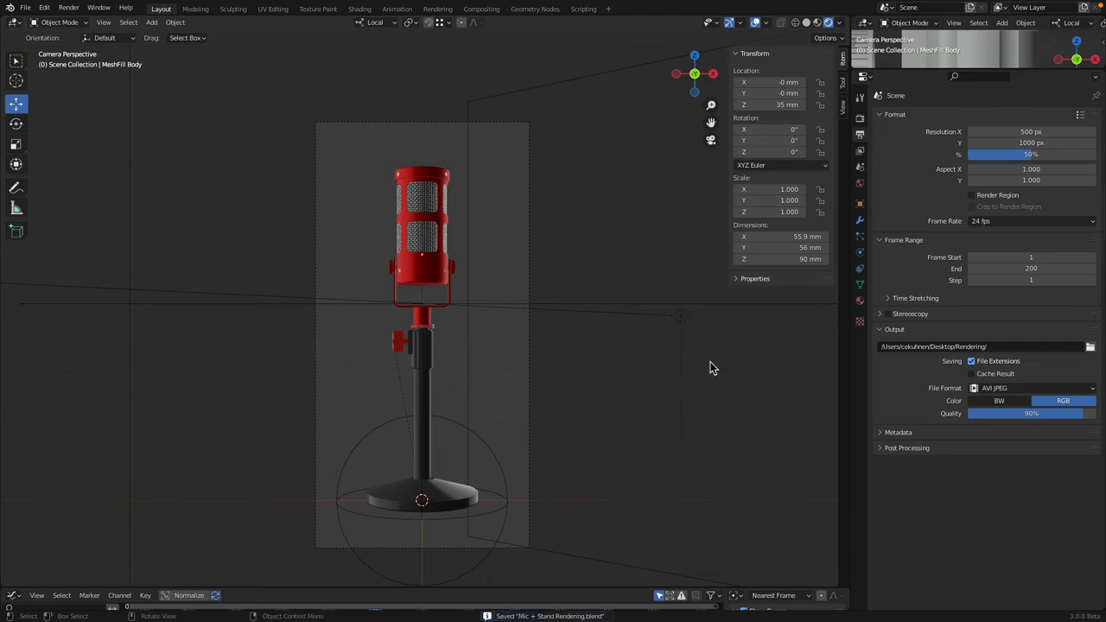
pyautogui.moveTo(715, 370)
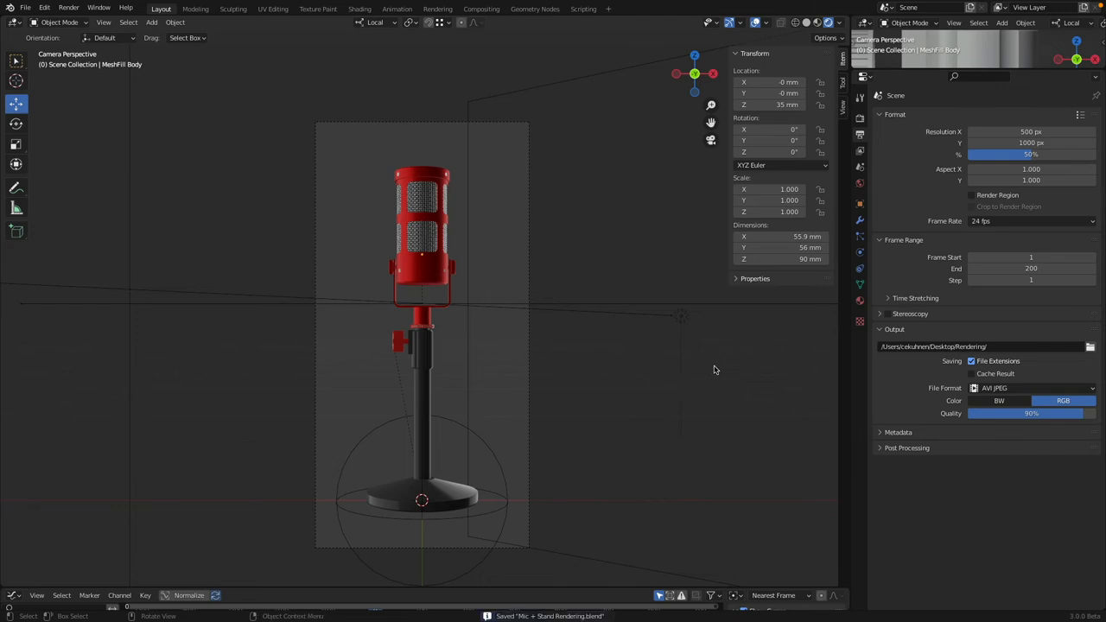
pyautogui.click(68, 9)
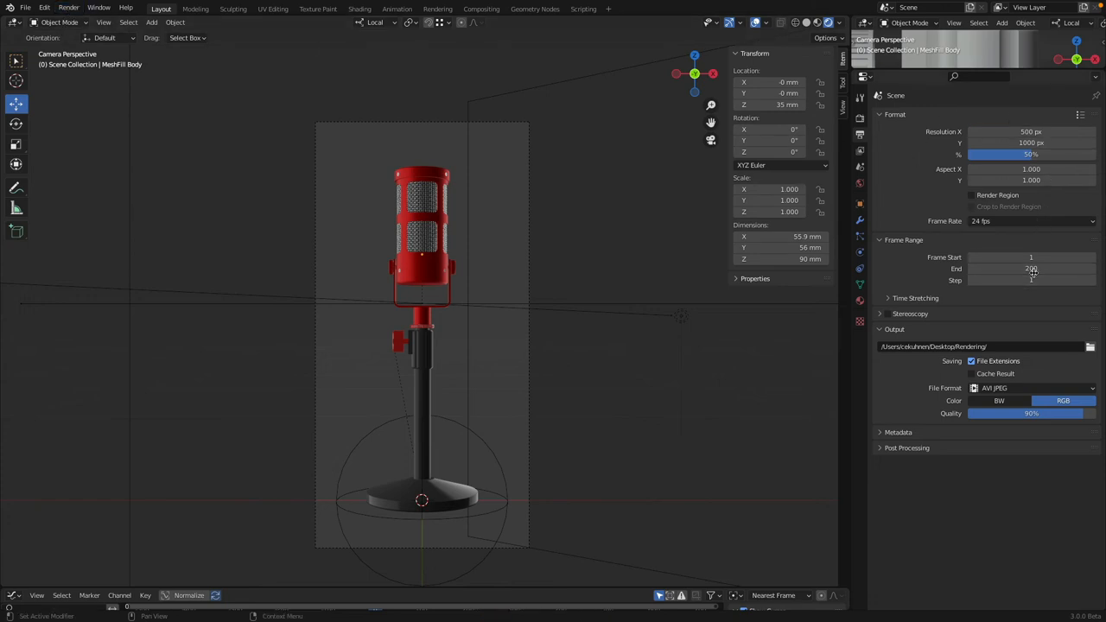
pyautogui.moveTo(1031, 268)
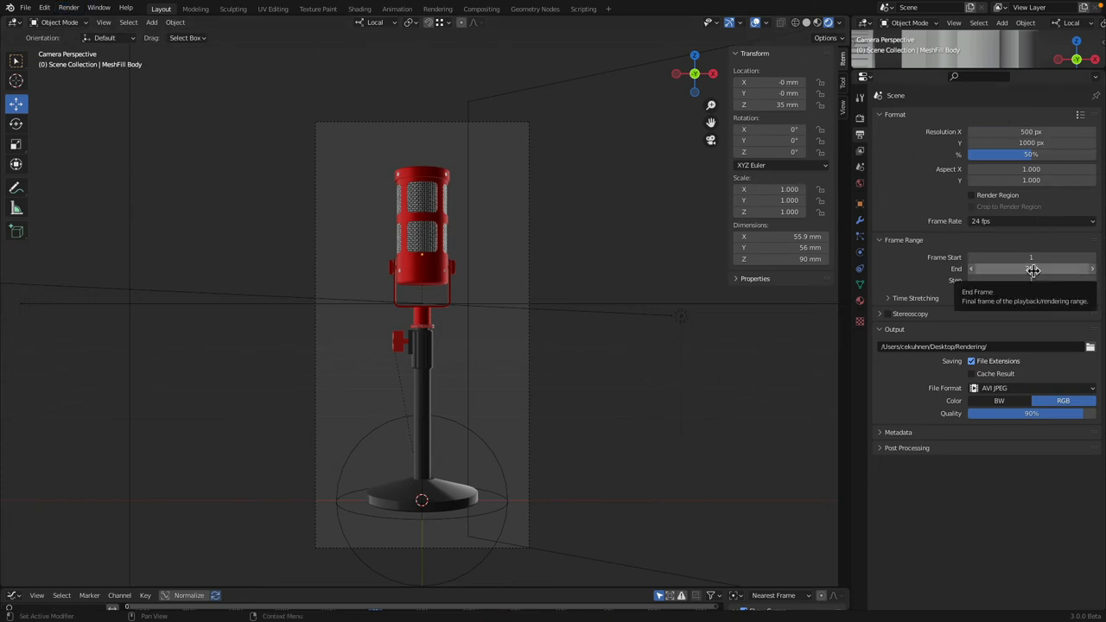
pyautogui.click(68, 9)
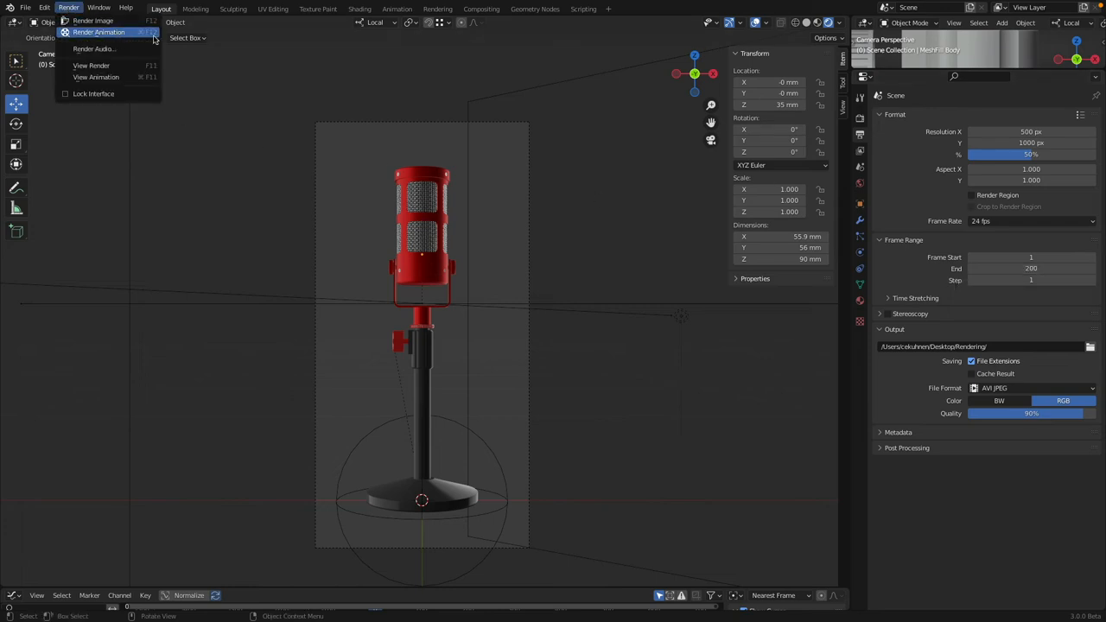
# Render all 200 frames with Render Animation, then close the finished render window
pyautogui.click(94, 20)
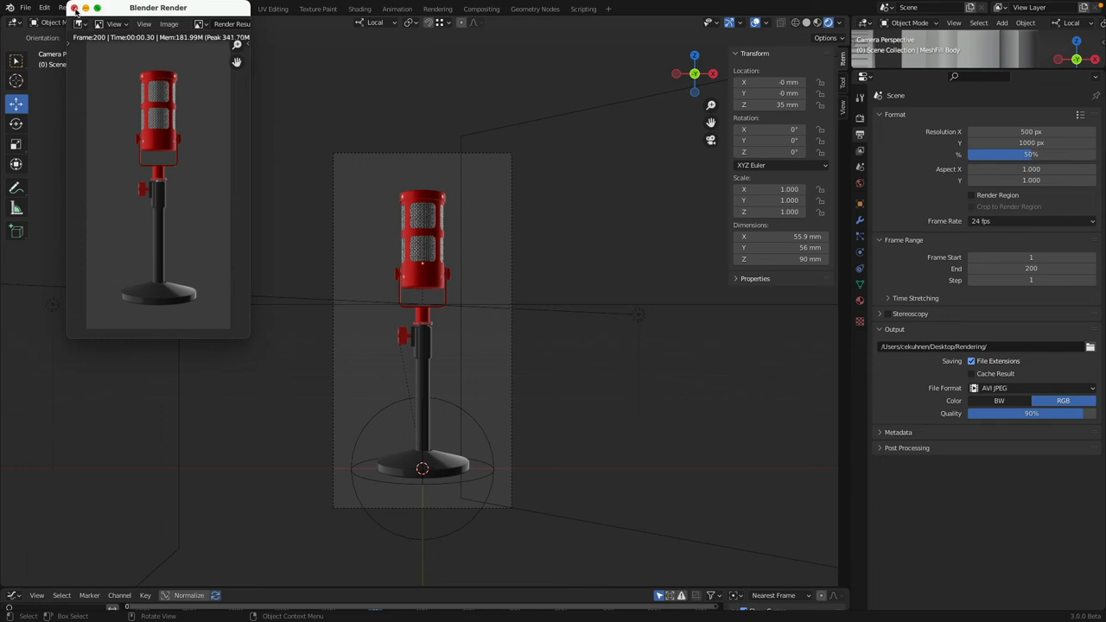
pyautogui.click(74, 8)
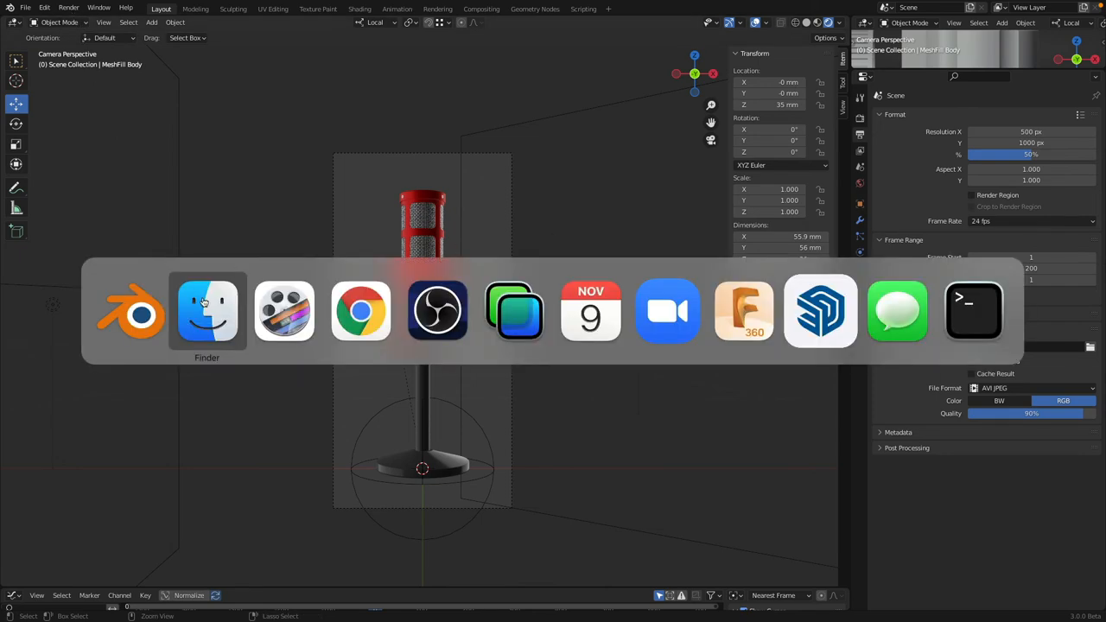
# Switch to Finder and Quick Look the rendered 0001-0200.avi in the Rendering folder
pyautogui.click(206, 311)
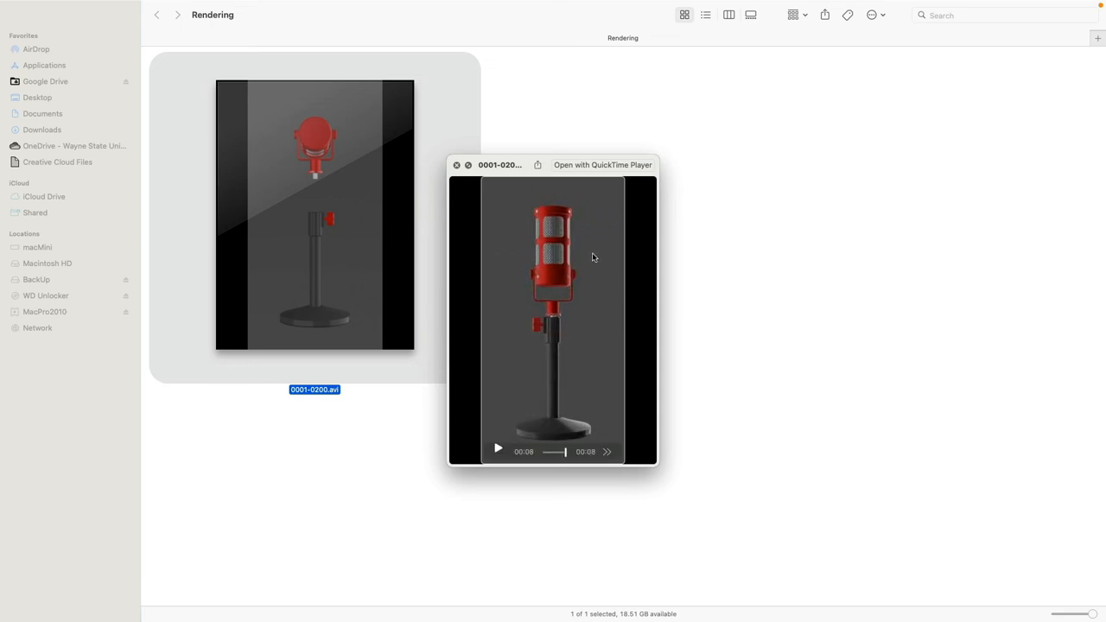
pyautogui.click(497, 451)
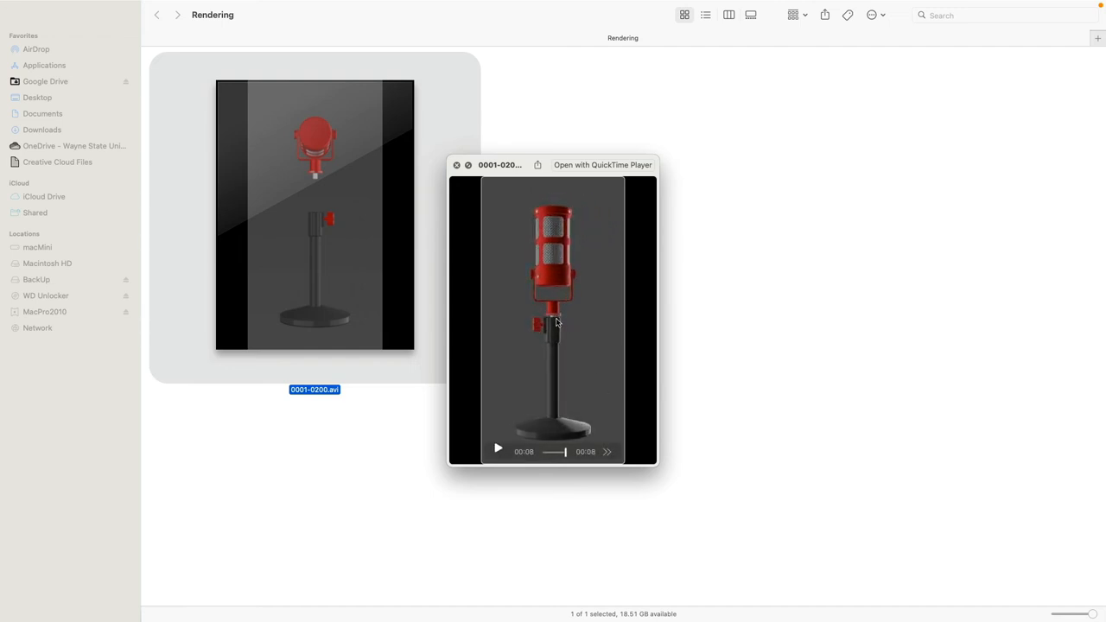
pyautogui.moveTo(536, 335)
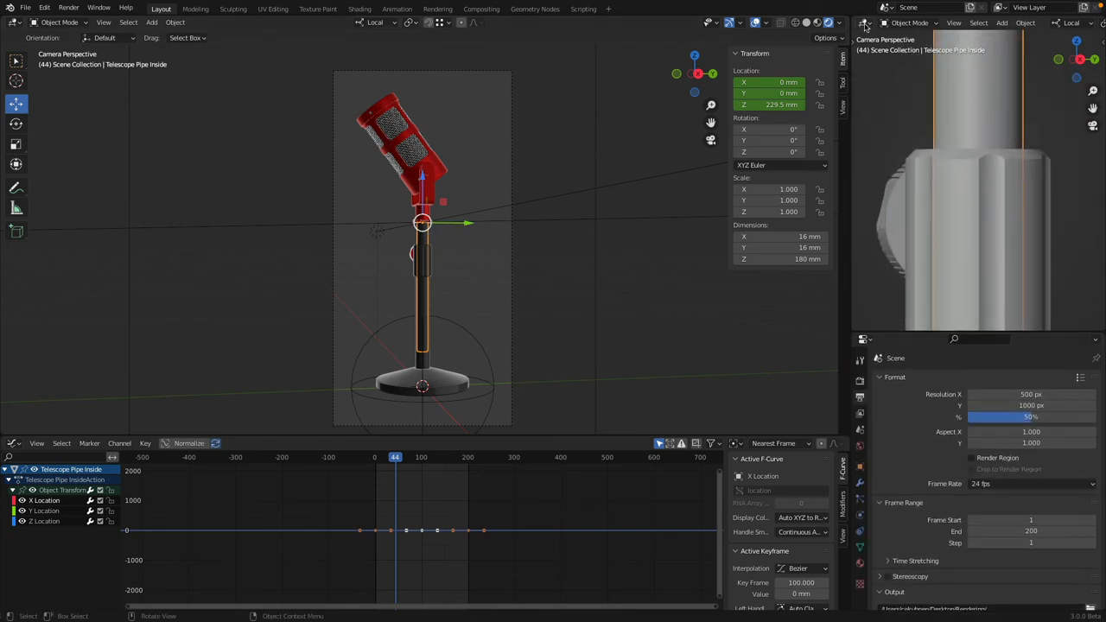
# Turn the top-right editor into an Outliner and expand Foam Ring and Telescope Pipe Inside
pyautogui.click(864, 23)
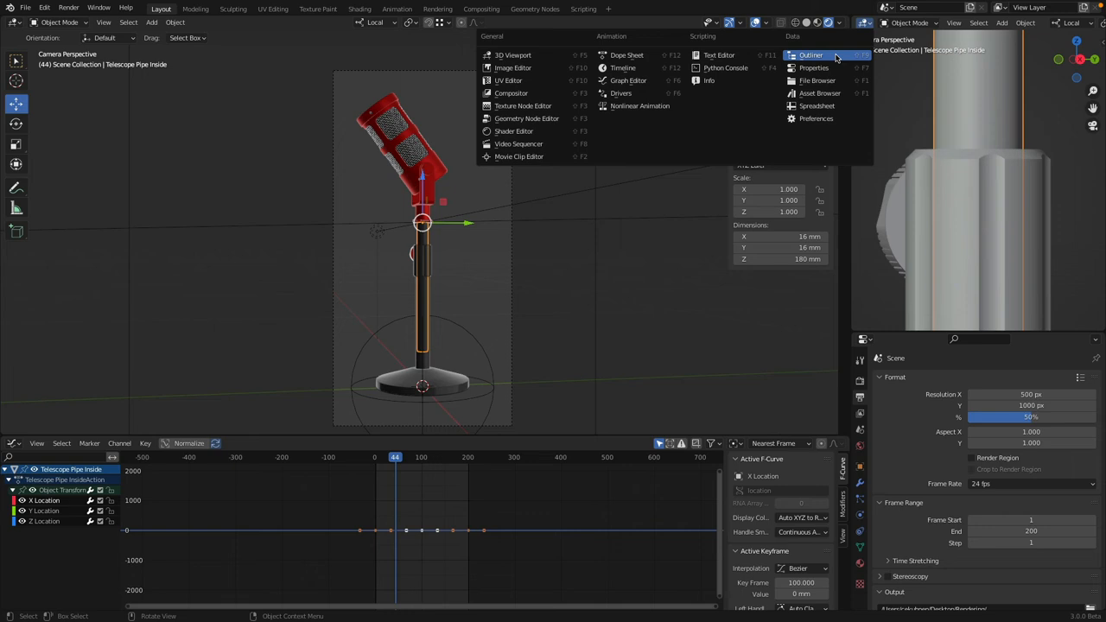
pyautogui.click(811, 54)
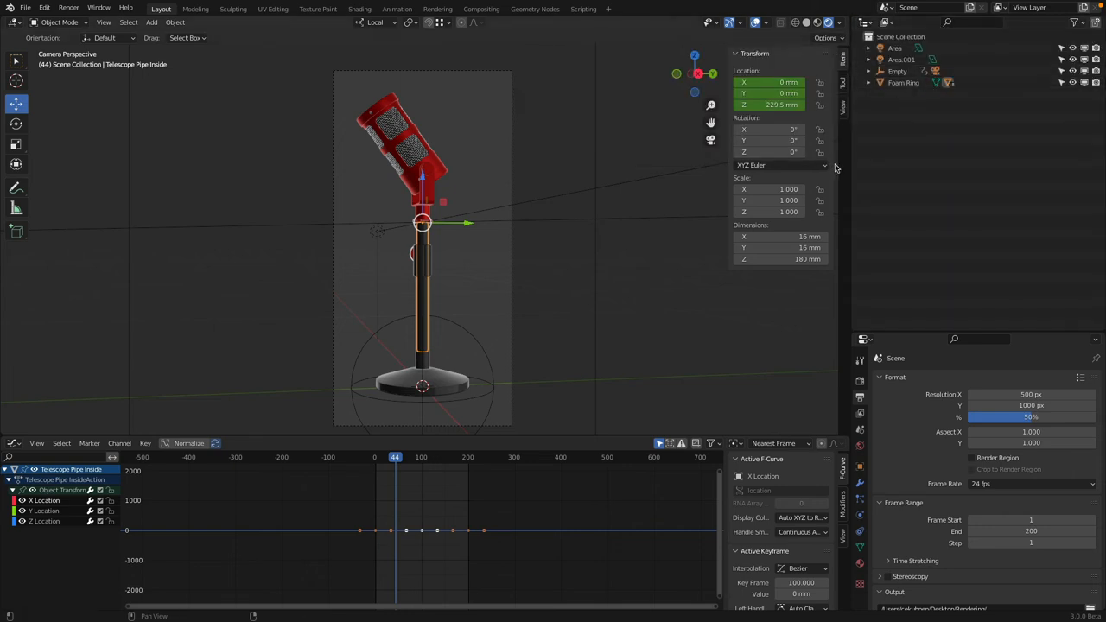
pyautogui.click(869, 82)
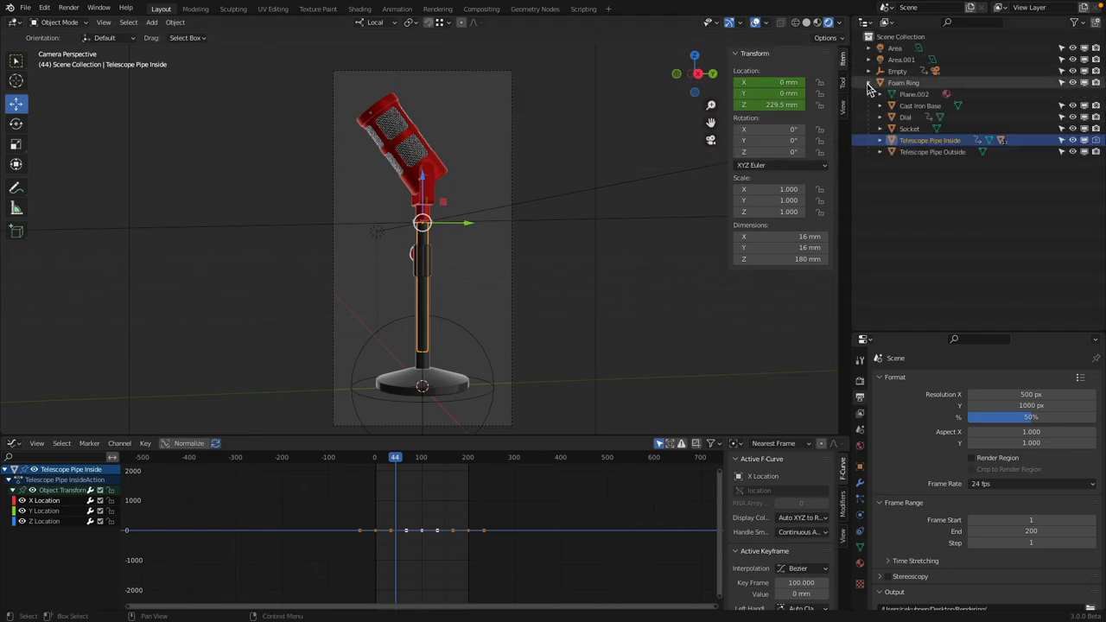
pyautogui.click(881, 140)
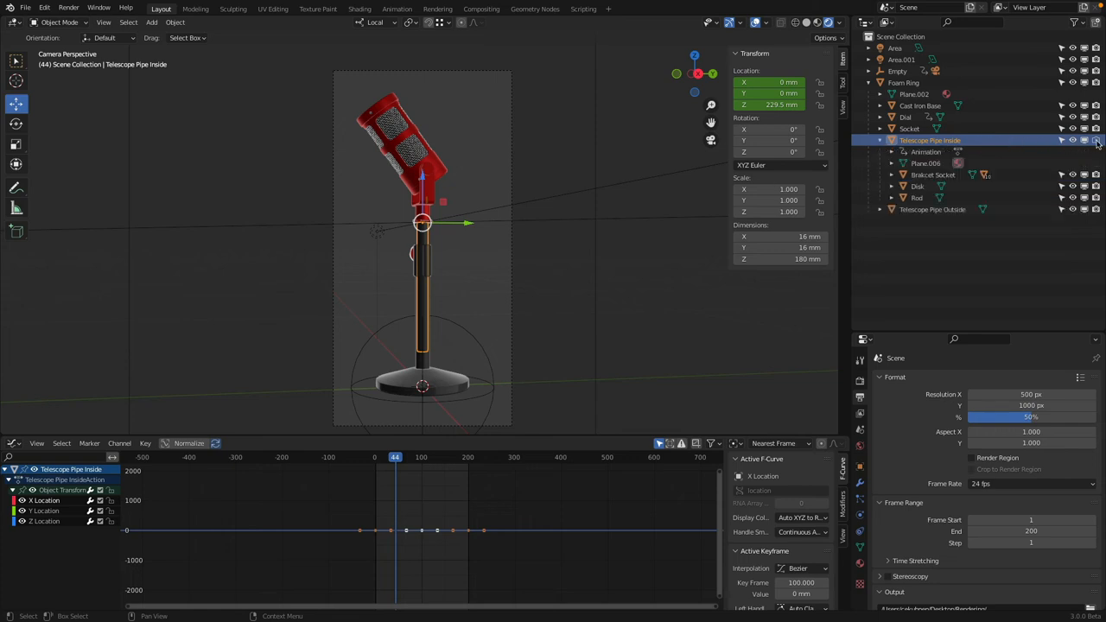
pyautogui.moveTo(1095, 143)
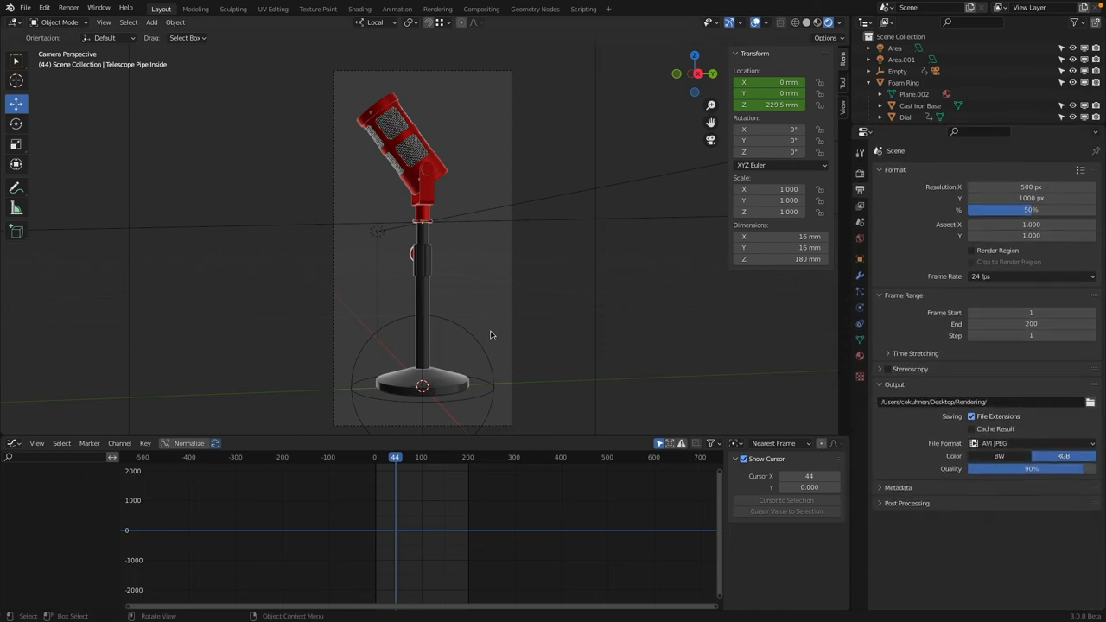
pyautogui.moveTo(479, 331)
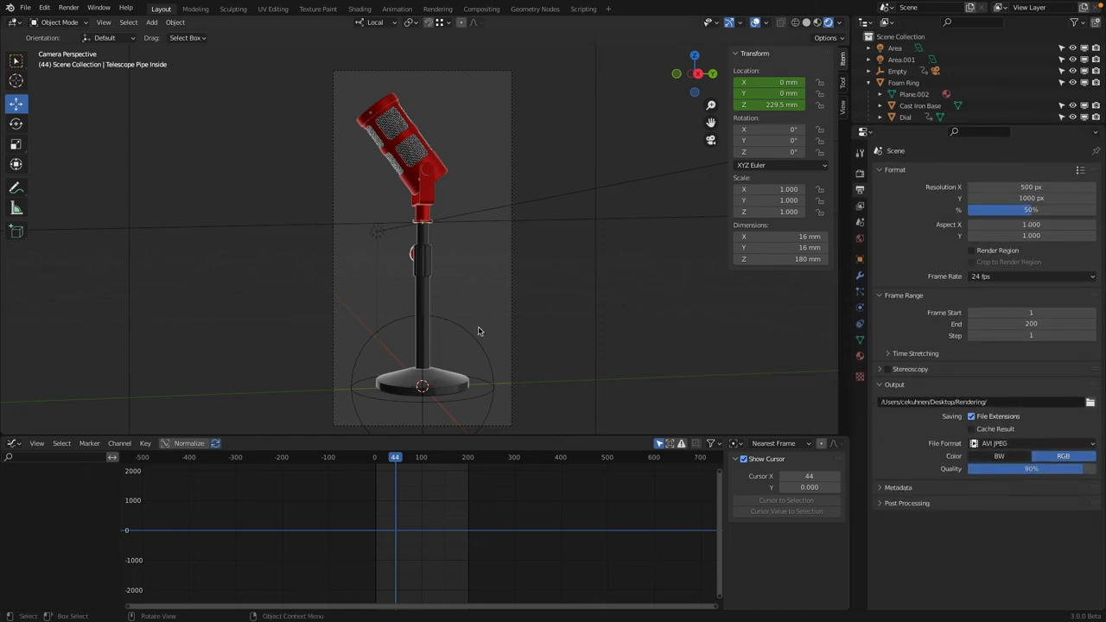
pyautogui.moveTo(998, 401)
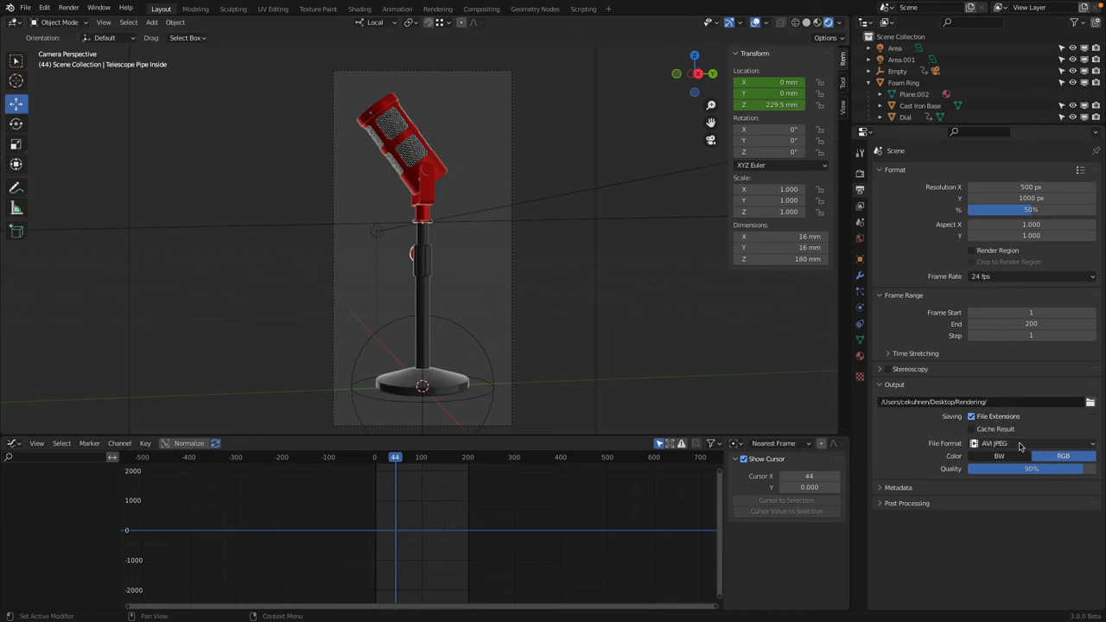
pyautogui.moveTo(1002, 443)
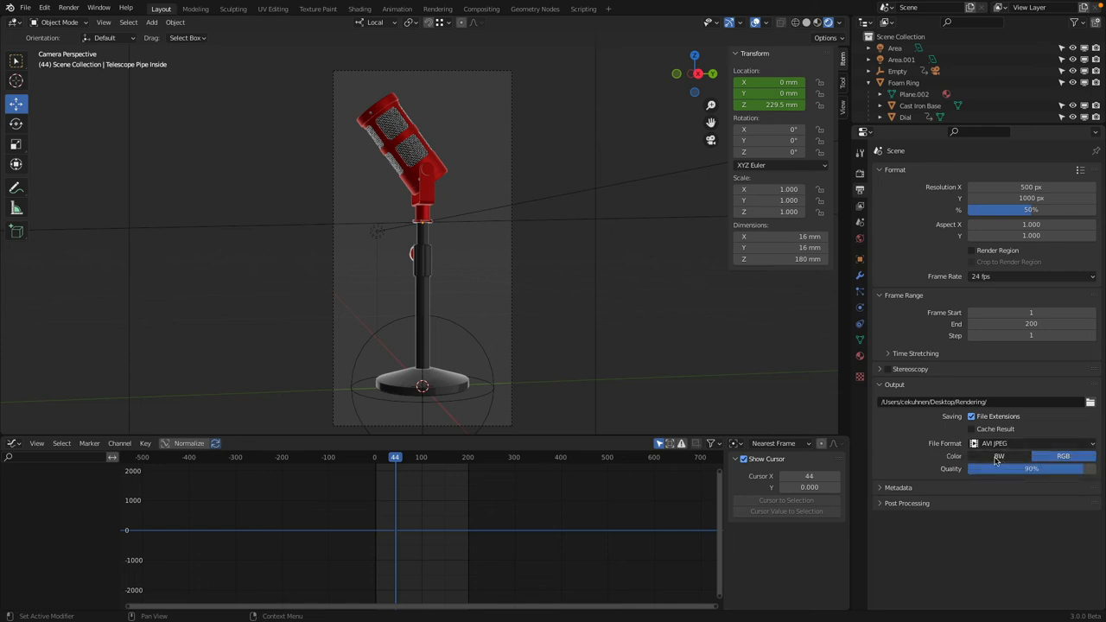
# Set the render output file format to PNG with RGBA
pyautogui.click(1028, 443)
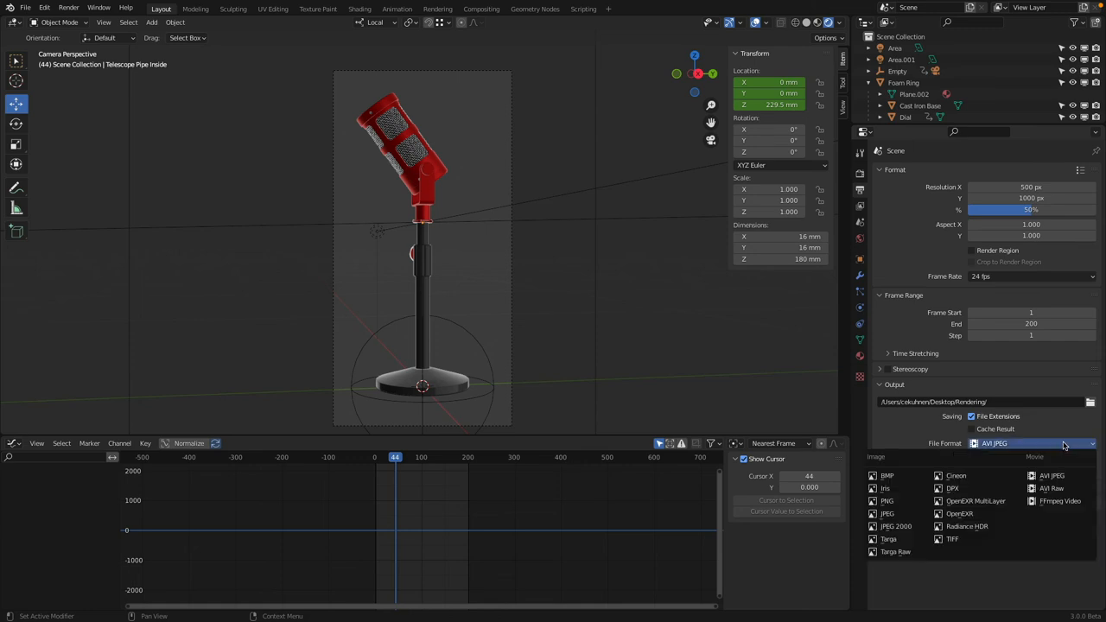
pyautogui.moveTo(1052, 488)
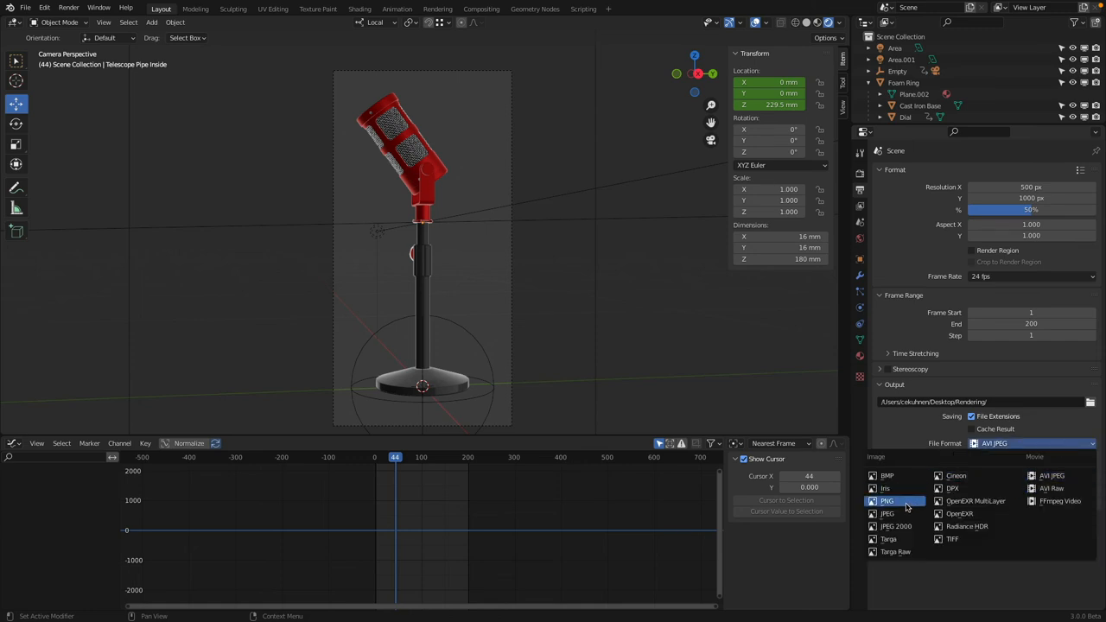
pyautogui.moveTo(890, 501)
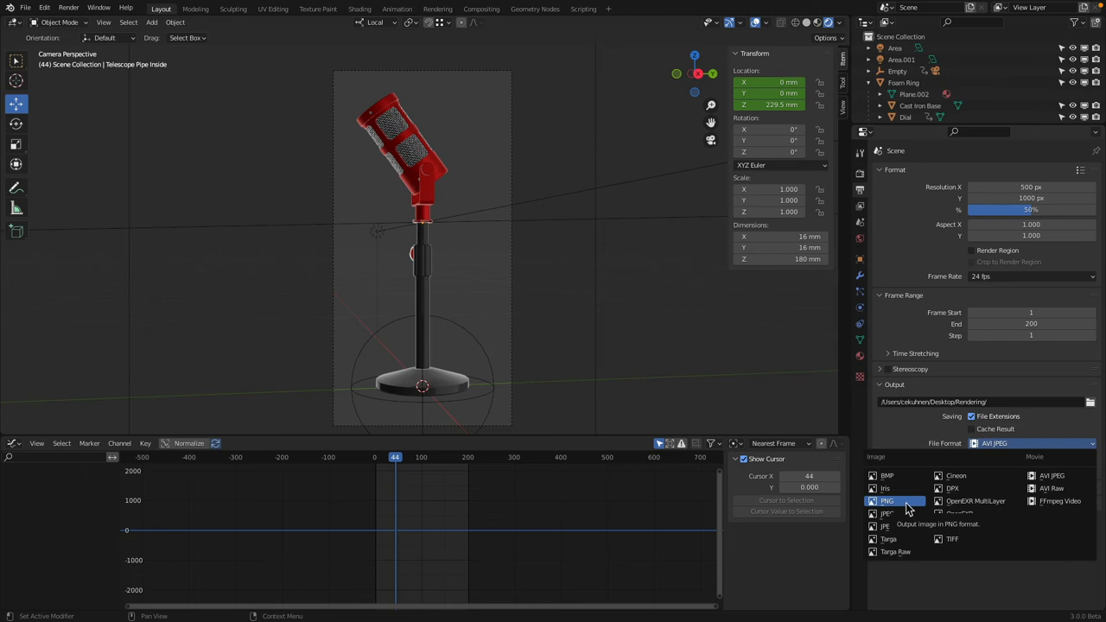
pyautogui.click(1052, 475)
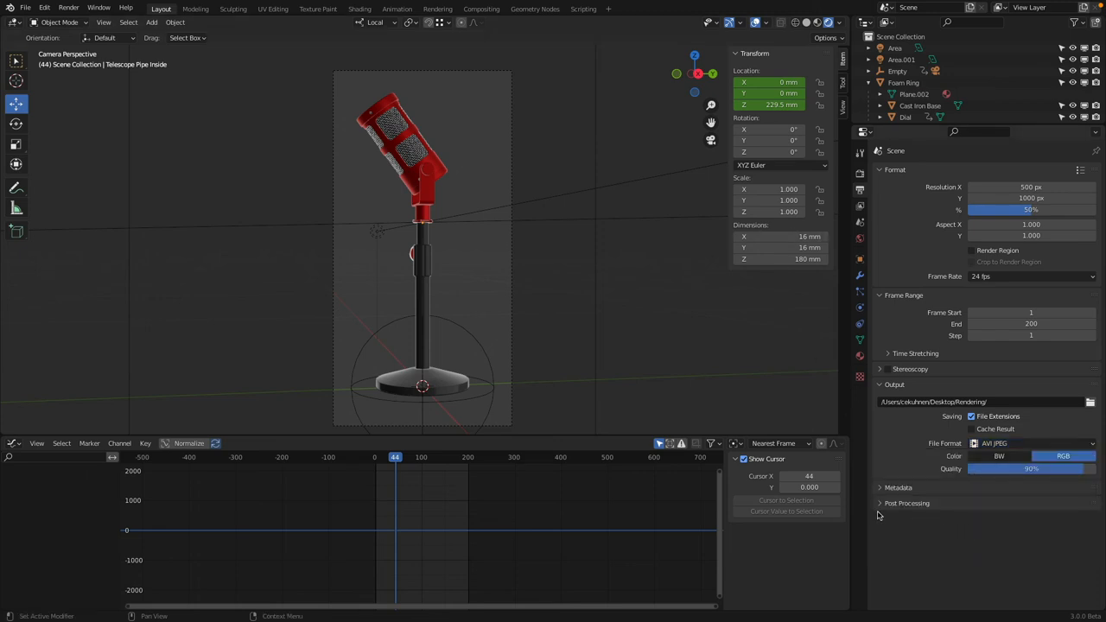
pyautogui.moveTo(1027, 436)
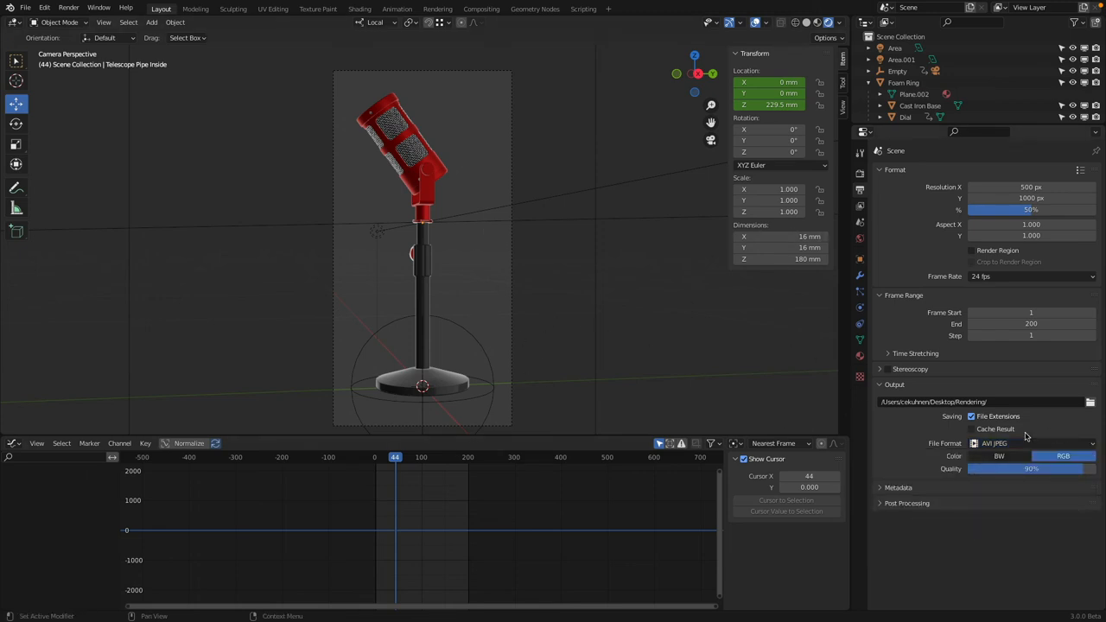
pyautogui.click(1028, 443)
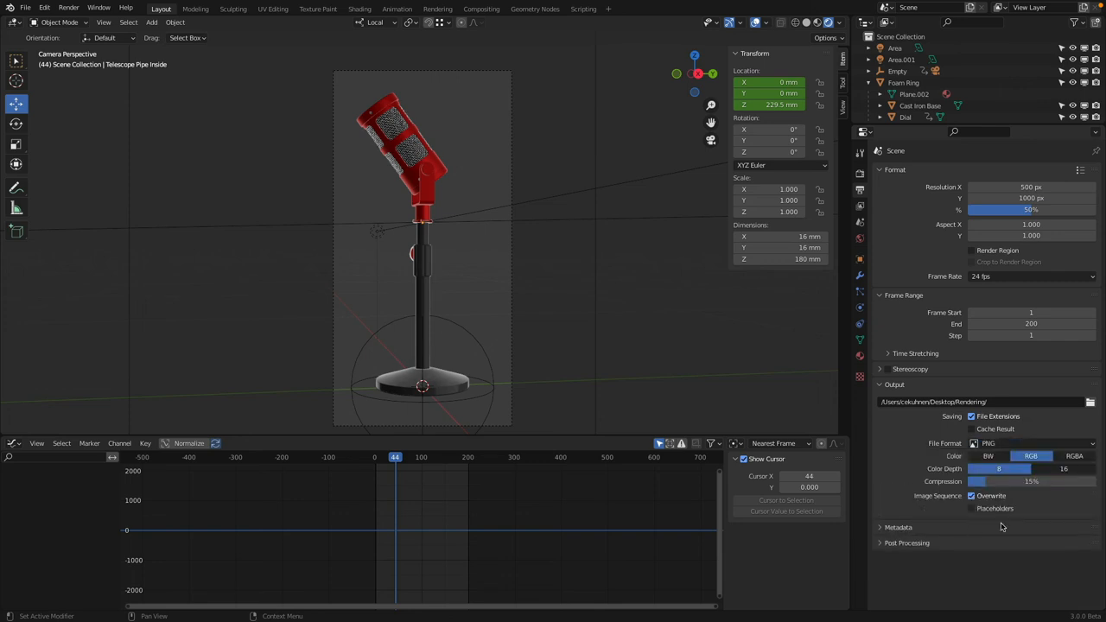
pyautogui.moveTo(1028, 443)
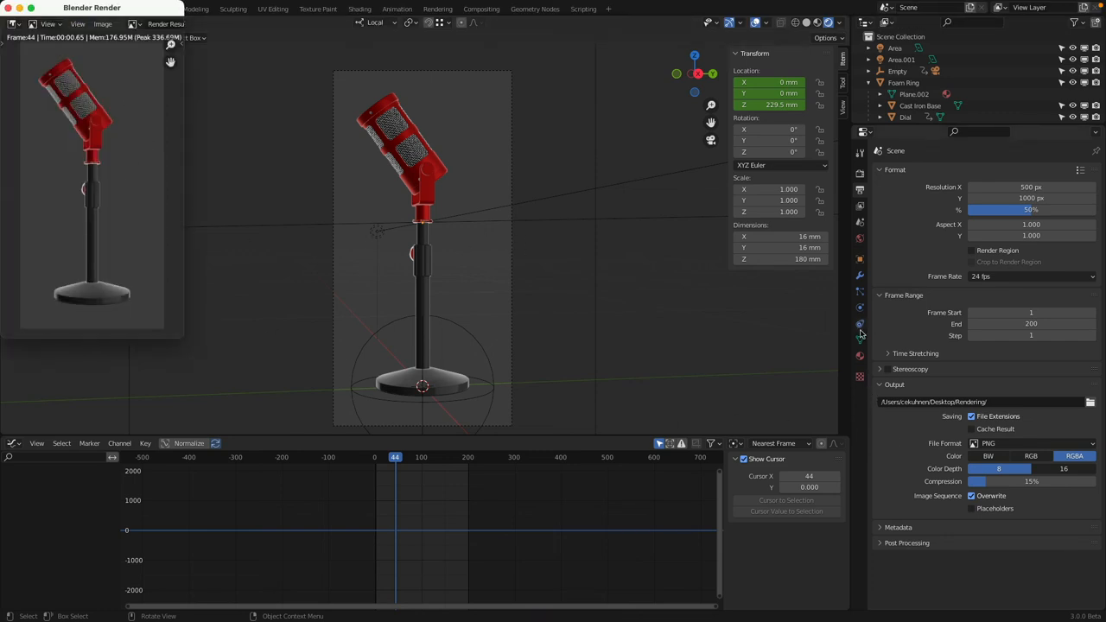
# Enable transparent film and render a still frame to check the transparent background
pyautogui.click(860, 174)
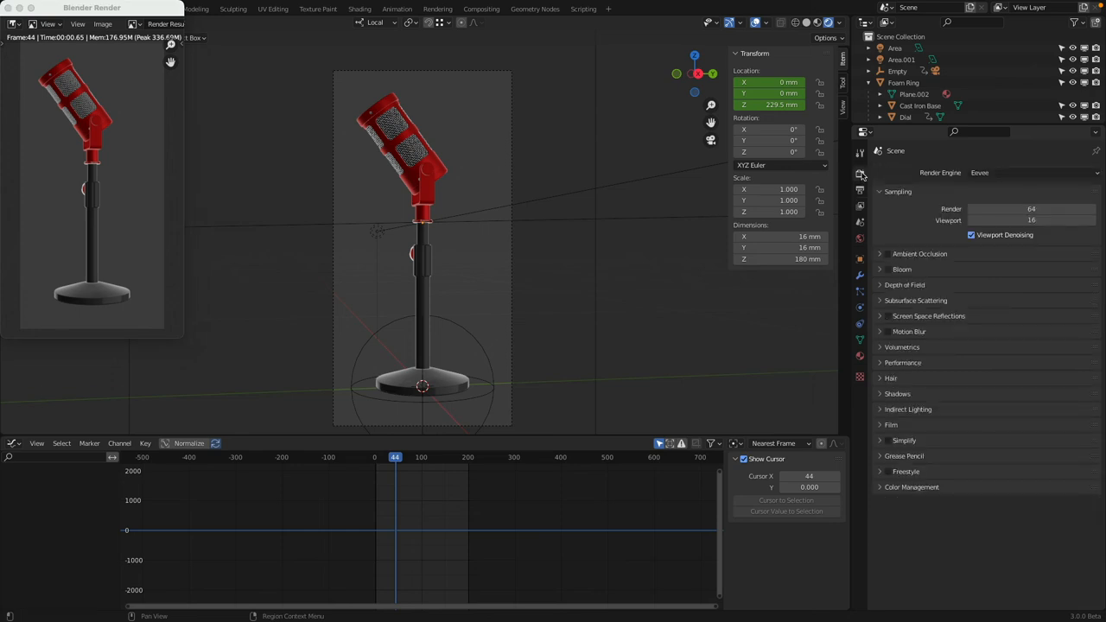
pyautogui.click(890, 424)
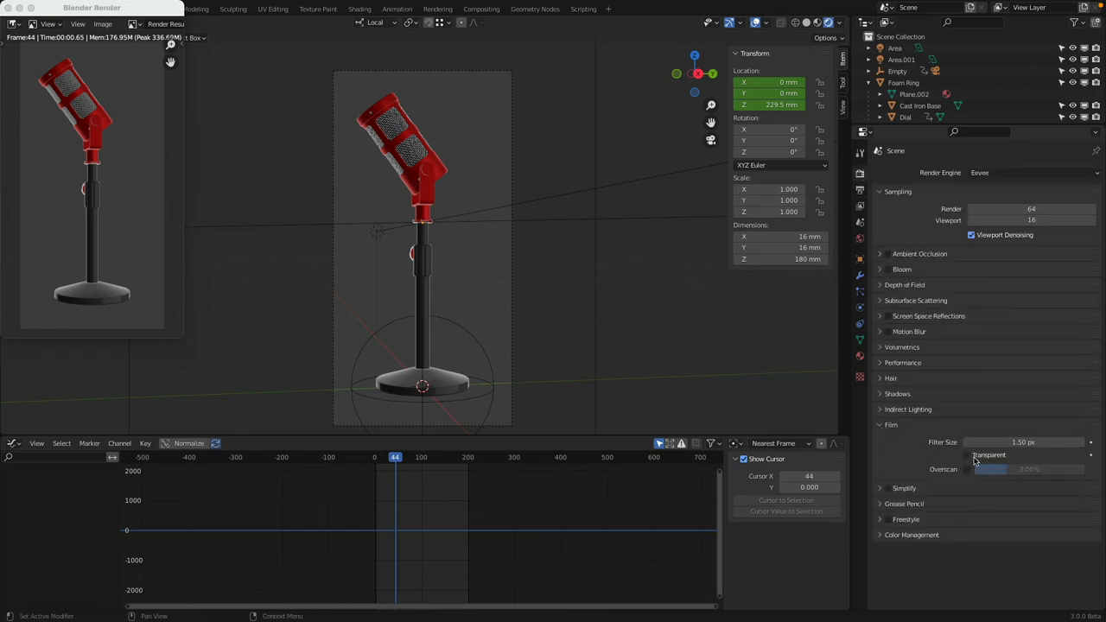
pyautogui.click(967, 456)
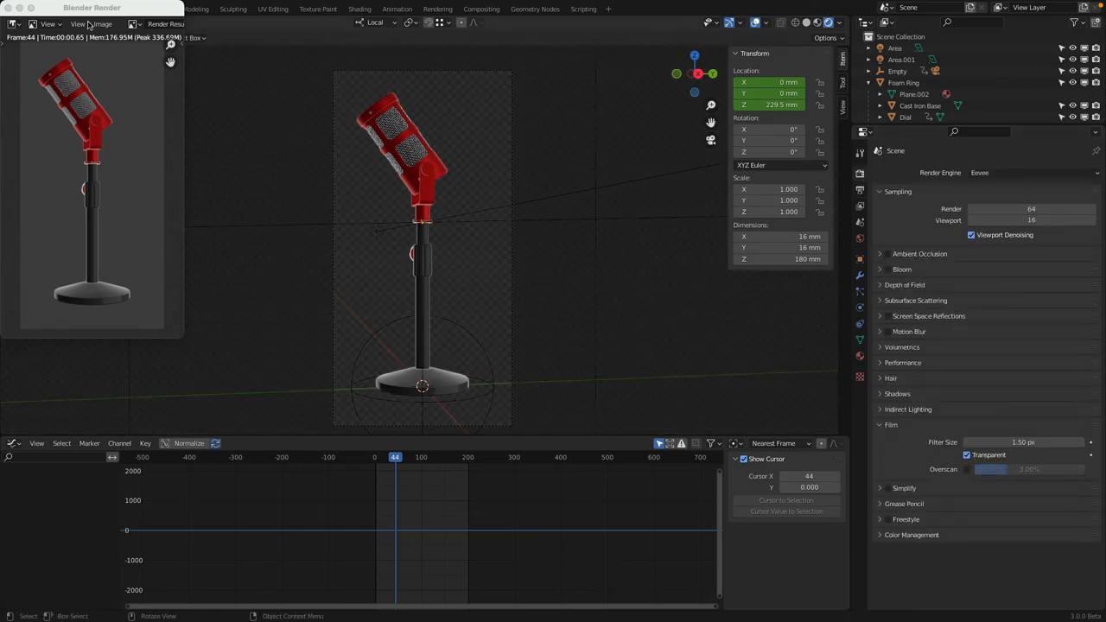
pyautogui.click(69, 8)
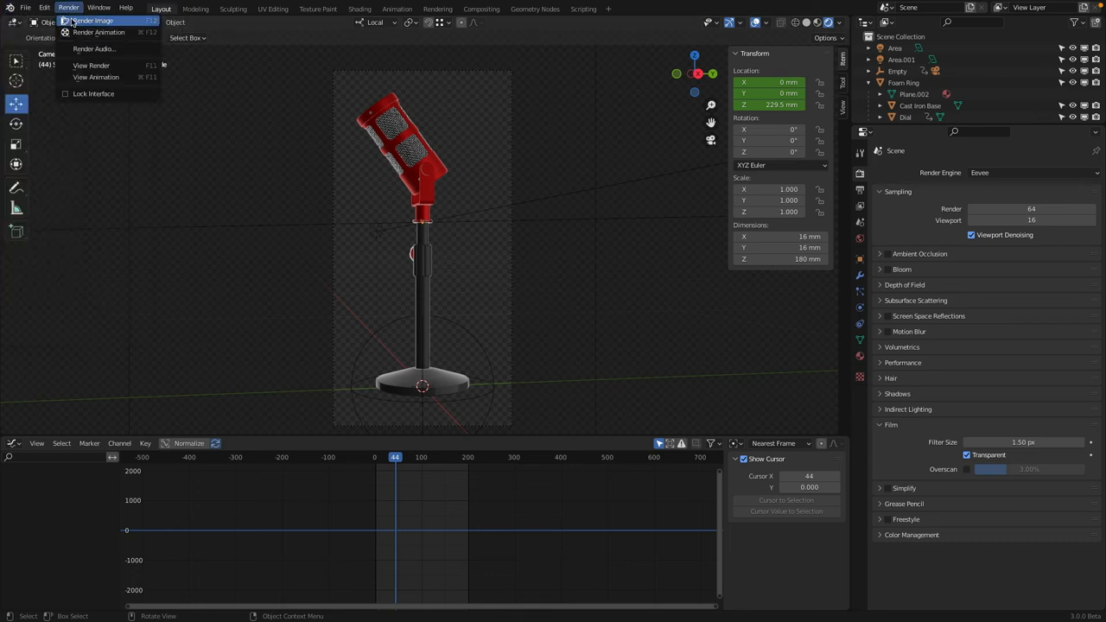
pyautogui.click(92, 21)
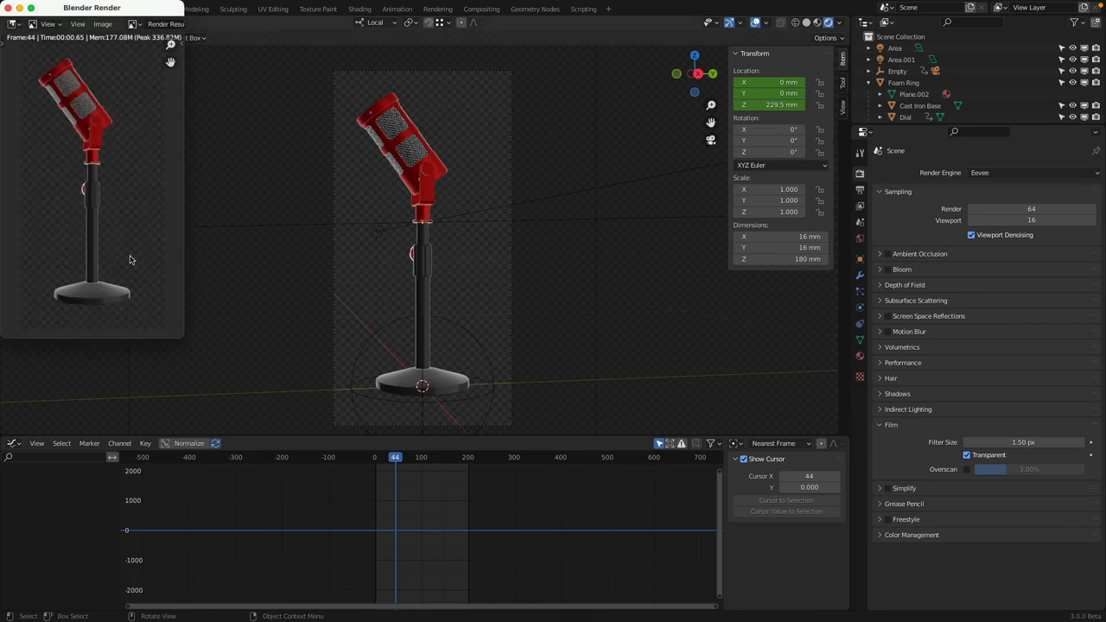
pyautogui.moveTo(136, 236)
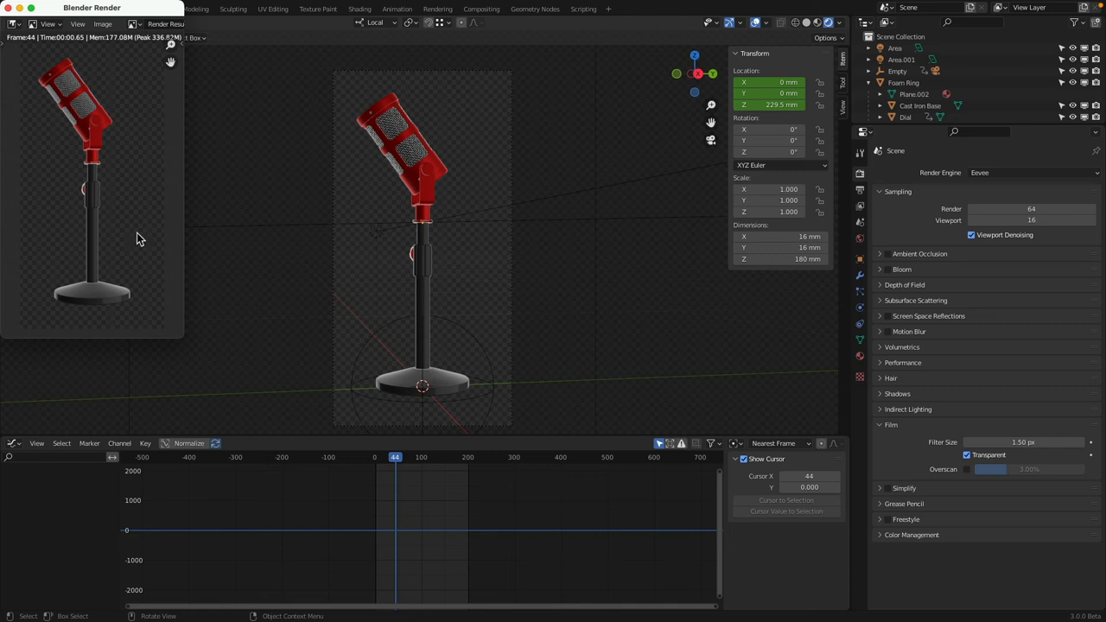
pyautogui.moveTo(566, 329)
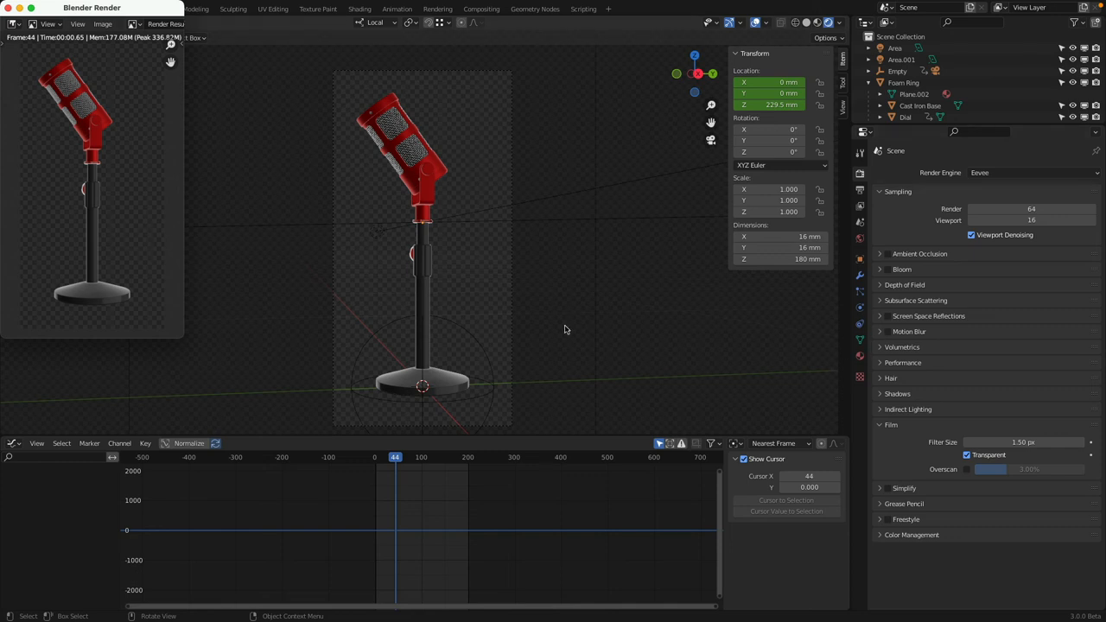
pyautogui.moveTo(374, 280)
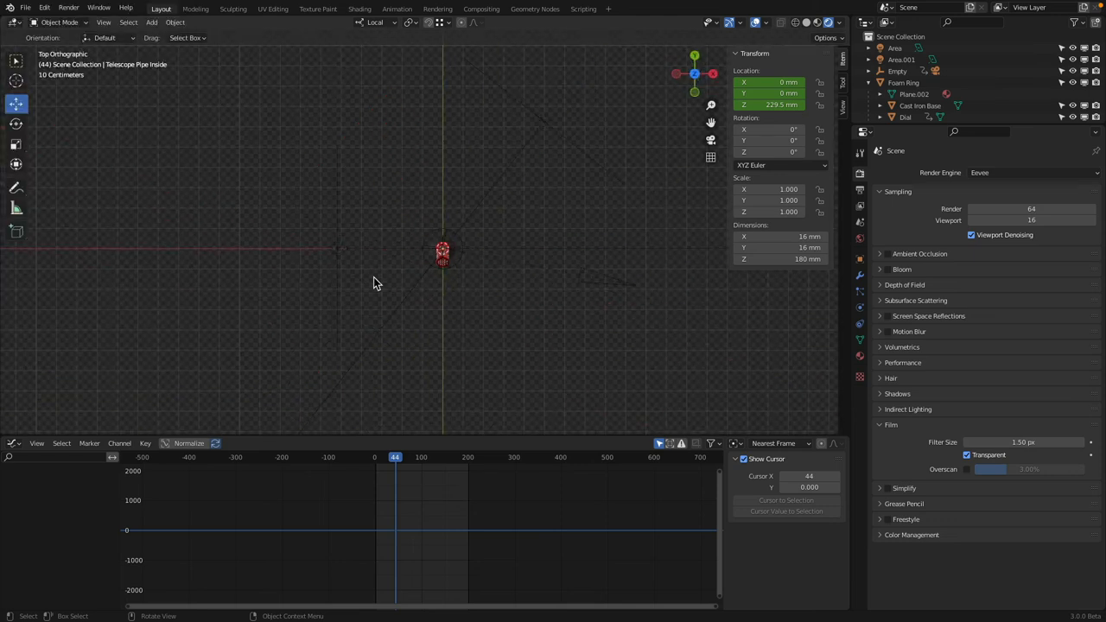
# Add a cylinder with white emission strength 10 and scale it around the microphone
pyautogui.click(152, 21)
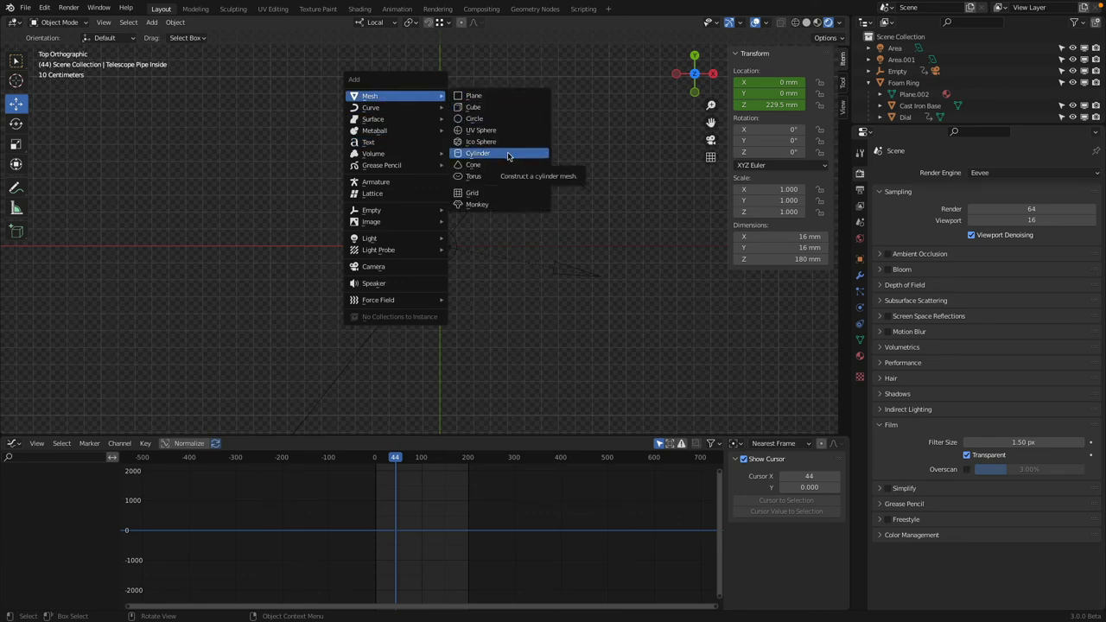
pyautogui.click(478, 153)
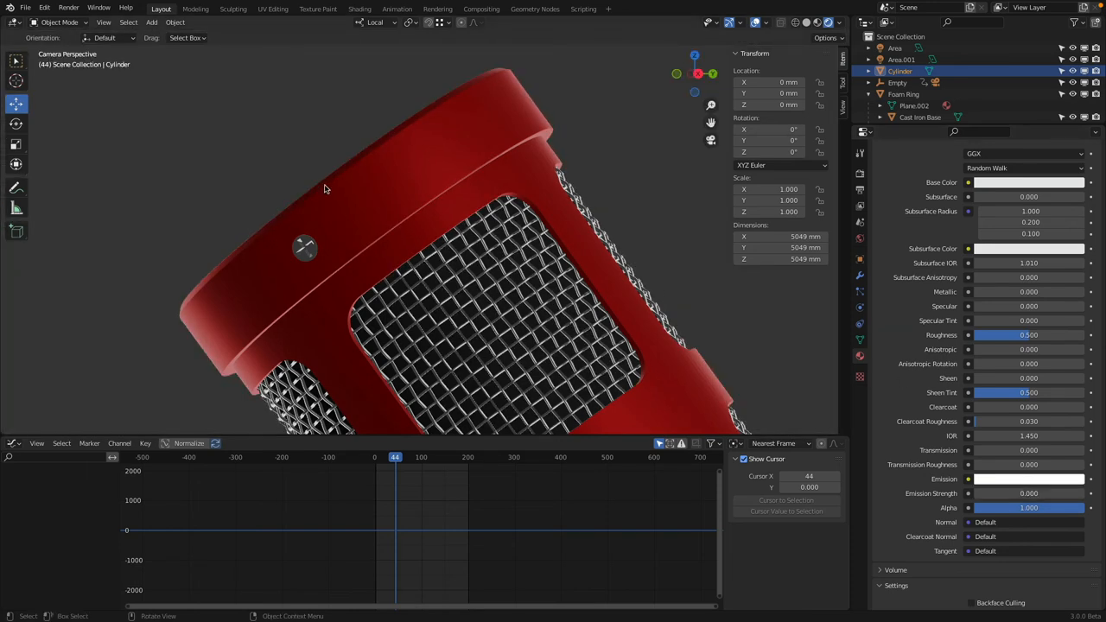
pyautogui.moveTo(320, 170)
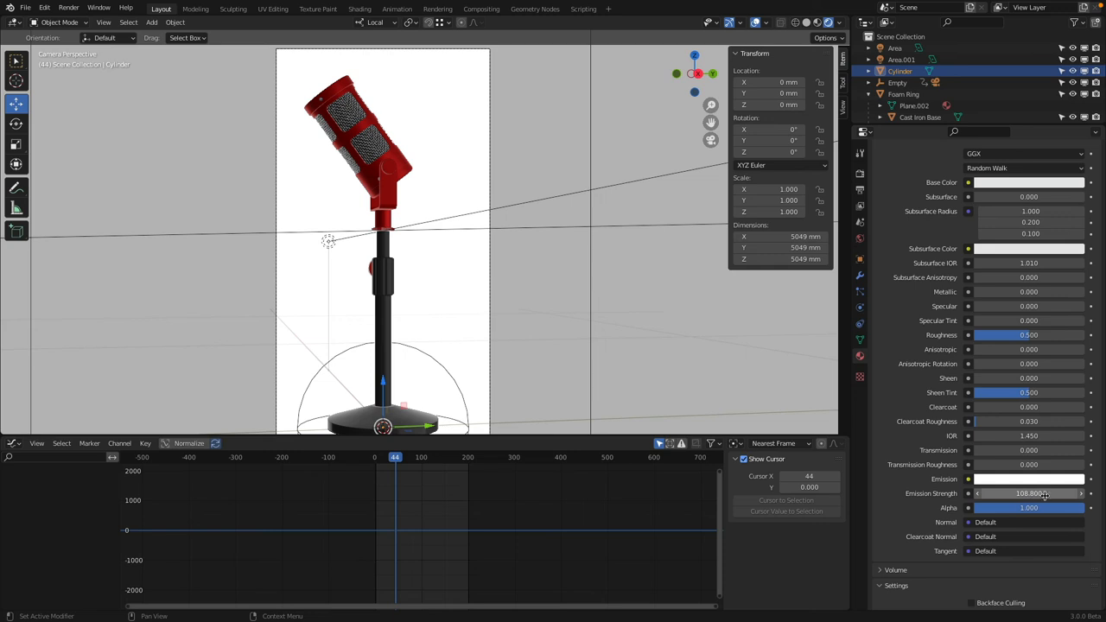
pyautogui.click(1028, 494)
pyautogui.write('10.000')
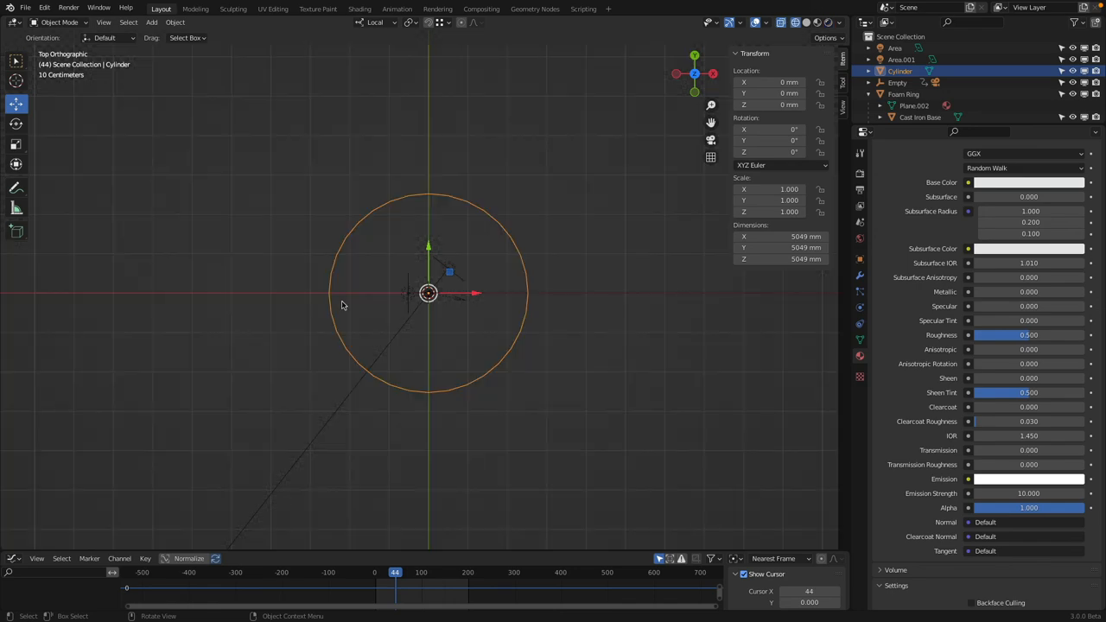
pyautogui.press('Tab')
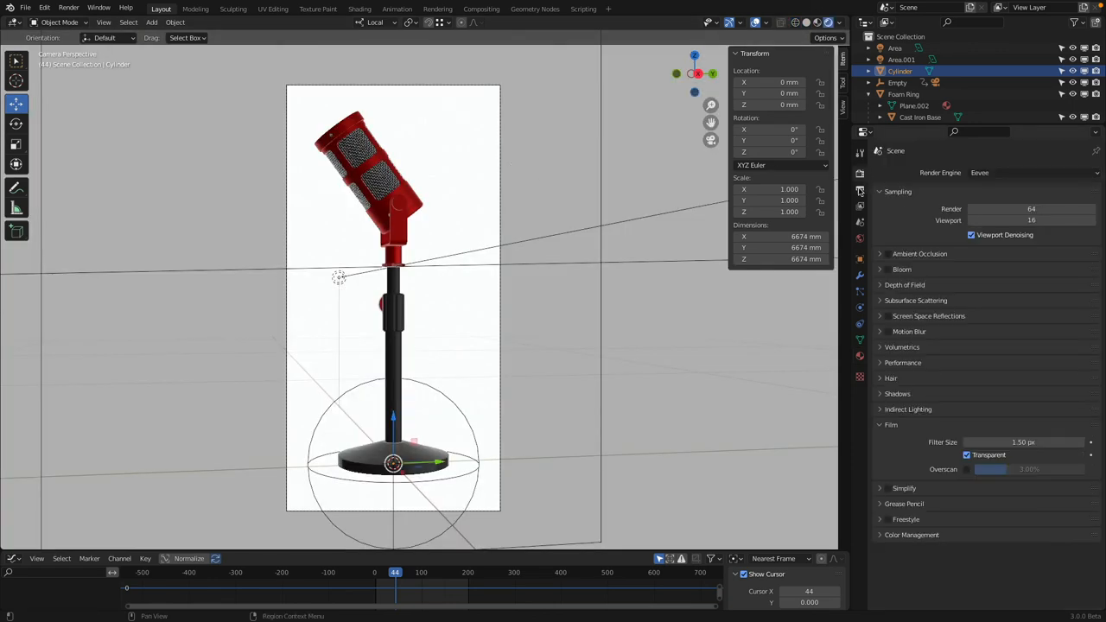
# Output 100% resolution RGBA PNGs to Desktop/Rendering and render the full animation
pyautogui.click(860, 191)
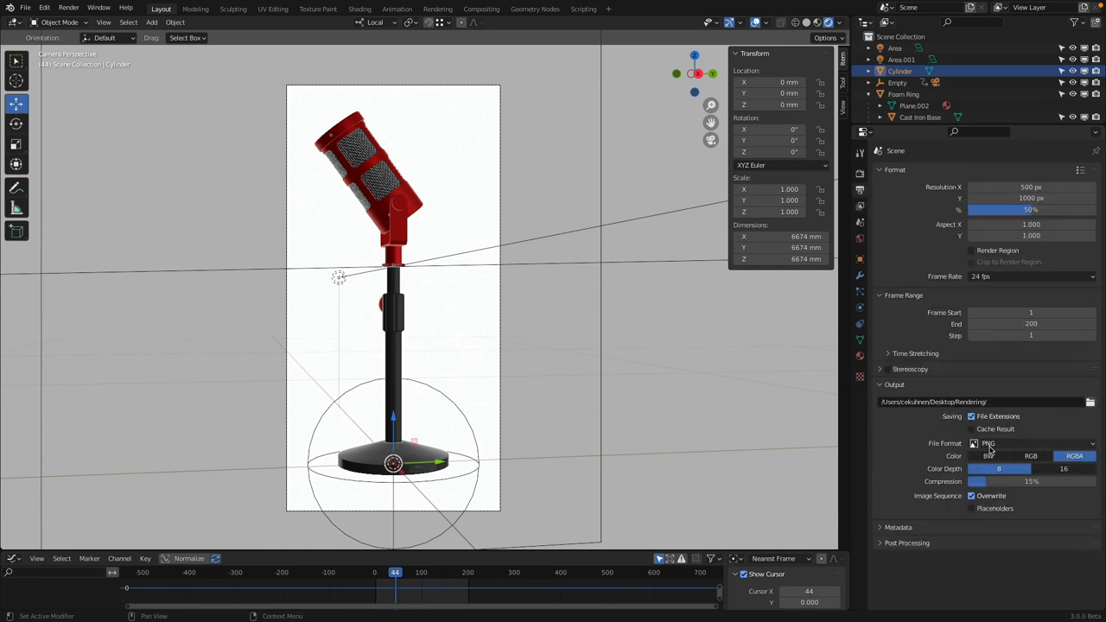
pyautogui.moveTo(990, 443)
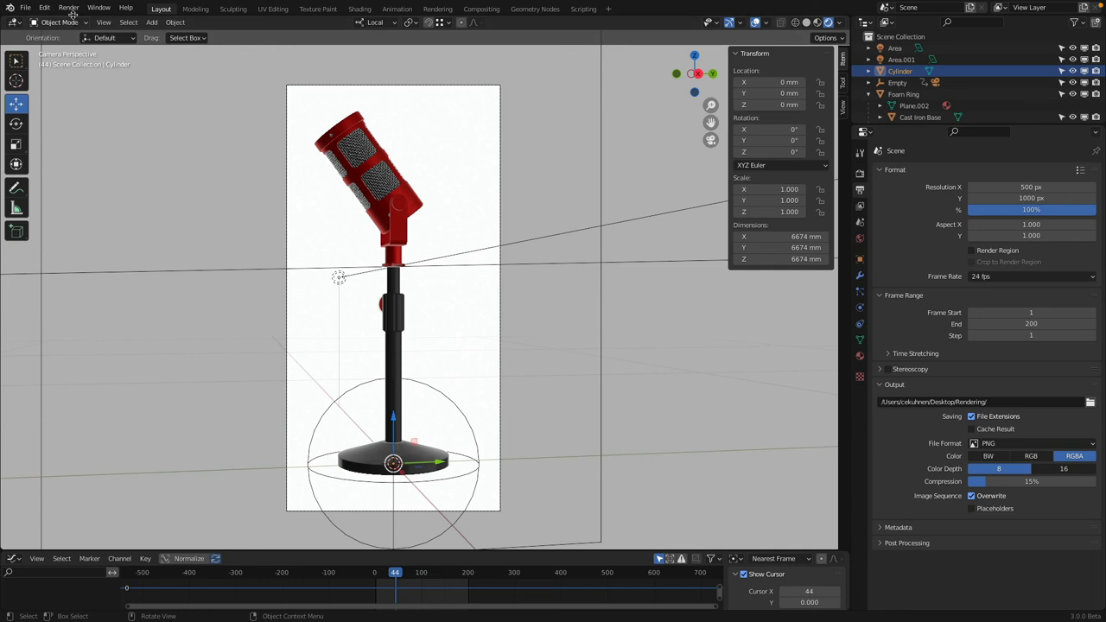
pyautogui.click(69, 9)
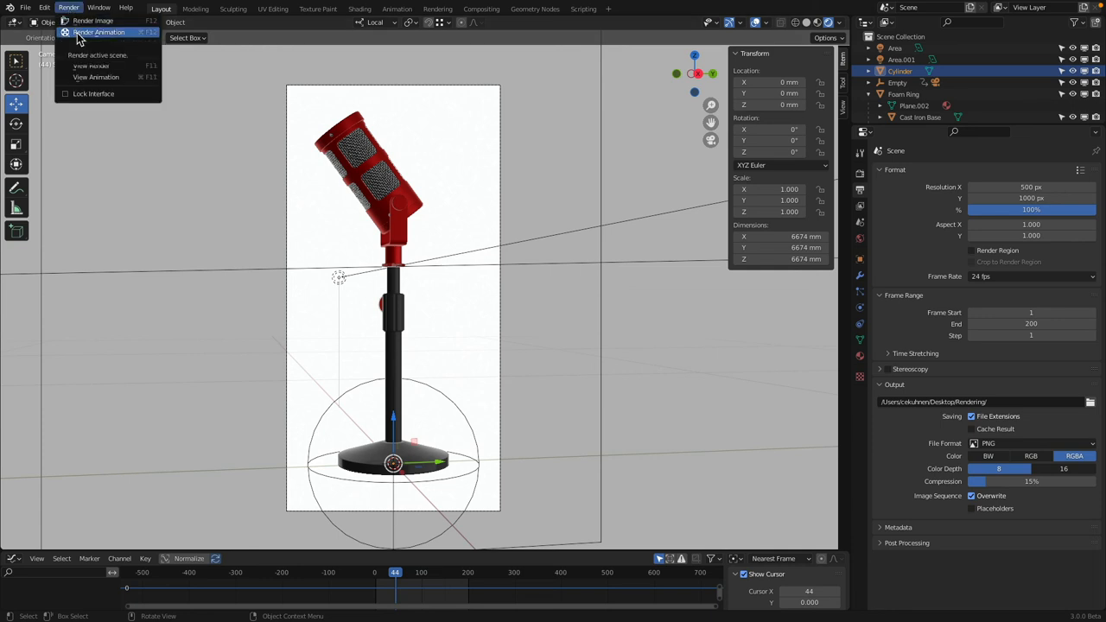
pyautogui.click(98, 32)
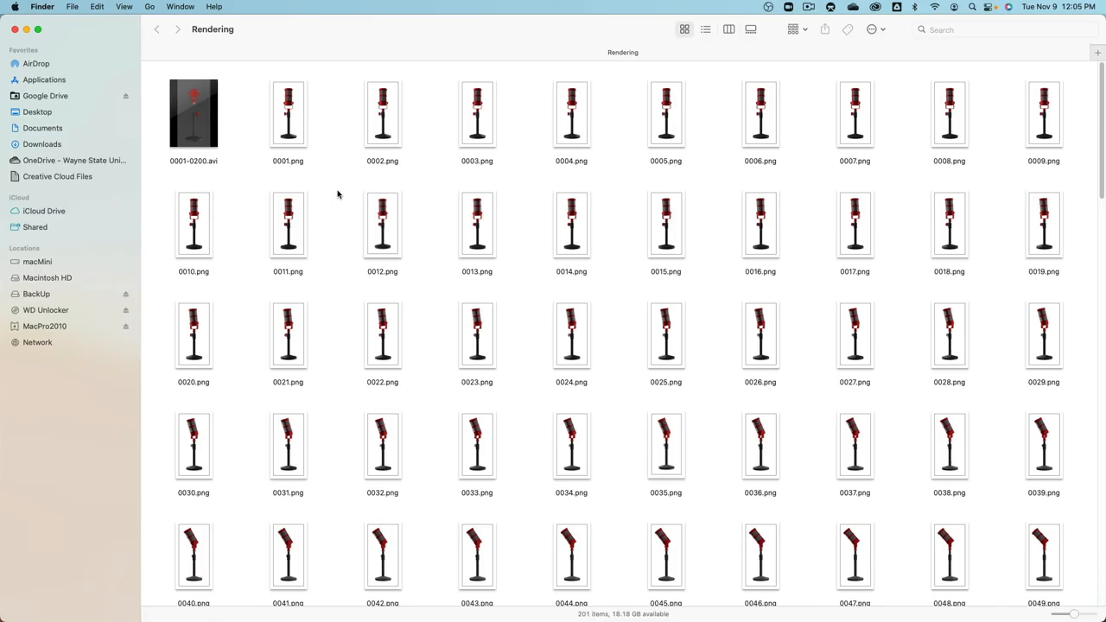
# Browse the rendered frames, selecting 0001.png, 0003.png and the 0001-0200.avi movie
pyautogui.click(571, 113)
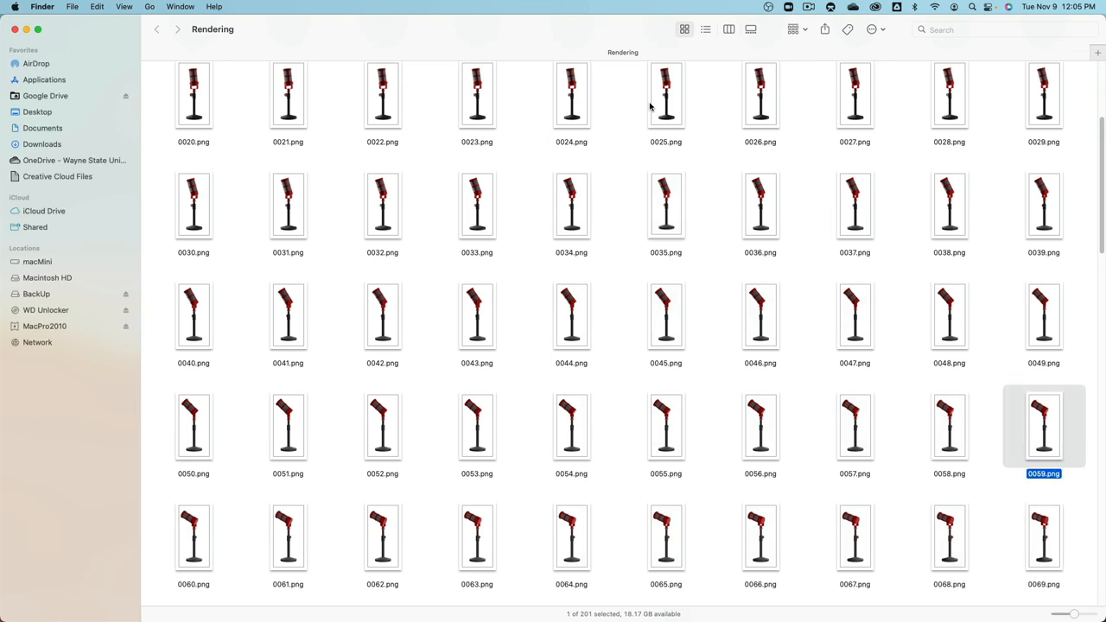
pyautogui.scroll(3)
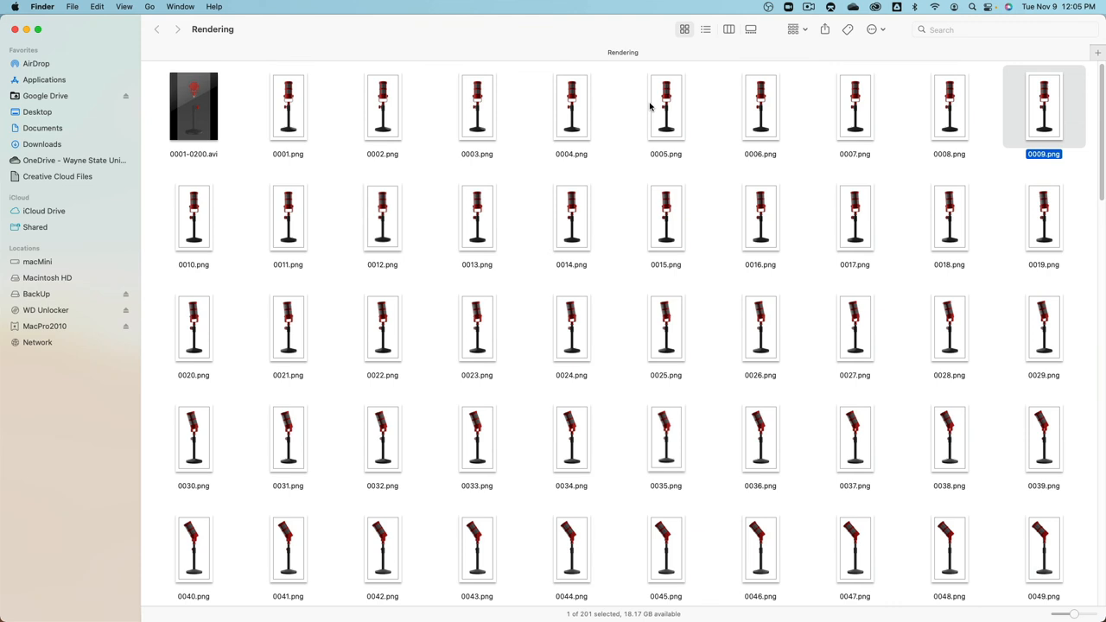
pyautogui.moveTo(496, 113)
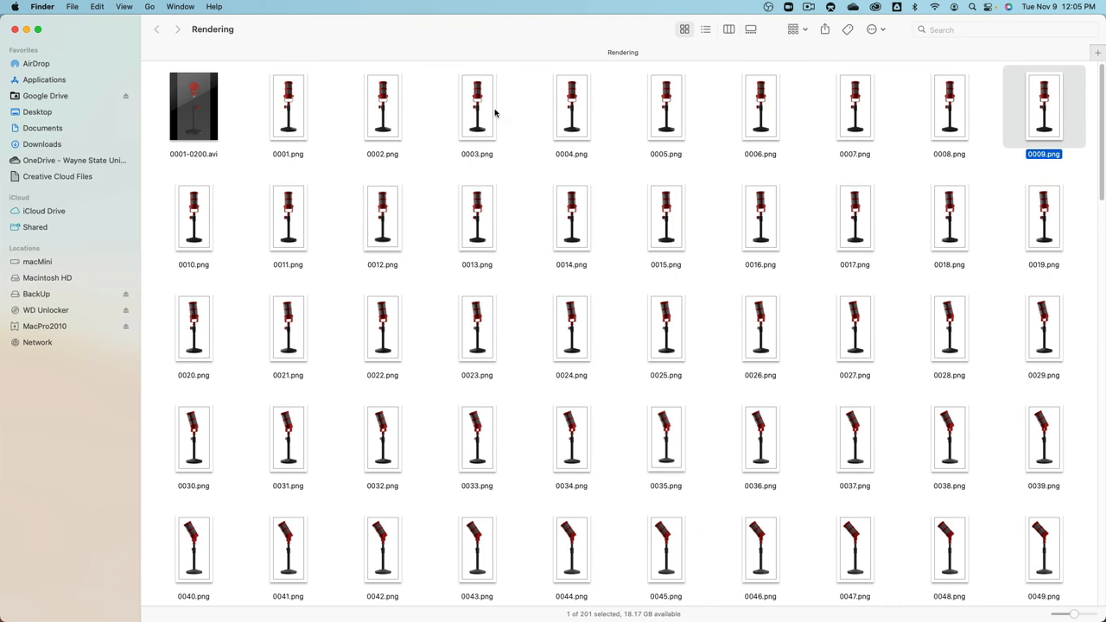
pyautogui.moveTo(285, 129)
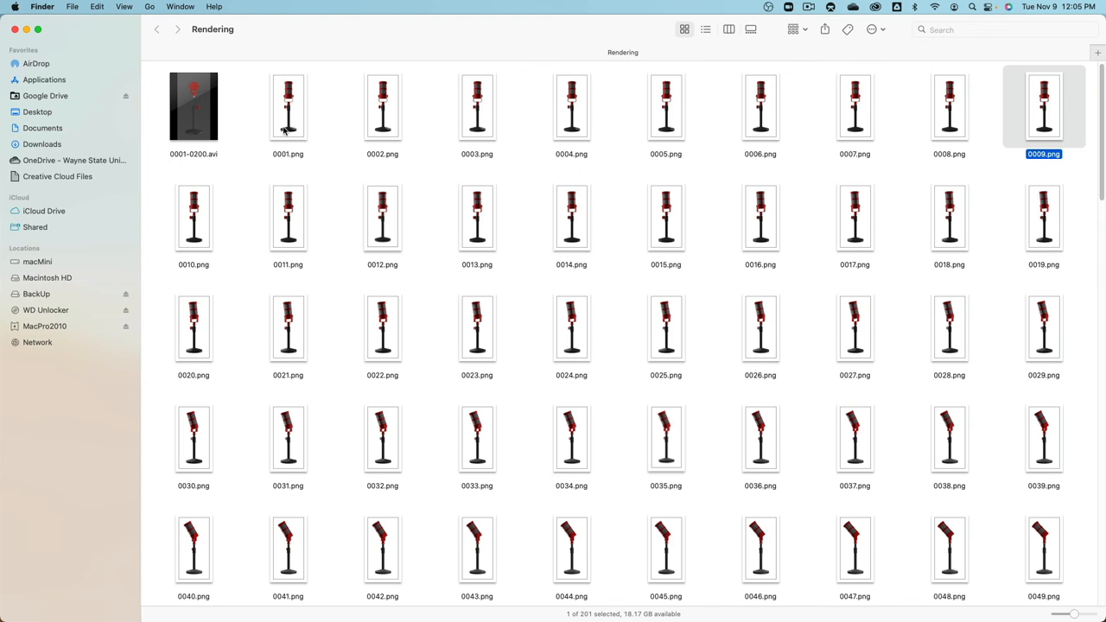
pyautogui.click(288, 106)
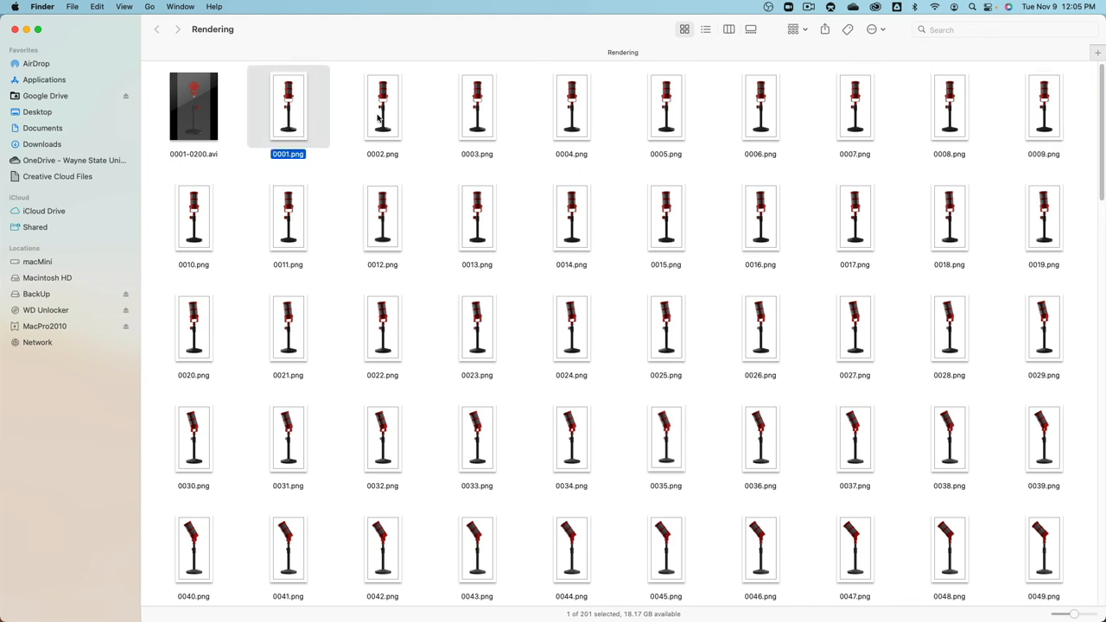
pyautogui.click(476, 106)
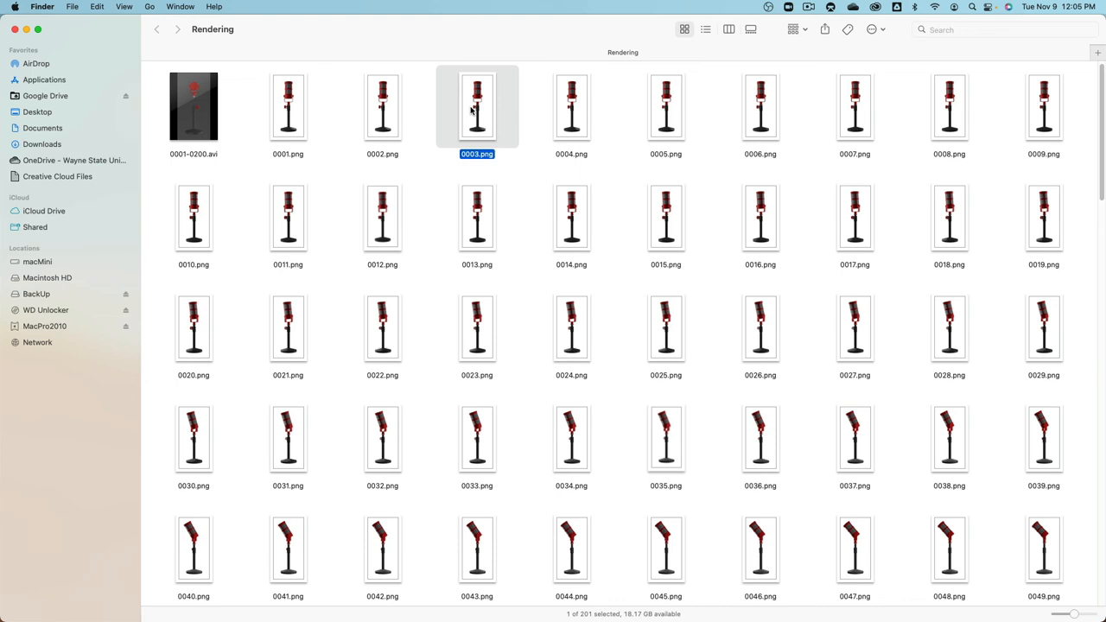
pyautogui.moveTo(474, 122)
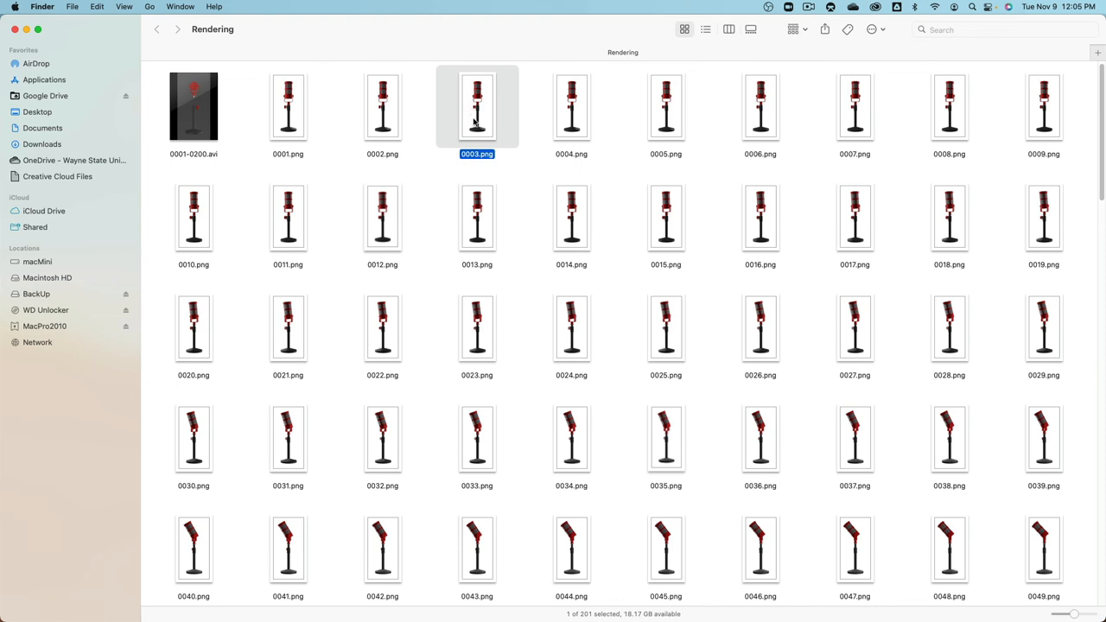
pyautogui.moveTo(309, 309)
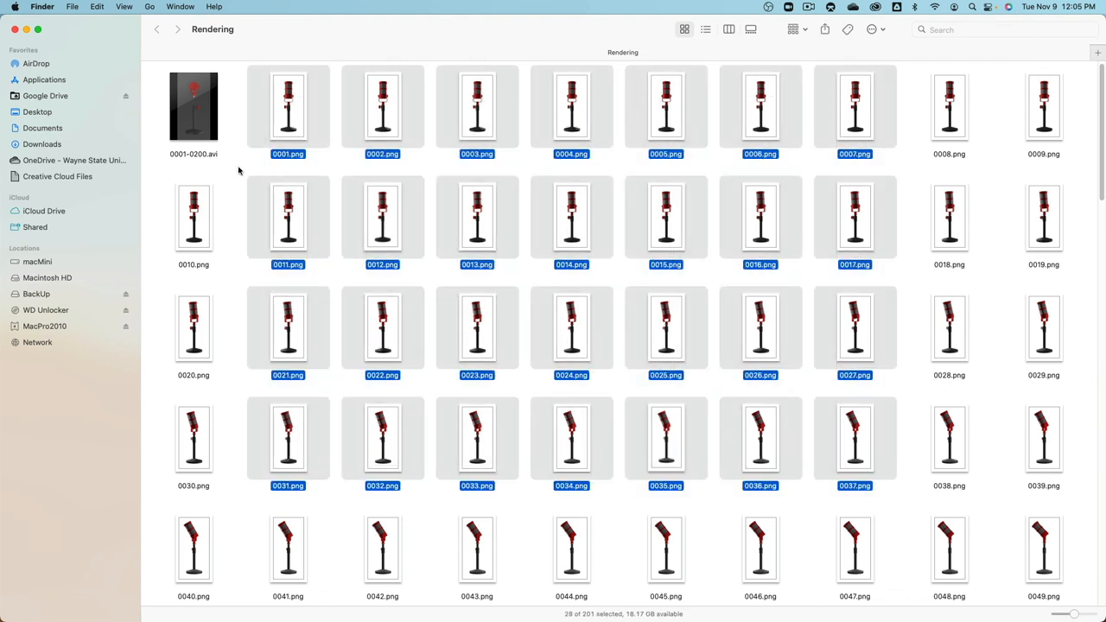
pyautogui.click(194, 106)
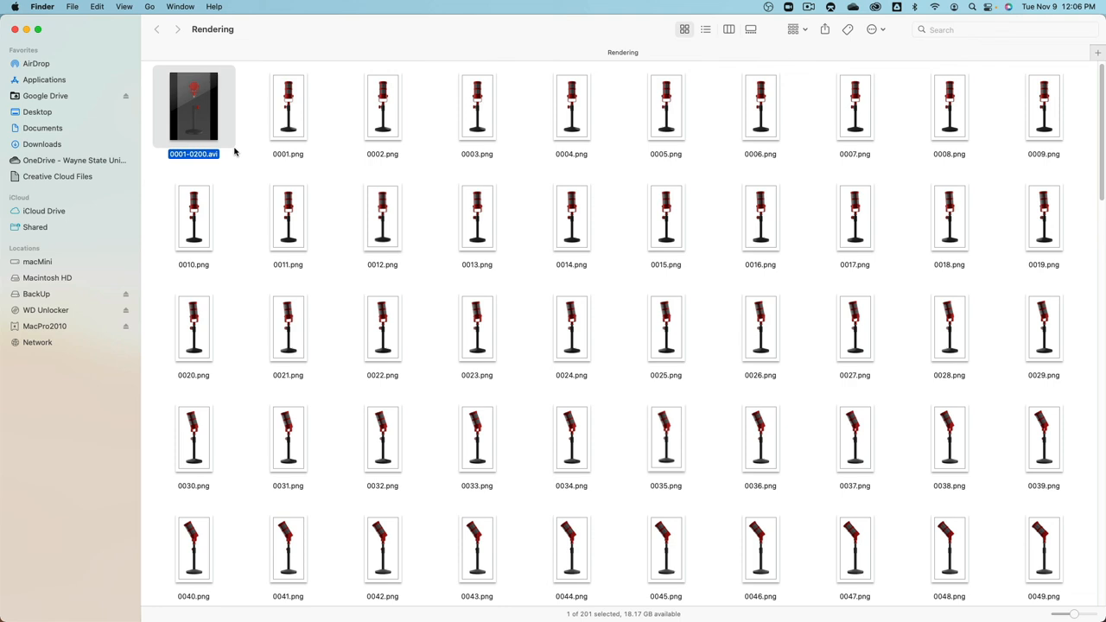
pyautogui.moveTo(247, 169)
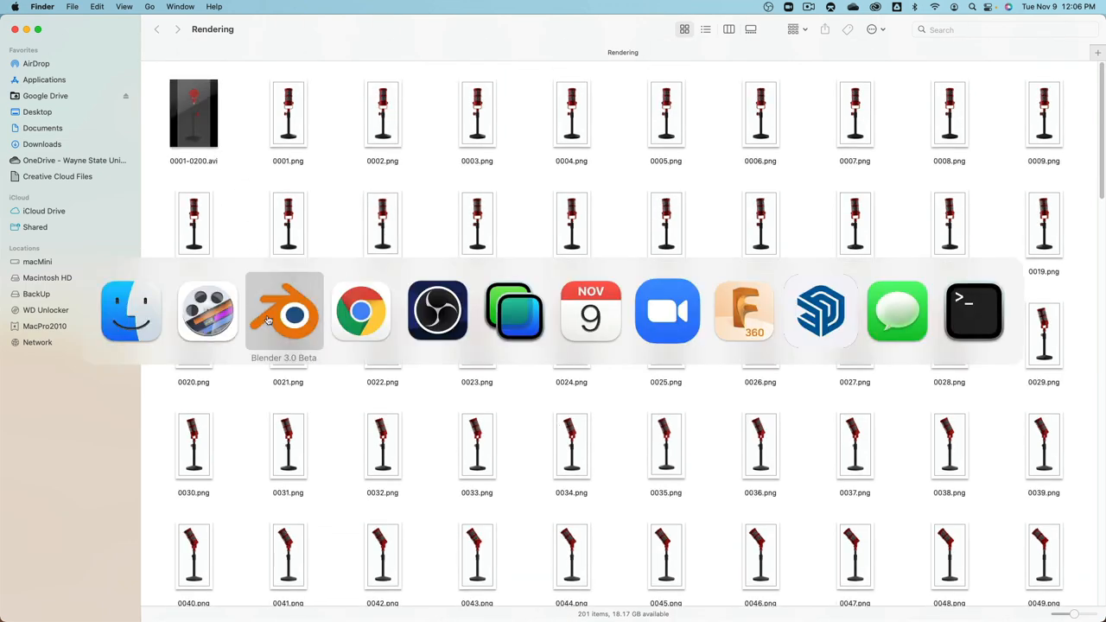
# Switch back to Blender, with the microphone scene at frame 0
pyautogui.click(284, 311)
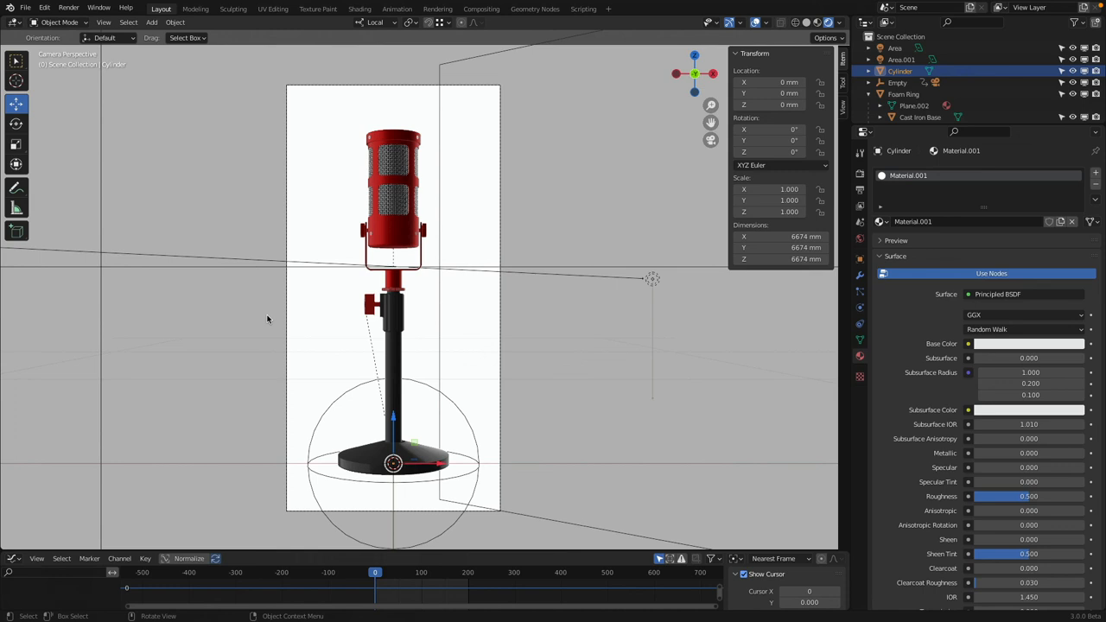
pyautogui.moveTo(315, 311)
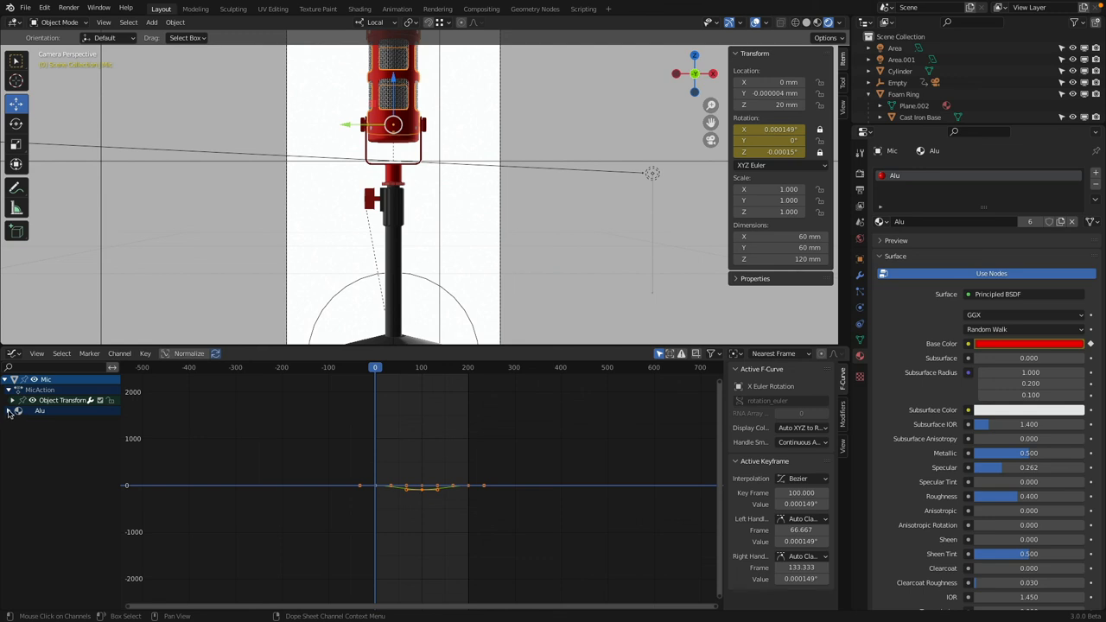
# Keyframe the Alu base colour red, blue and orange, scrubbing to frame 62 to check
pyautogui.click(12, 410)
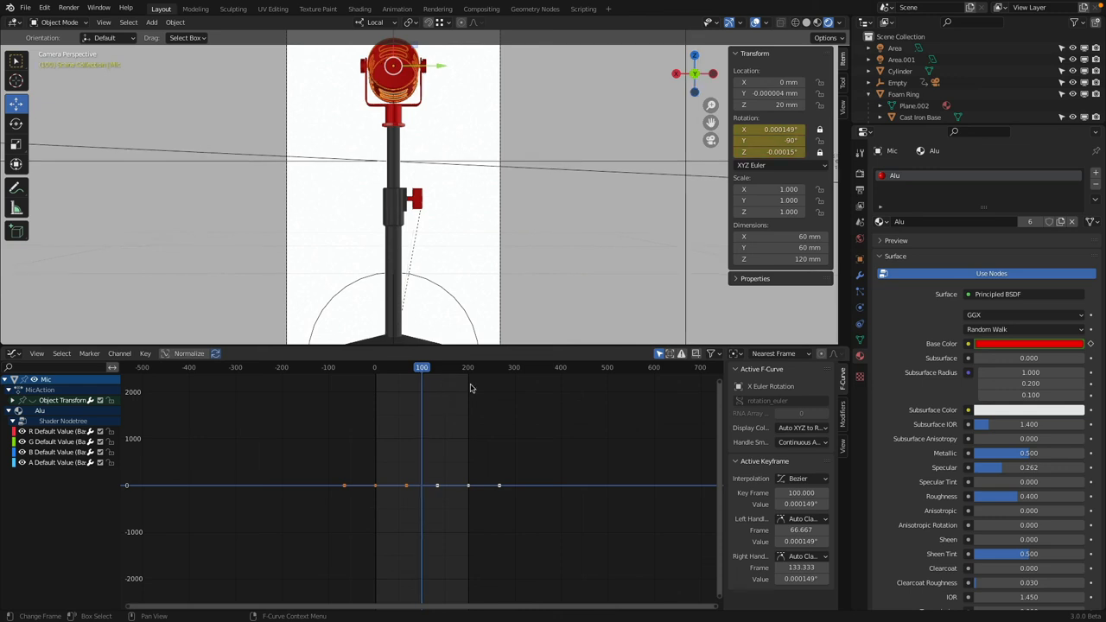
pyautogui.click(1028, 343)
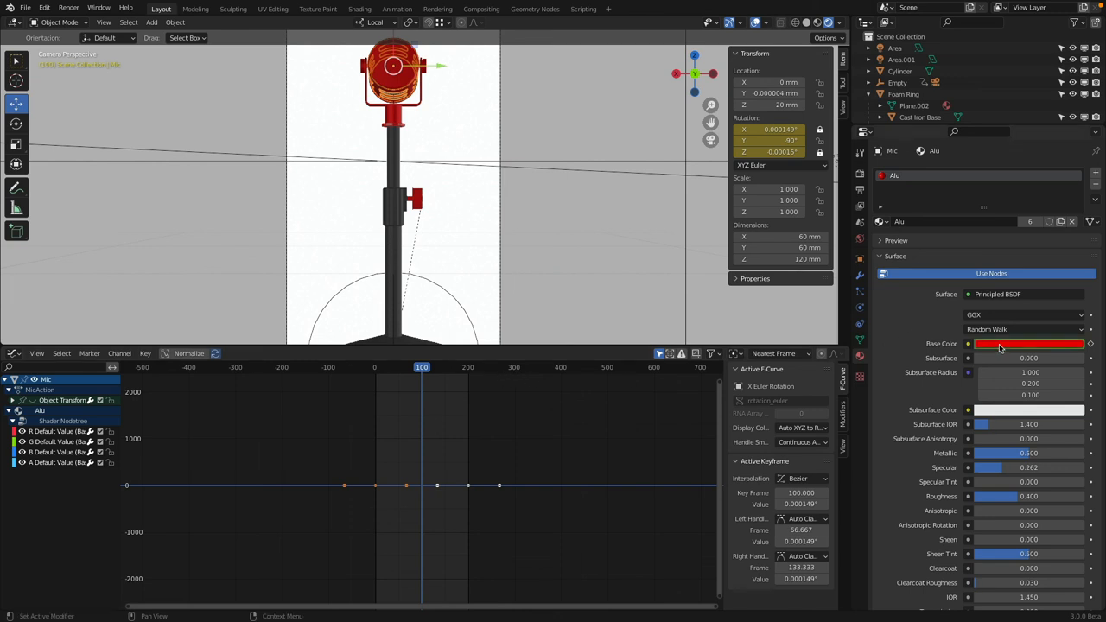
pyautogui.click(1028, 343)
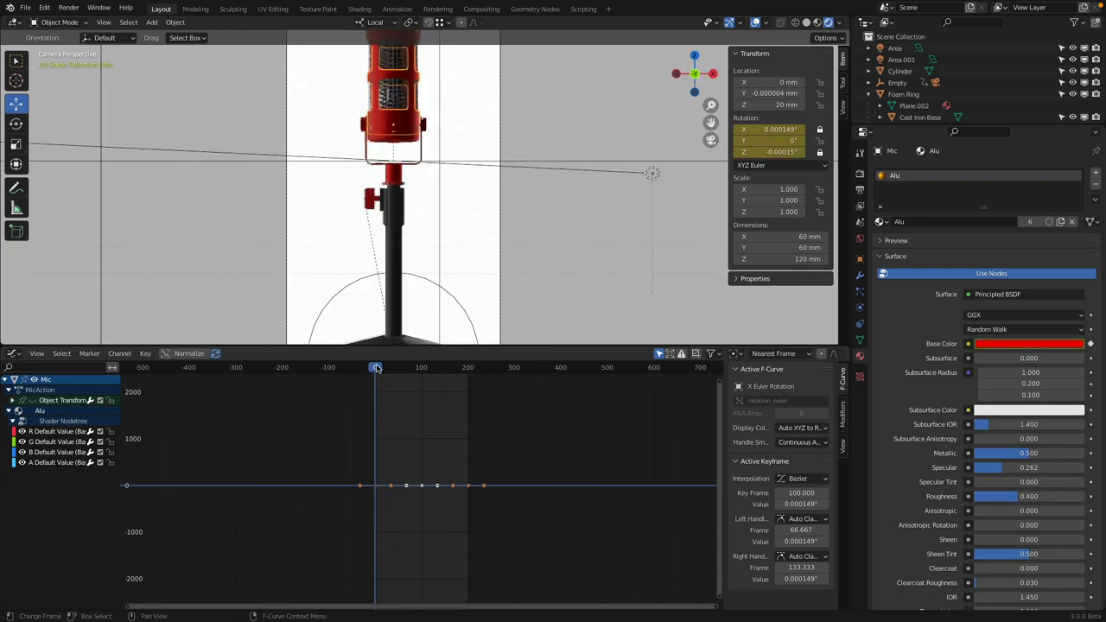
pyautogui.moveTo(376, 367); pyautogui.dragTo(447, 367)
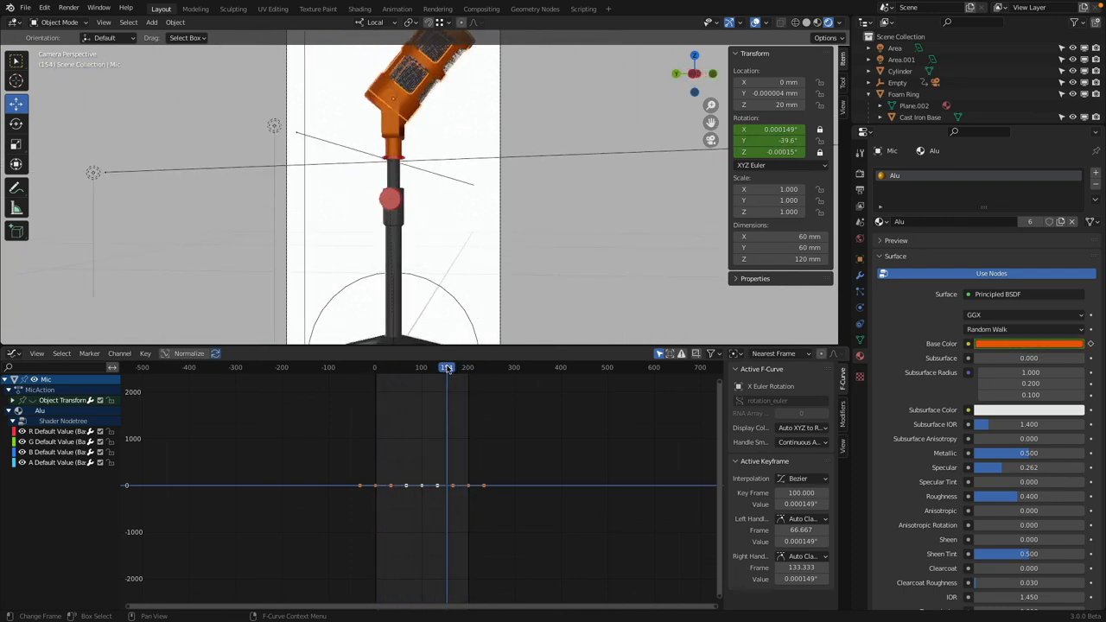
pyautogui.click(1028, 343)
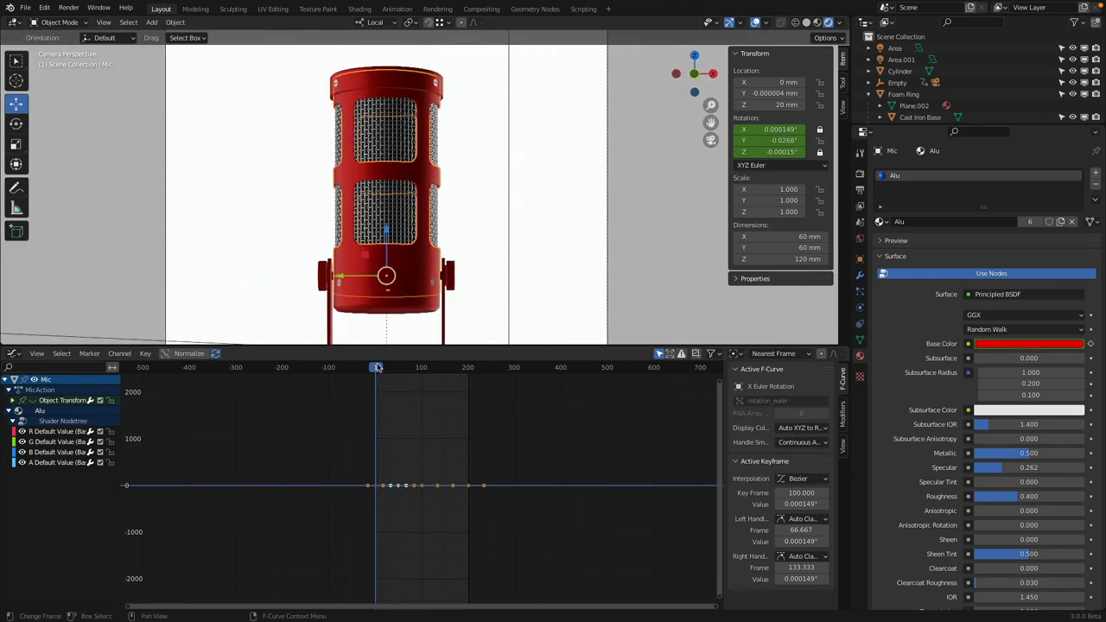
pyautogui.moveTo(376, 367); pyautogui.dragTo(388, 367)
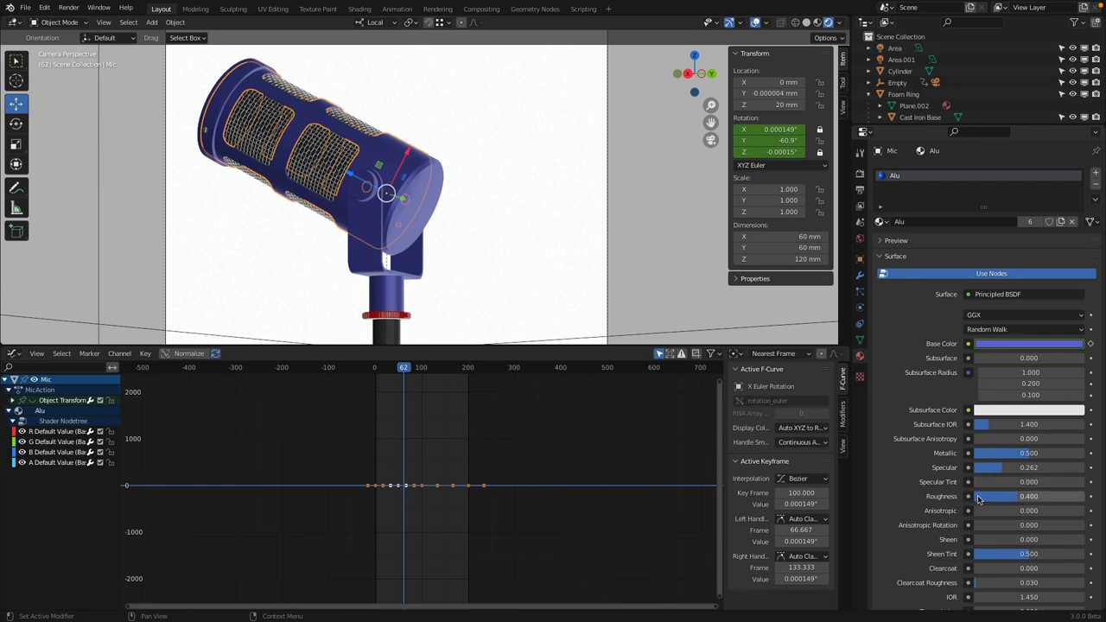
pyautogui.moveTo(978, 510)
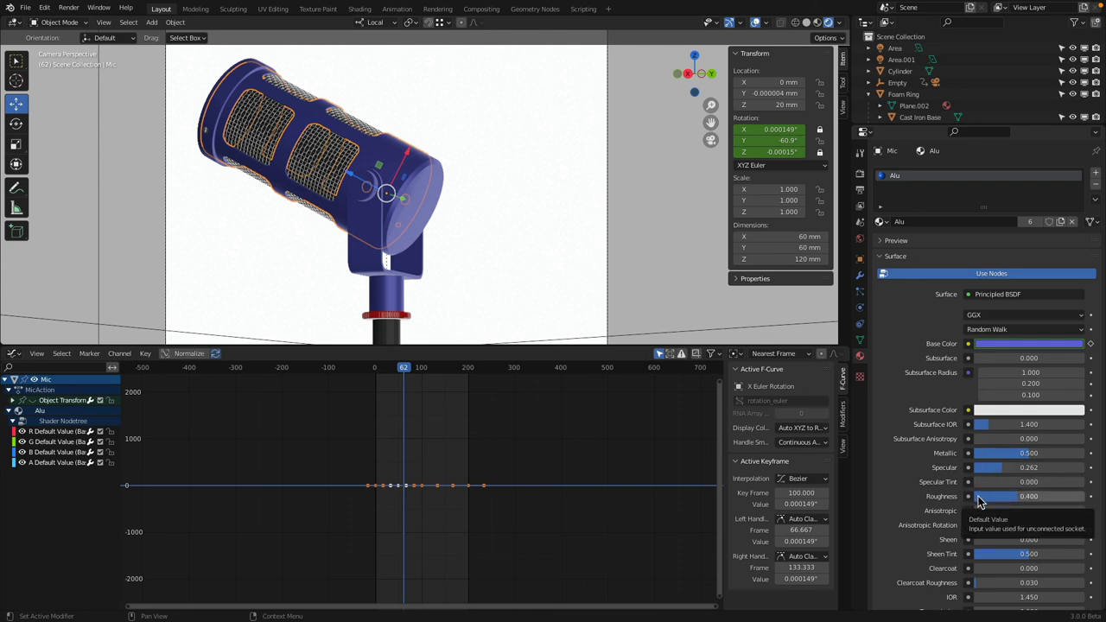